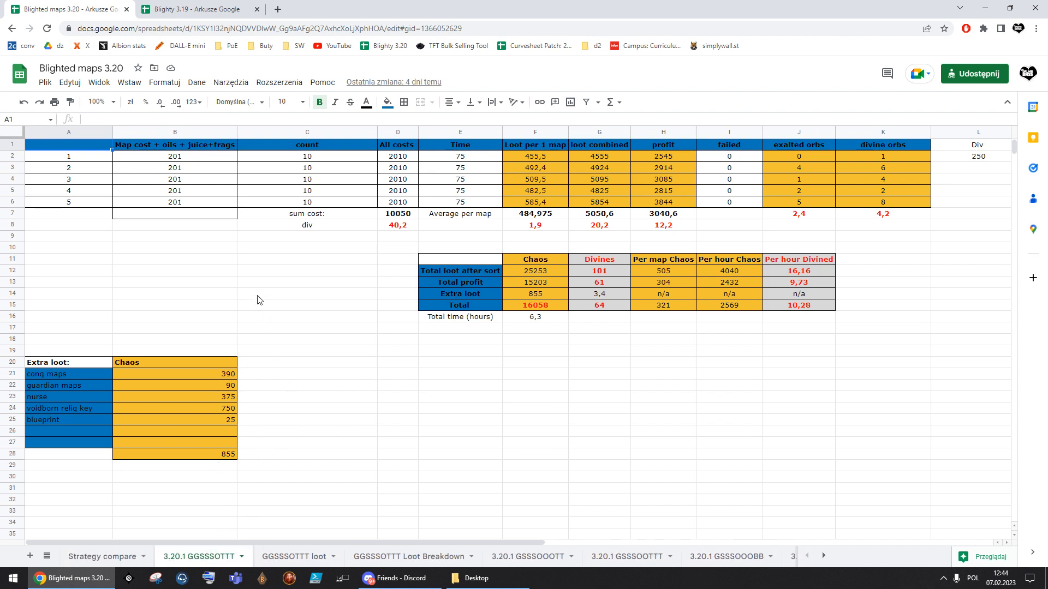
pyautogui.moveTo(588, 207)
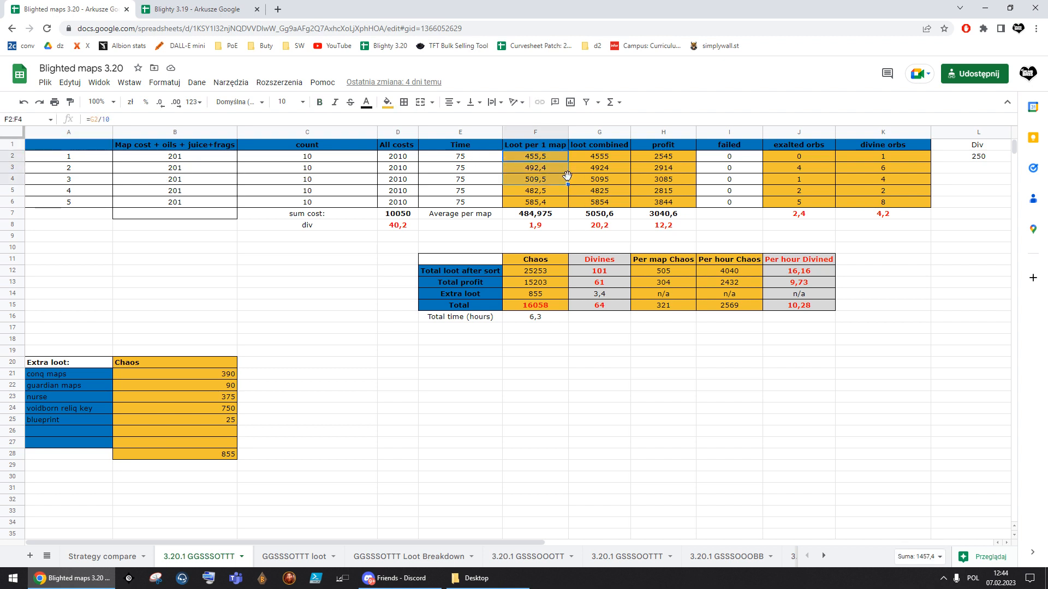
# Review the summary totals and per-hour divine cells on the 3.20.1 GGSSSOTTT results sheet
pyautogui.click(307, 246)
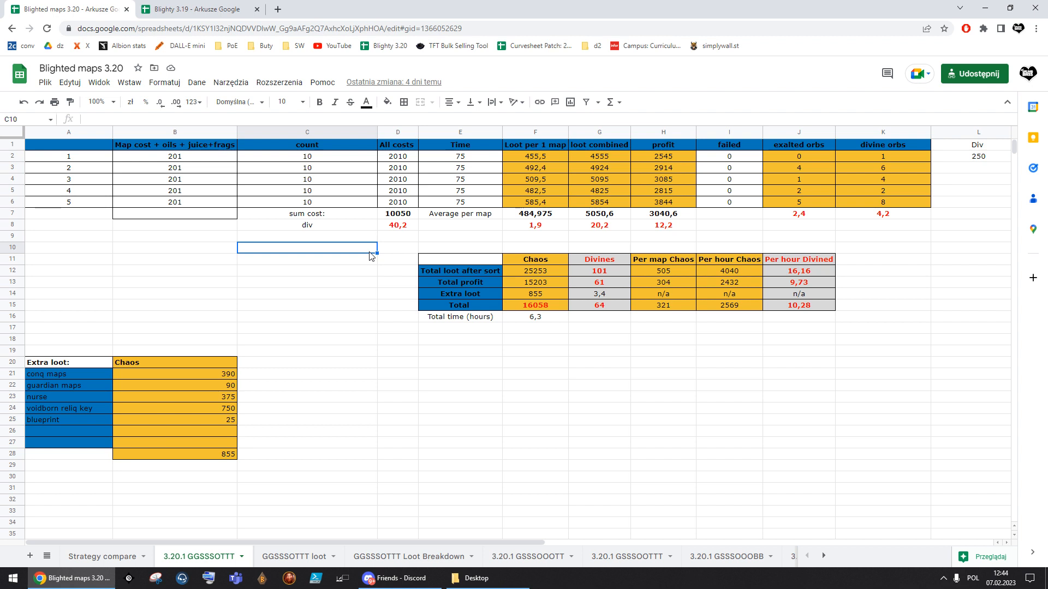
pyautogui.moveTo(706, 217)
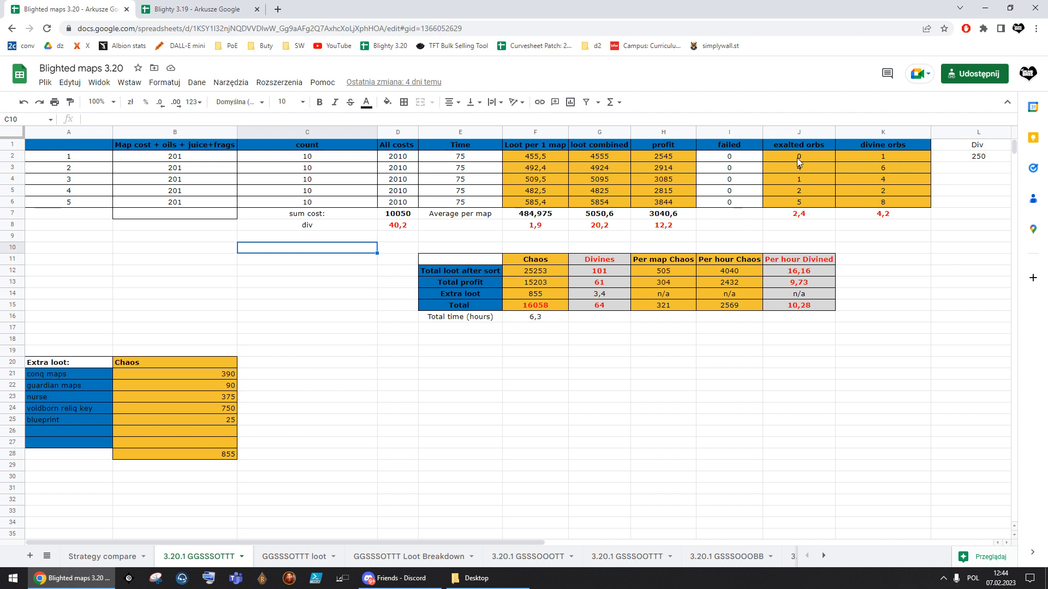
pyautogui.click(797, 167)
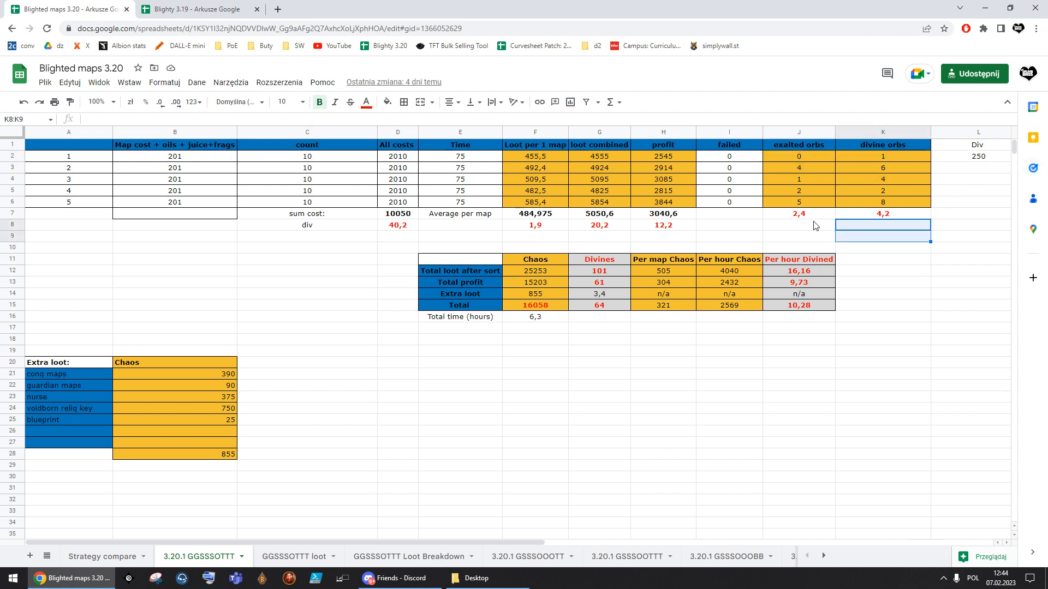
pyautogui.click(798, 214)
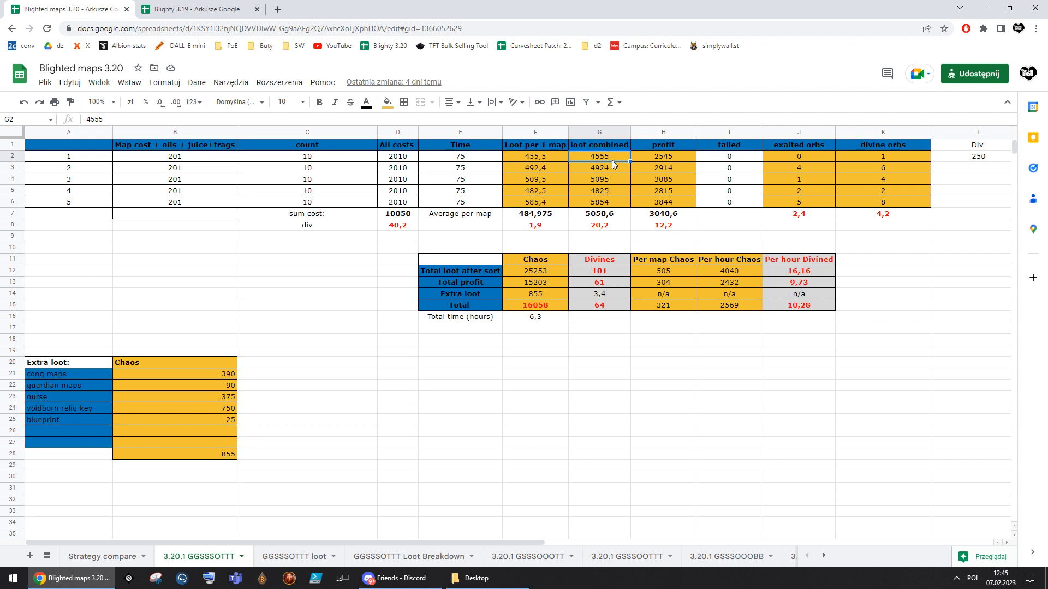
pyautogui.moveTo(620, 156)
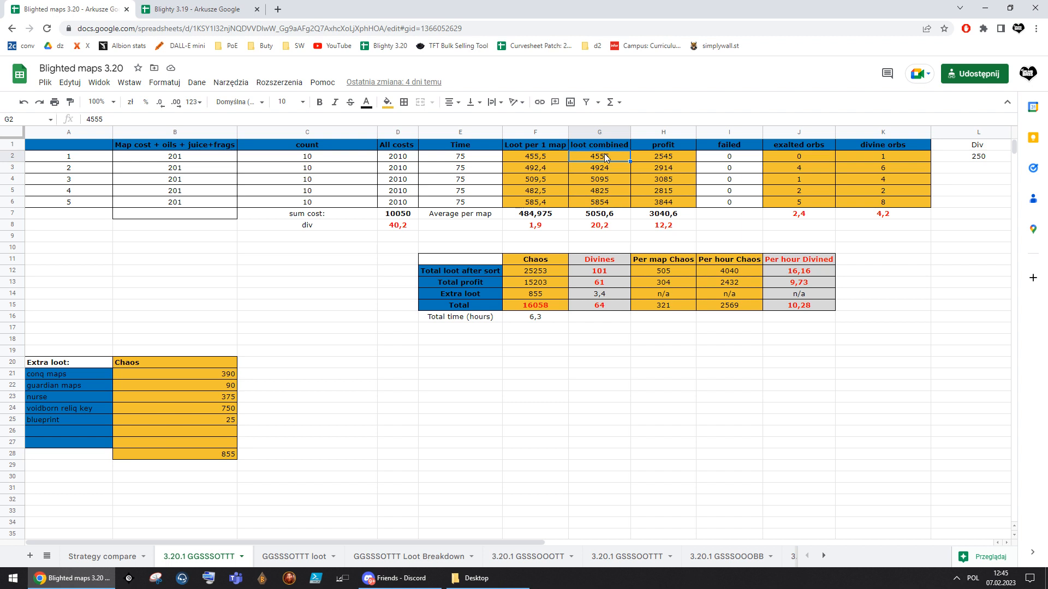
pyautogui.click(599, 201)
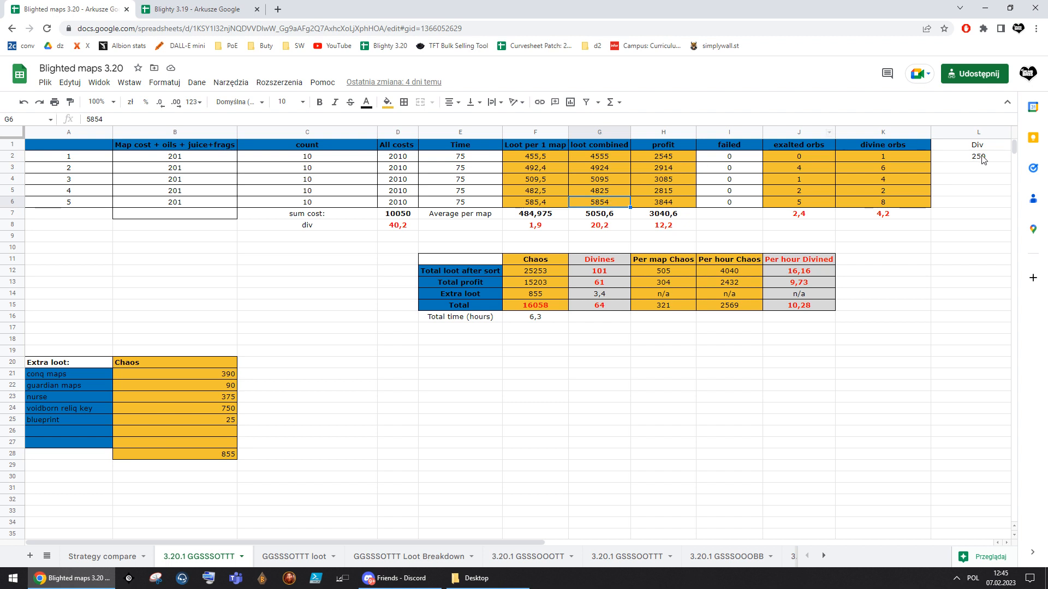
pyautogui.click(978, 156)
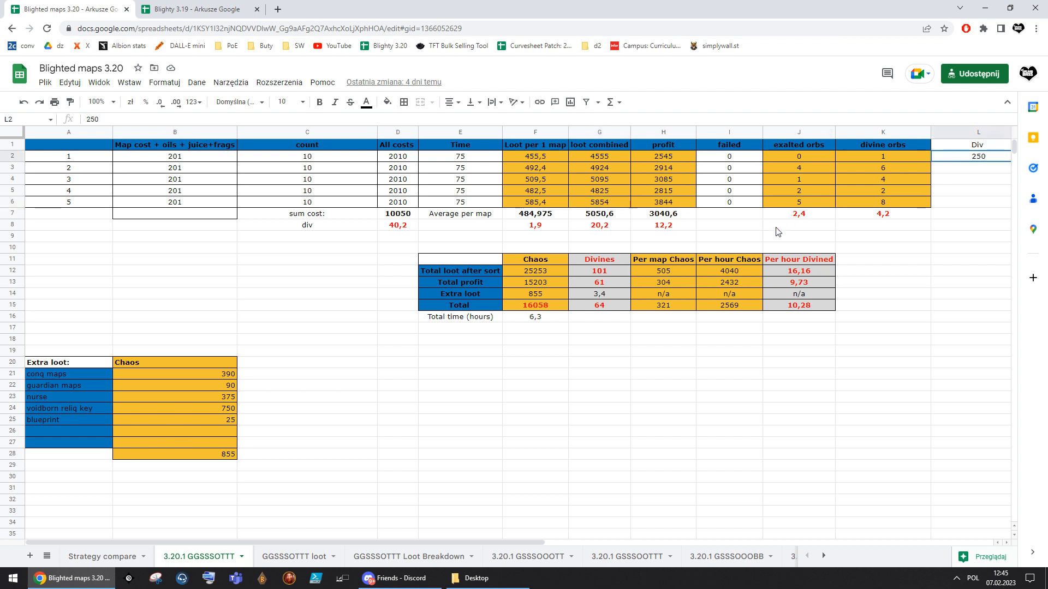
pyautogui.click(798, 224)
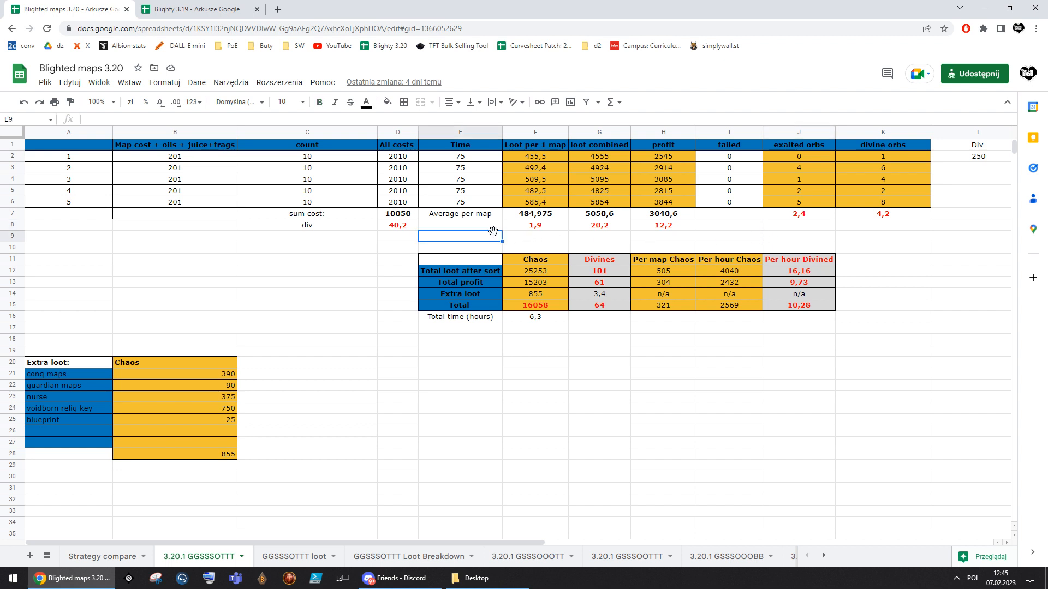
pyautogui.click(397, 248)
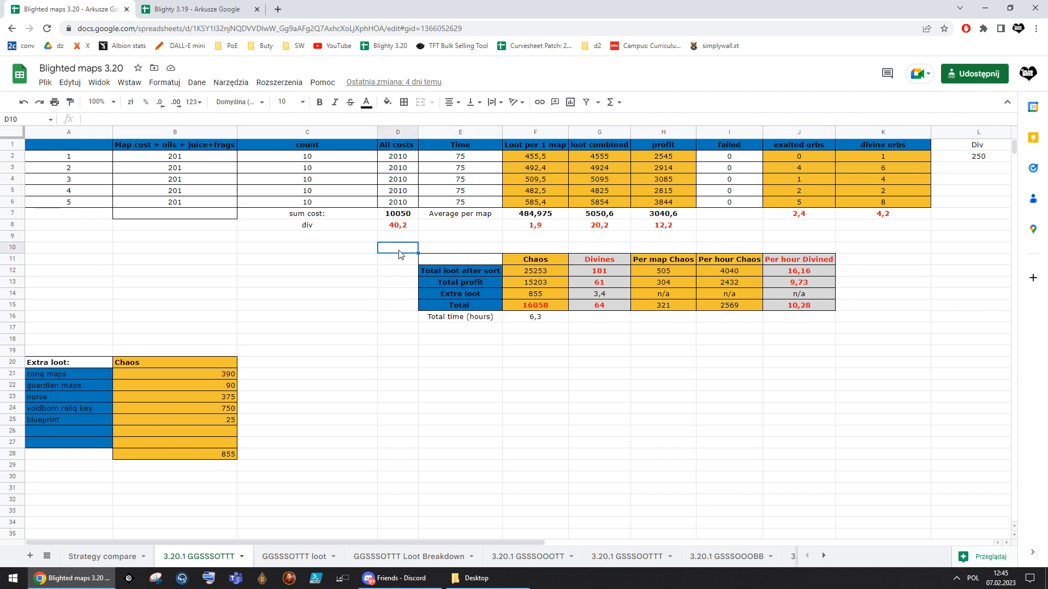
pyautogui.moveTo(257, 293)
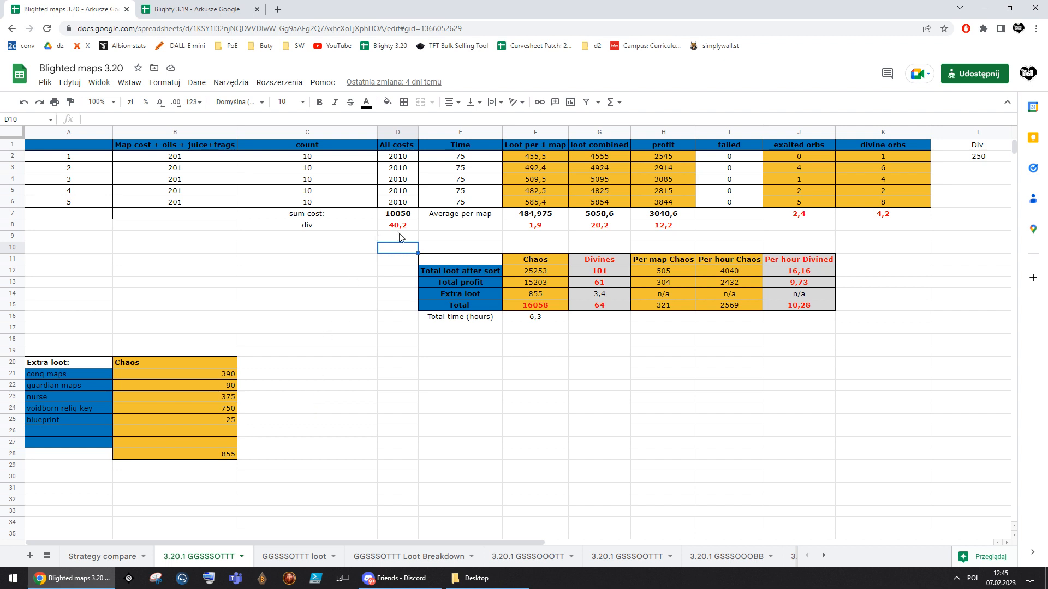
pyautogui.moveTo(397, 252)
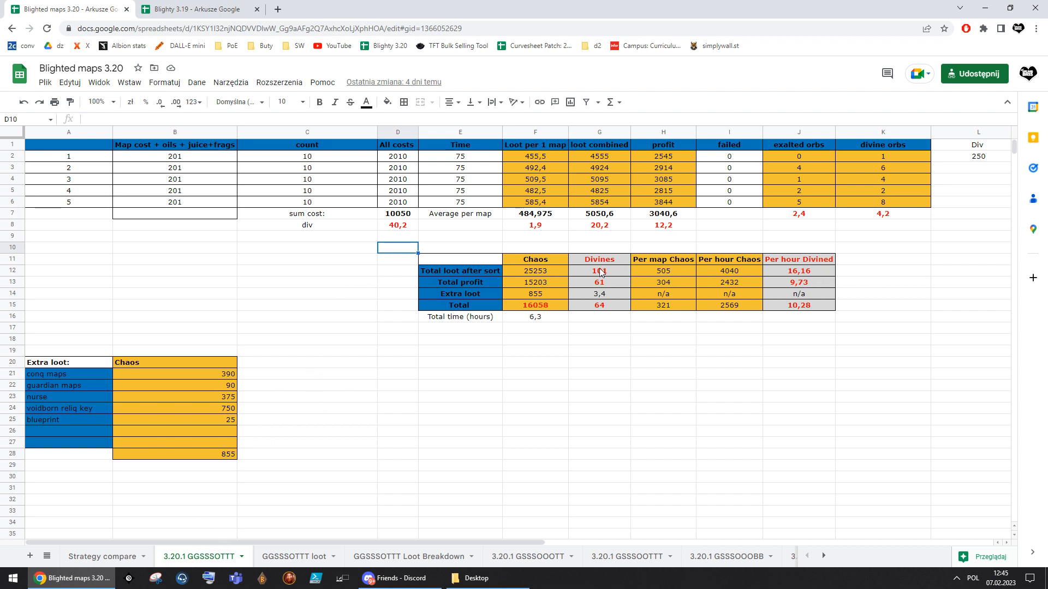
pyautogui.moveTo(526, 349)
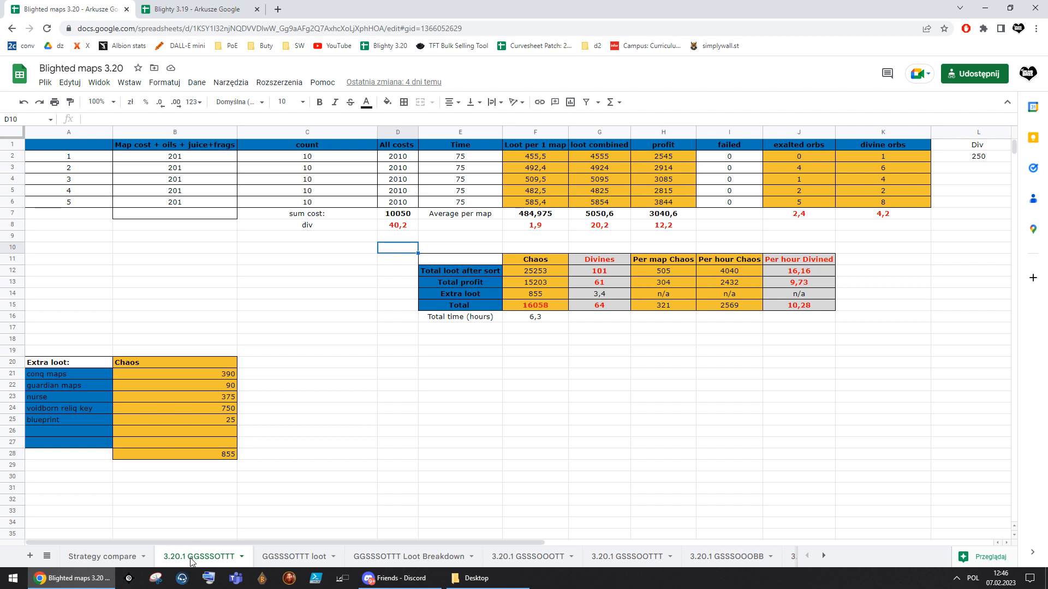
# Check the extra-loot entries and voidborn reliq key value against the per-hour divine total
pyautogui.click(459, 156)
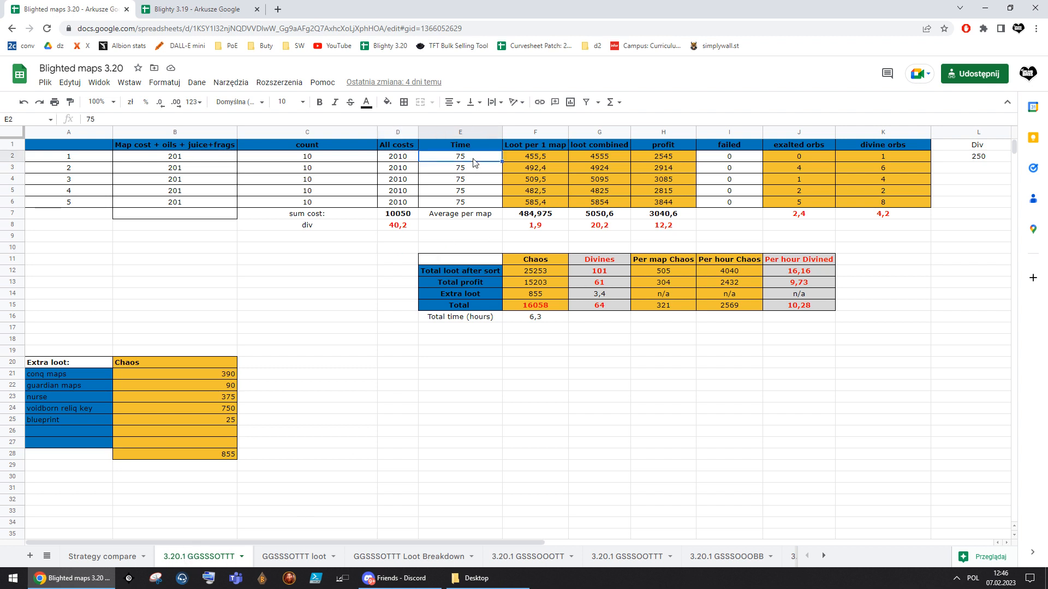
pyautogui.moveTo(472, 162)
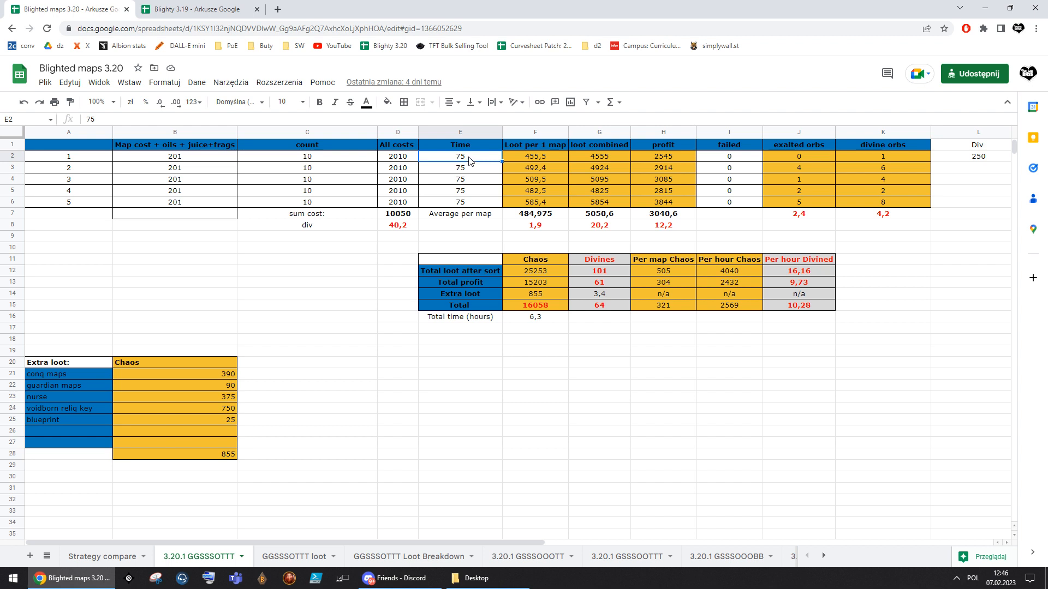
pyautogui.moveTo(468, 162)
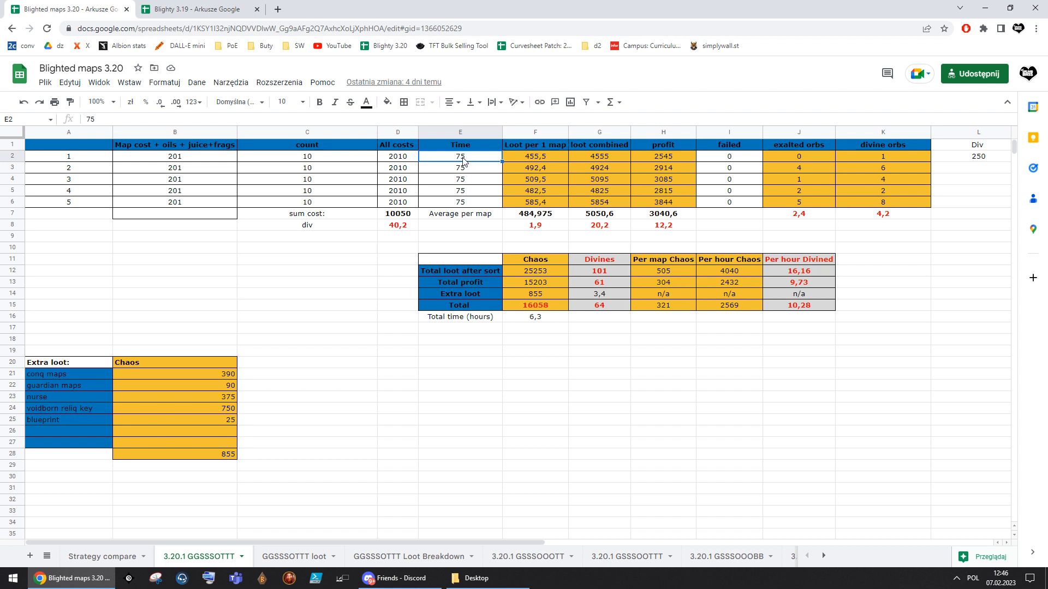
pyautogui.click(459, 167)
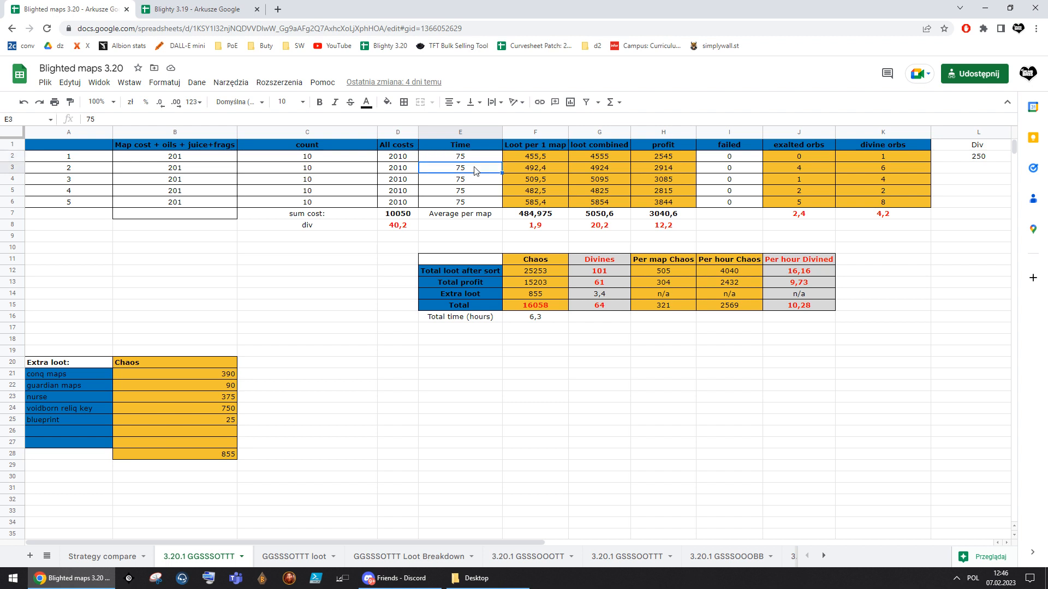
pyautogui.click(459, 156)
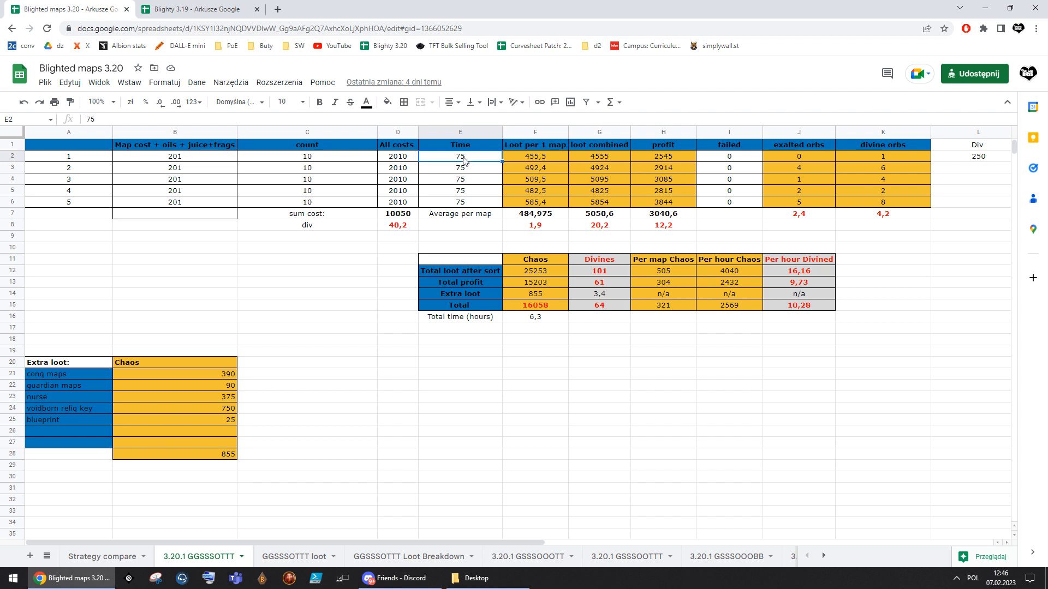
pyautogui.click(535, 156)
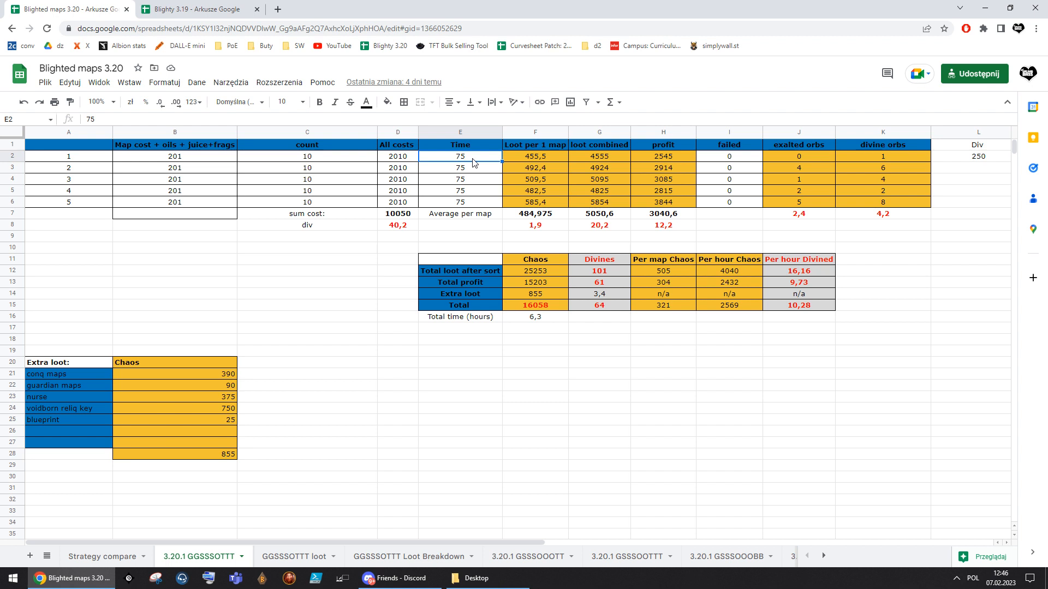
pyautogui.moveTo(479, 175)
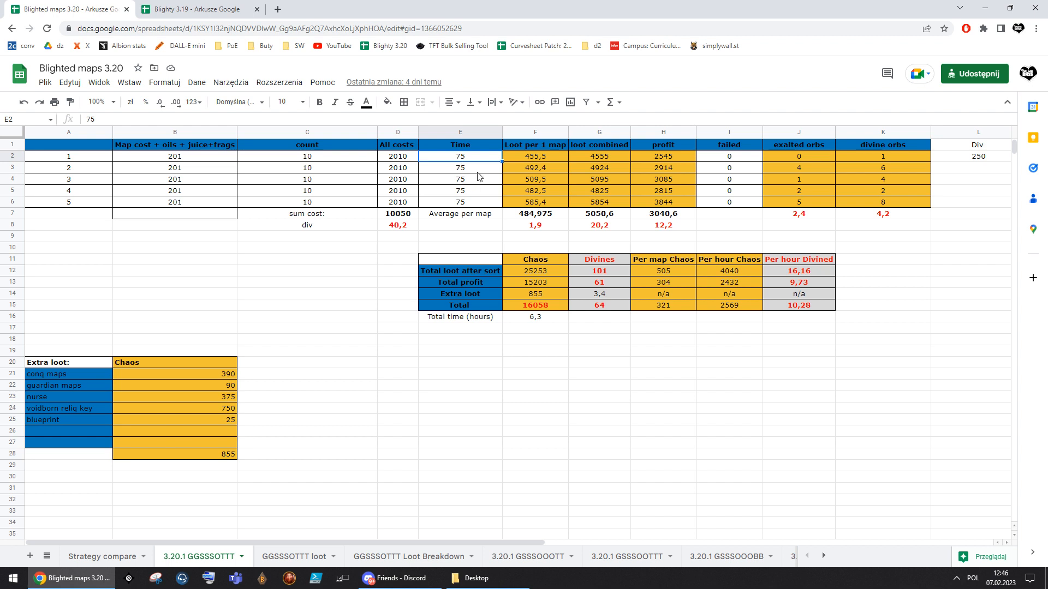
pyautogui.moveTo(446, 181)
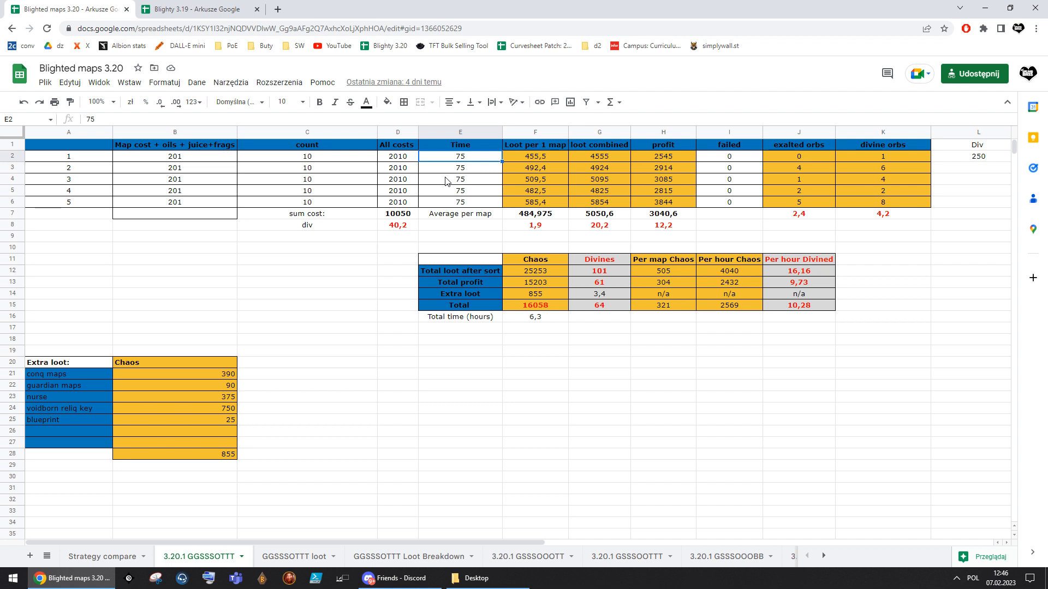
pyautogui.moveTo(457, 183)
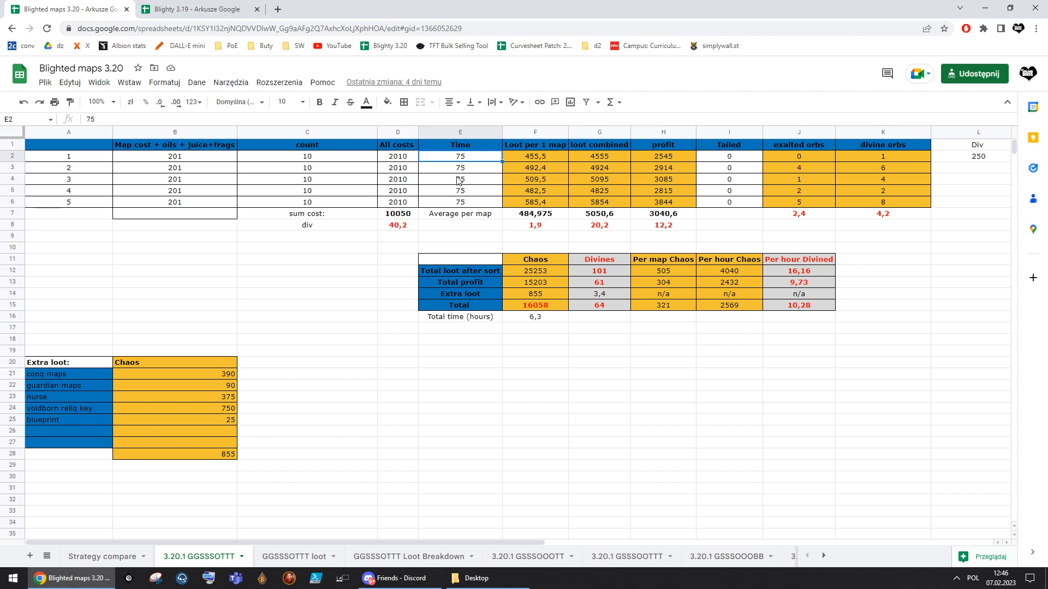
pyautogui.click(881, 235)
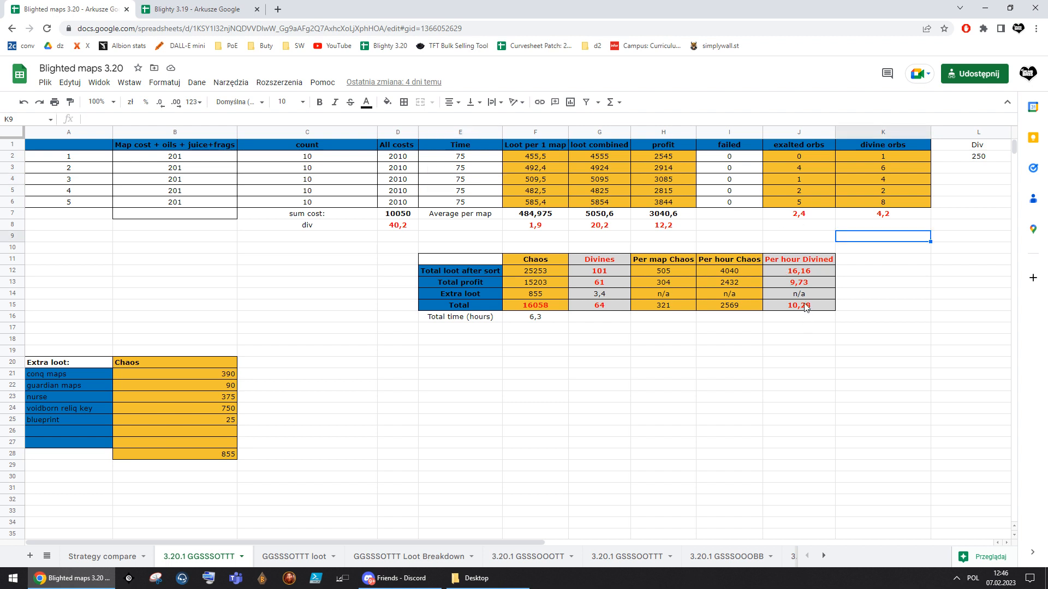
pyautogui.click(799, 282)
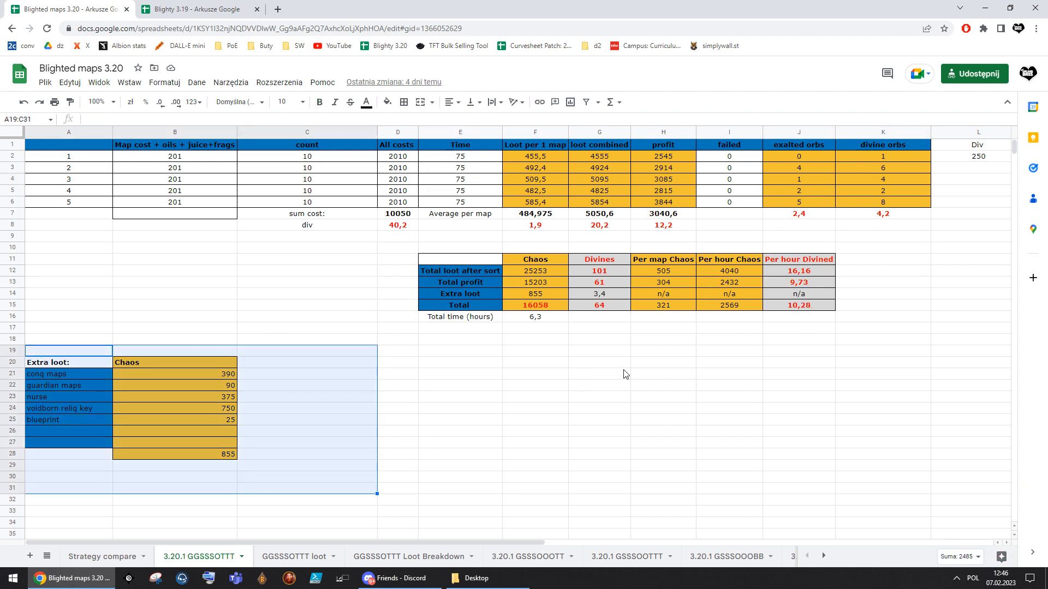
pyautogui.click(799, 282)
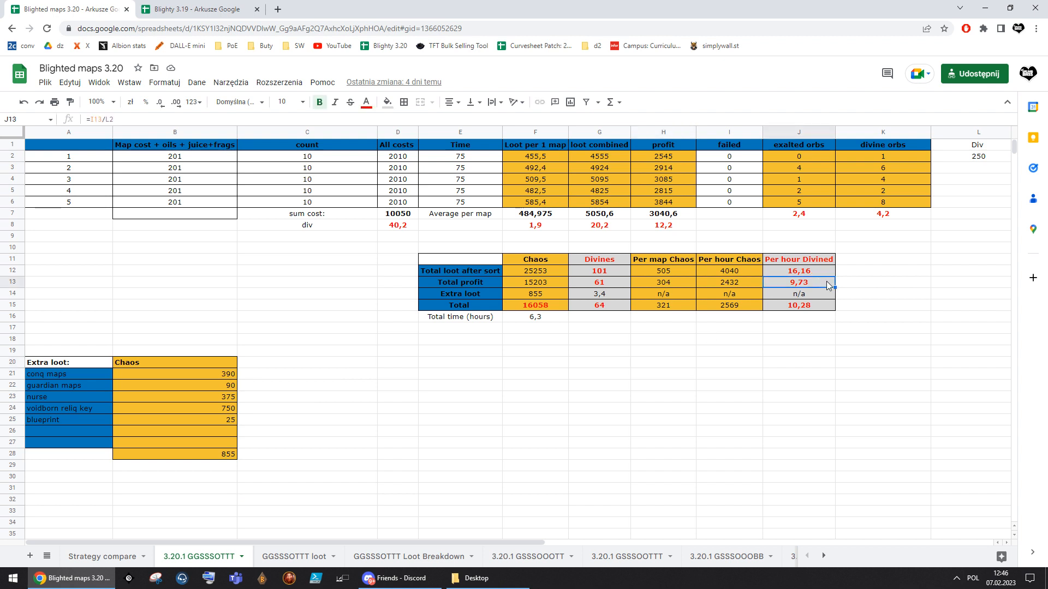
pyautogui.click(798, 305)
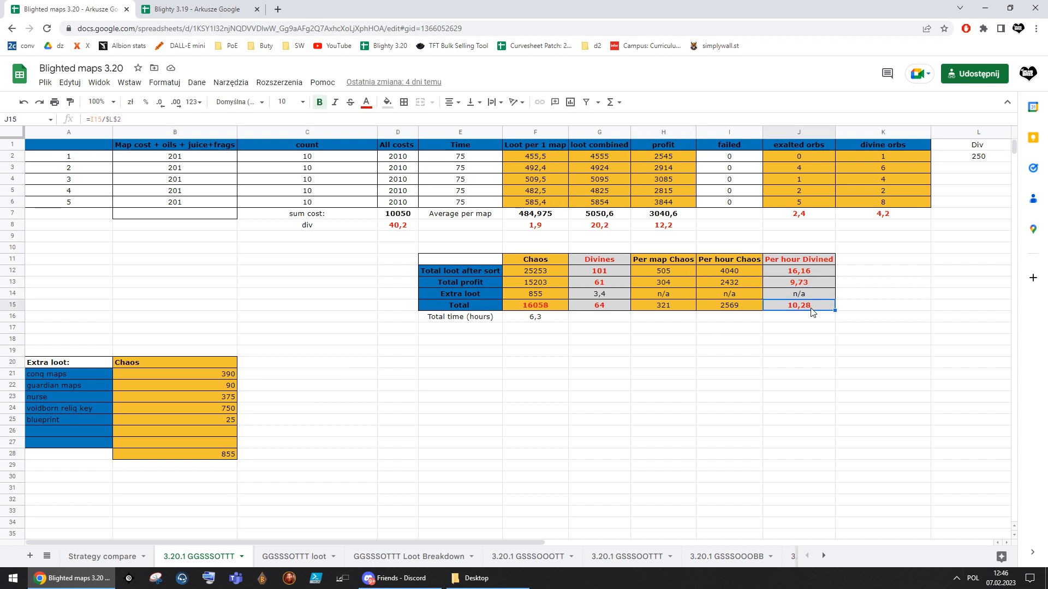
pyautogui.click(173, 408)
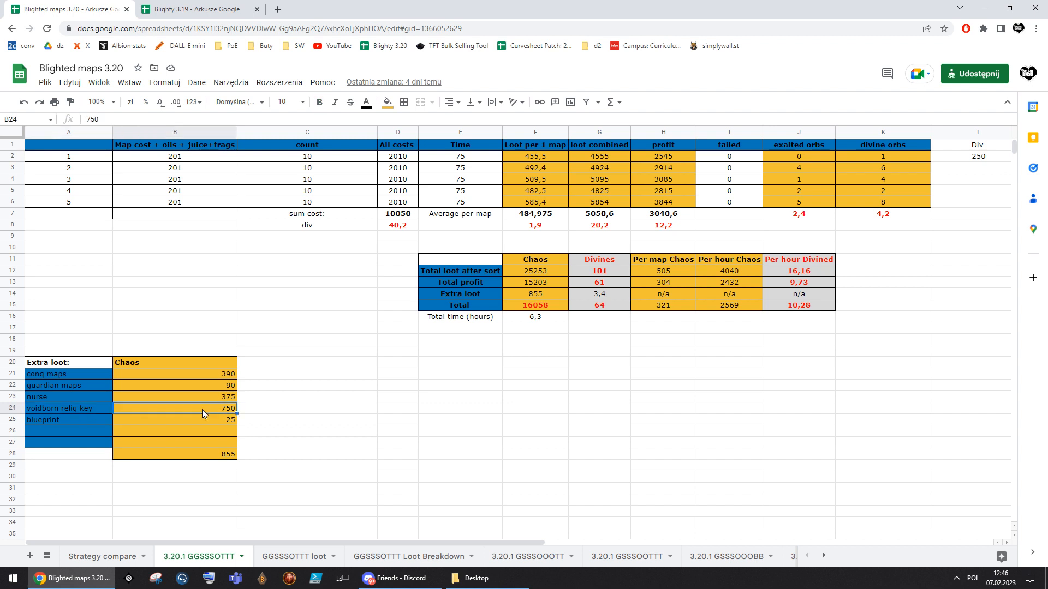
pyautogui.click(175, 385)
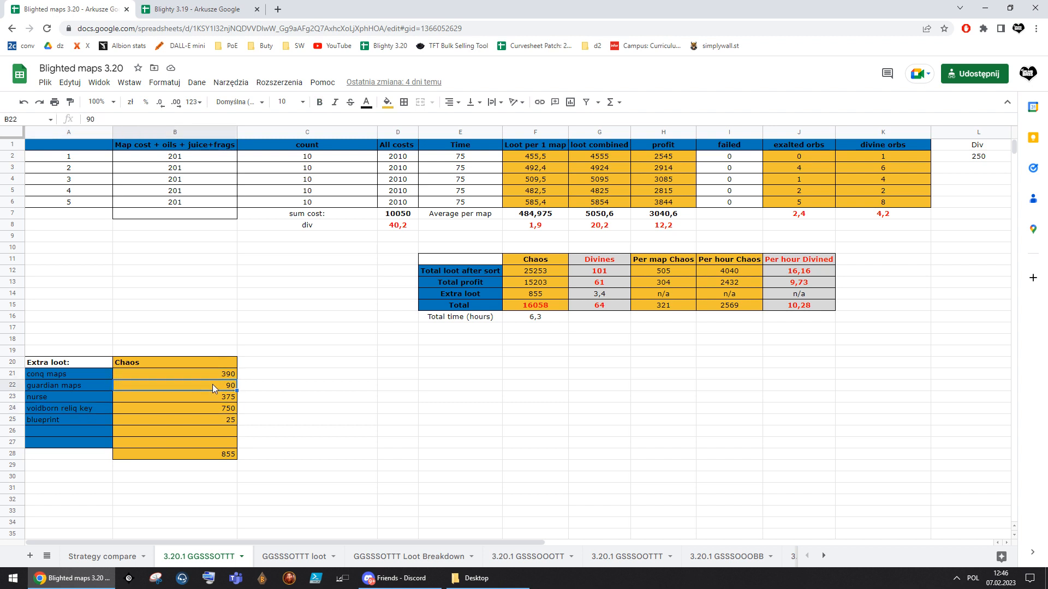
pyautogui.click(799, 306)
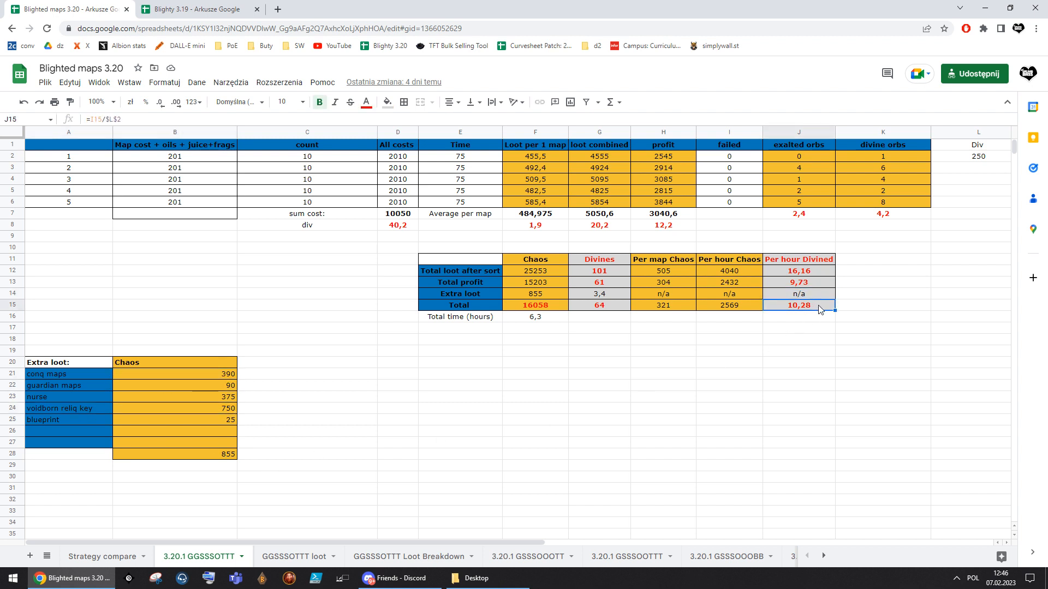
pyautogui.moveTo(139, 376)
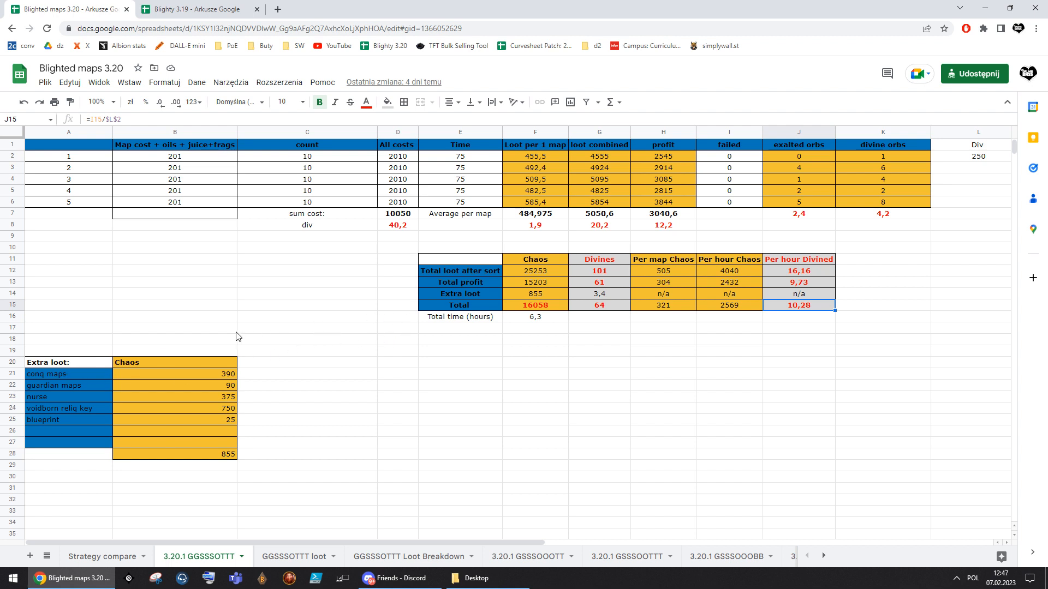
# Inspect the per-hour divine profit formula and the loot value cells feeding it
pyautogui.click(459, 168)
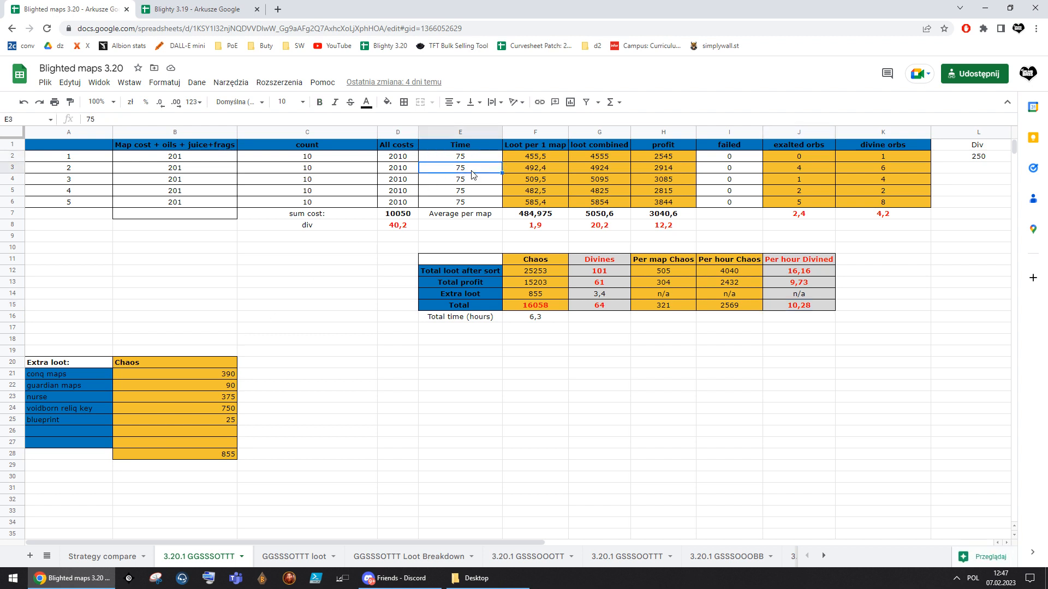
pyautogui.click(459, 190)
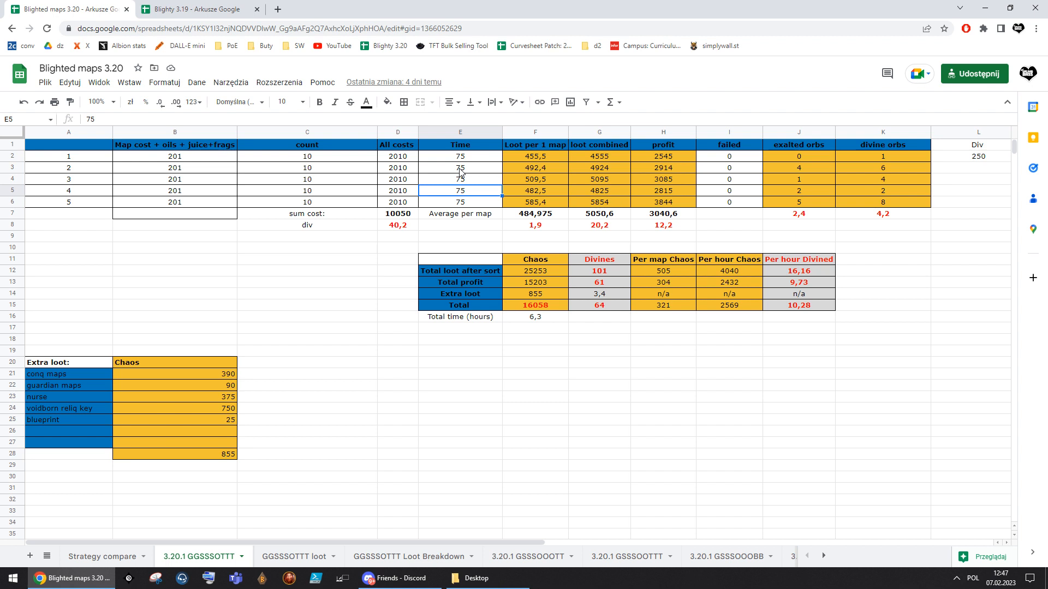
pyautogui.click(460, 167)
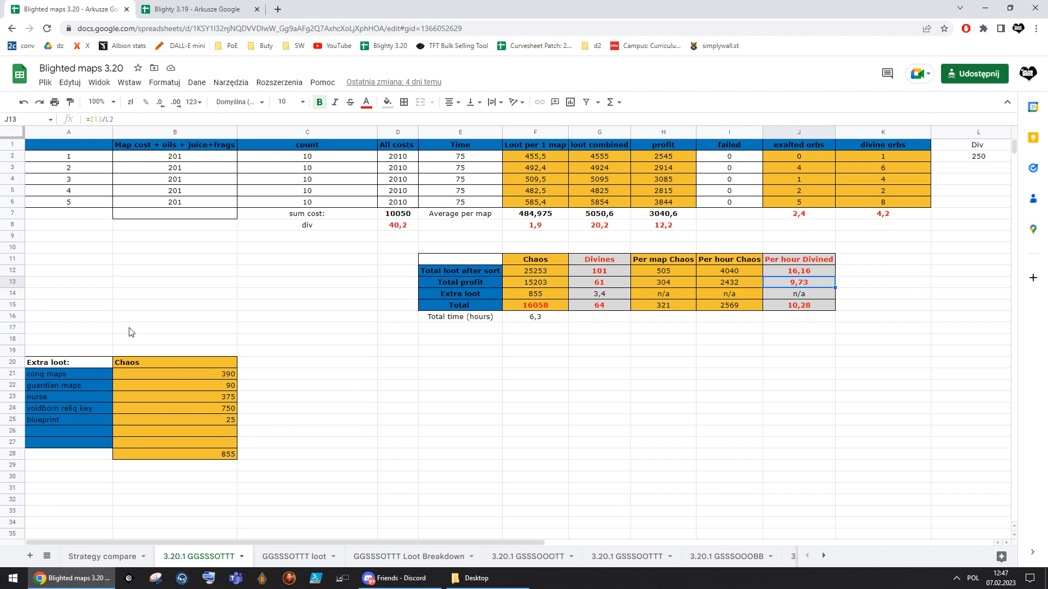
pyautogui.moveTo(391, 252)
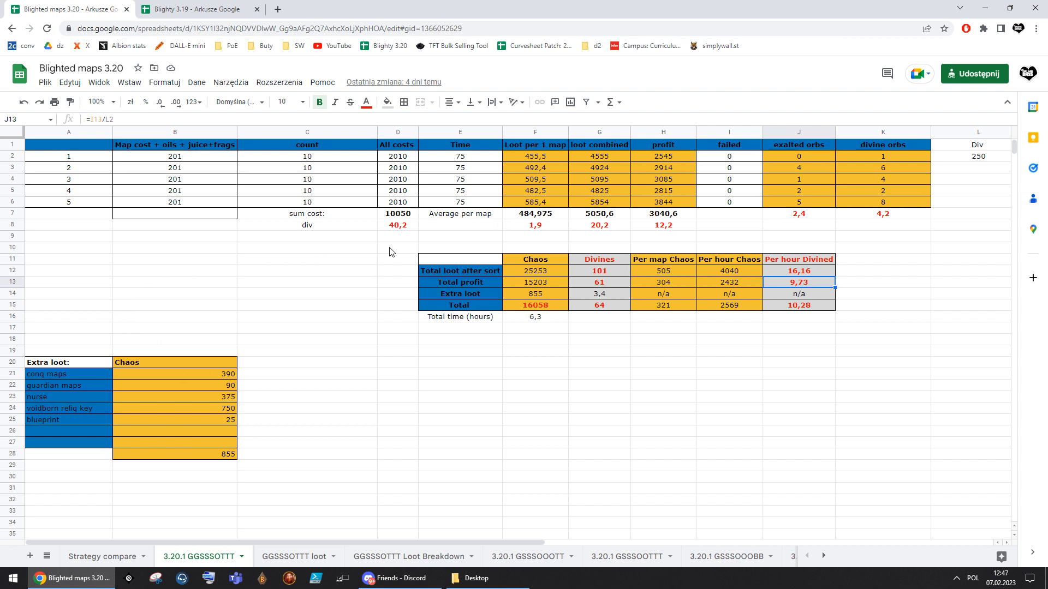
pyautogui.click(398, 246)
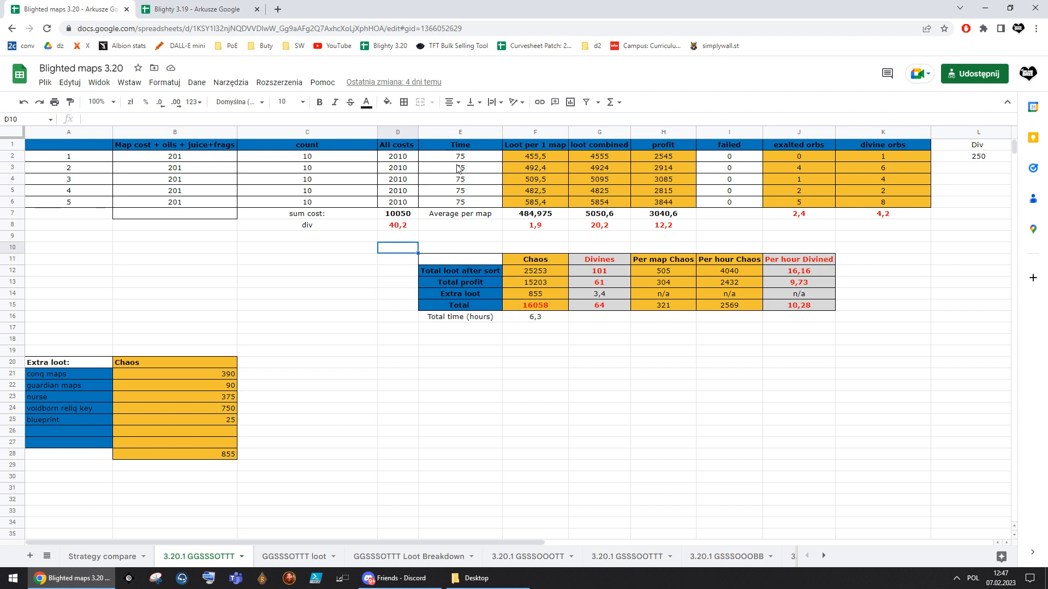
pyautogui.click(459, 156)
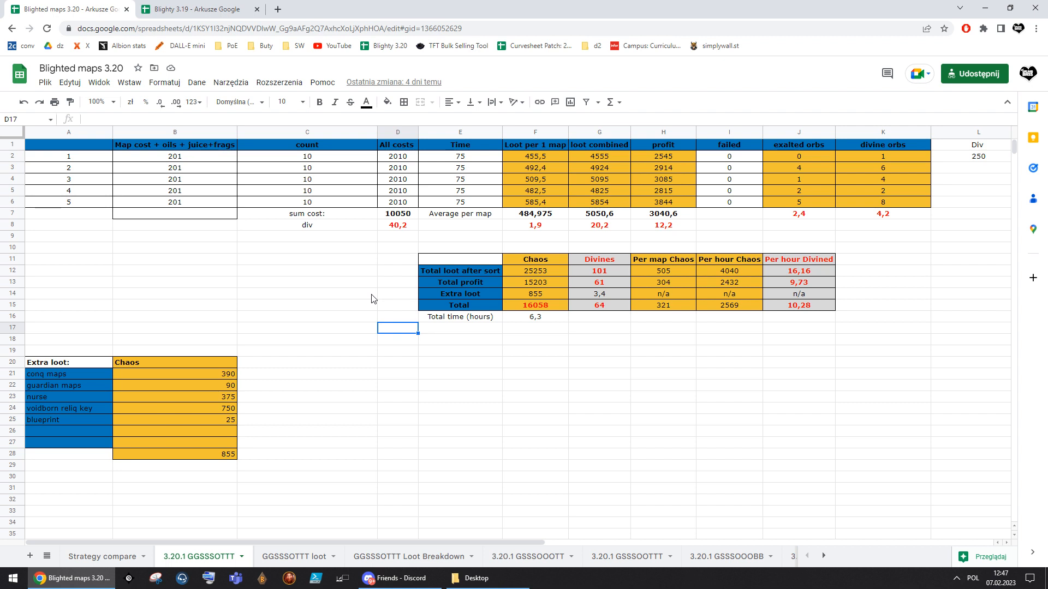
pyautogui.click(398, 247)
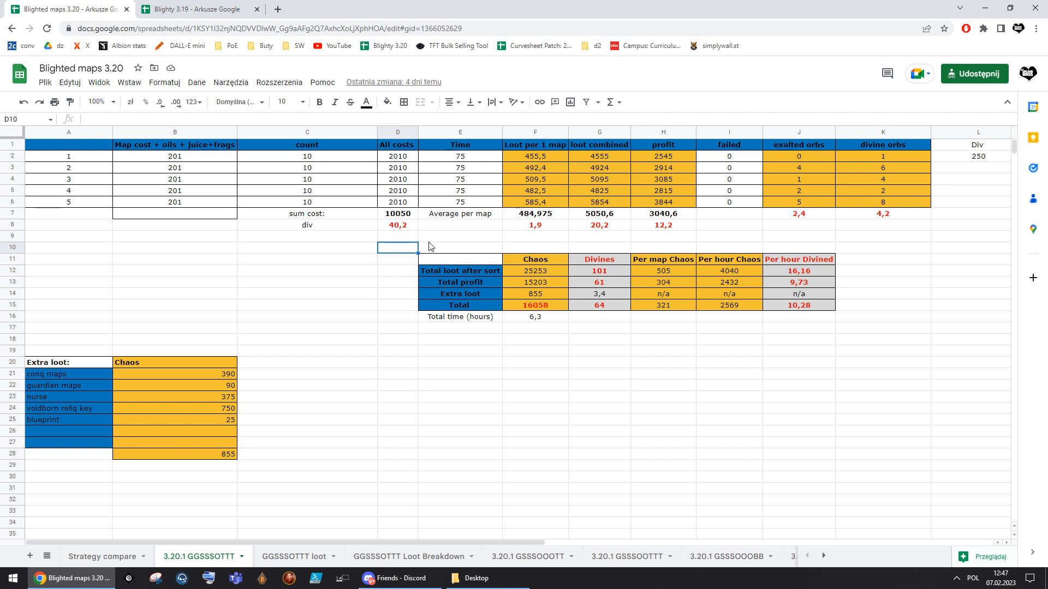
pyautogui.click(307, 260)
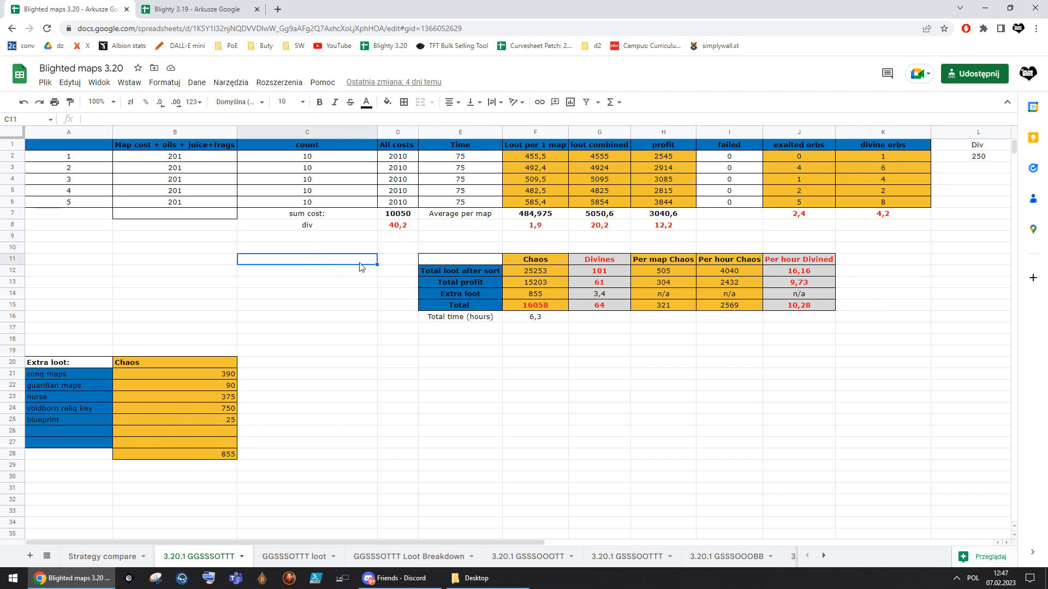
pyautogui.click(397, 248)
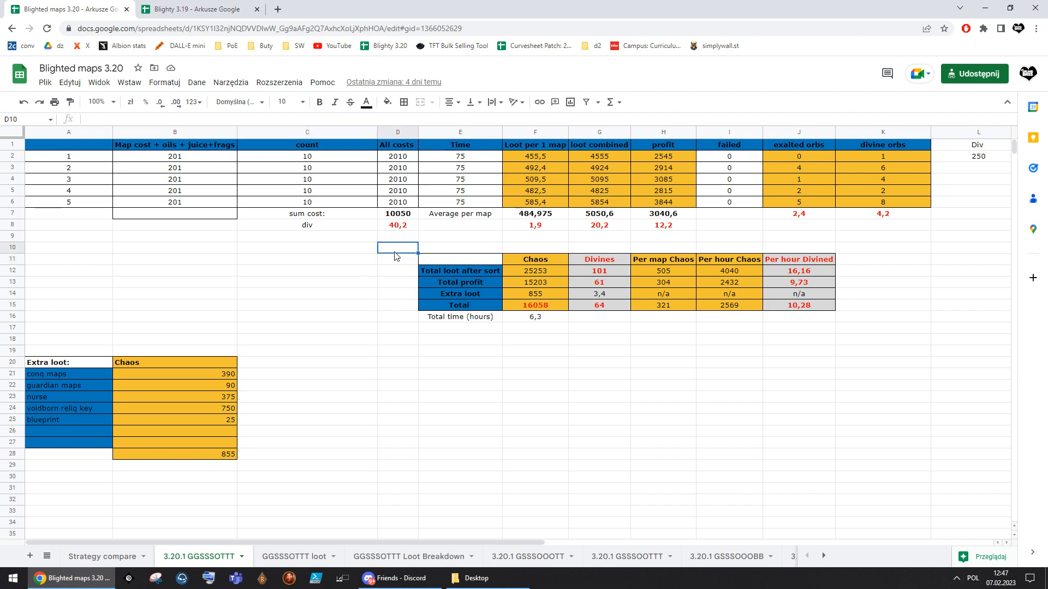
pyautogui.click(460, 235)
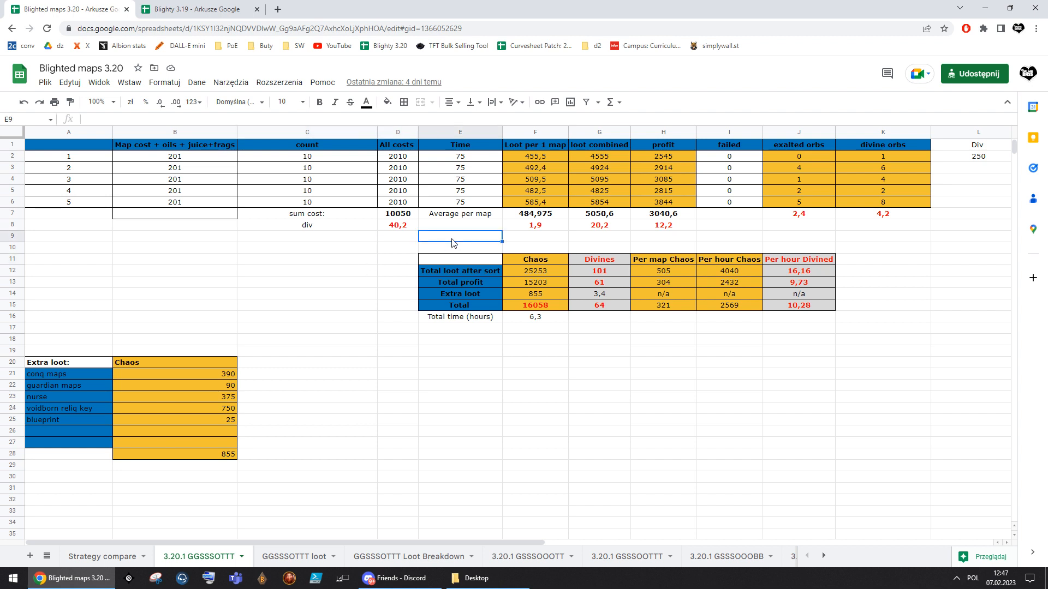
pyautogui.click(307, 306)
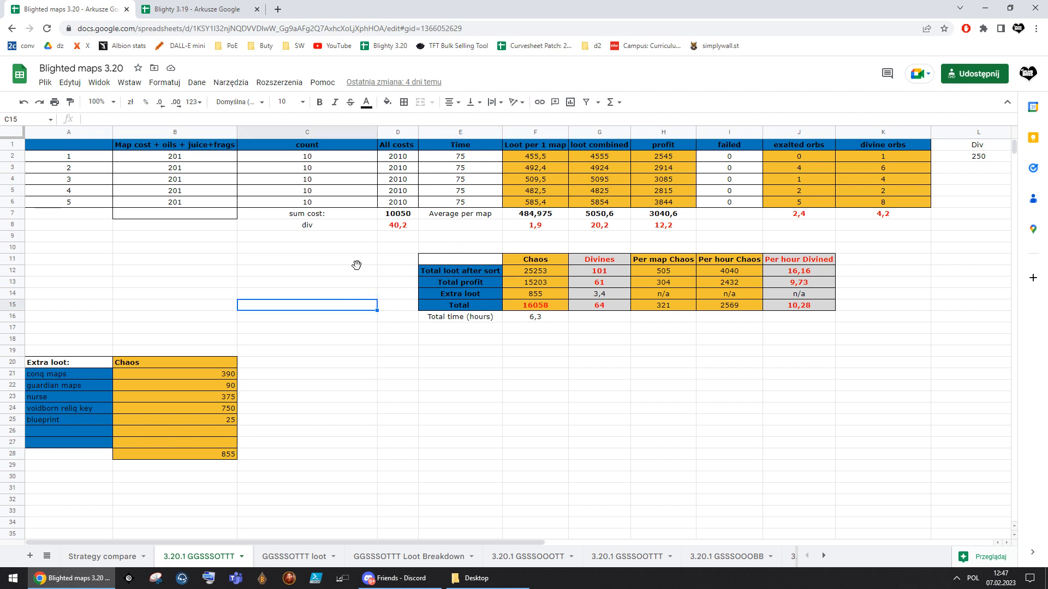
pyautogui.click(306, 270)
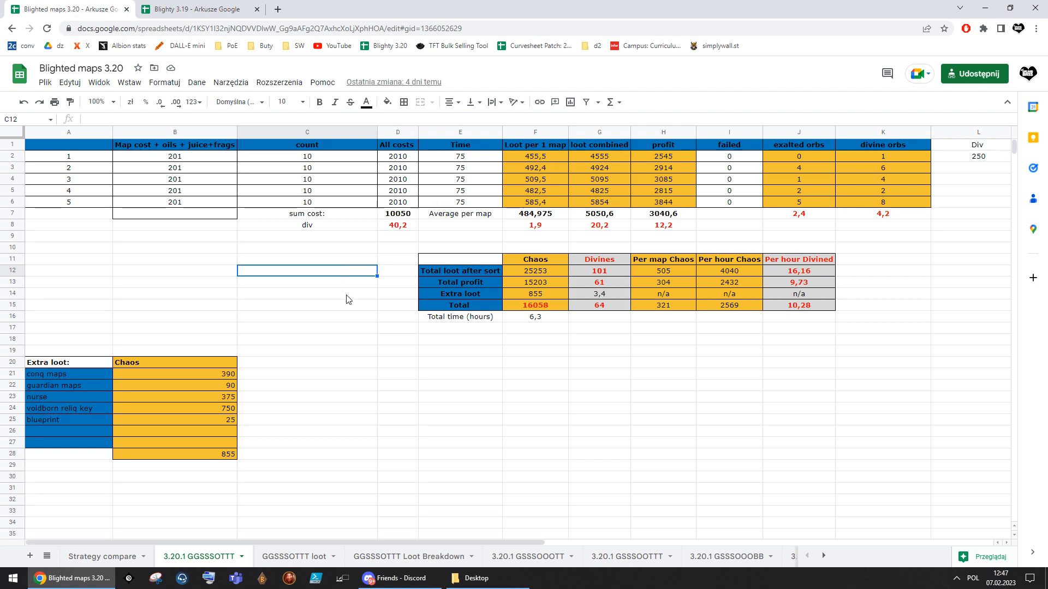
pyautogui.moveTo(383, 269)
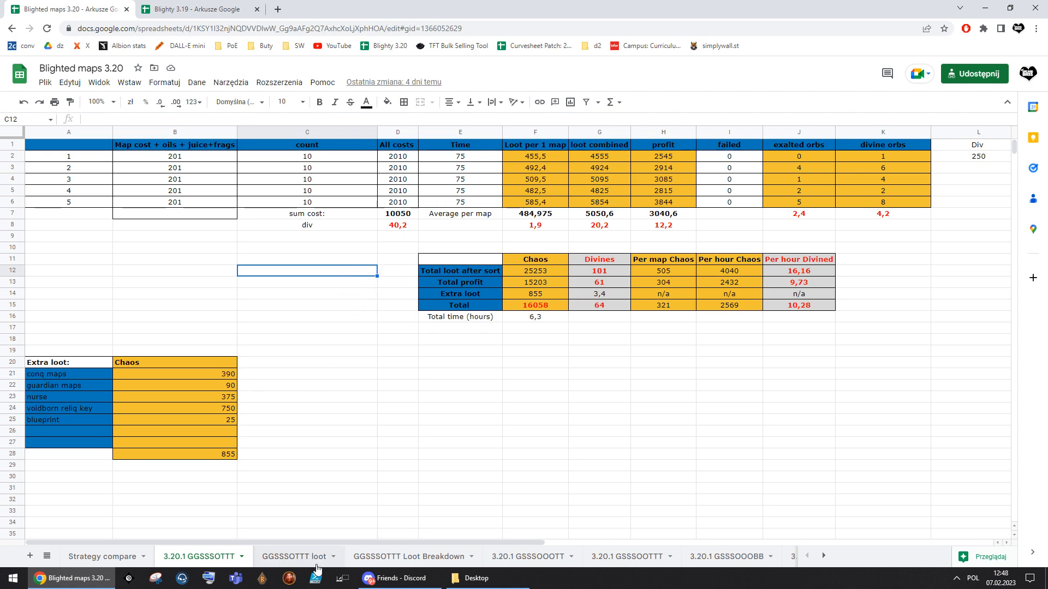
# Compare the GGSSSOTTT Loot Breakdown pie chart with the 3.20.1 results sheet
pyautogui.click(408, 556)
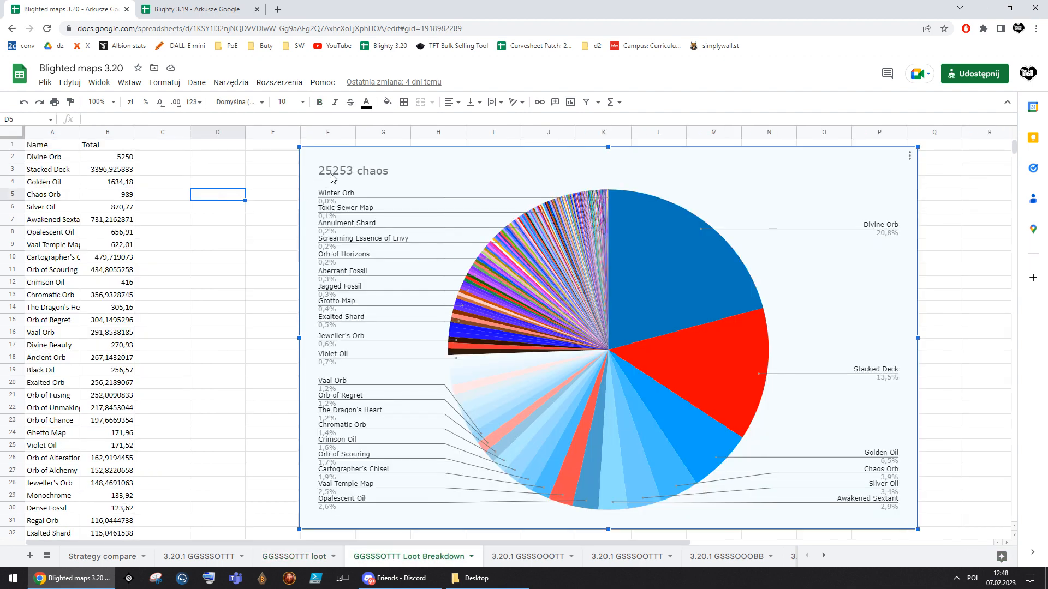
pyautogui.moveTo(337, 175)
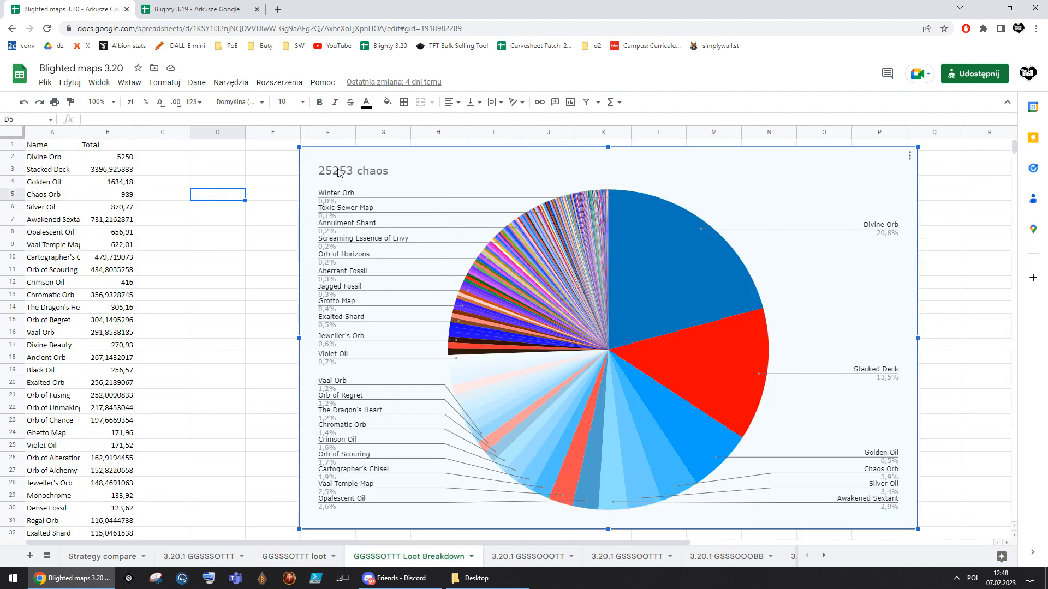
pyautogui.moveTo(665, 274)
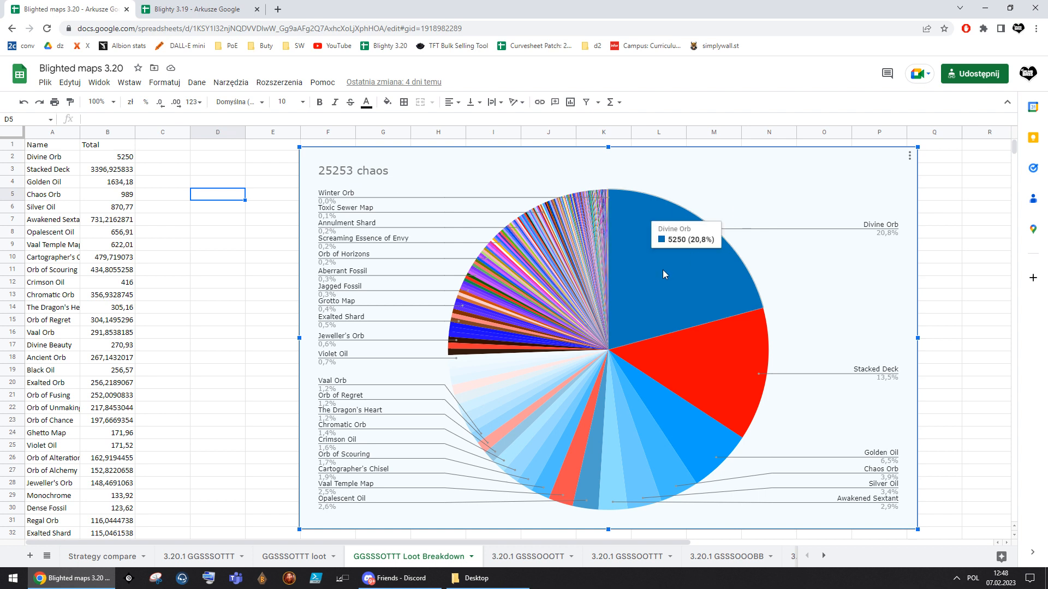
pyautogui.moveTo(739, 368)
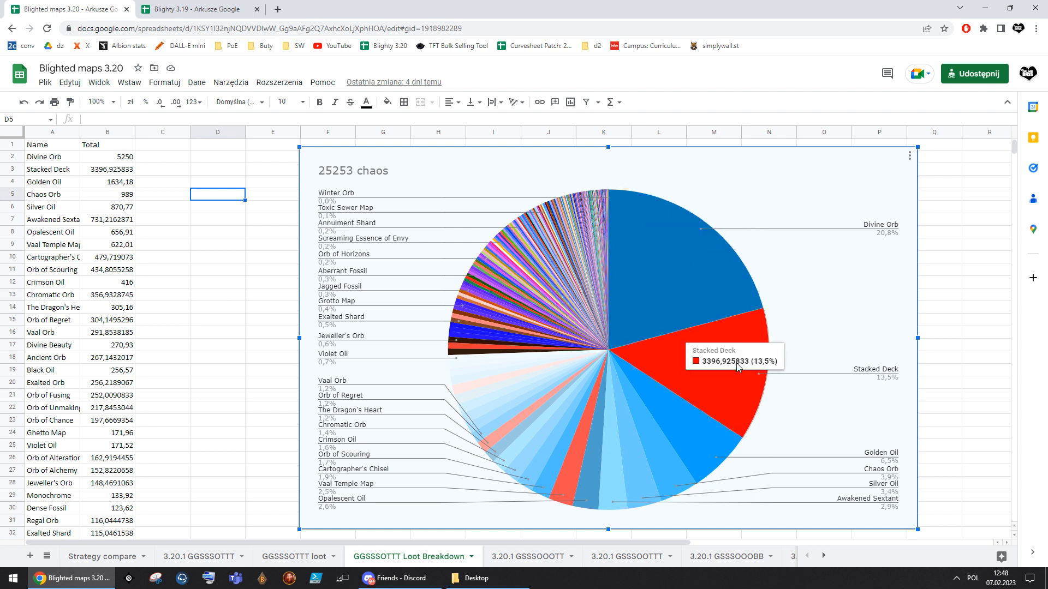
pyautogui.moveTo(708, 444)
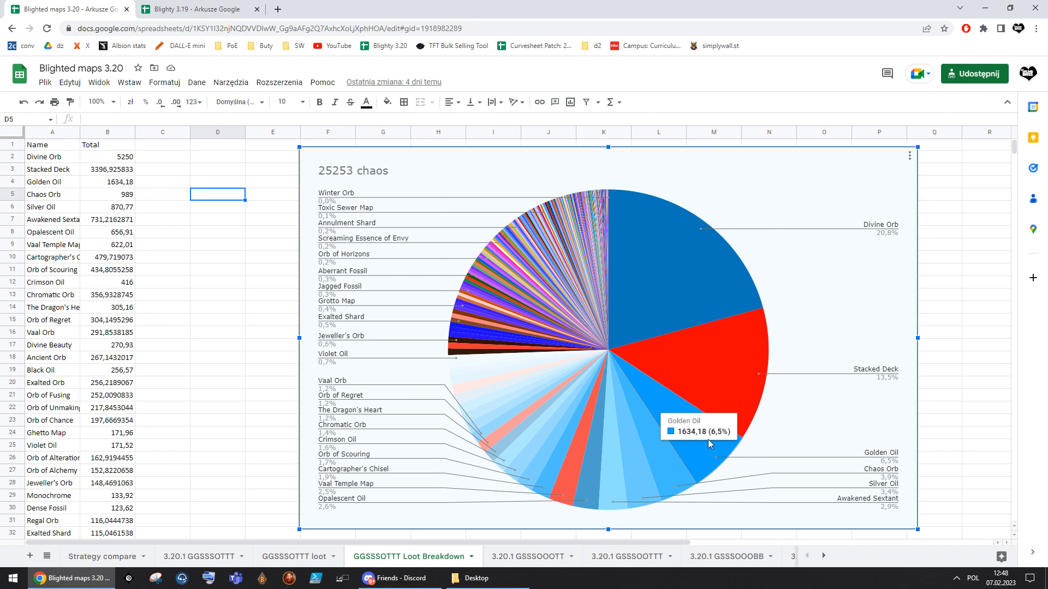
pyautogui.moveTo(703, 449)
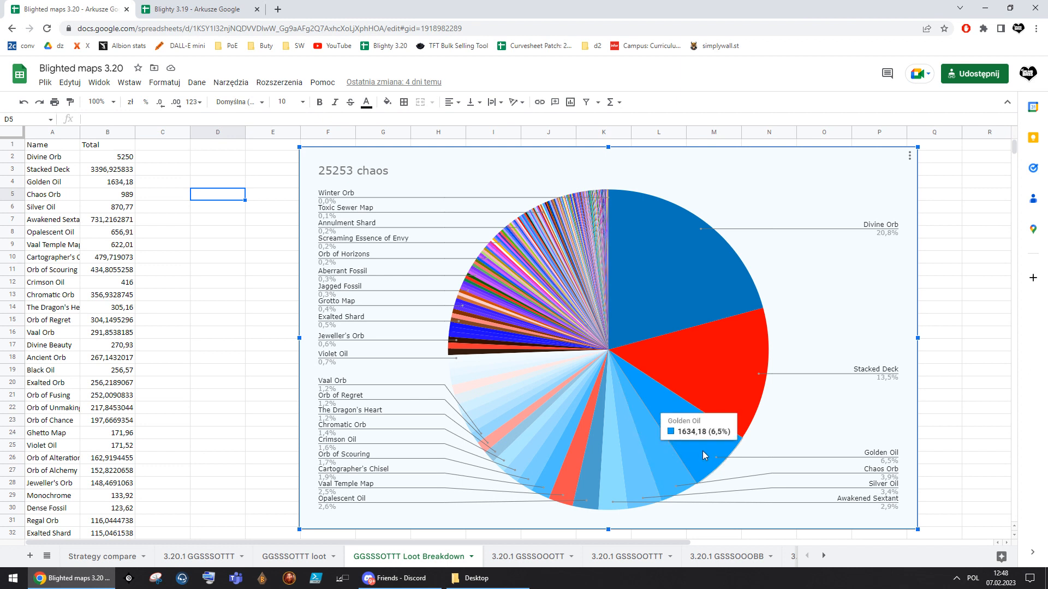
pyautogui.moveTo(676, 475)
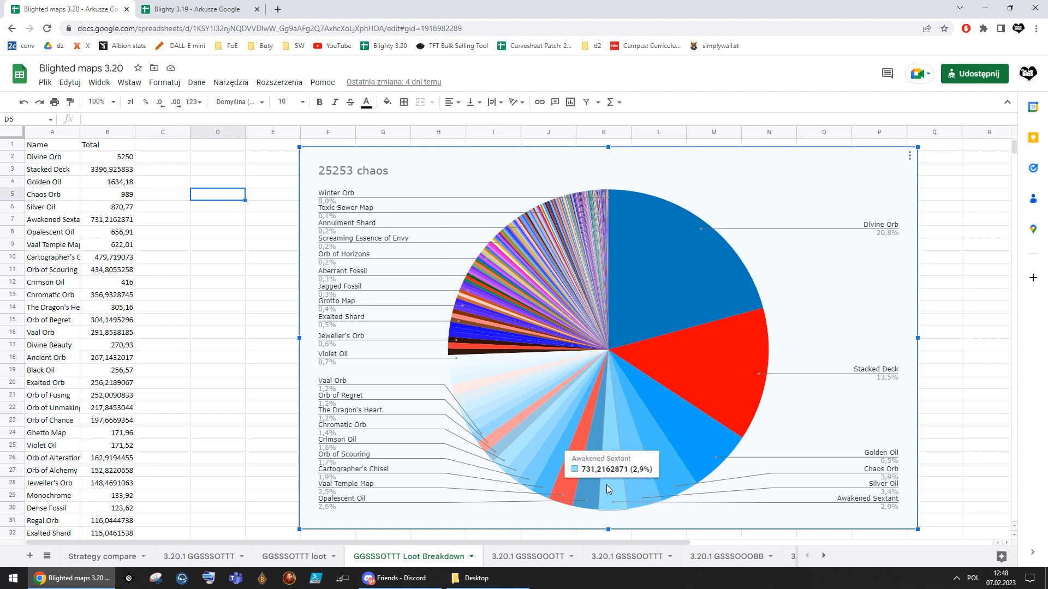
pyautogui.moveTo(739, 314)
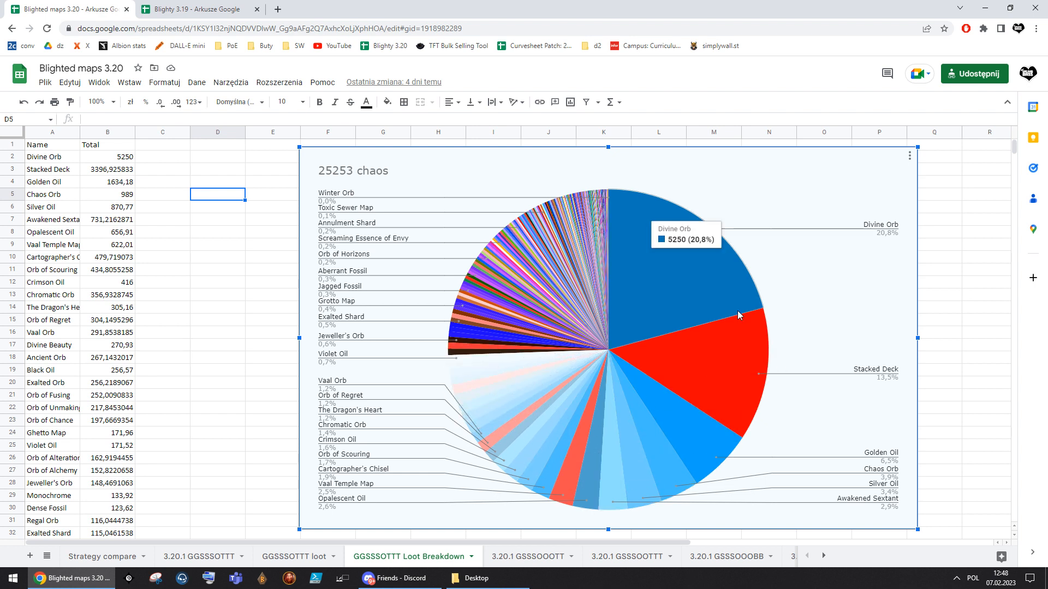
pyautogui.moveTo(475, 361)
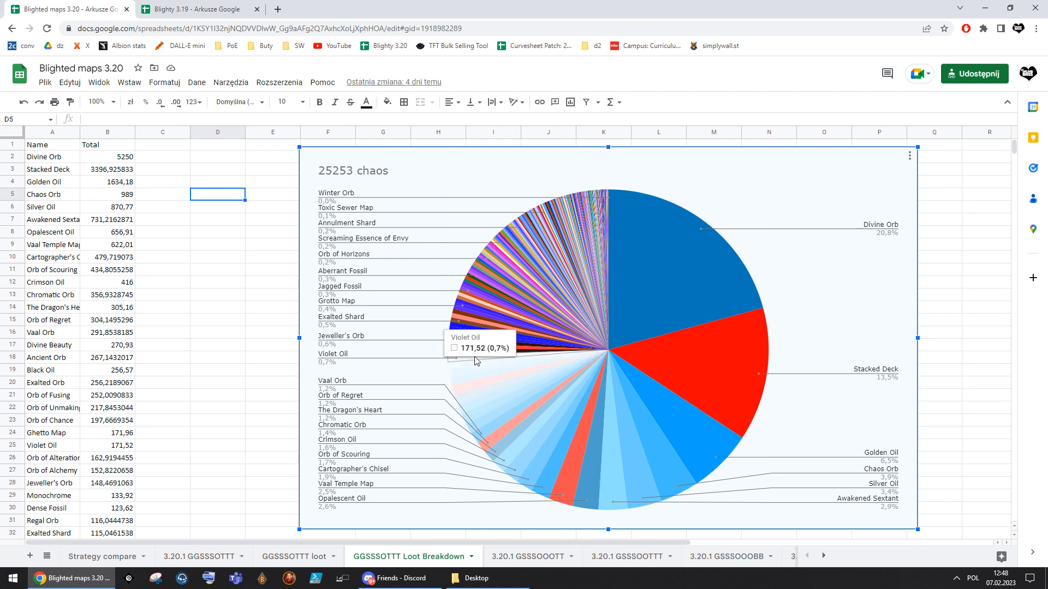
pyautogui.moveTo(568, 424)
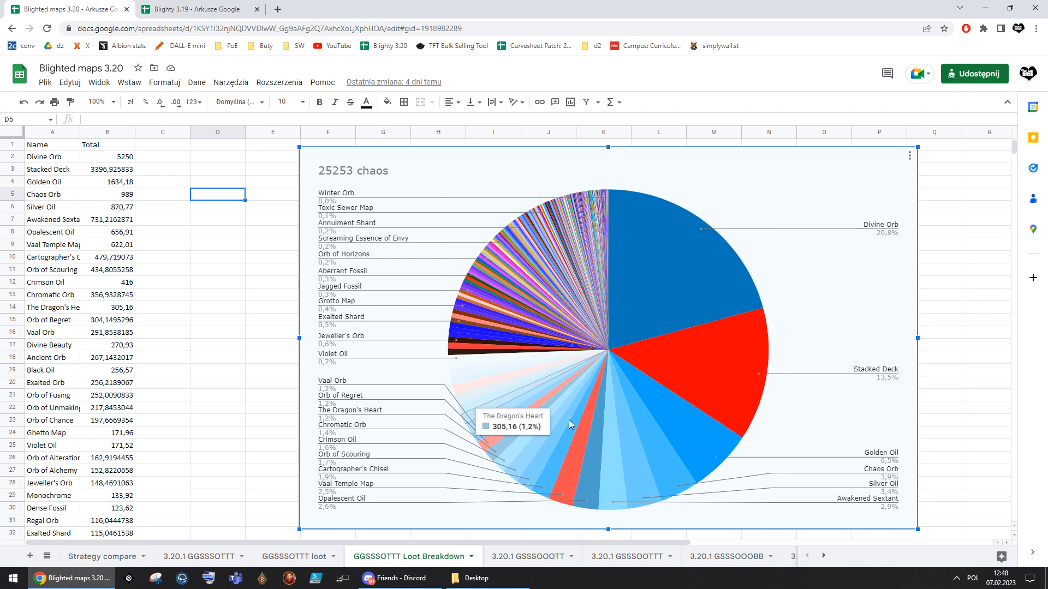
pyautogui.moveTo(661, 466)
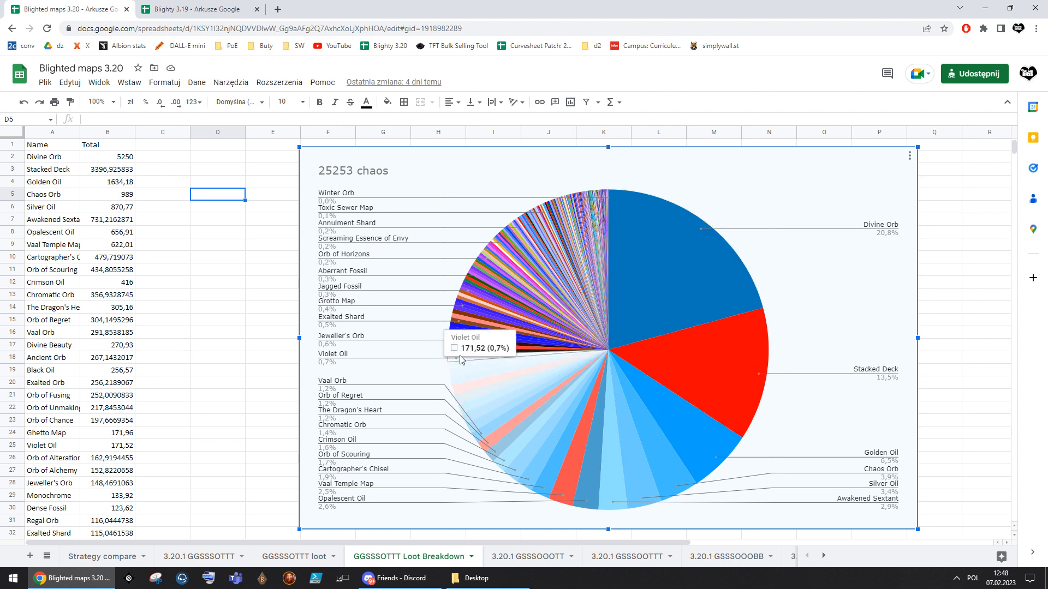
pyautogui.click(161, 170)
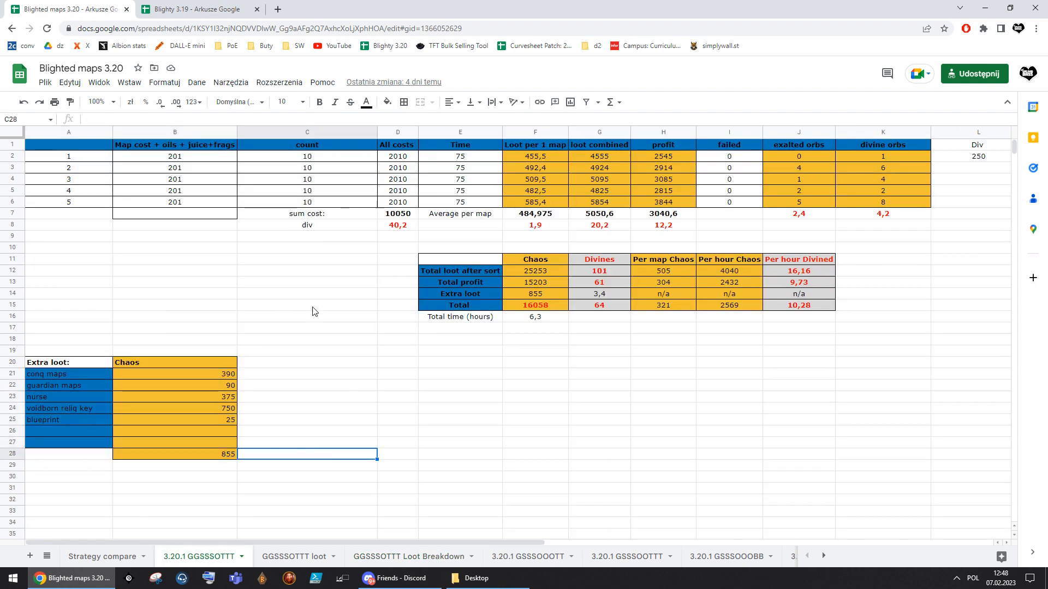
pyautogui.click(411, 555)
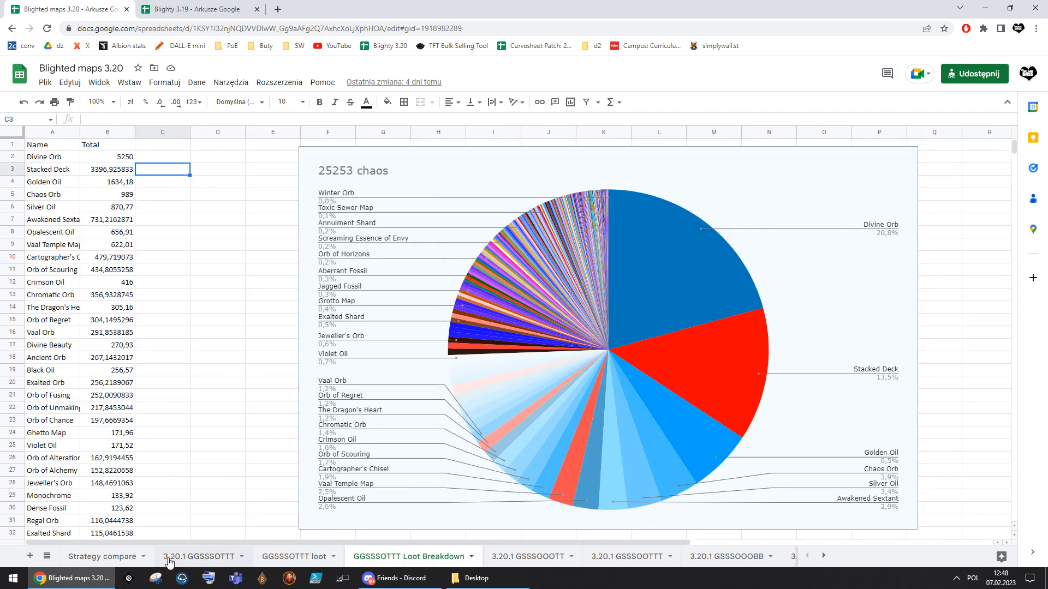
pyautogui.click(199, 556)
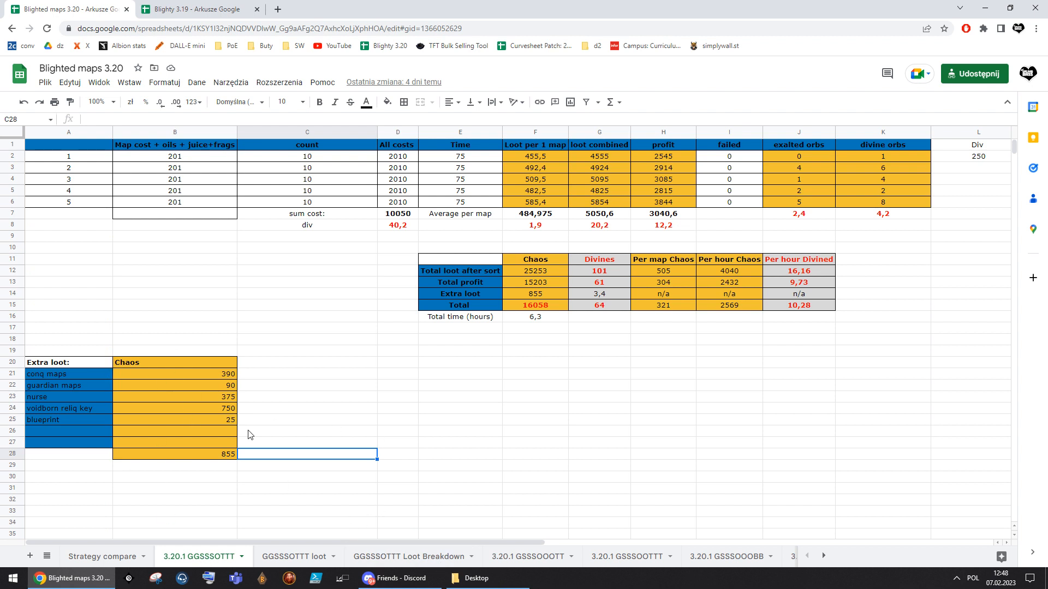
# Revalue the voidborn reliq key extra loot at 750 chaos, trying 1250 and =250*1,5 along the way
pyautogui.click(70, 408)
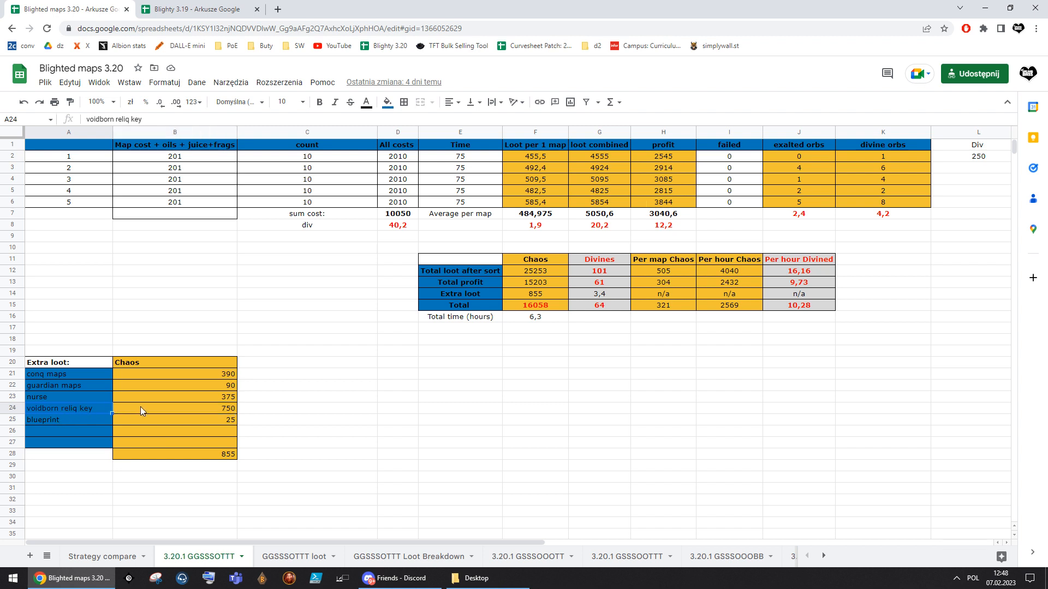
pyautogui.click(173, 408)
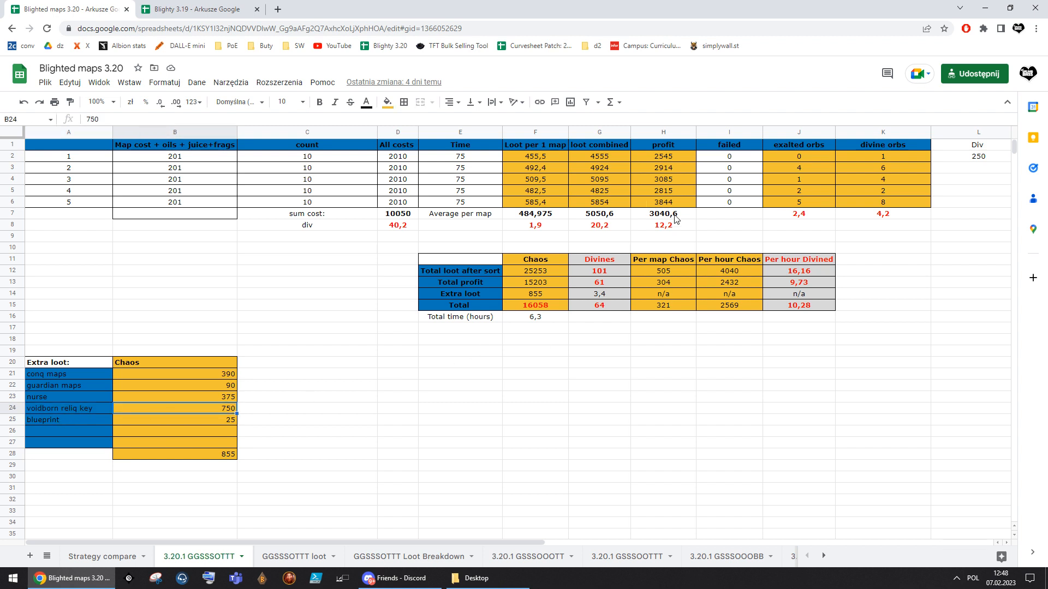
pyautogui.moveTo(227, 428)
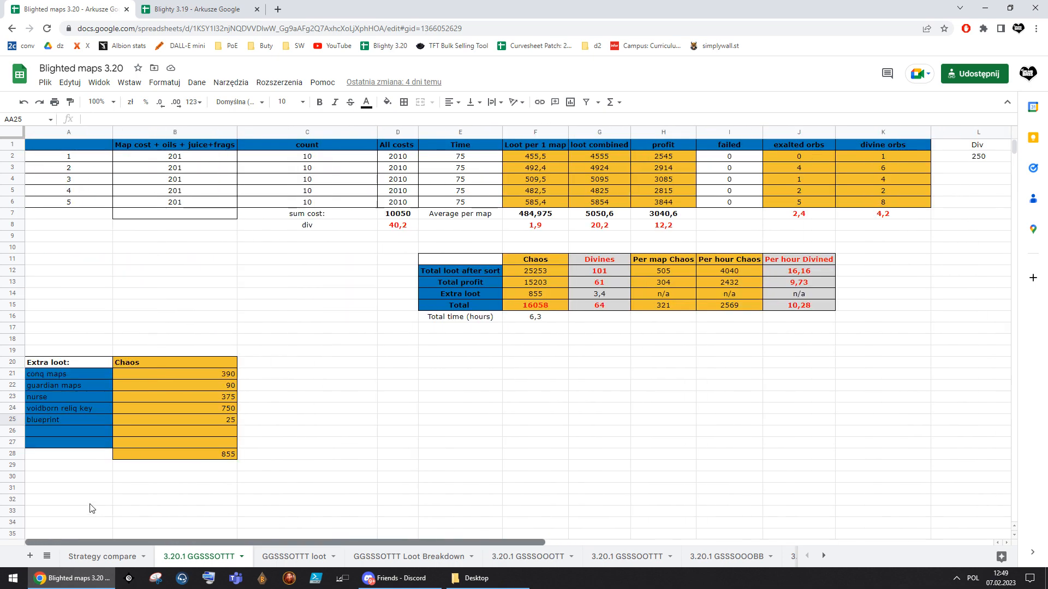
pyautogui.click(174, 408)
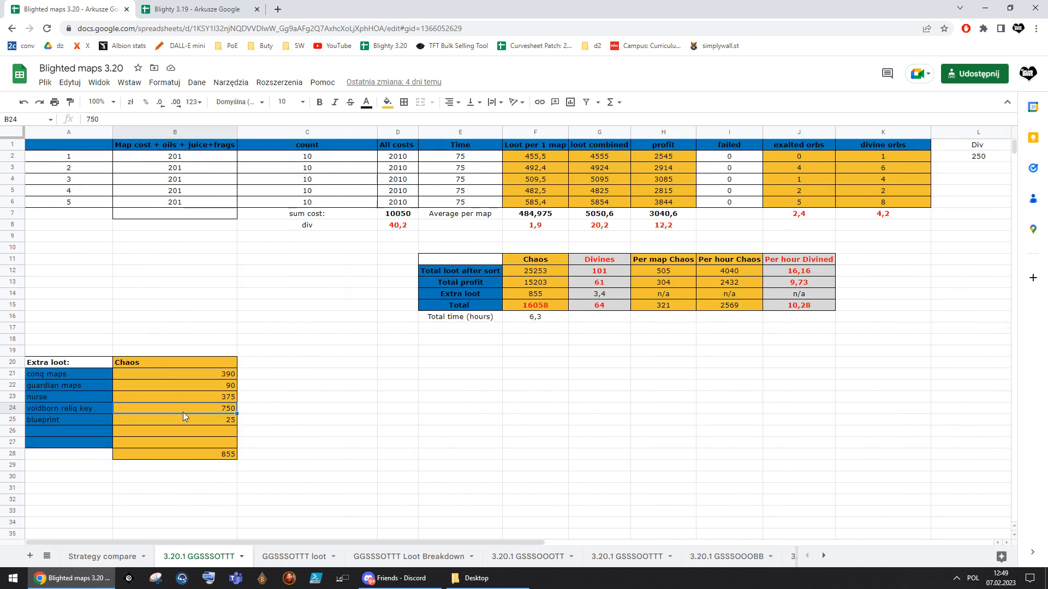
pyautogui.write('15')
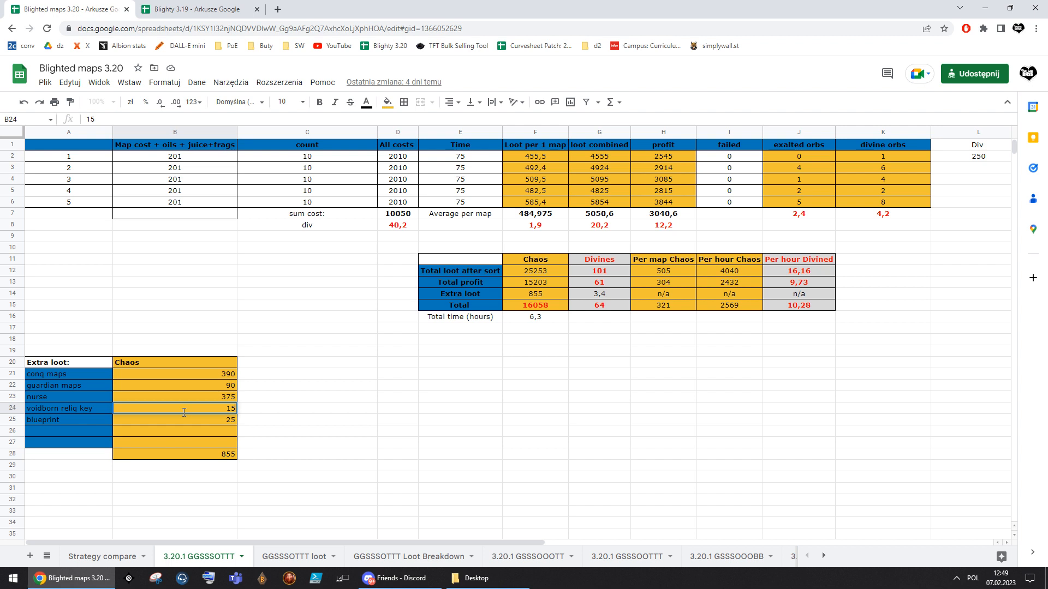
pyautogui.write('1250')
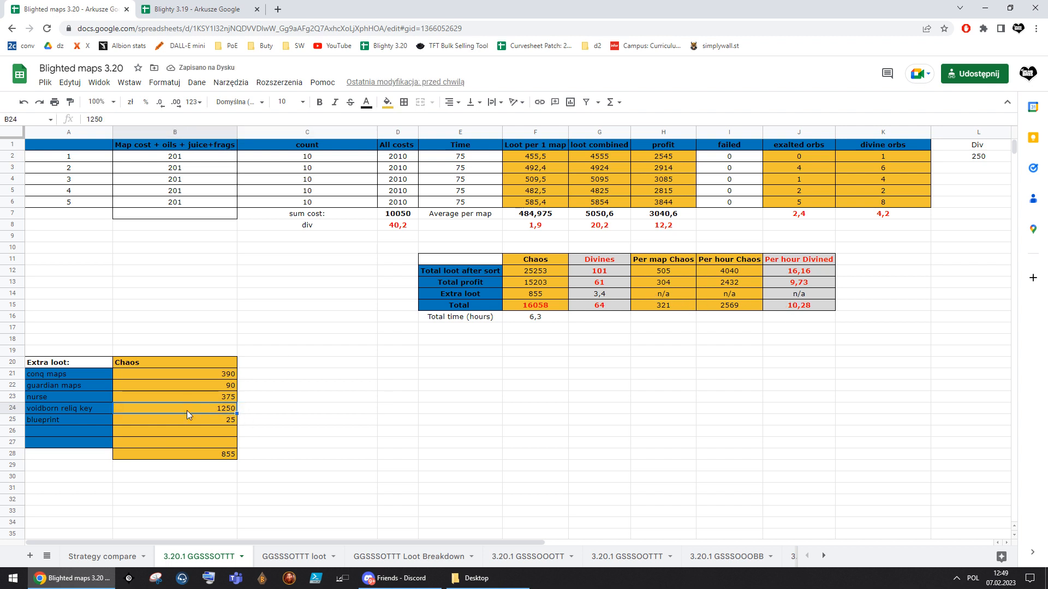
pyautogui.click(173, 454)
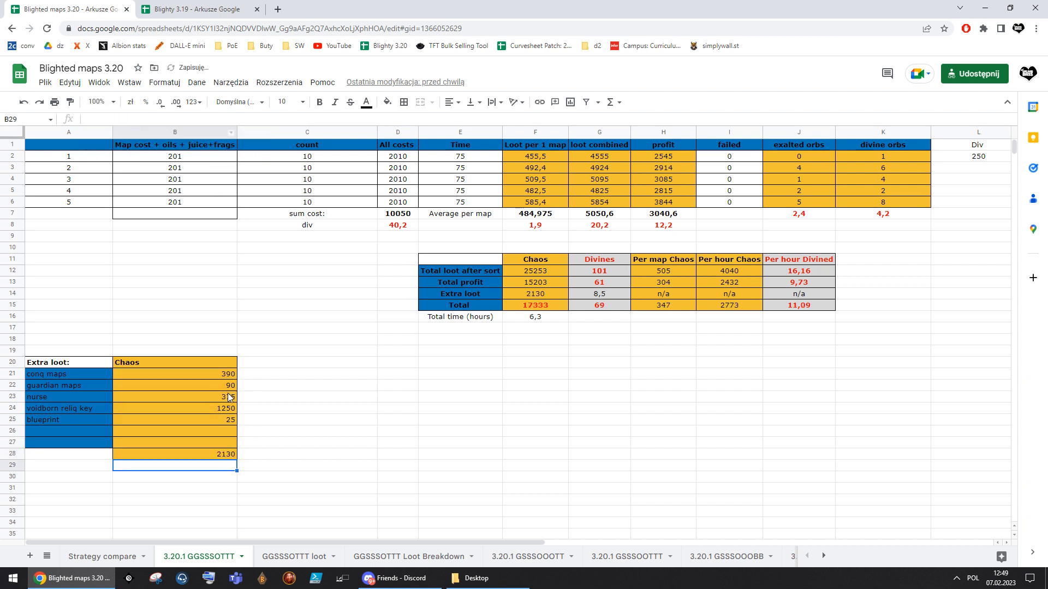
pyautogui.write('750')
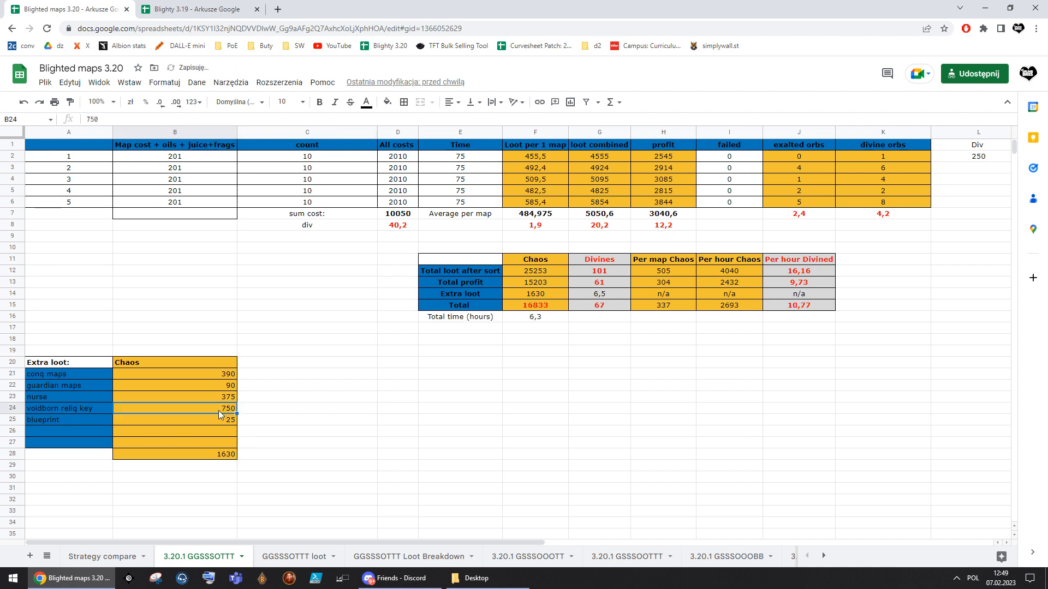
pyautogui.click(799, 305)
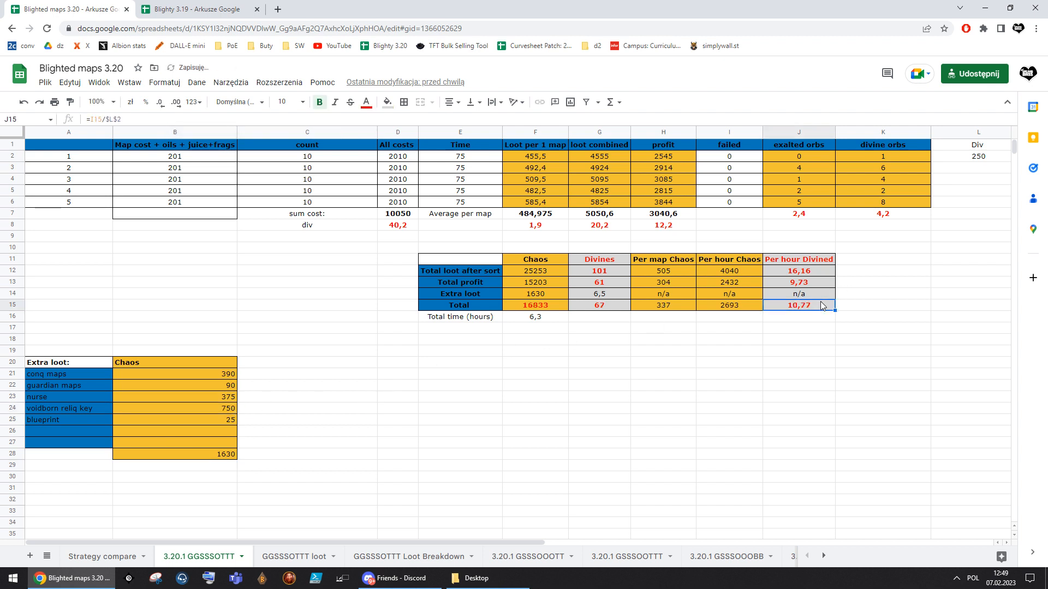
pyautogui.click(174, 408)
pyautogui.write('1250')
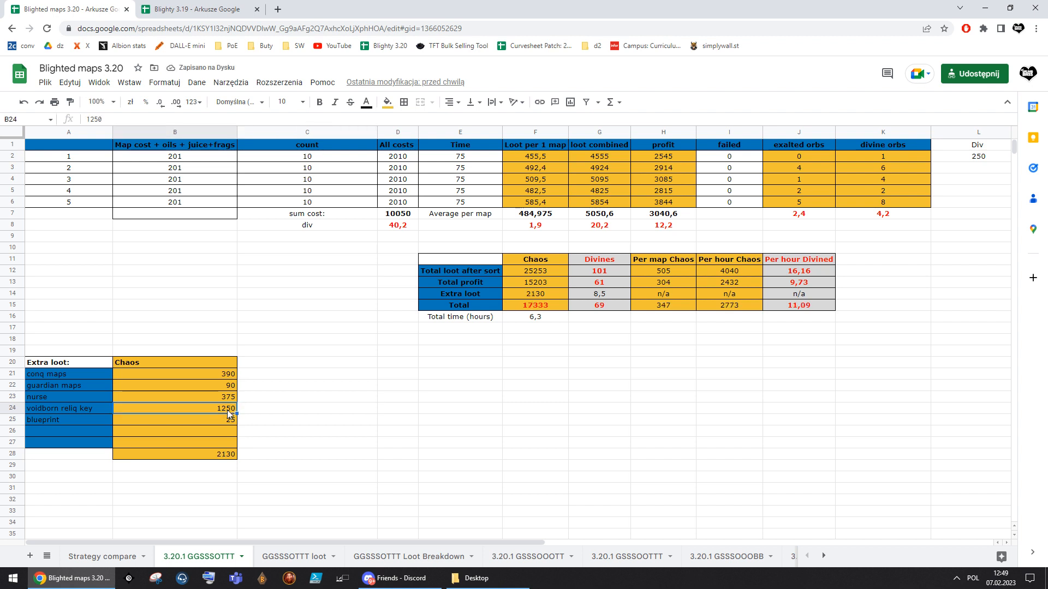
pyautogui.write('=250*1,5')
pyautogui.write('750')
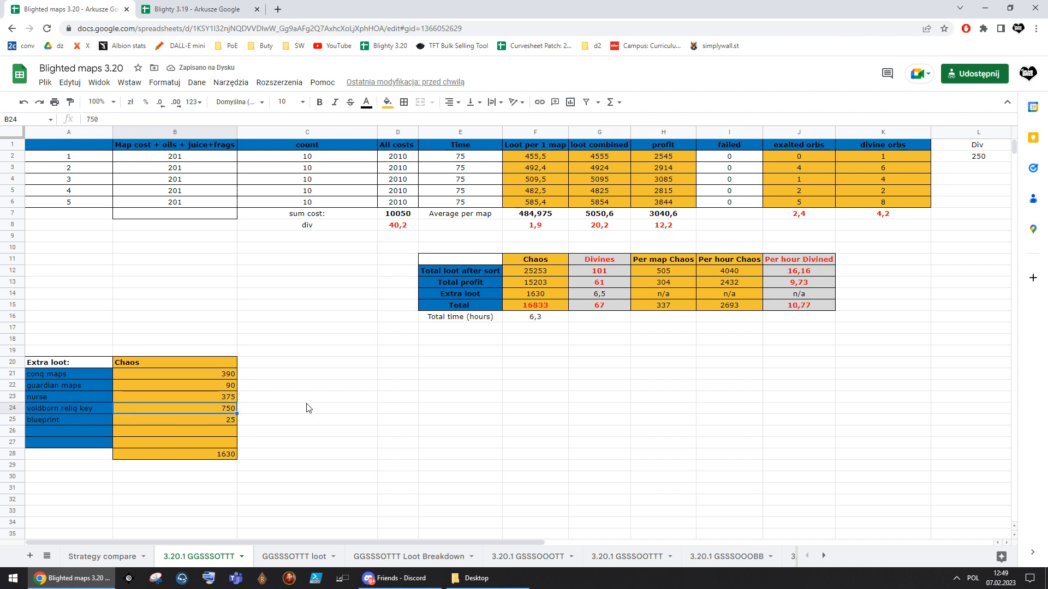
pyautogui.moveTo(321, 404)
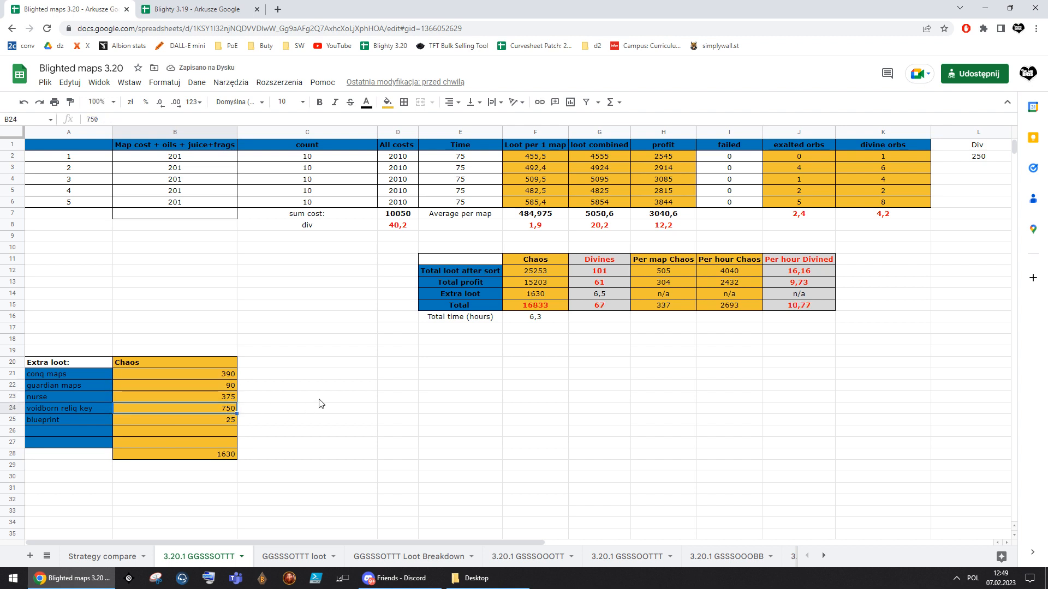
pyautogui.moveTo(299, 409)
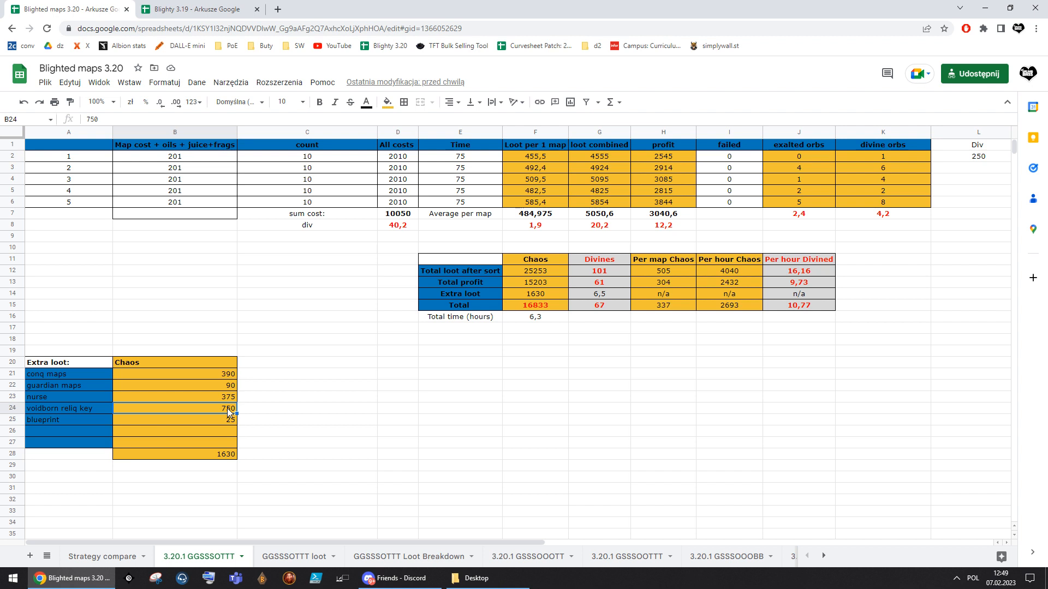
pyautogui.moveTo(298, 409)
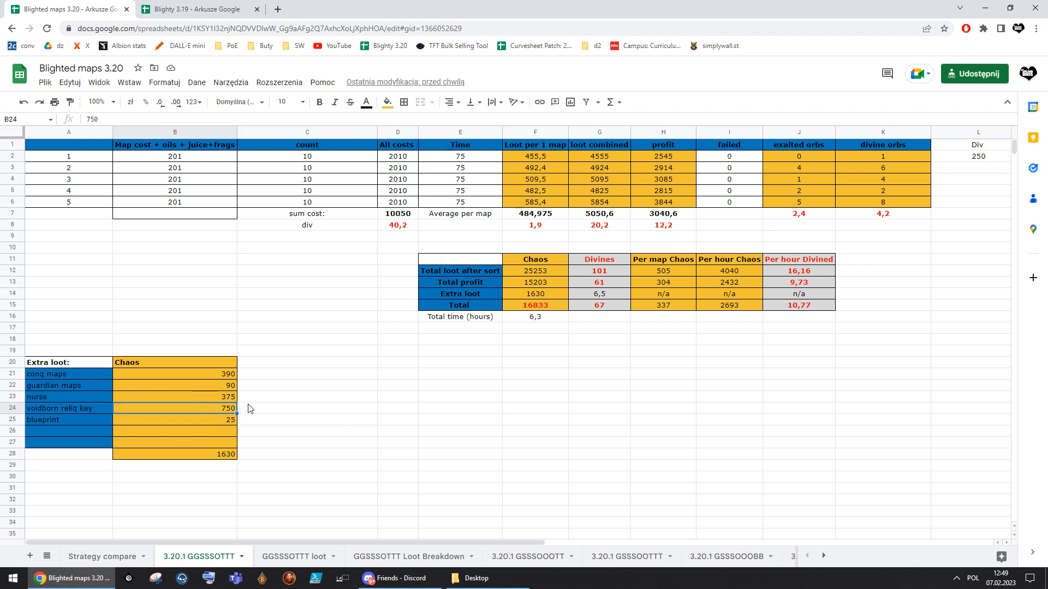
# Leave the extra-loot cells and bring up the GGSSSOTTT Loot Breakdown pie chart of 25253 chaos
pyautogui.click(307, 408)
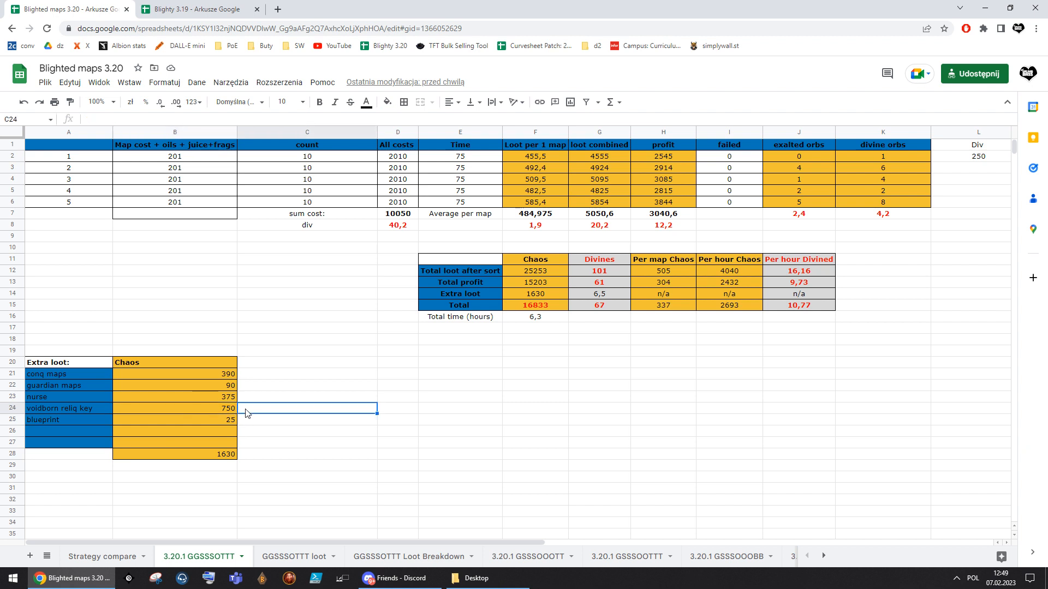
pyautogui.click(173, 408)
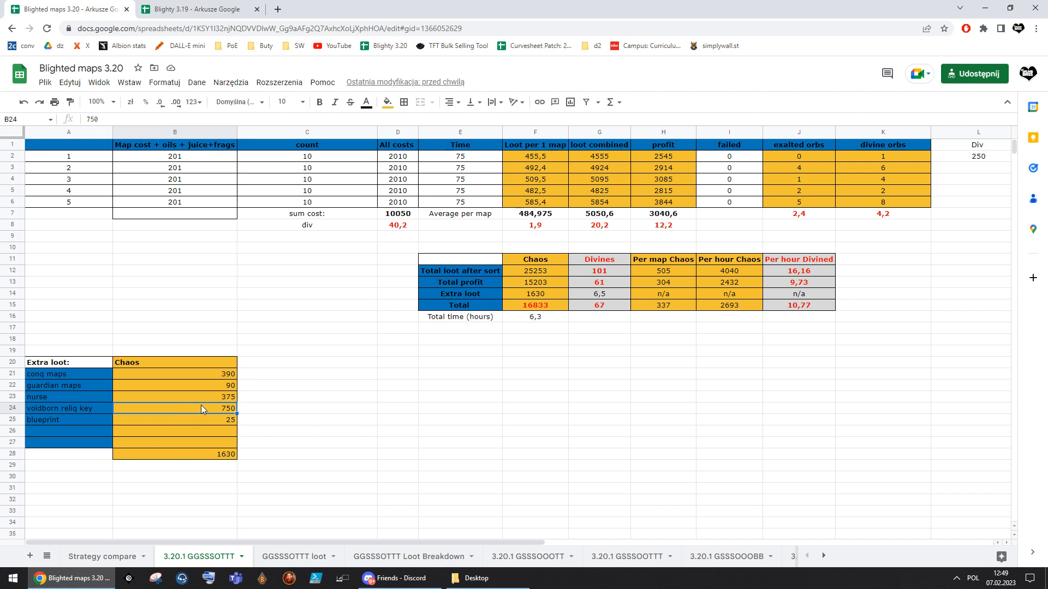
pyautogui.moveTo(282, 403)
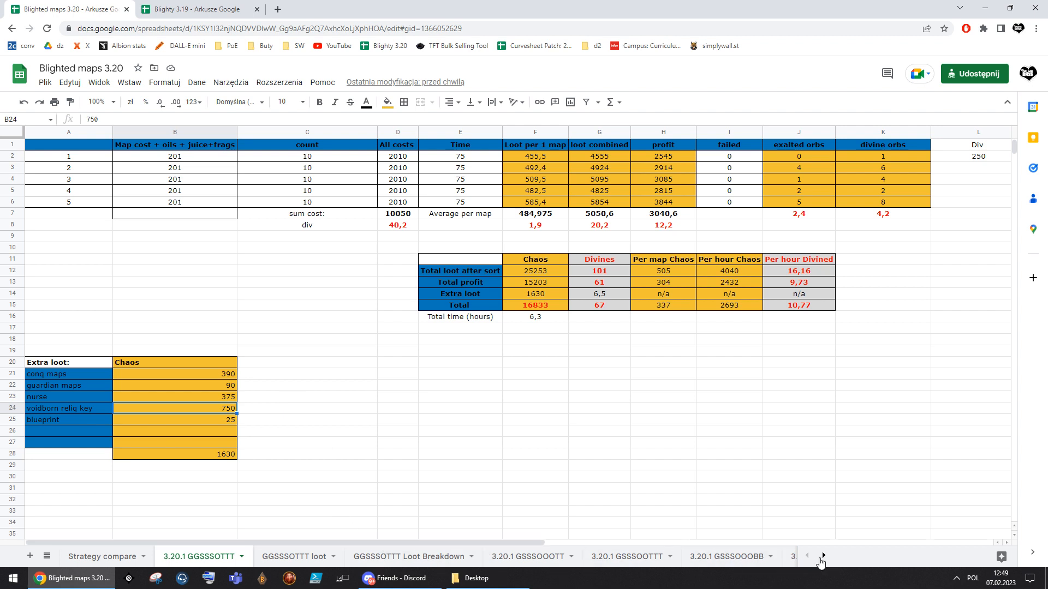
pyautogui.click(821, 556)
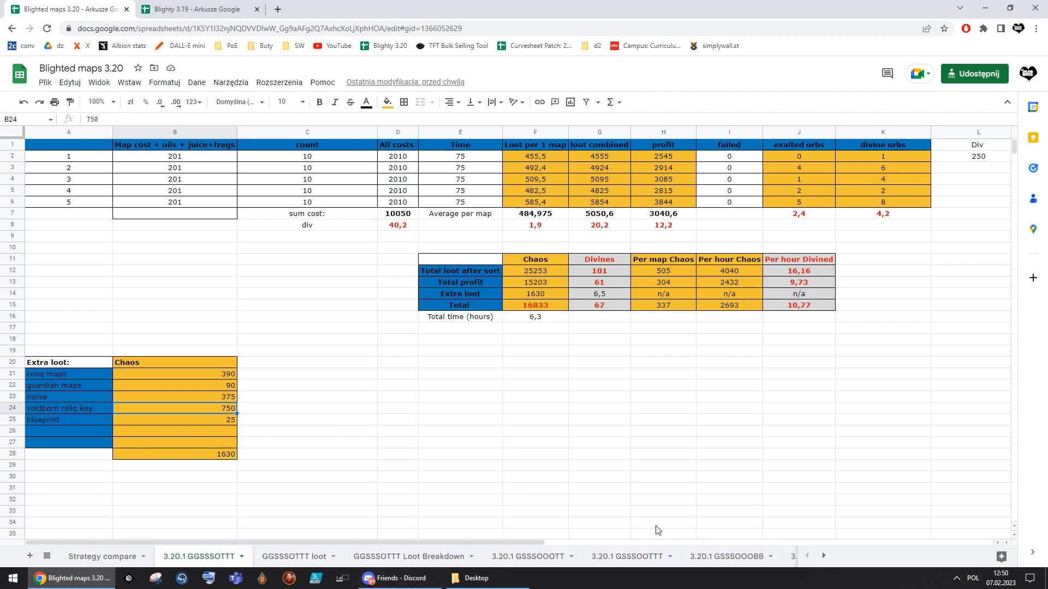
pyautogui.click(307, 349)
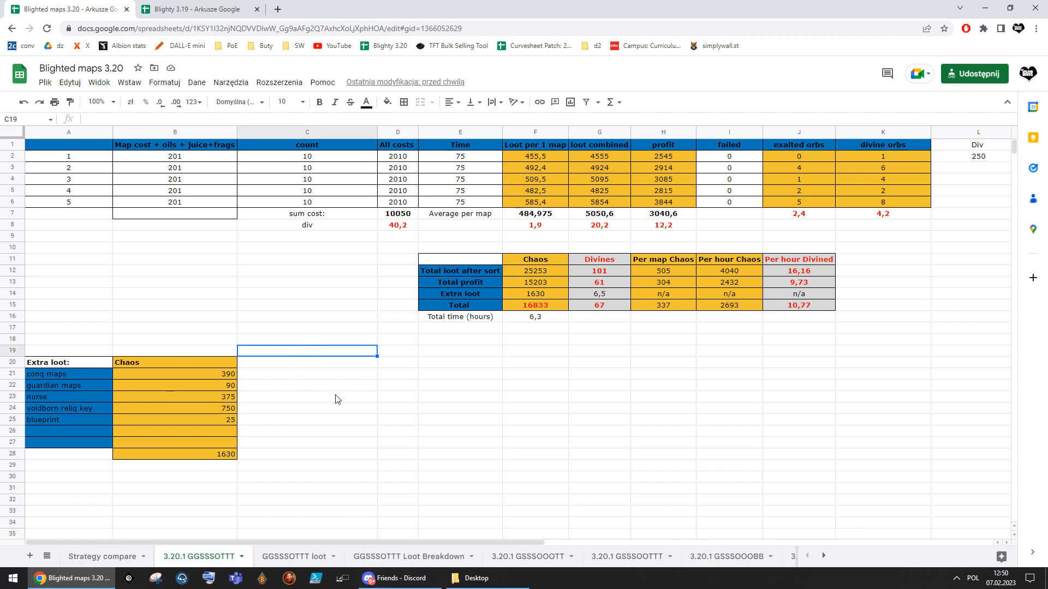
pyautogui.click(307, 466)
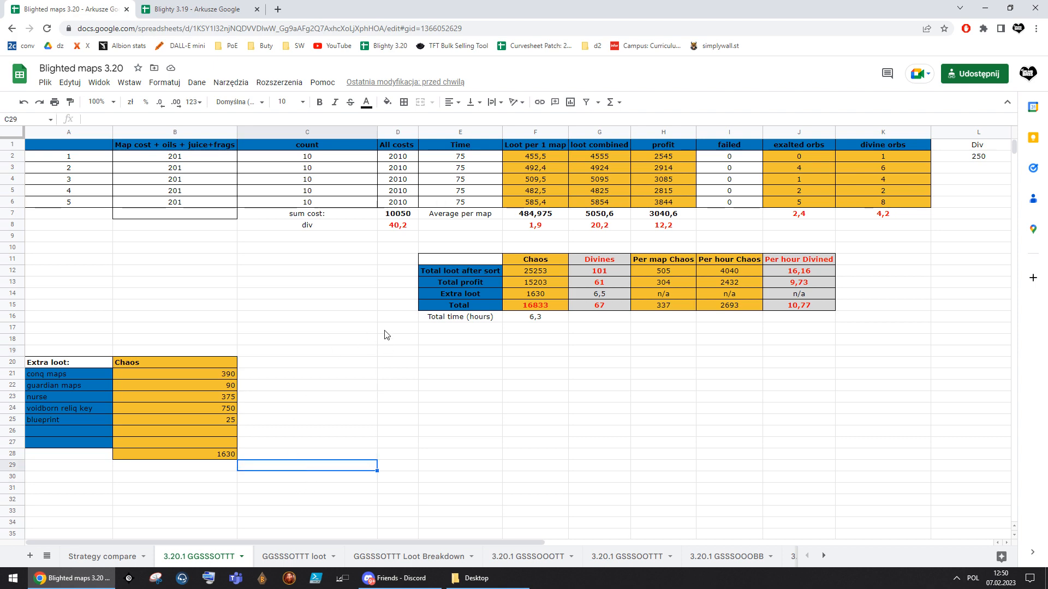
pyautogui.click(412, 555)
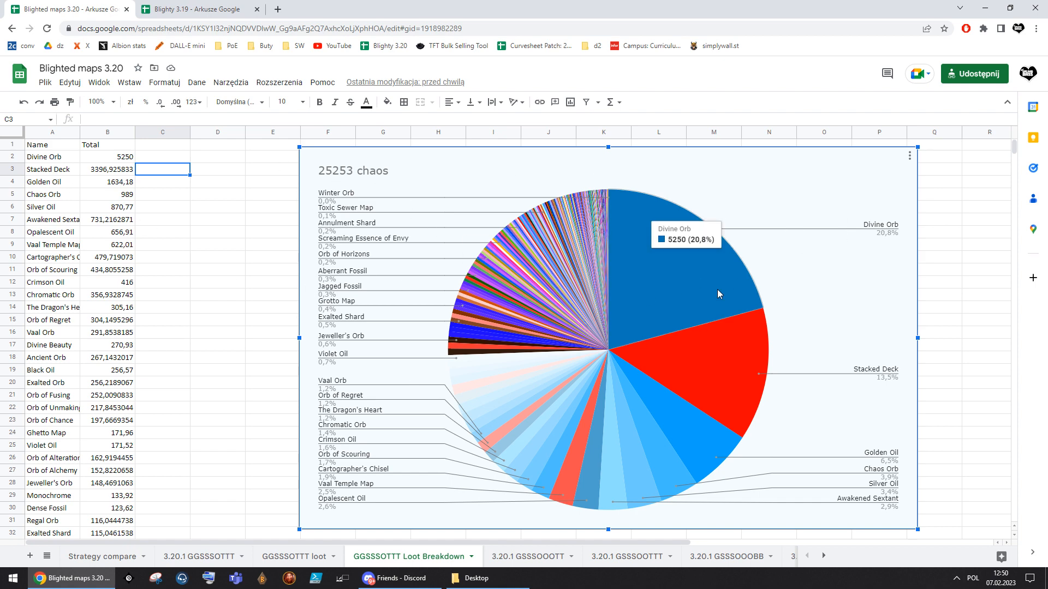
pyautogui.moveTo(438, 561)
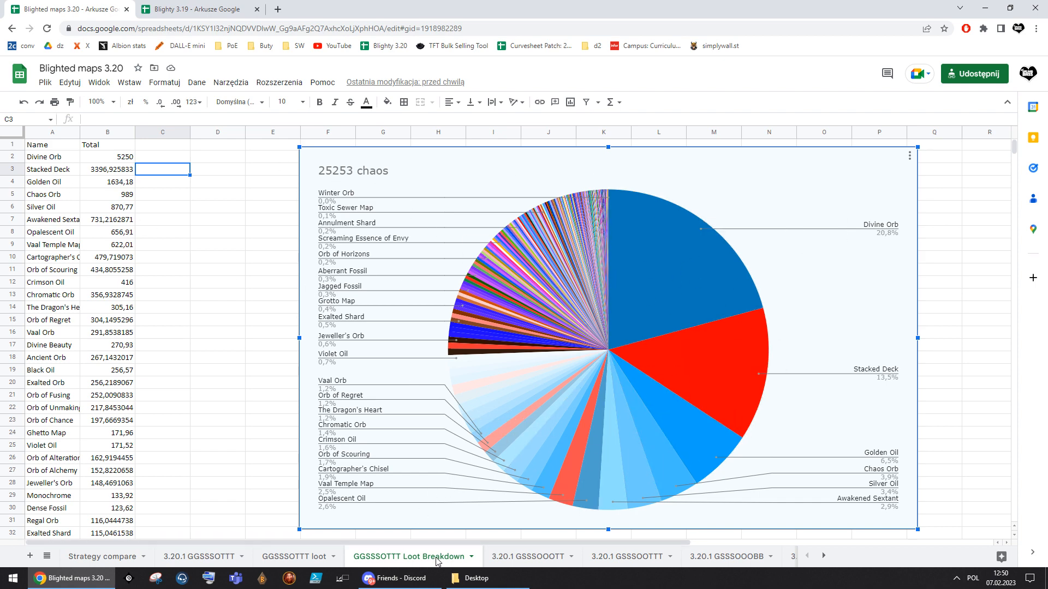
# Switch to the Blighty 3.19 spreadsheet, landing on its BBSSOO loot list and pie chart
pyautogui.click(195, 9)
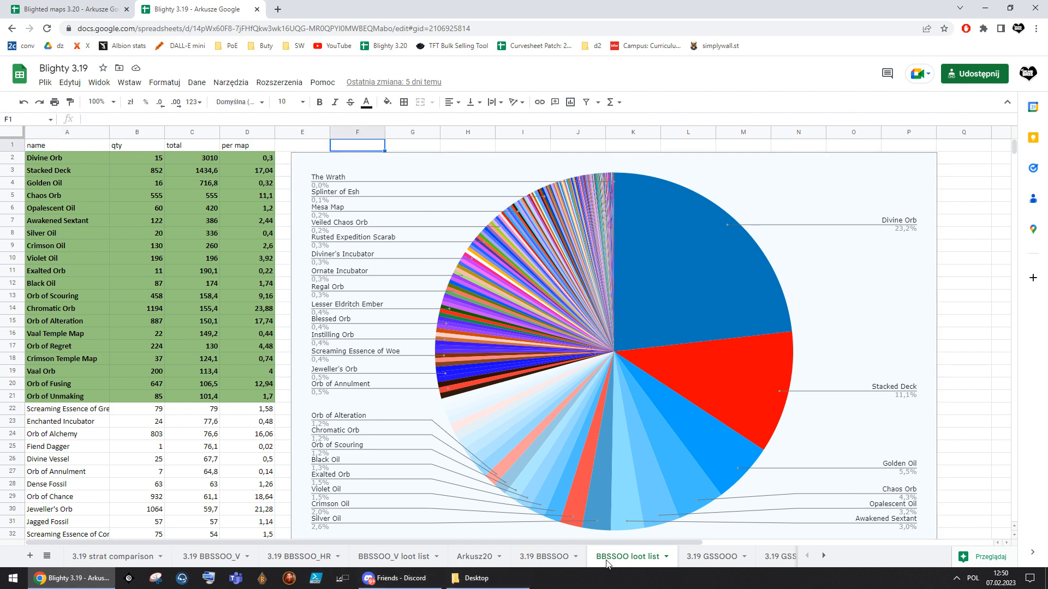
pyautogui.moveTo(620, 560)
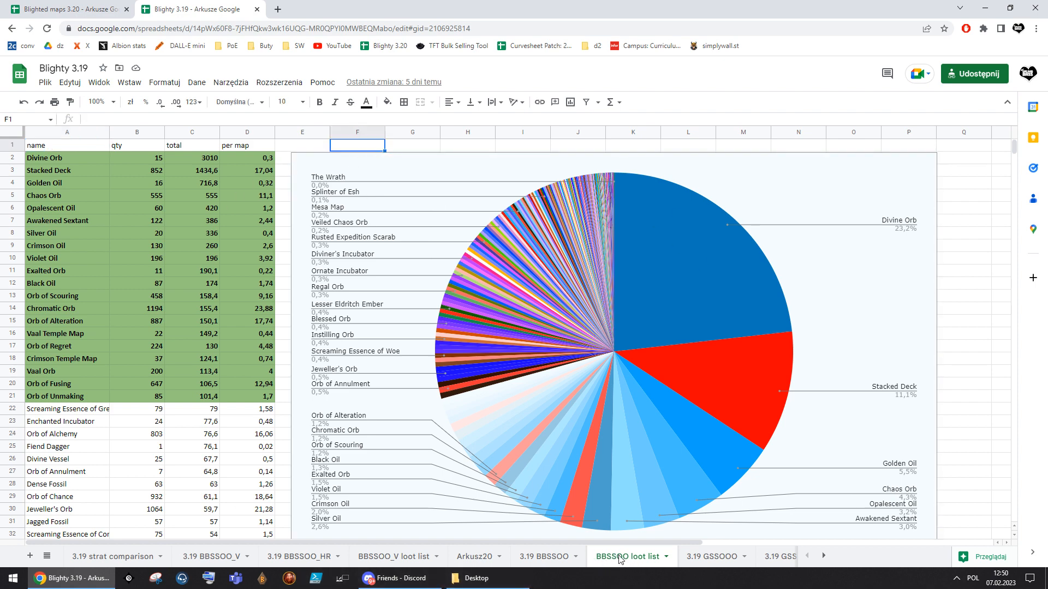
pyautogui.moveTo(602, 566)
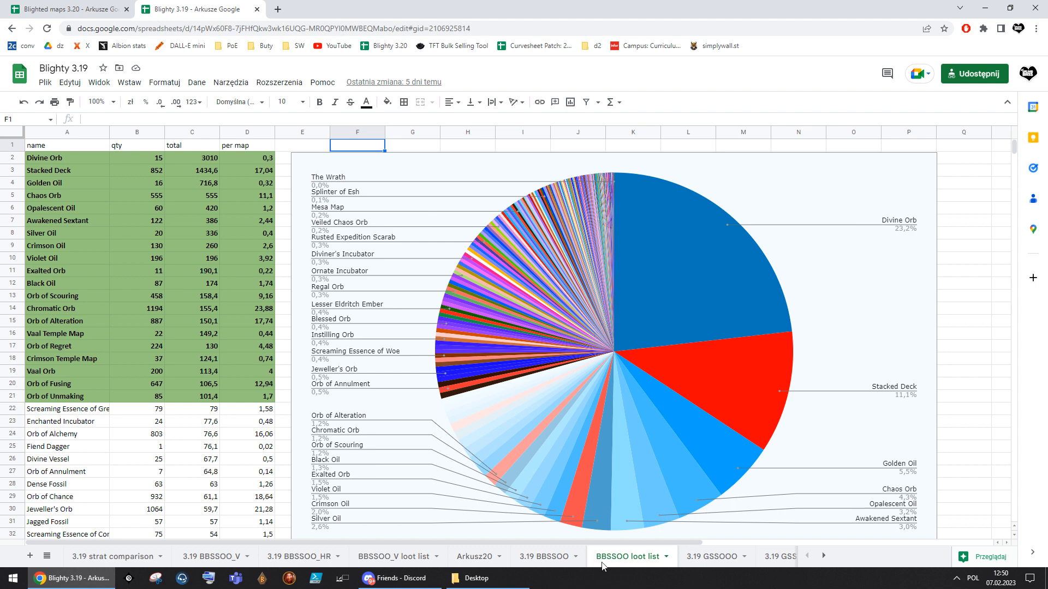
pyautogui.moveTo(612, 562)
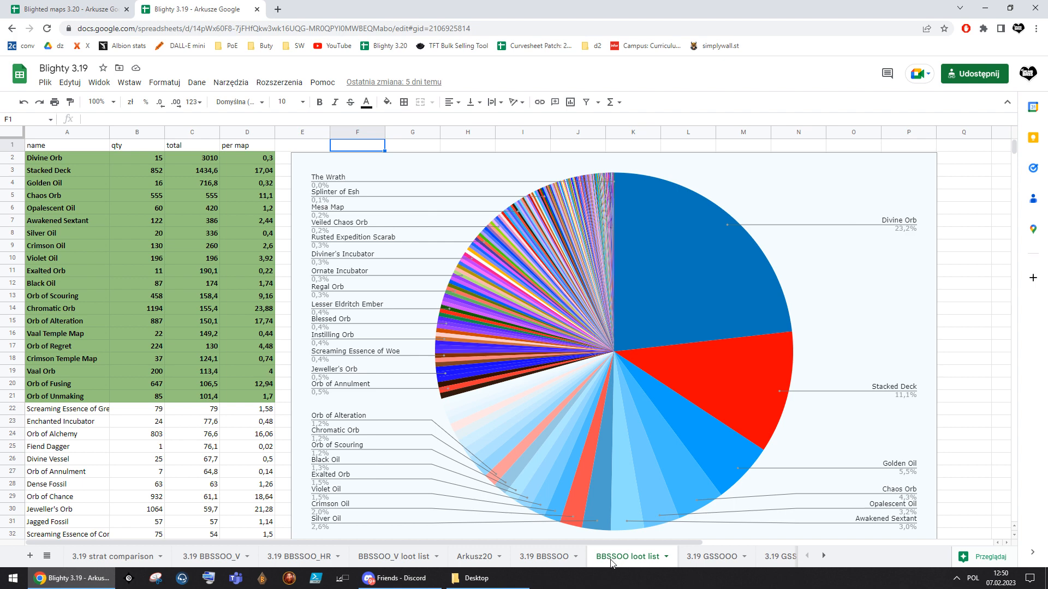
pyautogui.moveTo(607, 532)
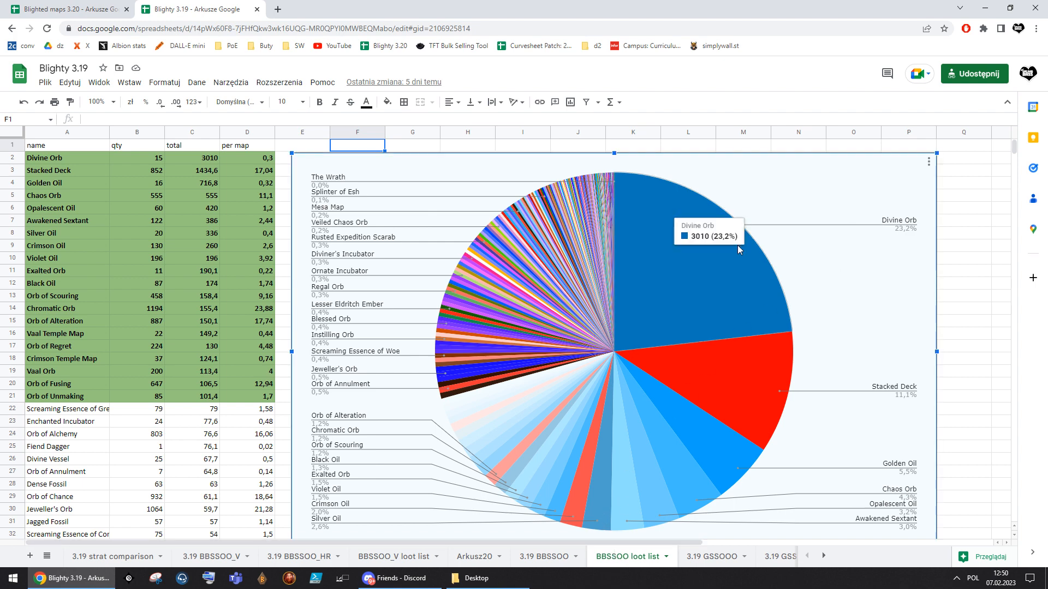
pyautogui.moveTo(693, 444)
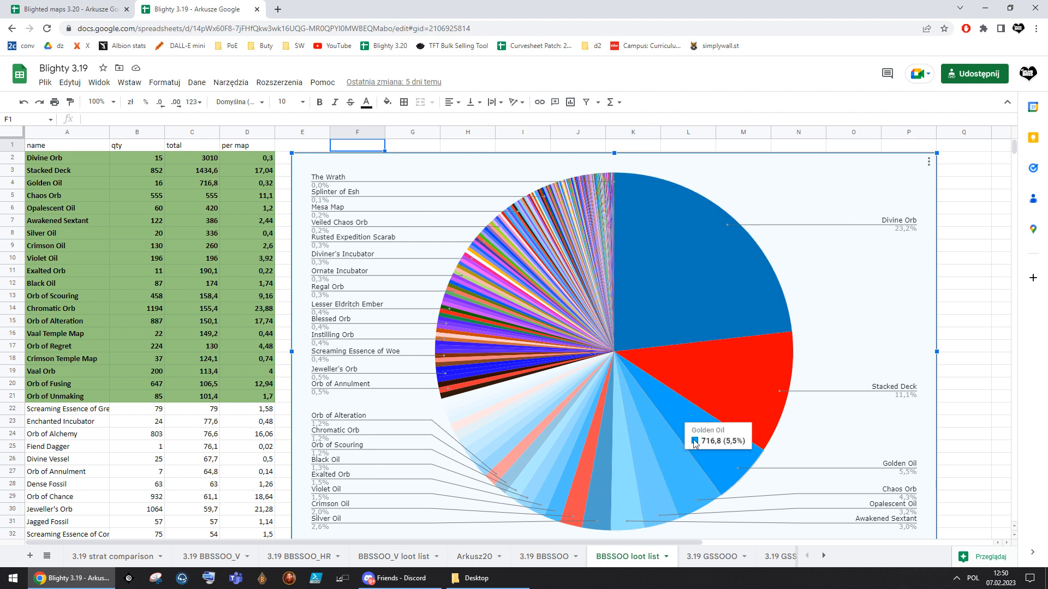
pyautogui.moveTo(245, 384)
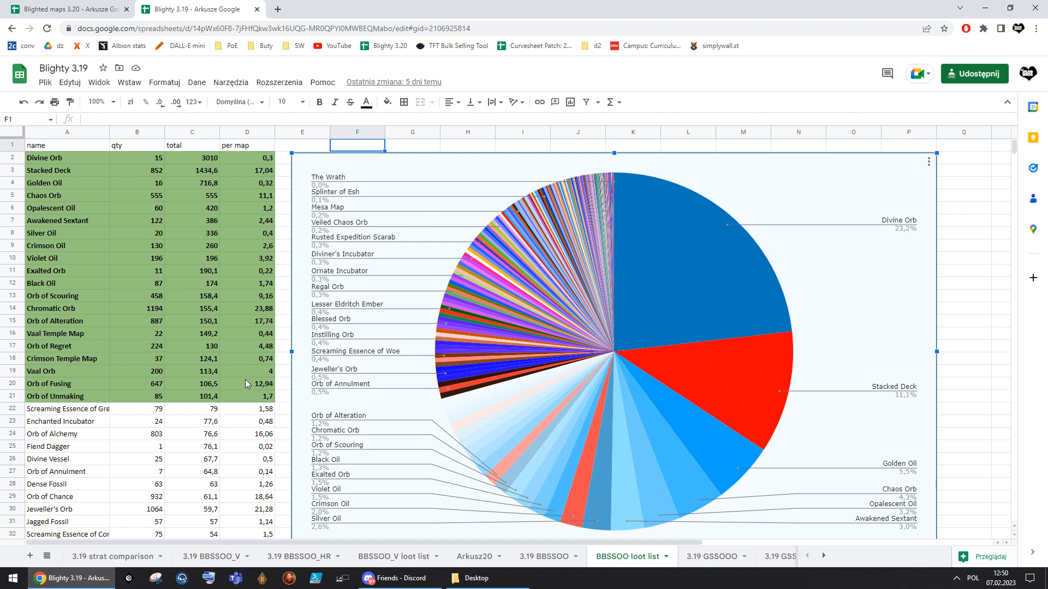
# Show the 3.19 BBSSOO results sheet and inspect its 8.81 divines-per-hour total formula
pyautogui.click(542, 556)
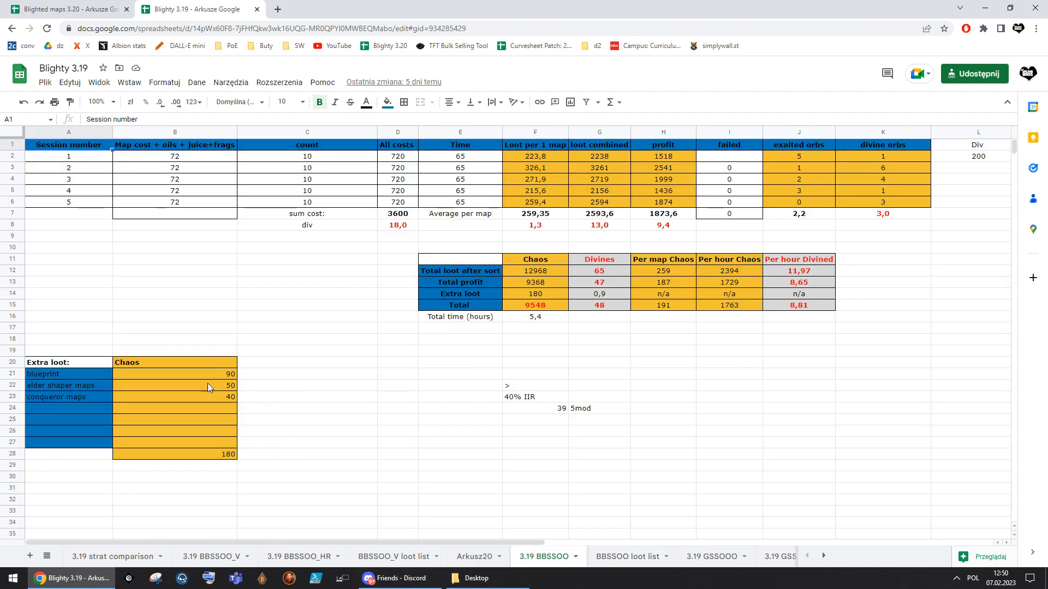
pyautogui.click(599, 373)
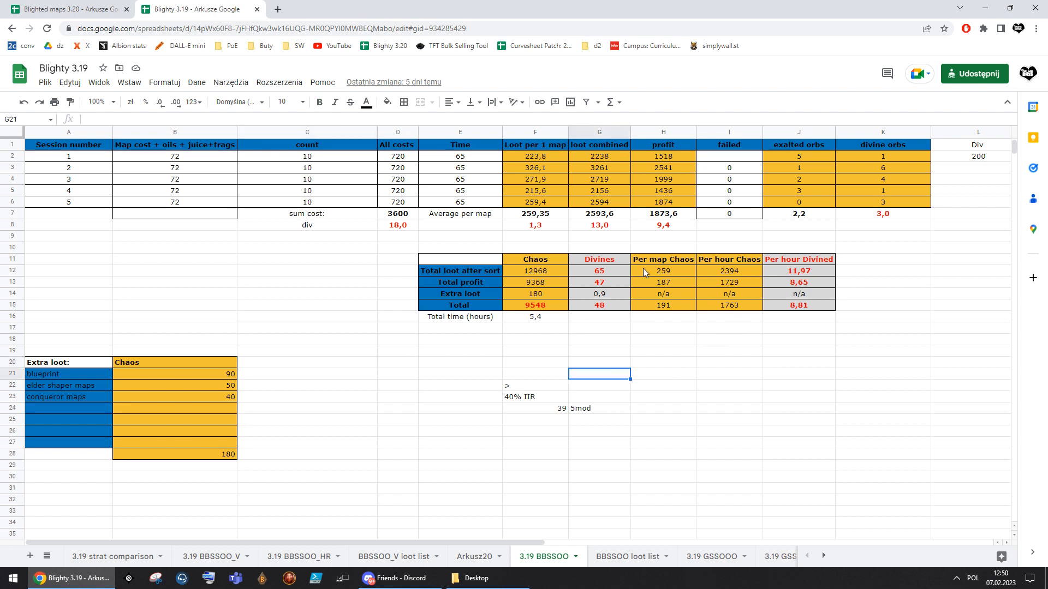
pyautogui.click(797, 305)
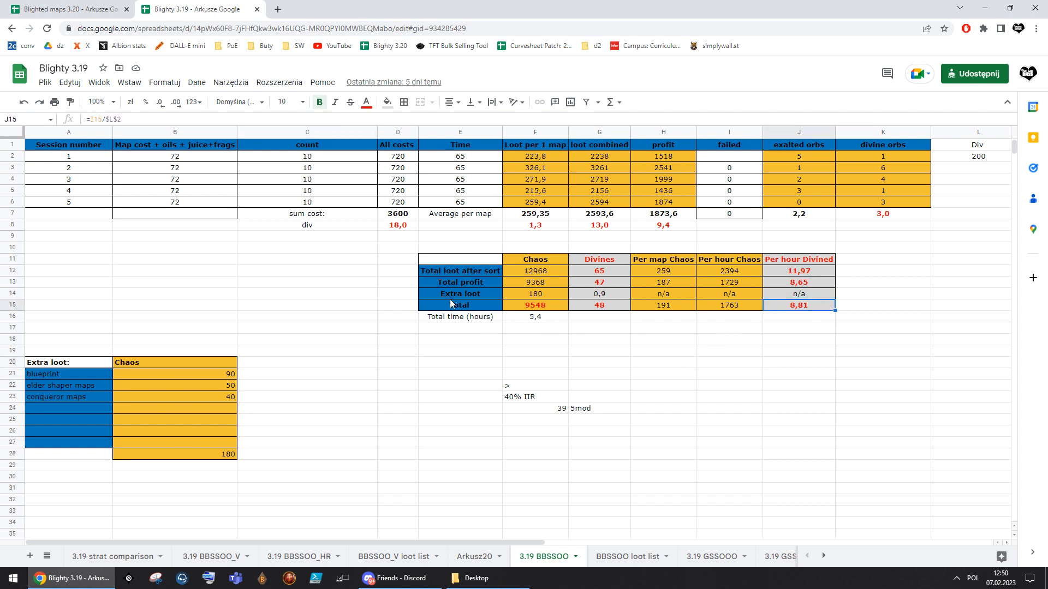
pyautogui.moveTo(861, 307)
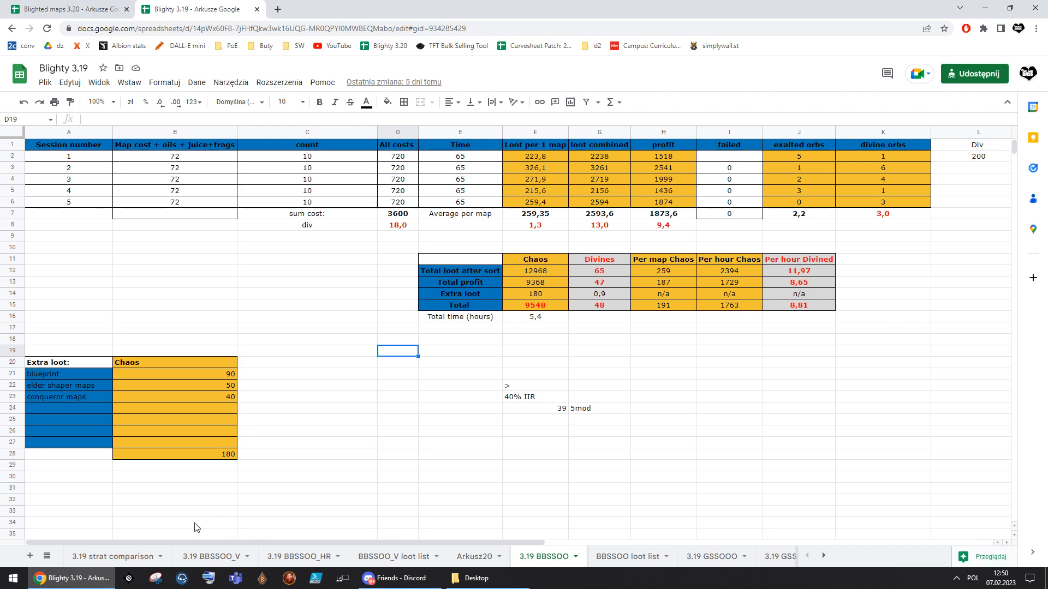
# Return to Blighted maps 3.20's Strategy compare, check Awakened Sextant and Orb of Alteration per-map values, then the GGSSSOTTT loot sheet
pyautogui.click(66, 9)
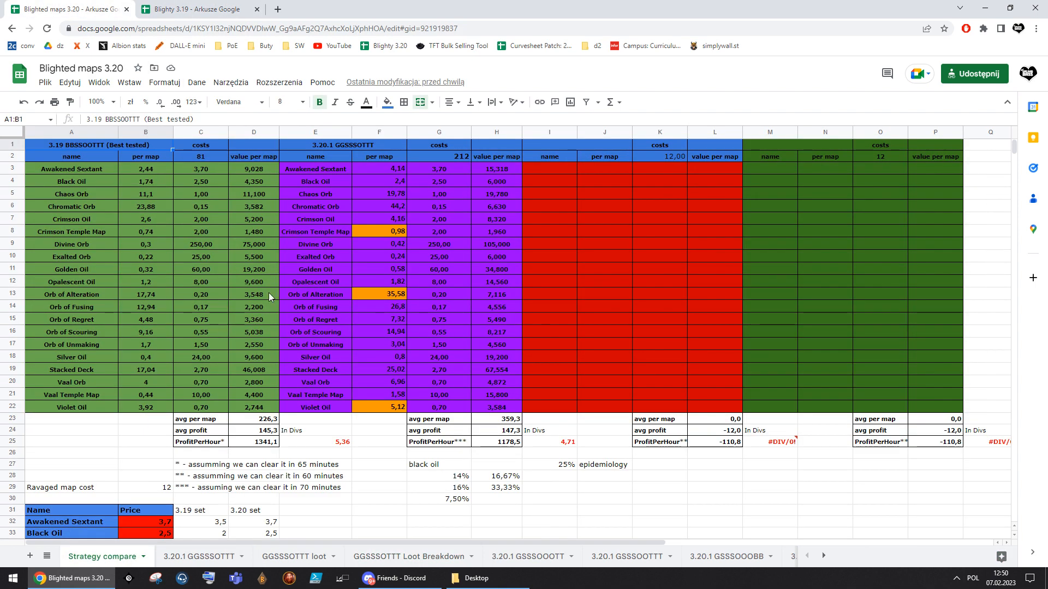
pyautogui.click(603, 193)
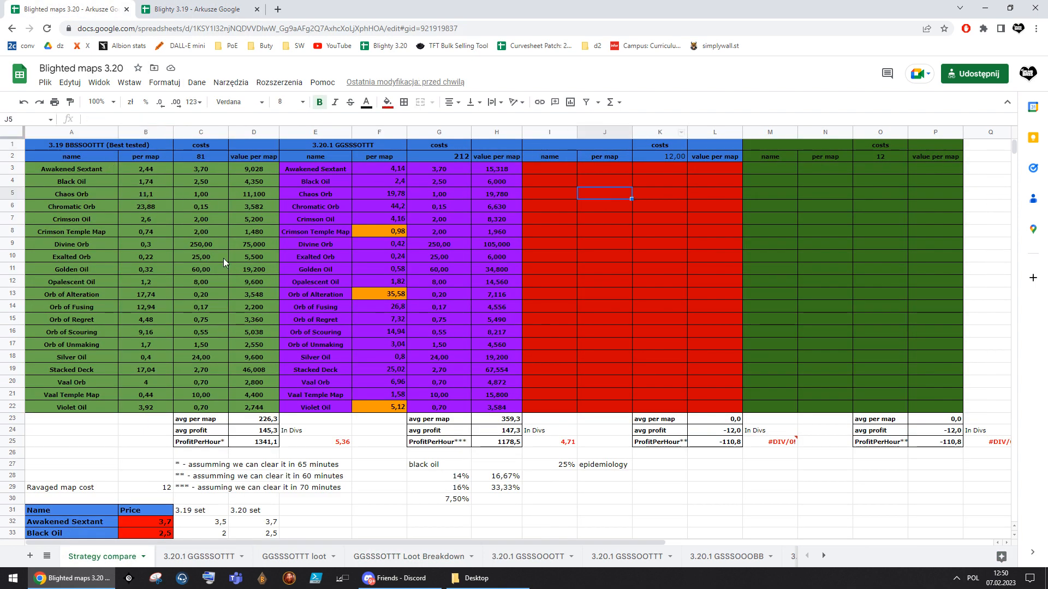
pyautogui.moveTo(347, 331)
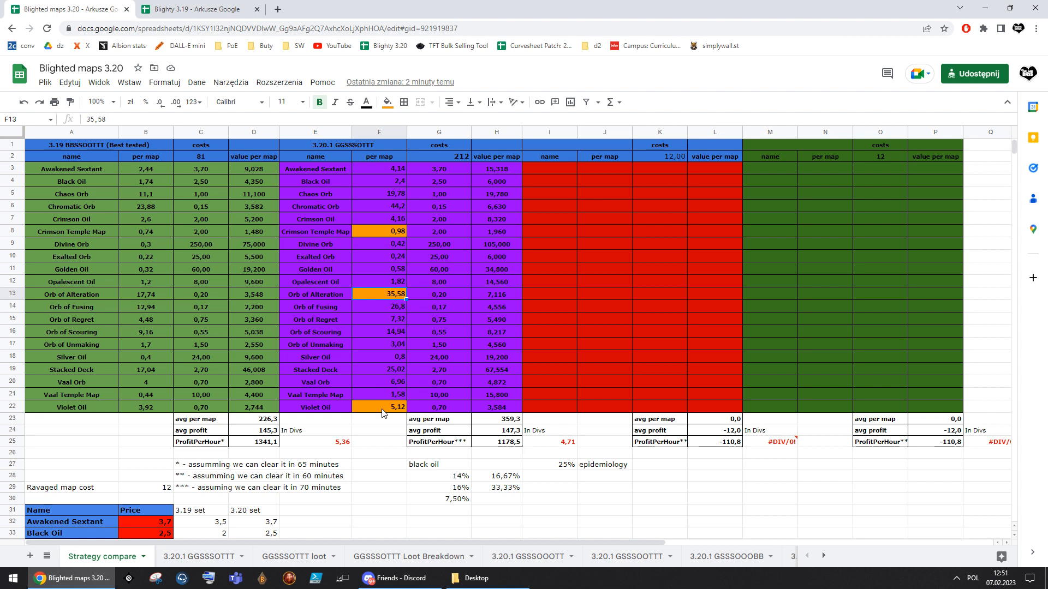
pyautogui.click(145, 168)
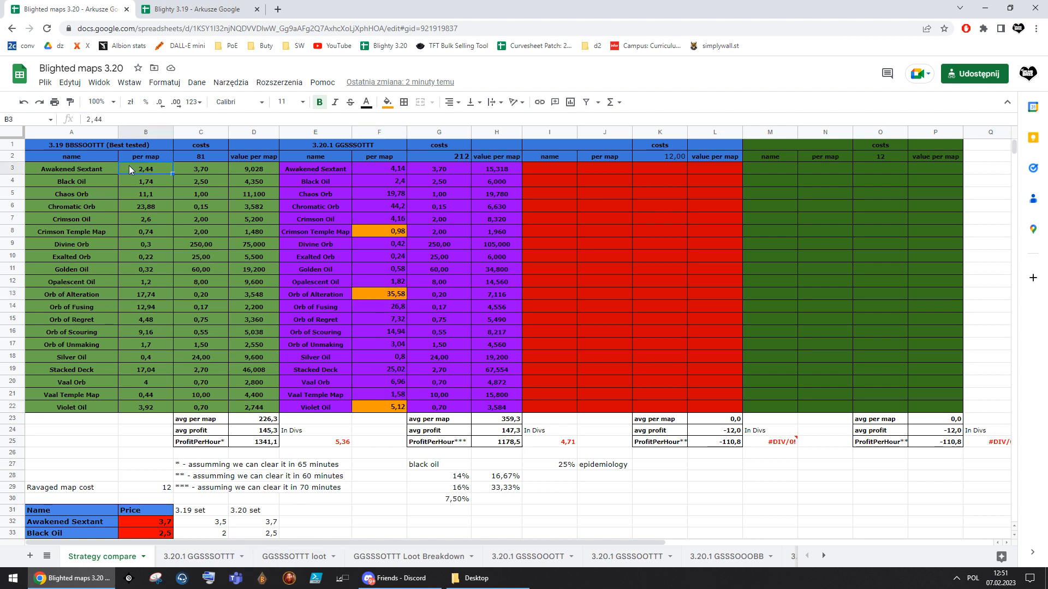
pyautogui.click(379, 293)
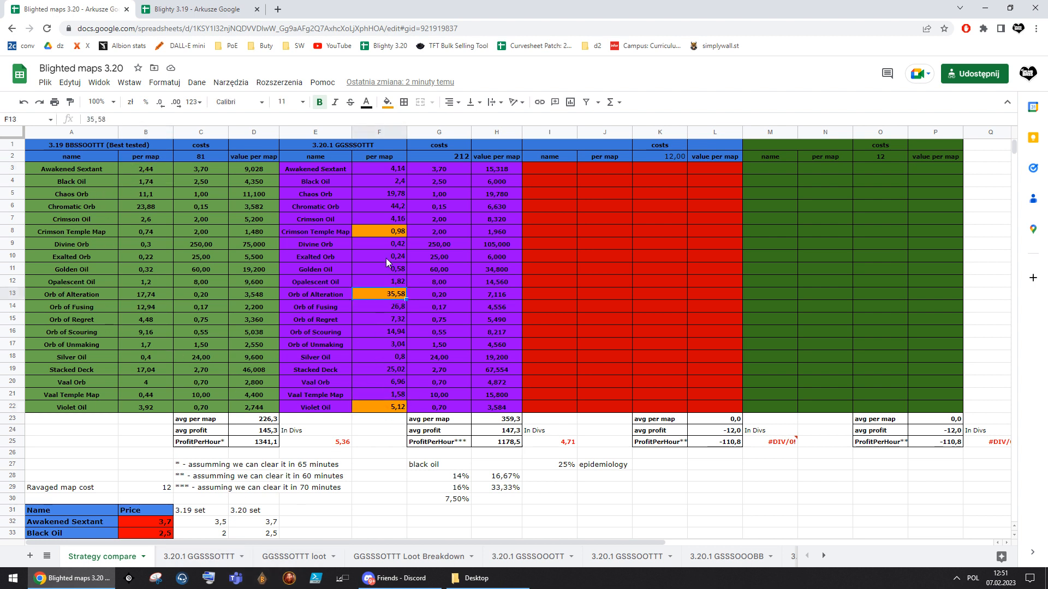
pyautogui.click(293, 556)
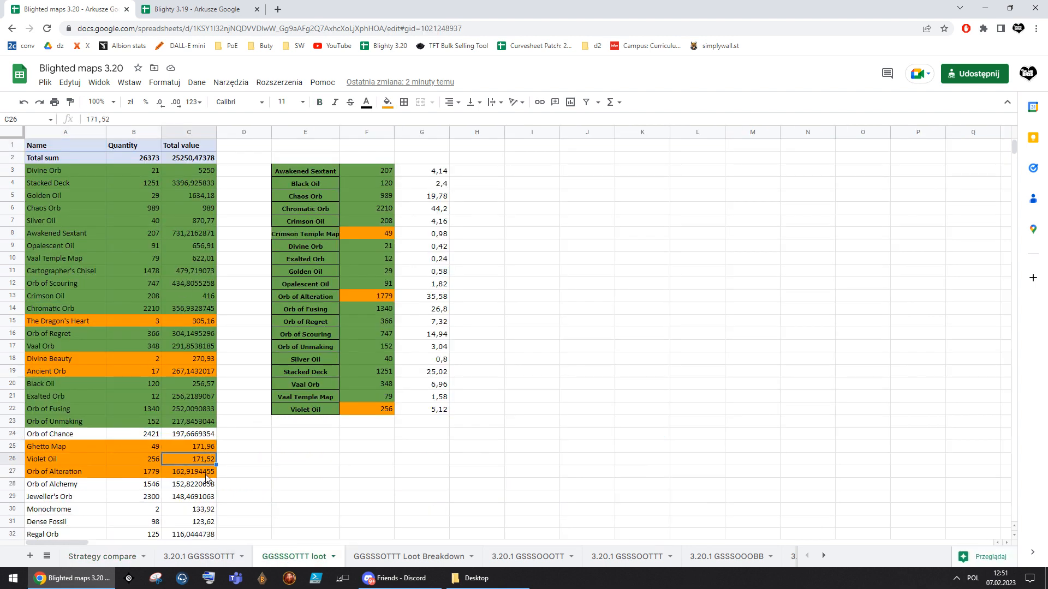
# Inspect loot totals for Orb of Alteration, Ghetto Map, Divine Beauty and The Dragon's Heart quantity
pyautogui.click(189, 472)
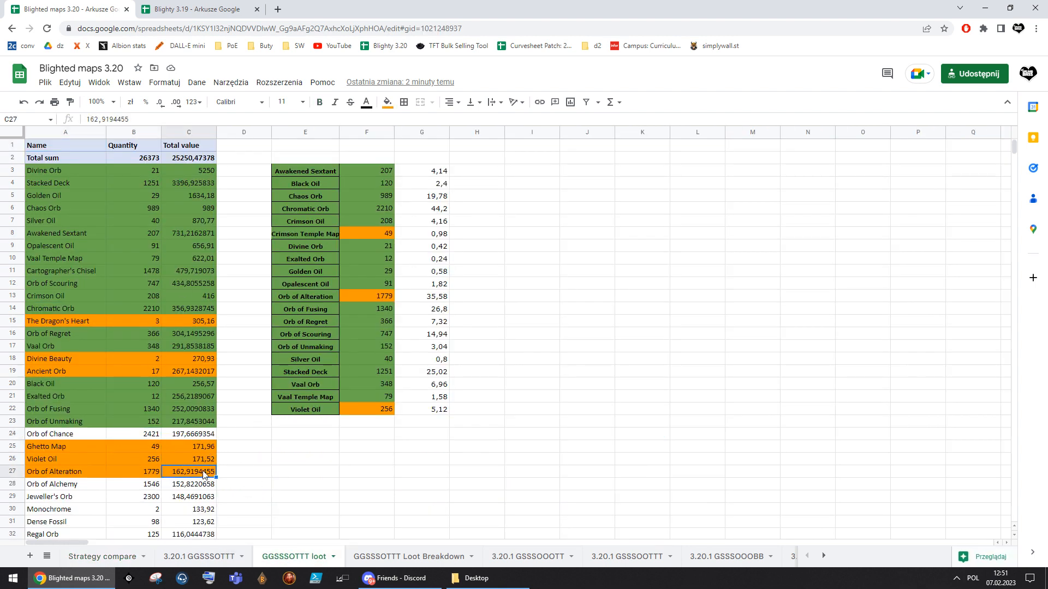
pyautogui.click(189, 447)
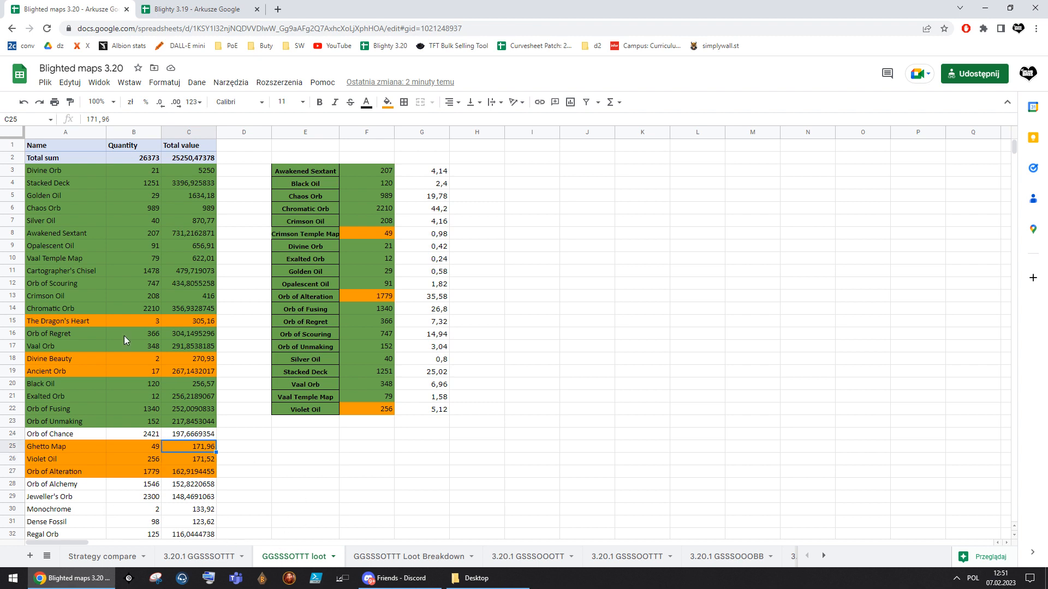
pyautogui.moveTo(245, 409)
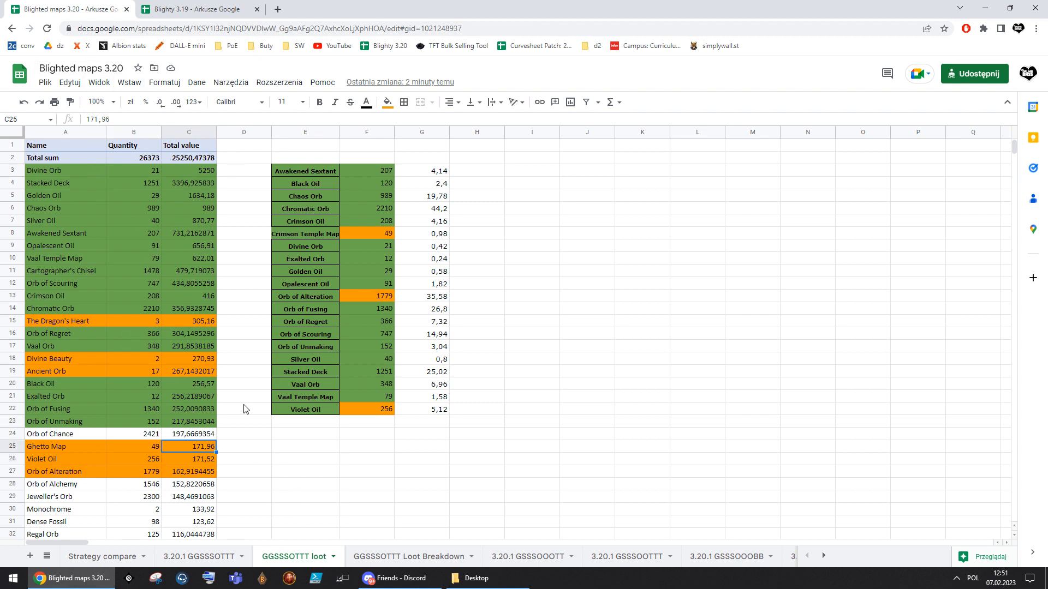
pyautogui.click(304, 433)
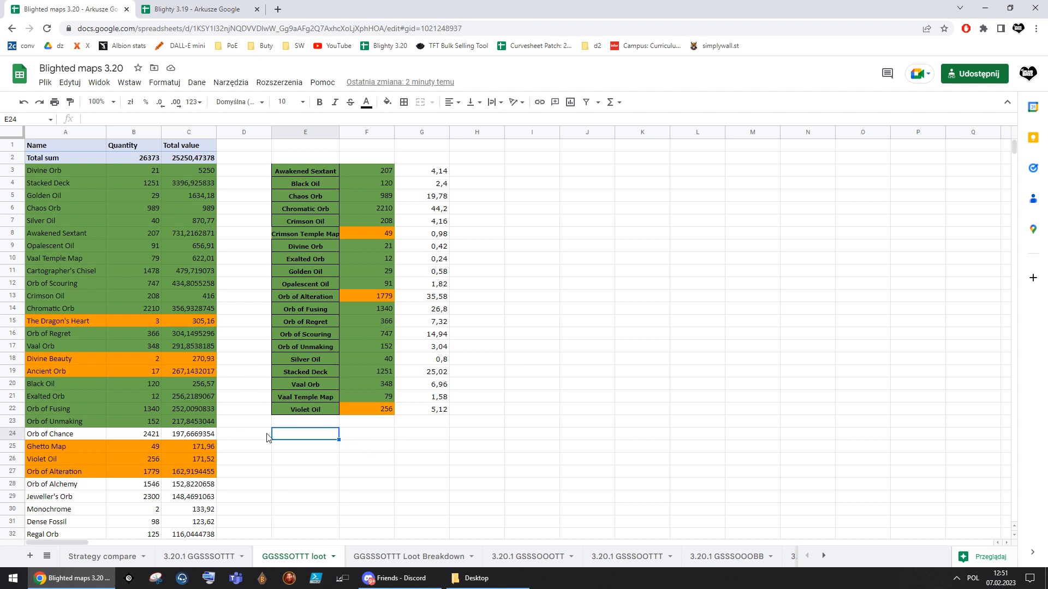
pyautogui.click(189, 359)
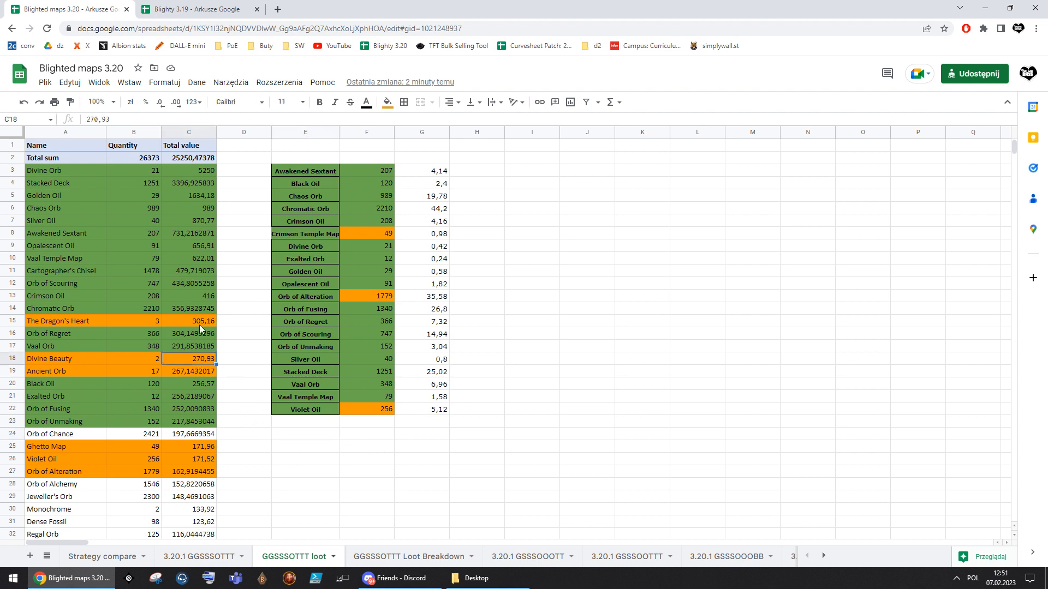
pyautogui.moveTo(192, 374)
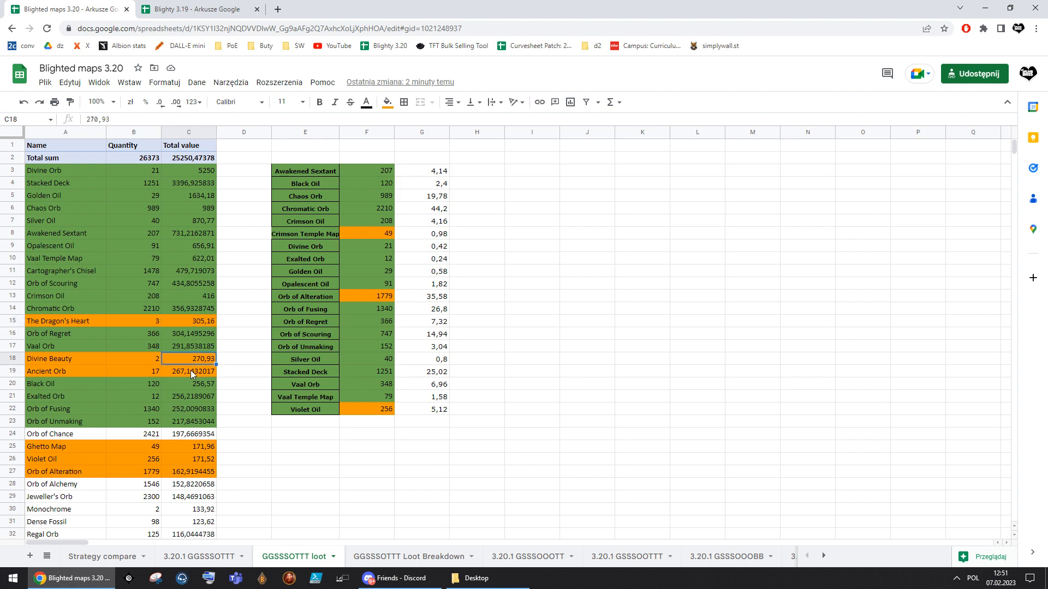
pyautogui.click(100, 556)
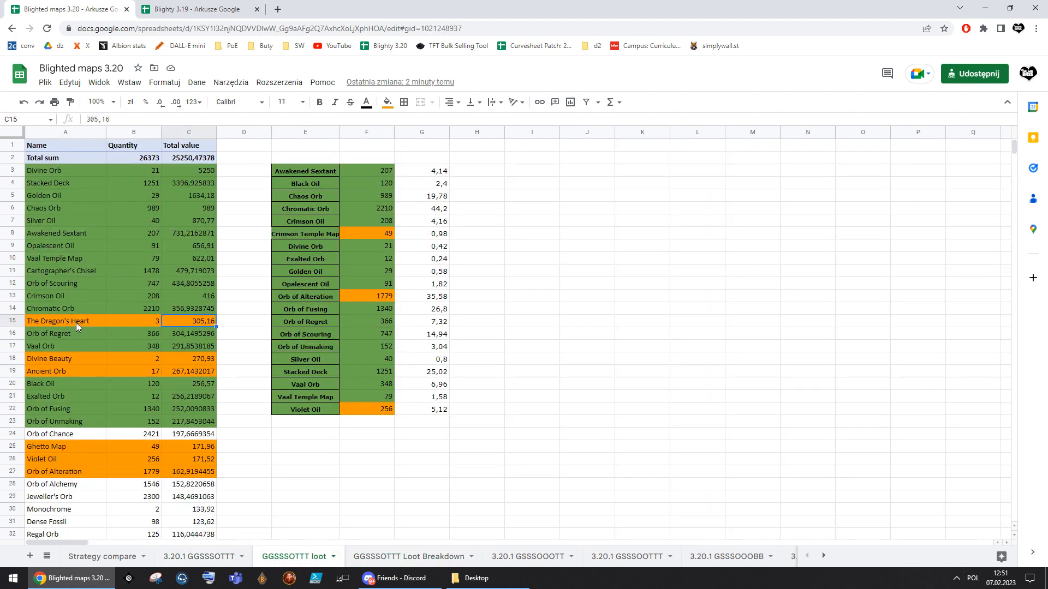
pyautogui.click(133, 321)
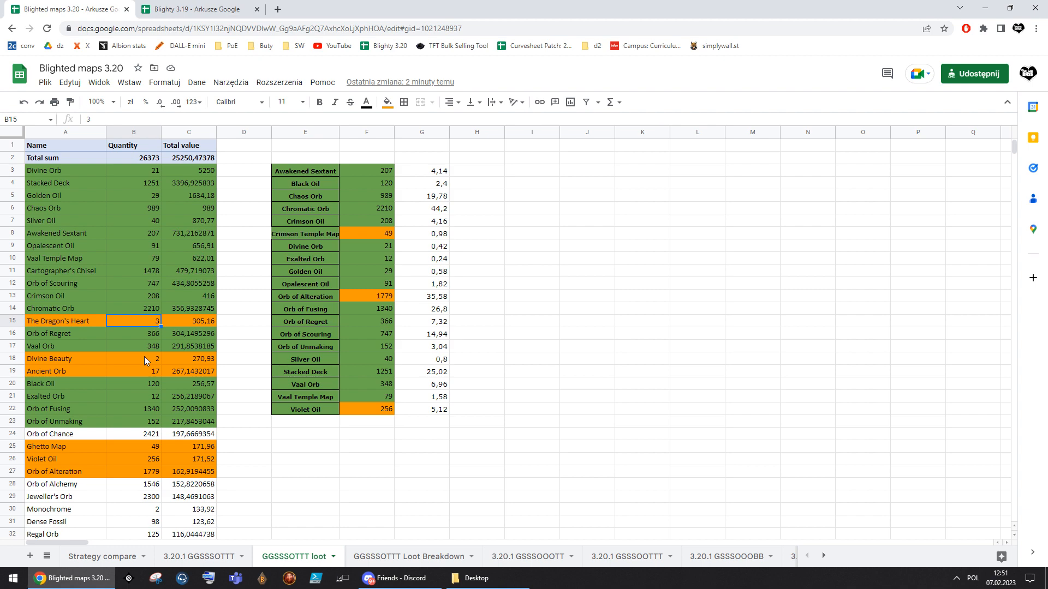
pyautogui.click(187, 359)
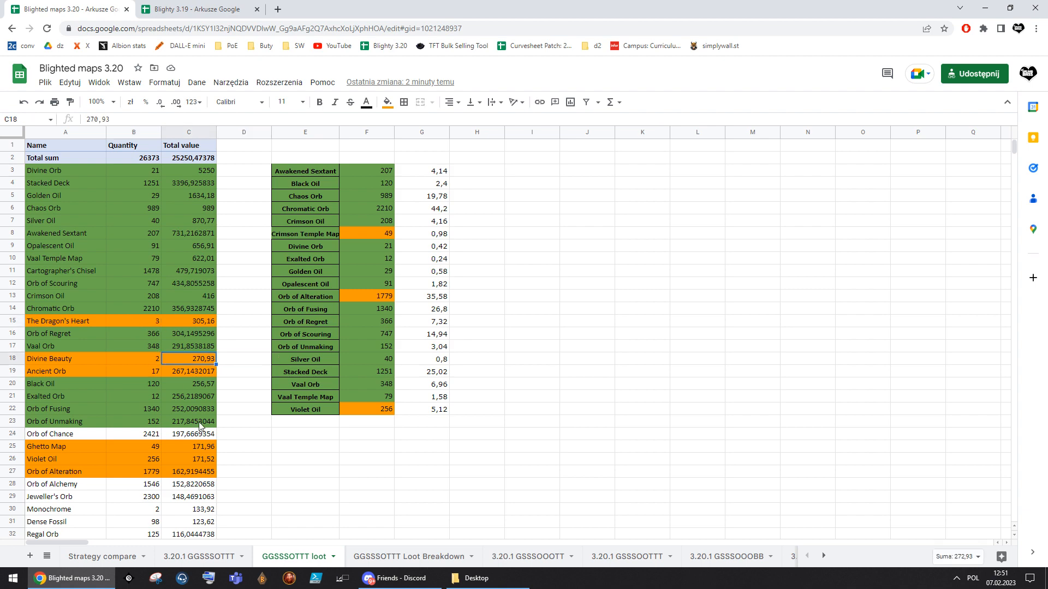
# Check the voidborn reliq key extra loot on 3.20.1 GGSSSOTTT, review the Ancient Orb row, then switch to Blighty 3.19
pyautogui.click(199, 556)
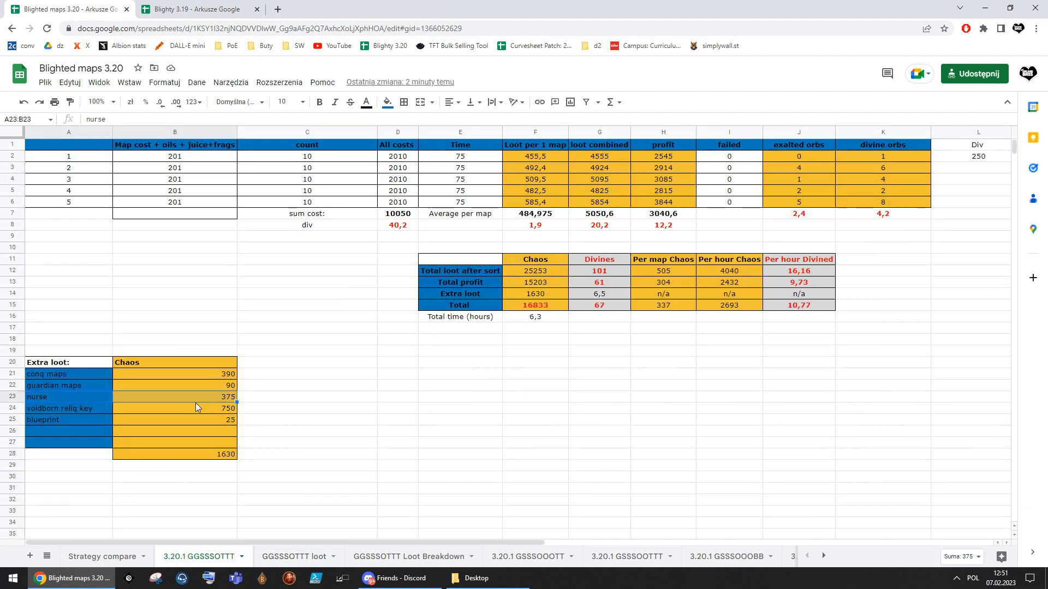
pyautogui.click(201, 408)
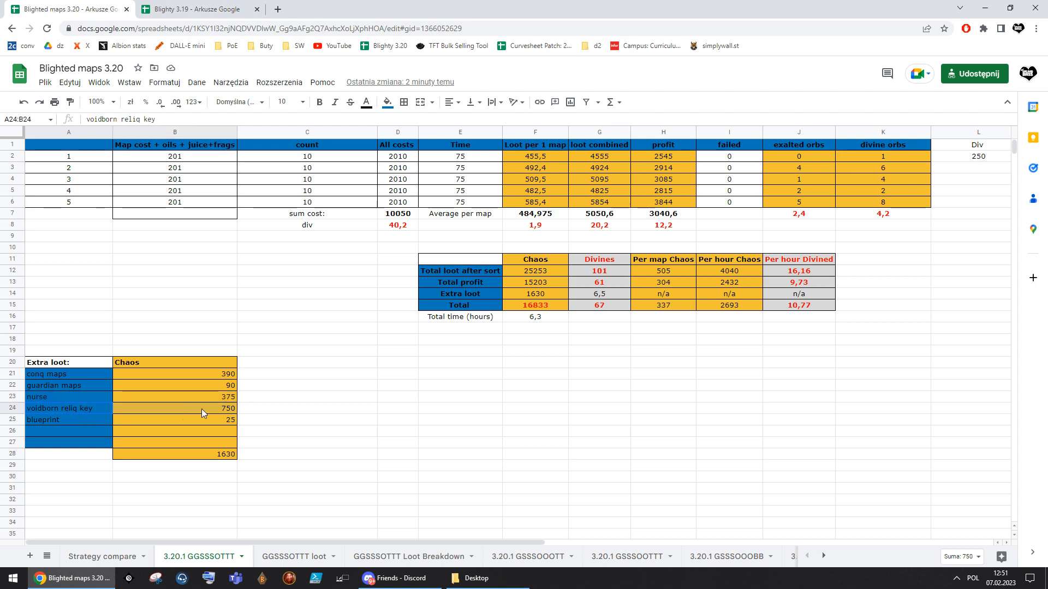
pyautogui.click(293, 555)
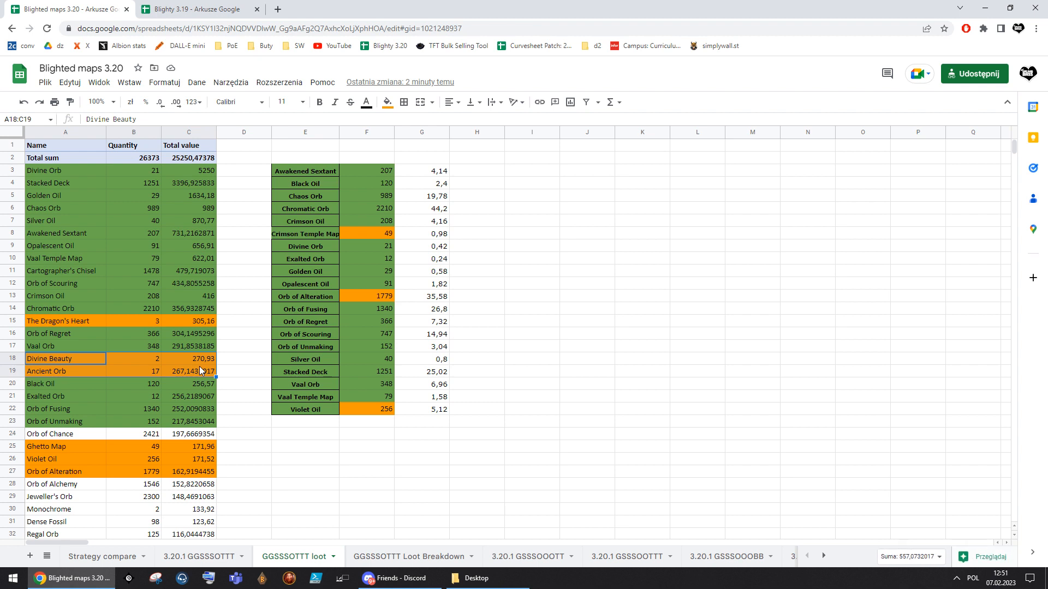
pyautogui.click(244, 359)
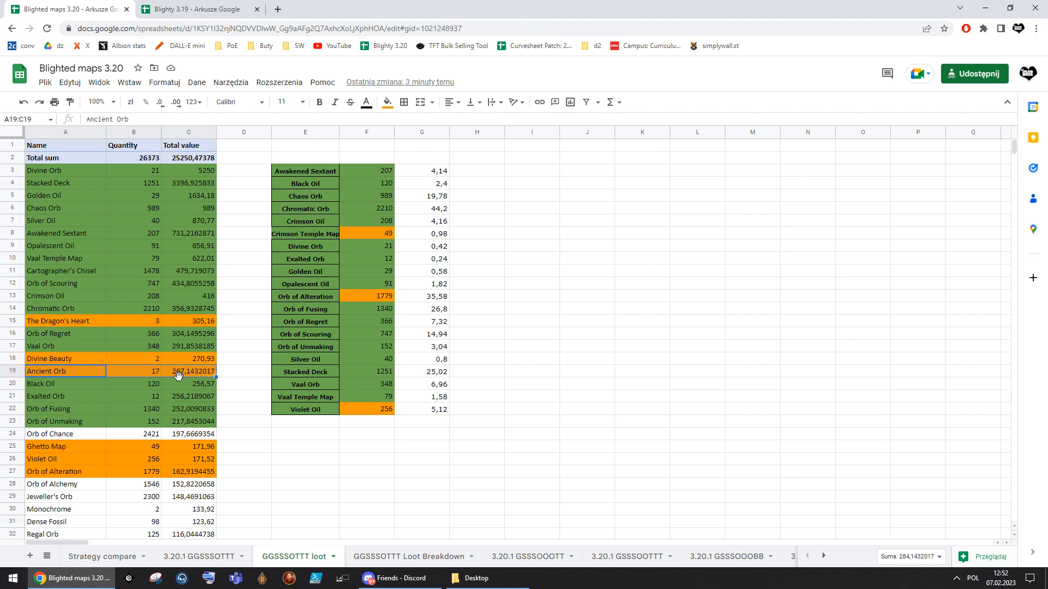
pyautogui.moveTo(202, 379)
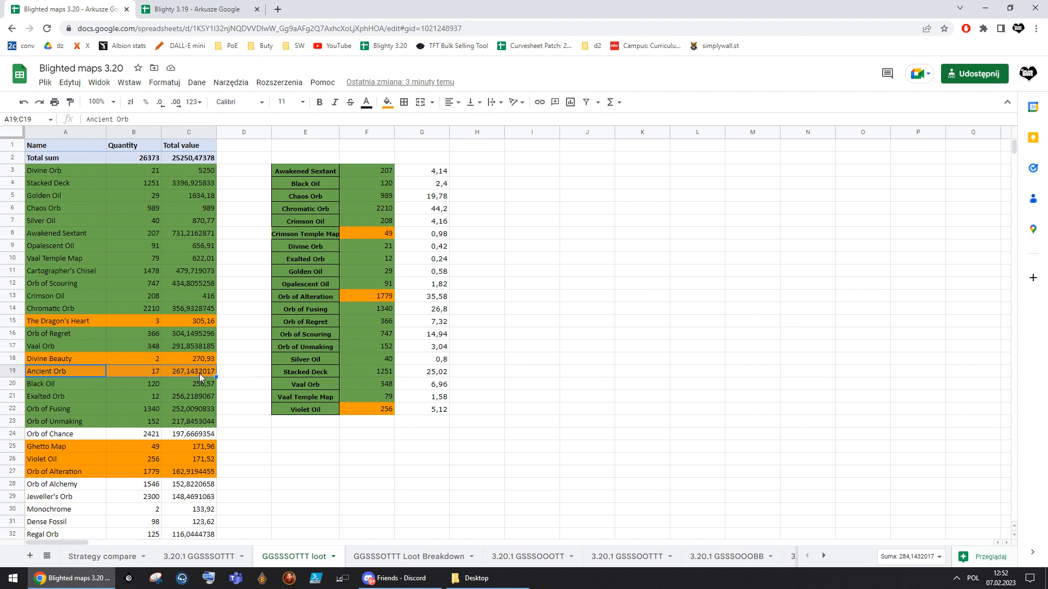
pyautogui.click(189, 371)
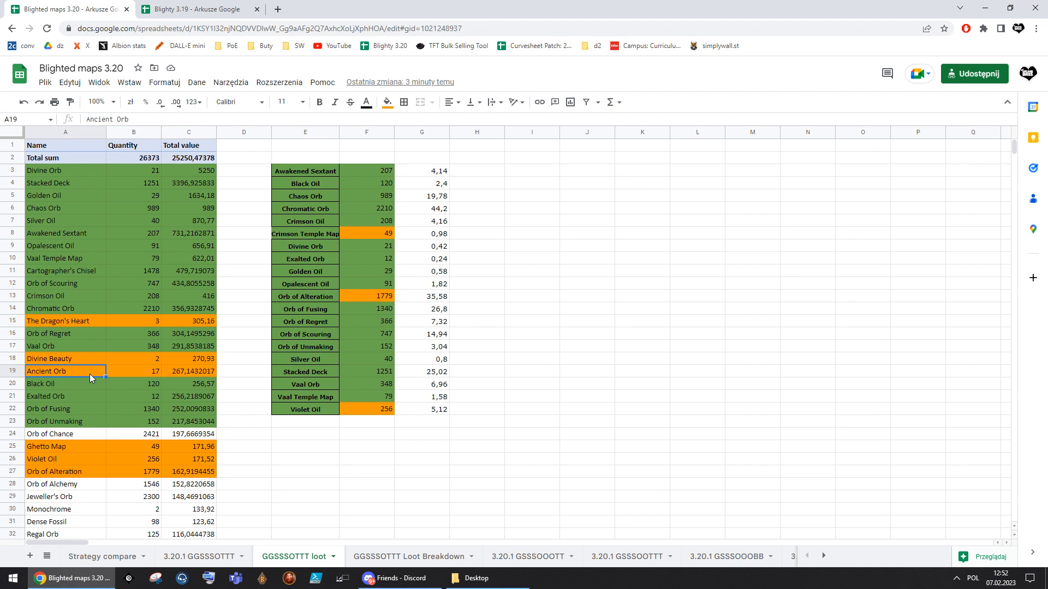
pyautogui.moveTo(126, 373)
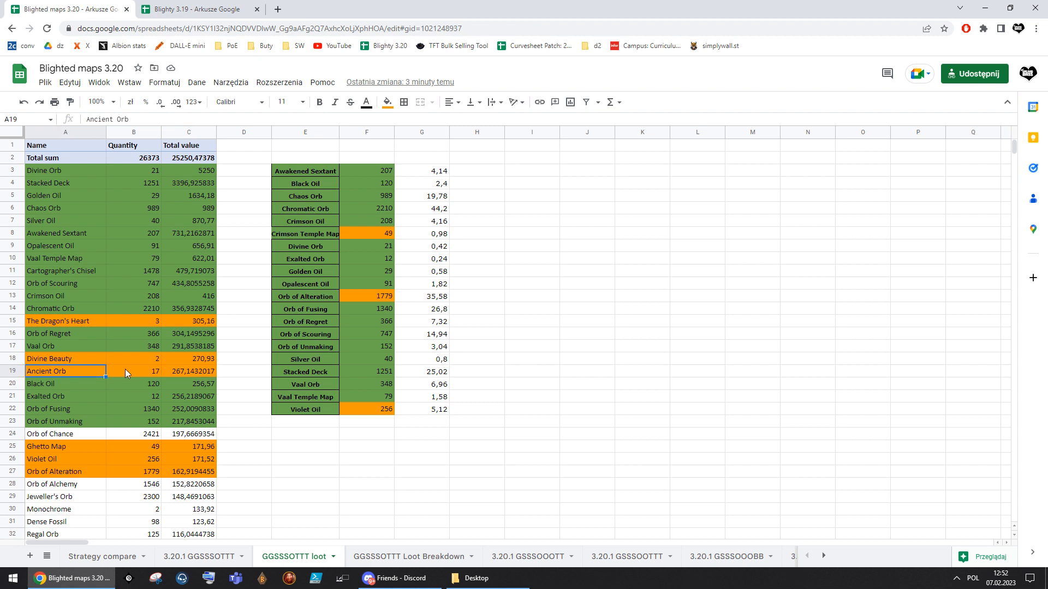
pyautogui.click(188, 371)
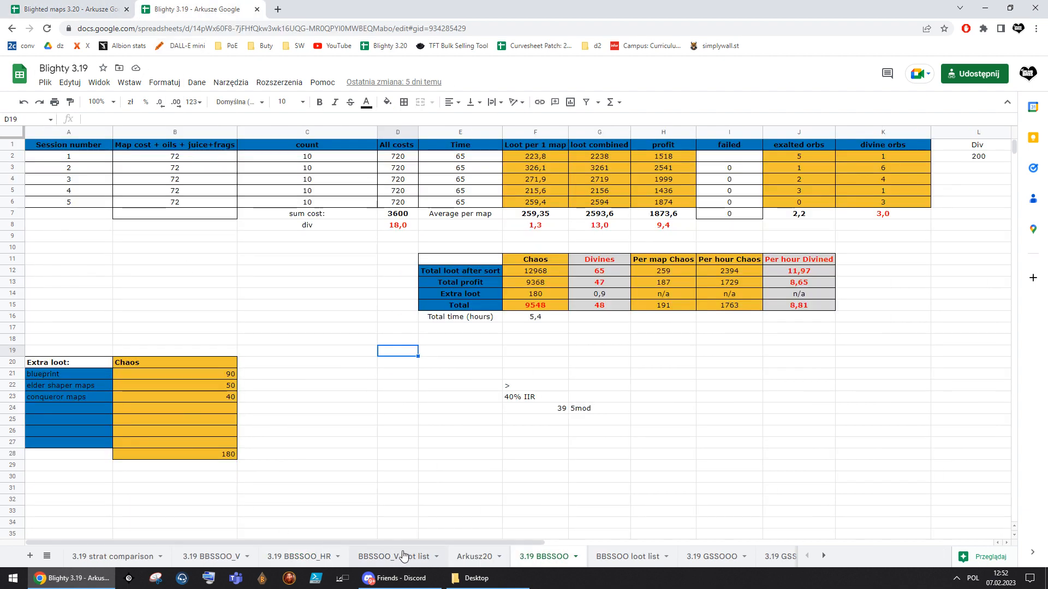
# Scroll through the 3.19 BBSSOO loot list and its pie chart down to the lower entries
pyautogui.click(624, 555)
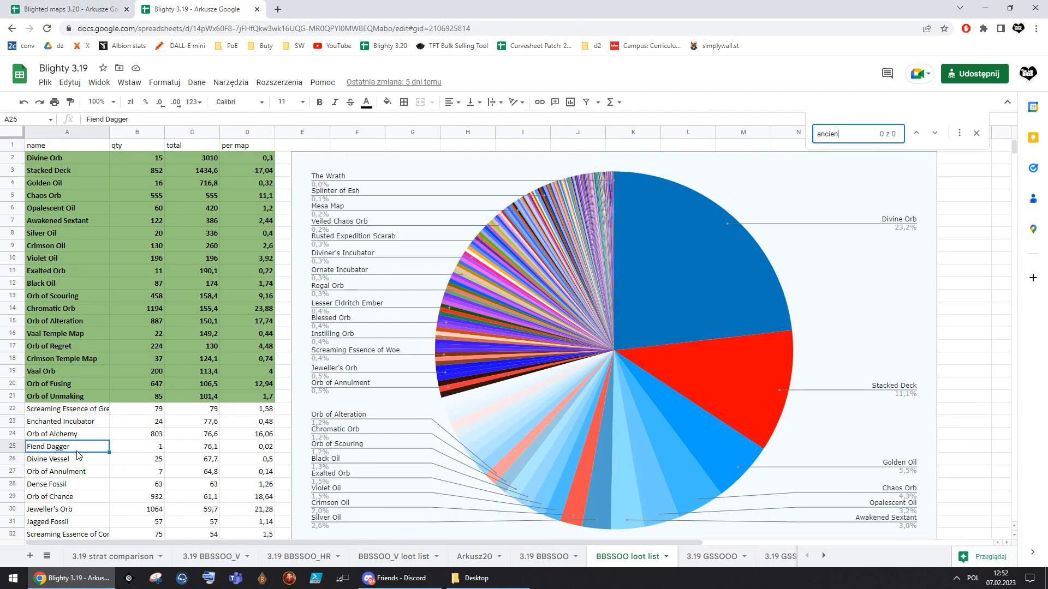
pyautogui.scroll(-3)
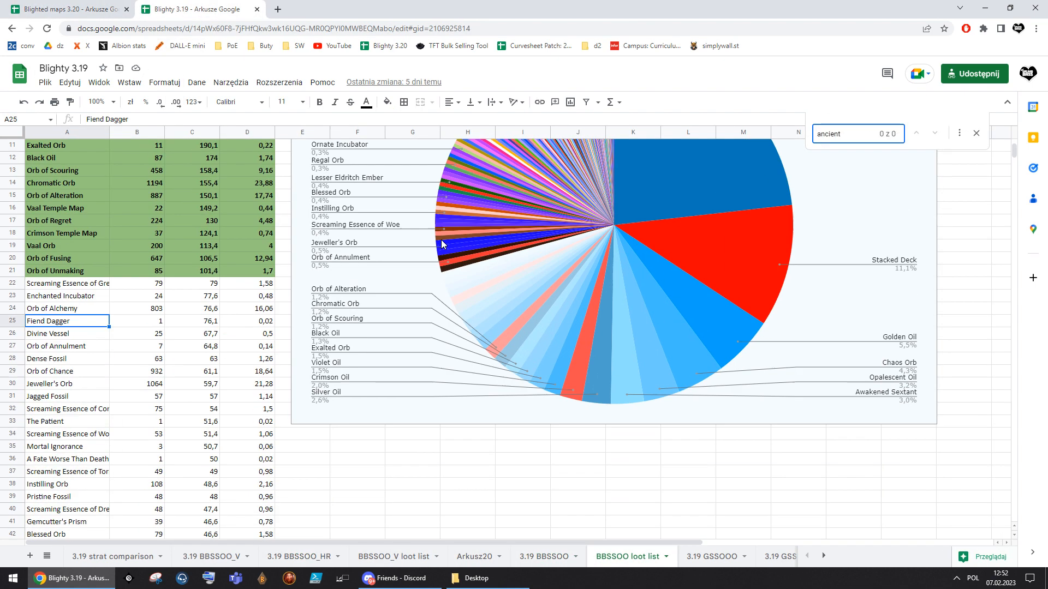
pyautogui.scroll(-3)
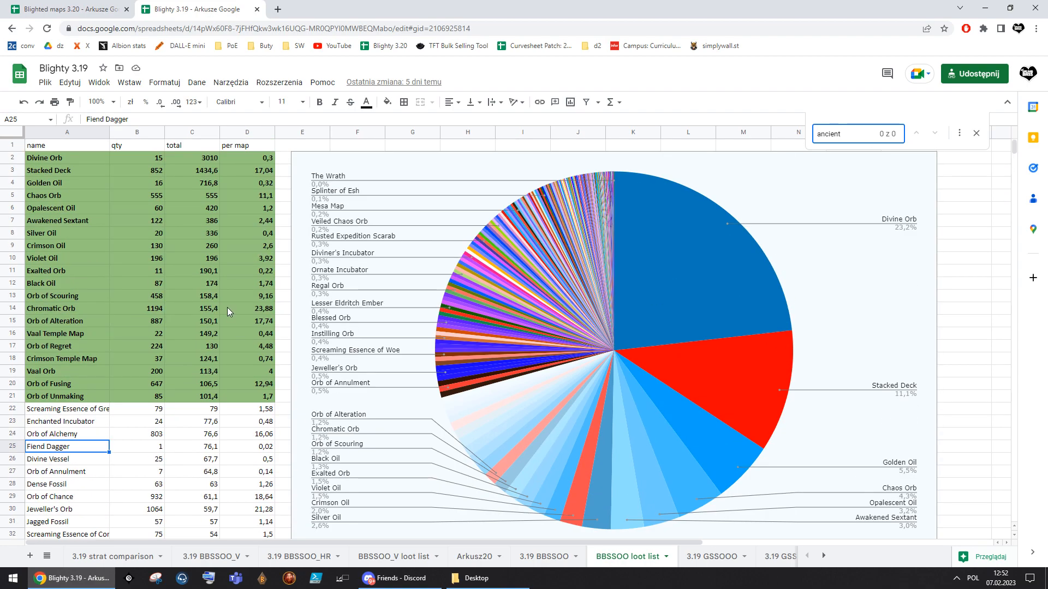
pyautogui.scroll(-3)
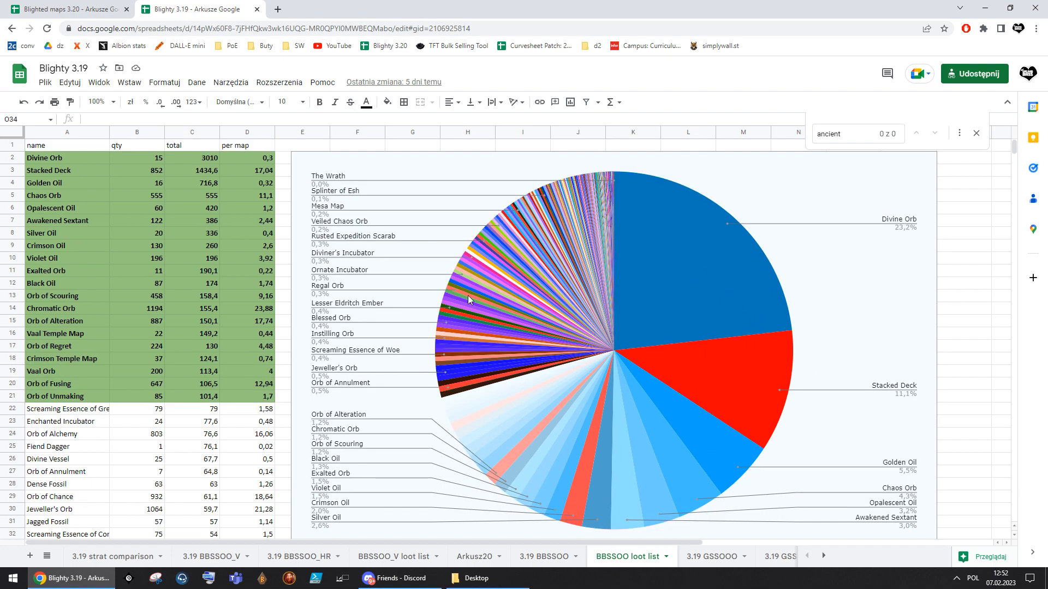
pyautogui.scroll(-3)
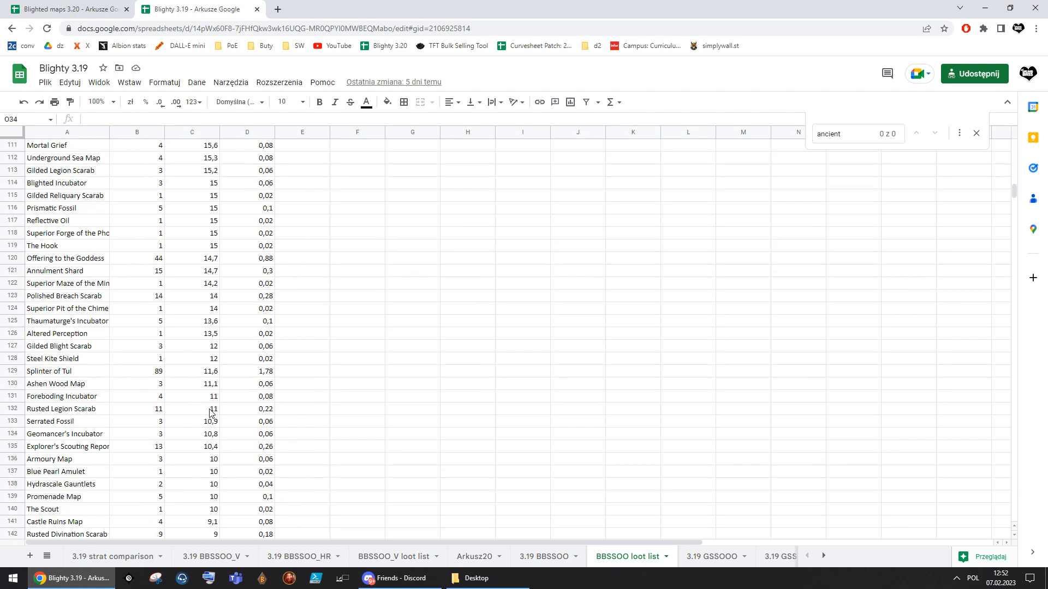
pyautogui.scroll(-3)
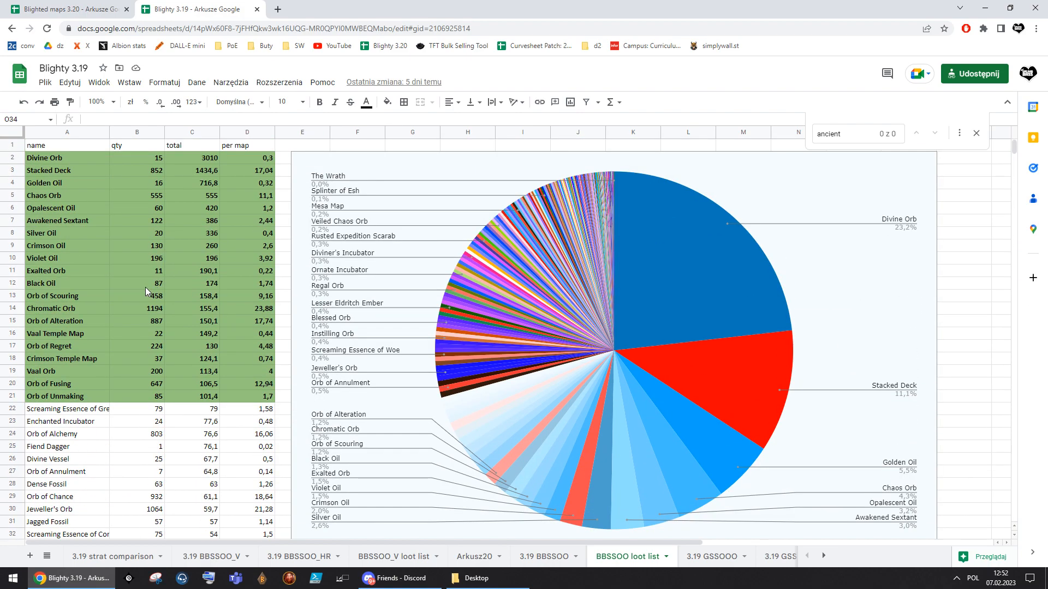
pyautogui.scroll(-3)
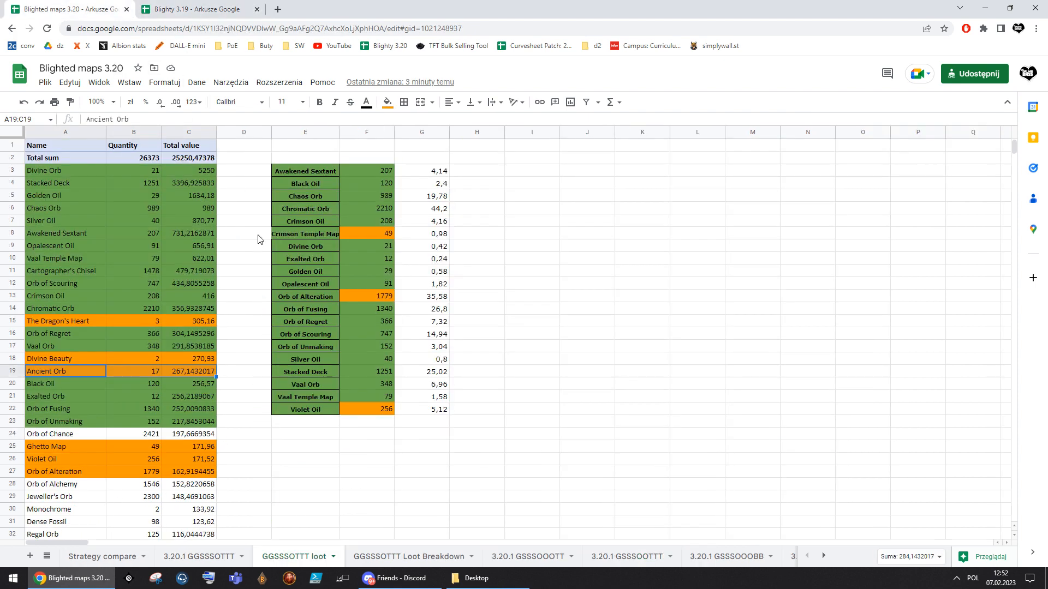
# Show the Strategy compare sheet's 3.19 best-tested header and select the Awakened Sextant price
pyautogui.click(102, 555)
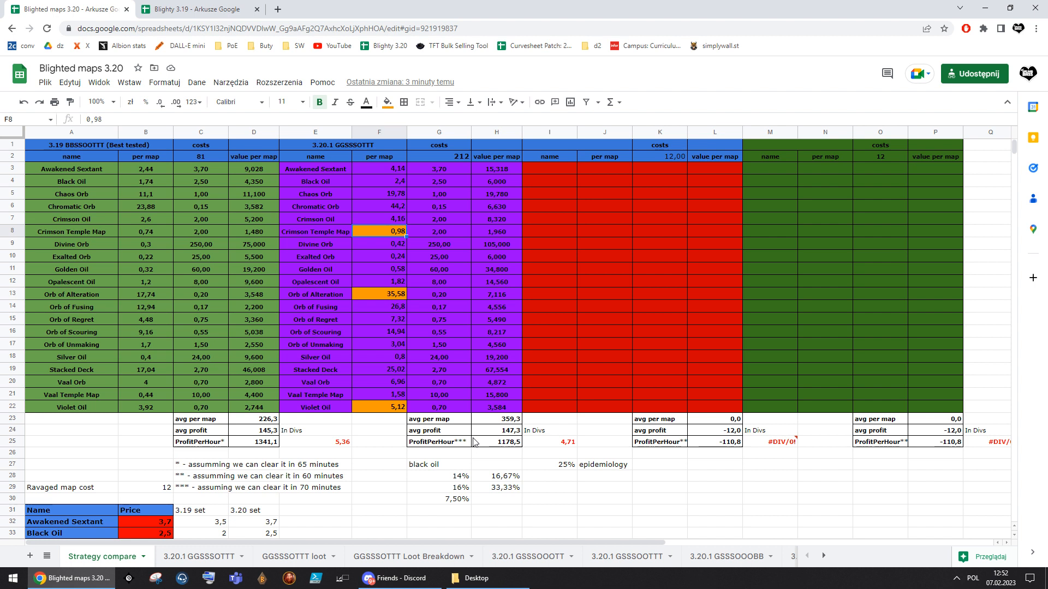
pyautogui.click(548, 442)
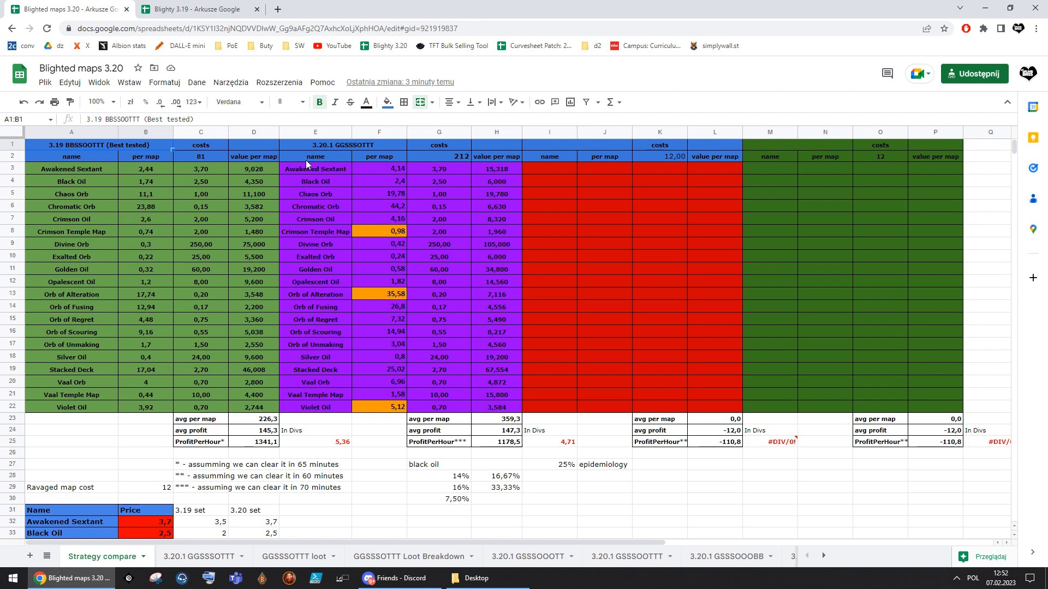
pyautogui.click(316, 145)
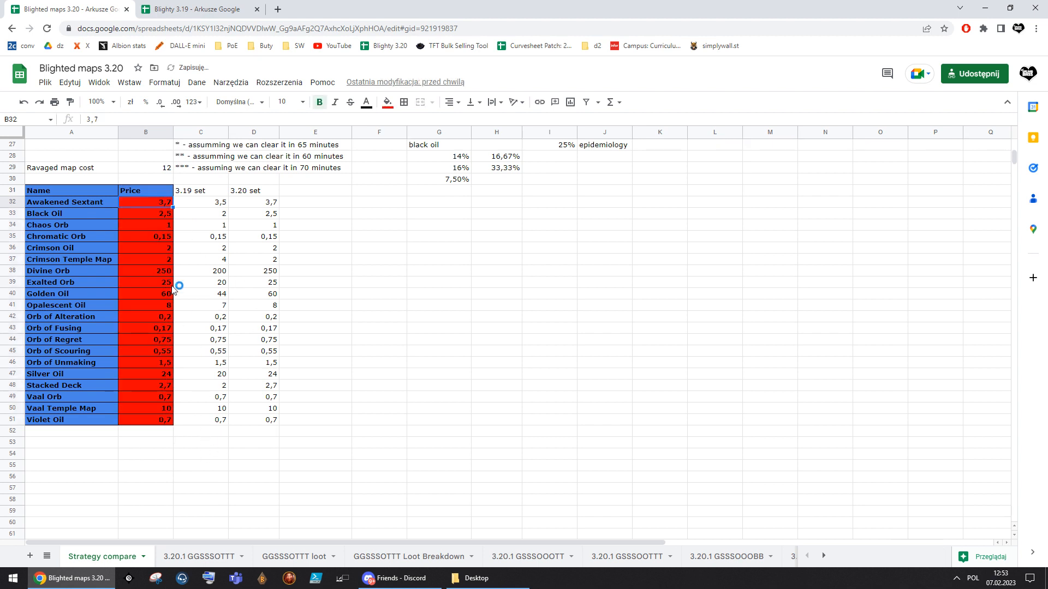
# Paste 3.19 prices into the compare column and check the resulting 5.56 versus 5.53 divines hourly
pyautogui.rightClick(146, 282)
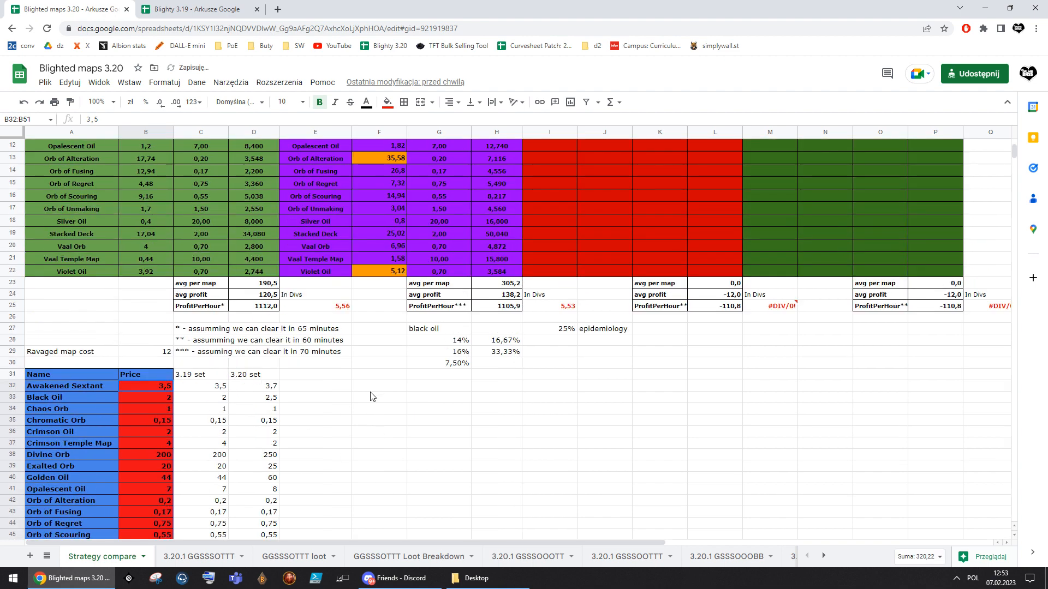
pyautogui.click(549, 442)
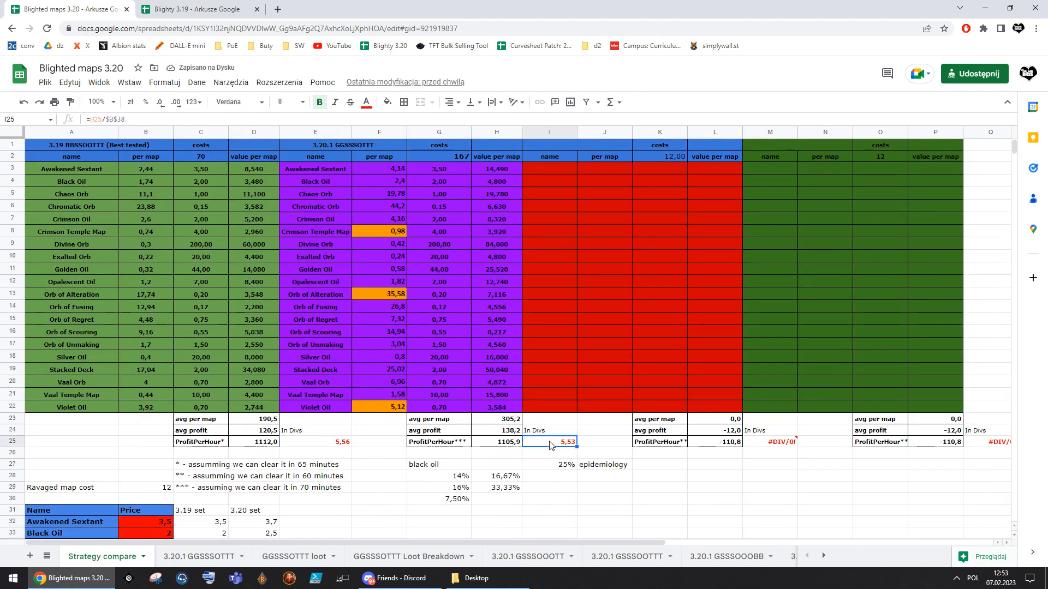
pyautogui.moveTo(563, 446)
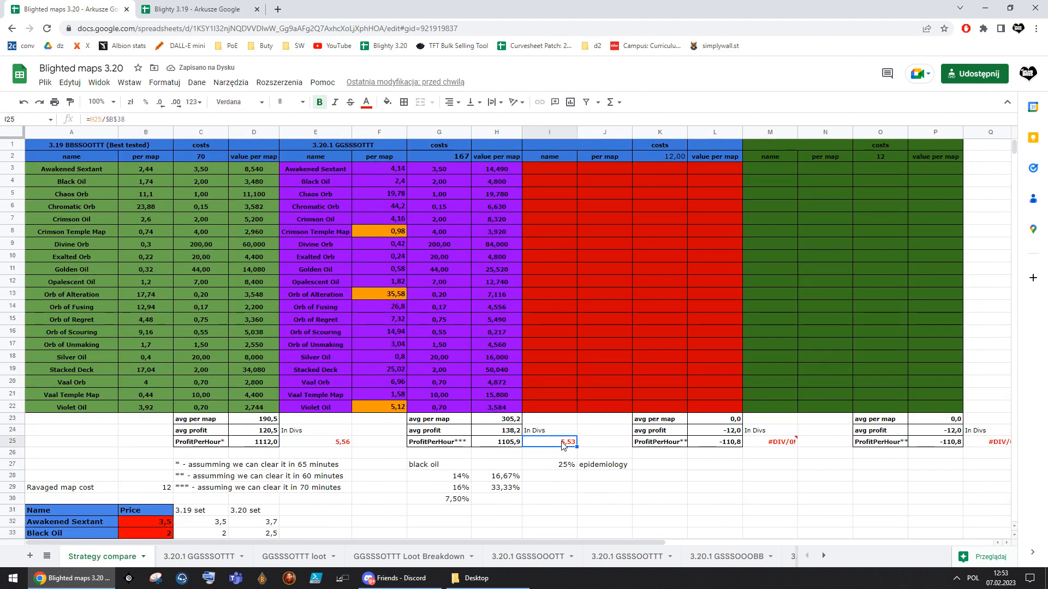
pyautogui.scroll(-3)
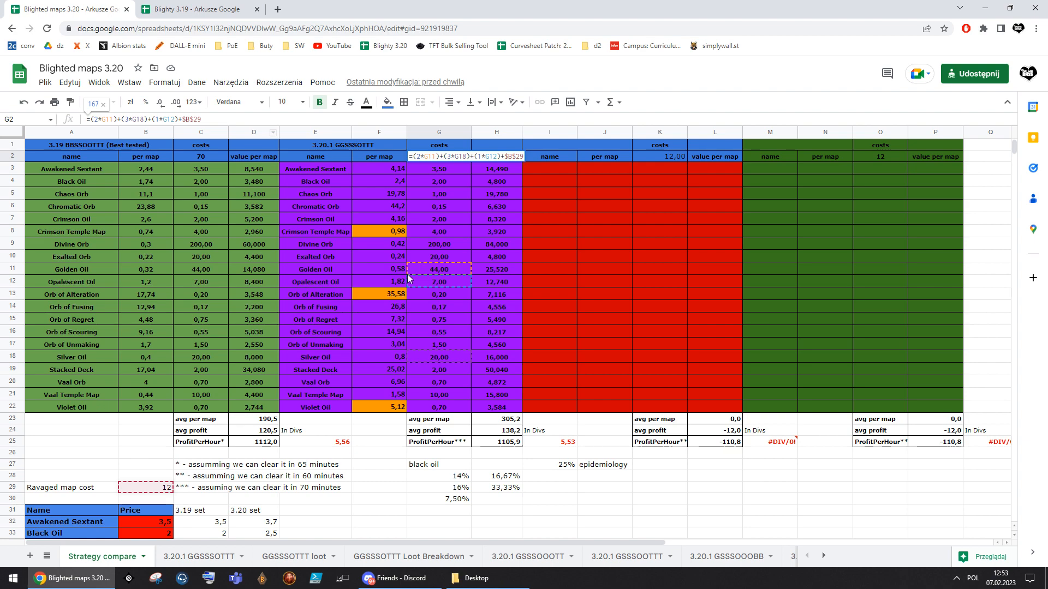
pyautogui.click(550, 476)
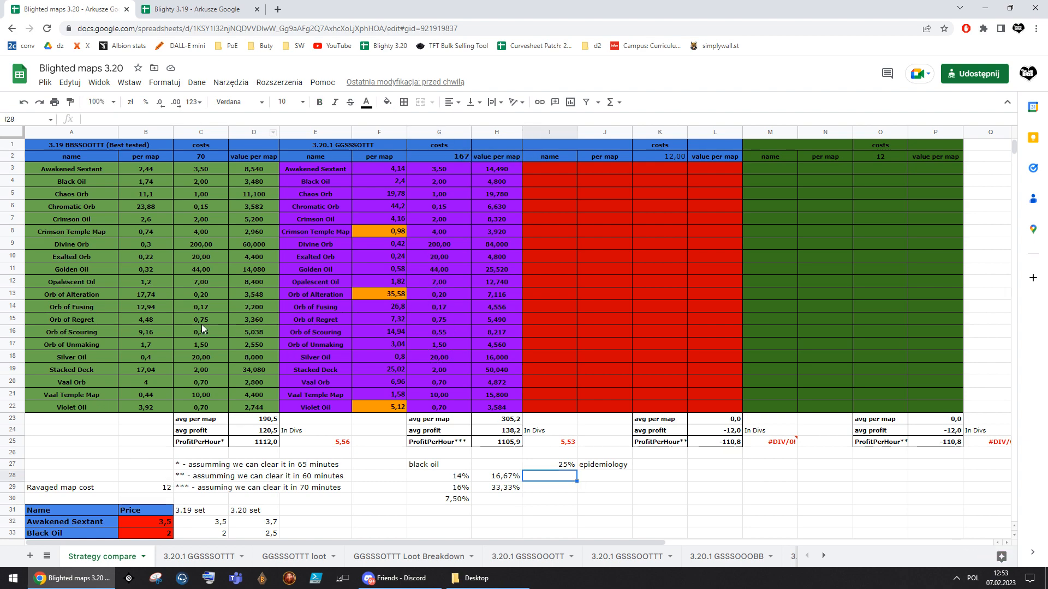
pyautogui.scroll(-3)
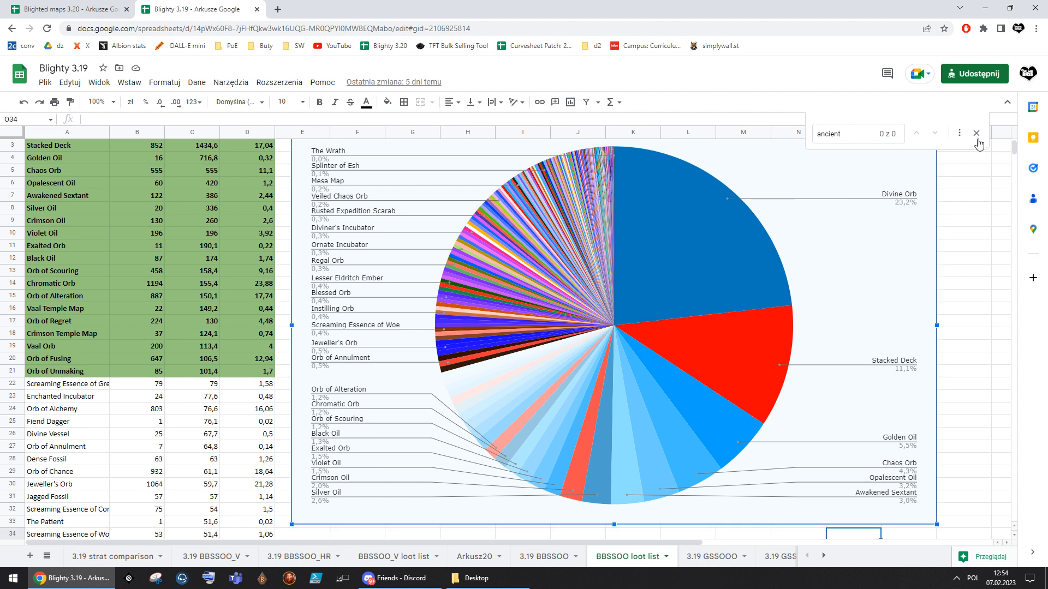
# Dismiss the 'ancient' search and show the 3.20.1 GGSSSOTTT results sheet totalling 16833 chaos
pyautogui.click(976, 133)
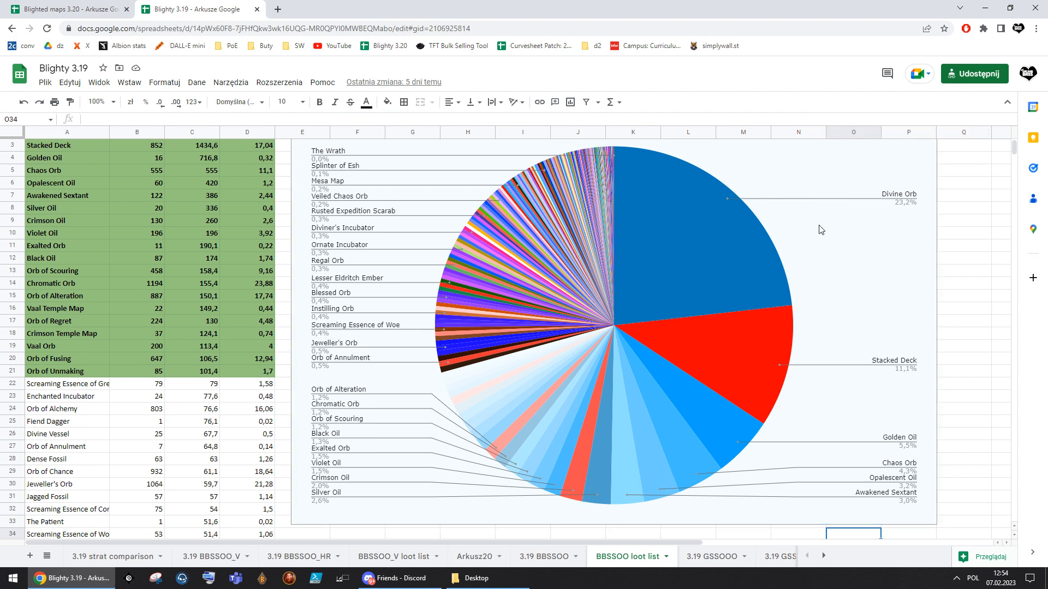
pyautogui.moveTo(791, 267)
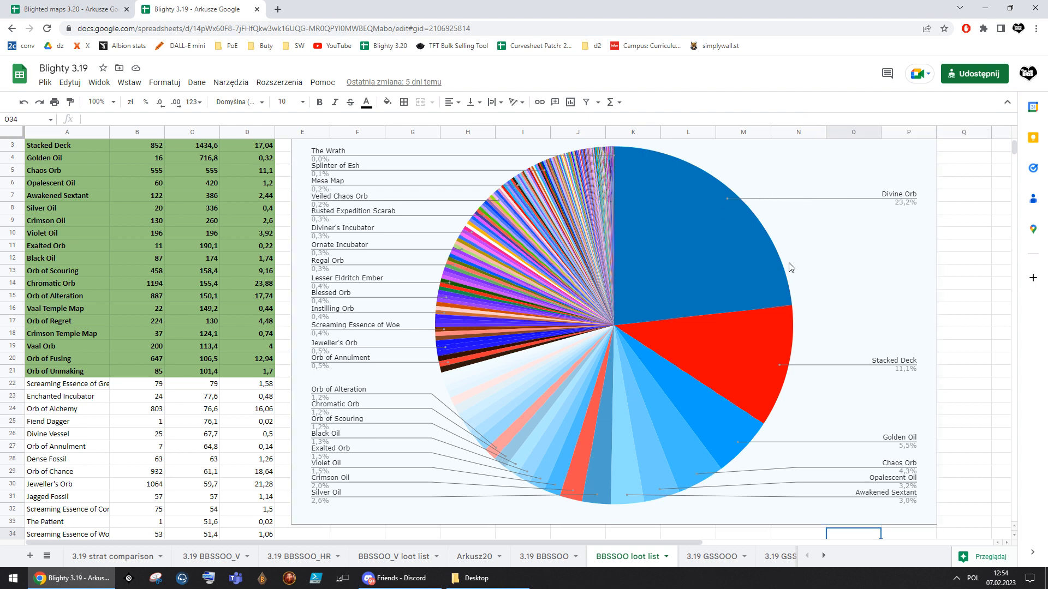
pyautogui.moveTo(800, 265)
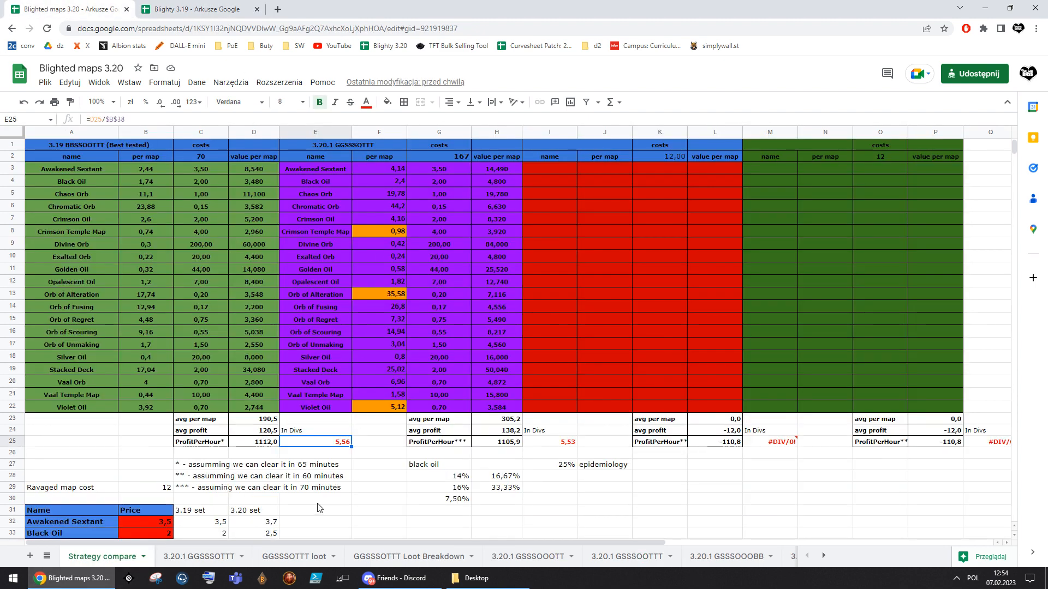
pyautogui.click(200, 556)
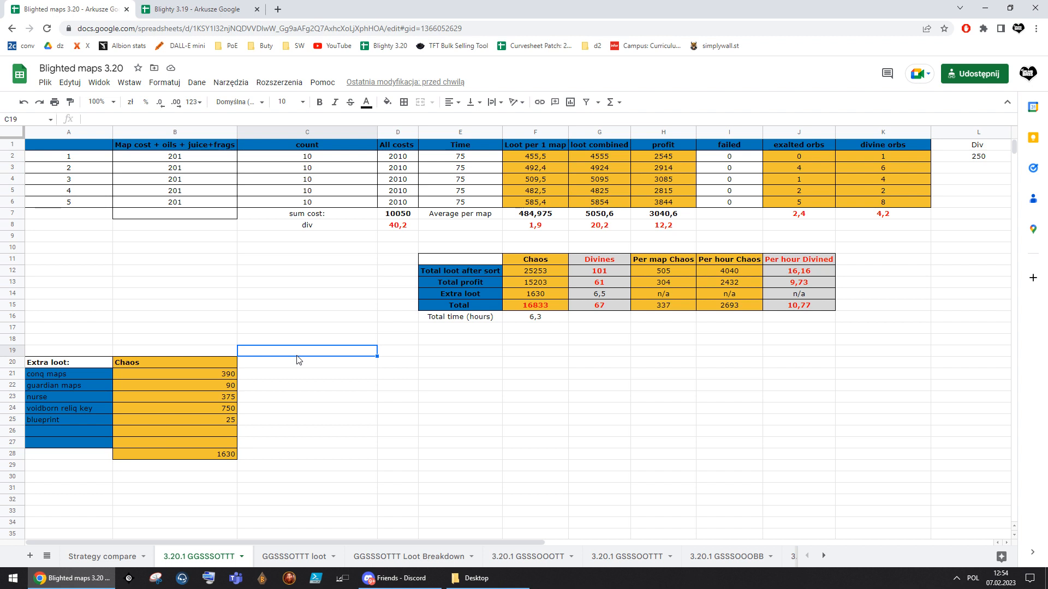
pyautogui.moveTo(307, 359)
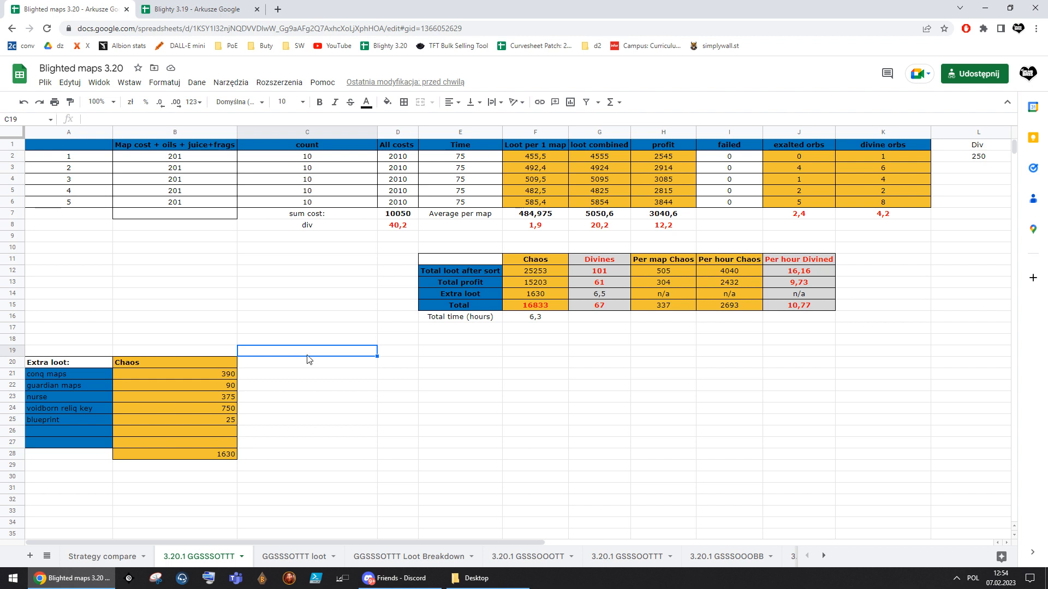
pyautogui.moveTo(194, 415)
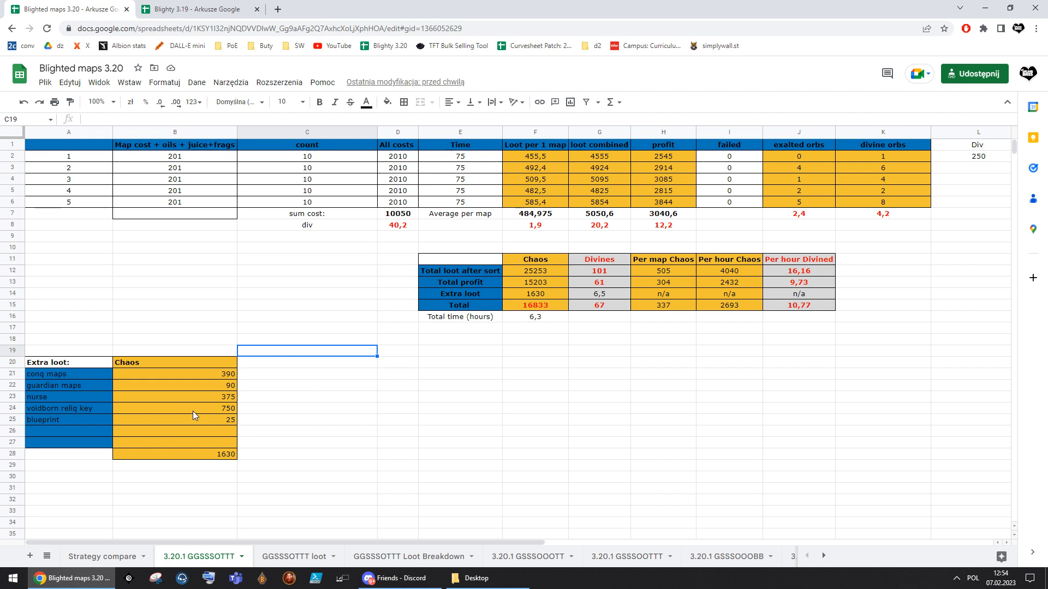
pyautogui.click(45, 397)
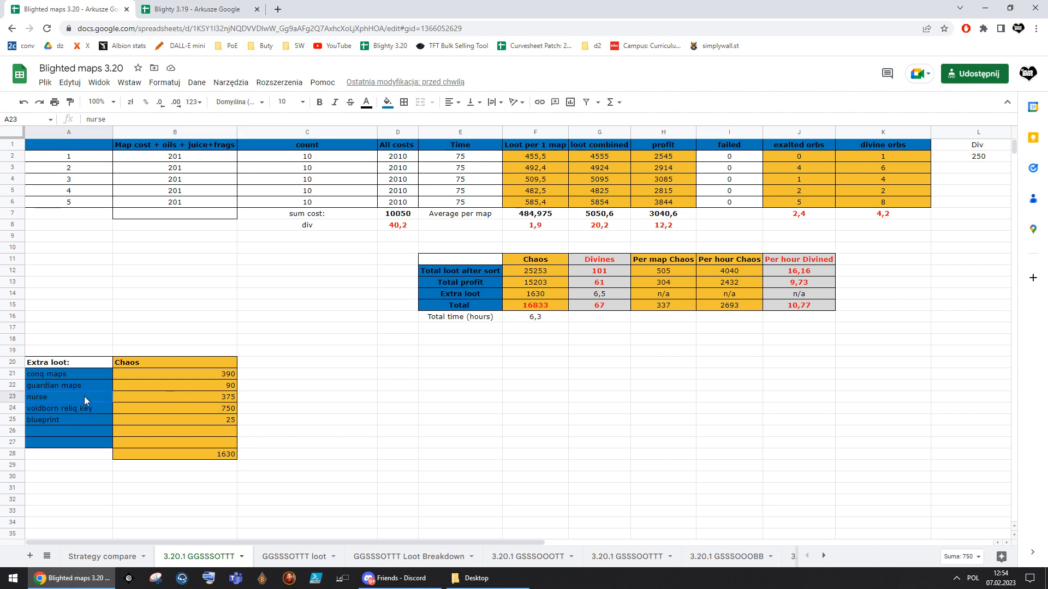
pyautogui.click(174, 396)
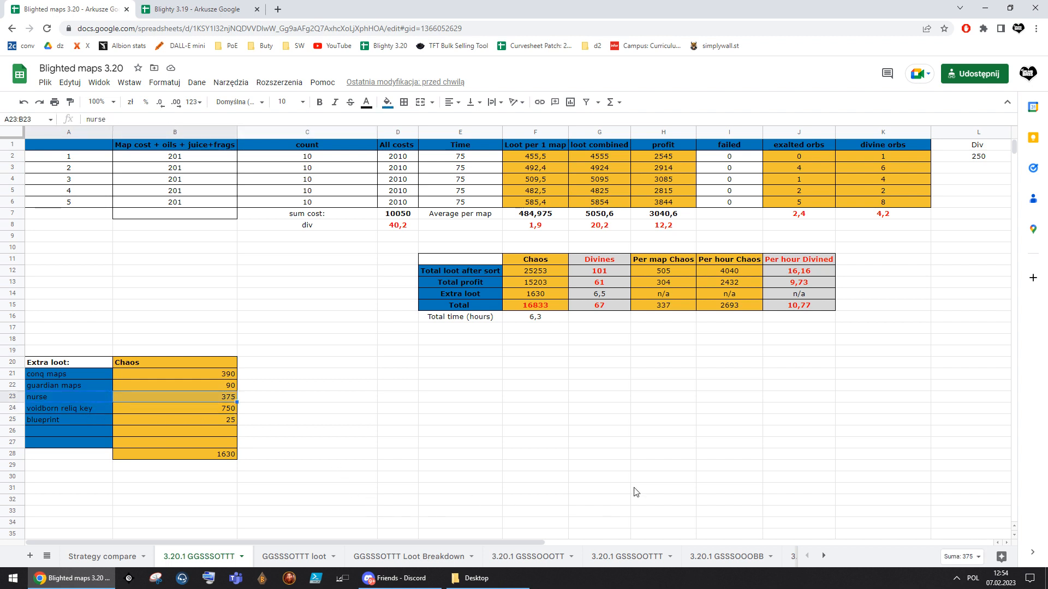
pyautogui.click(398, 329)
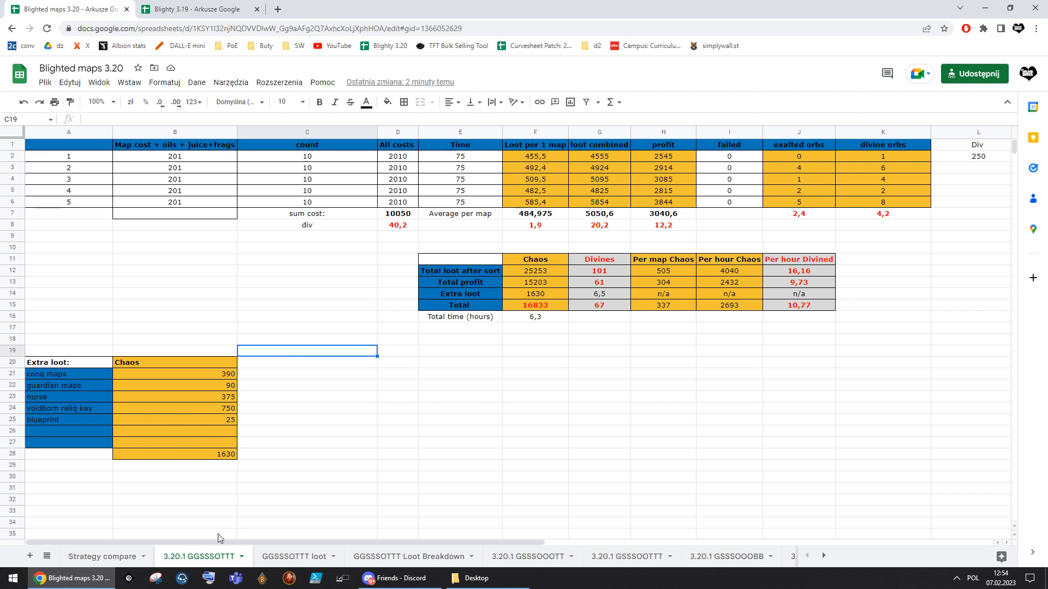
pyautogui.moveTo(316, 354)
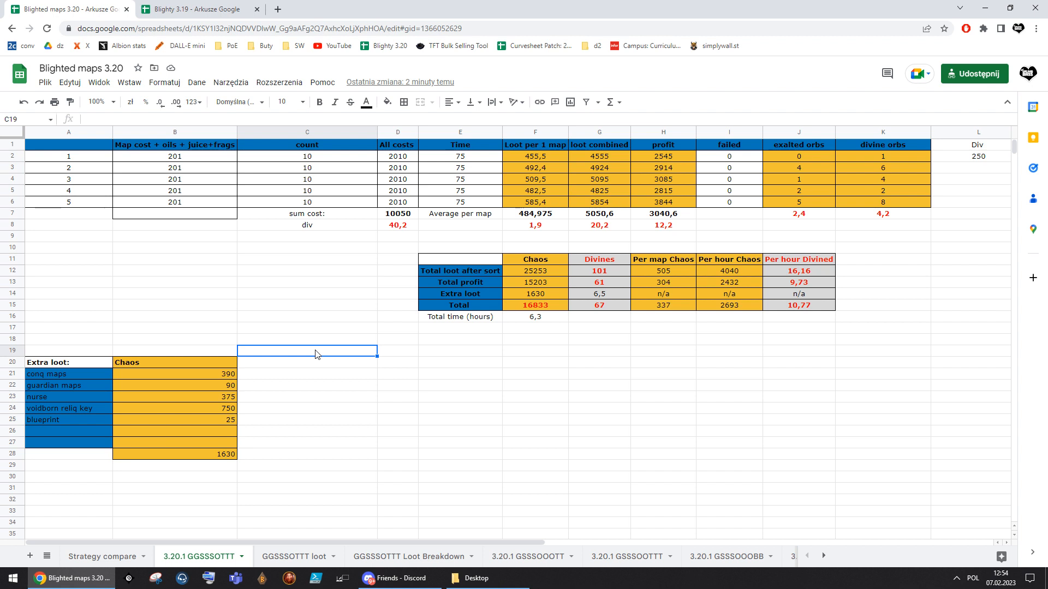
pyautogui.click(398, 328)
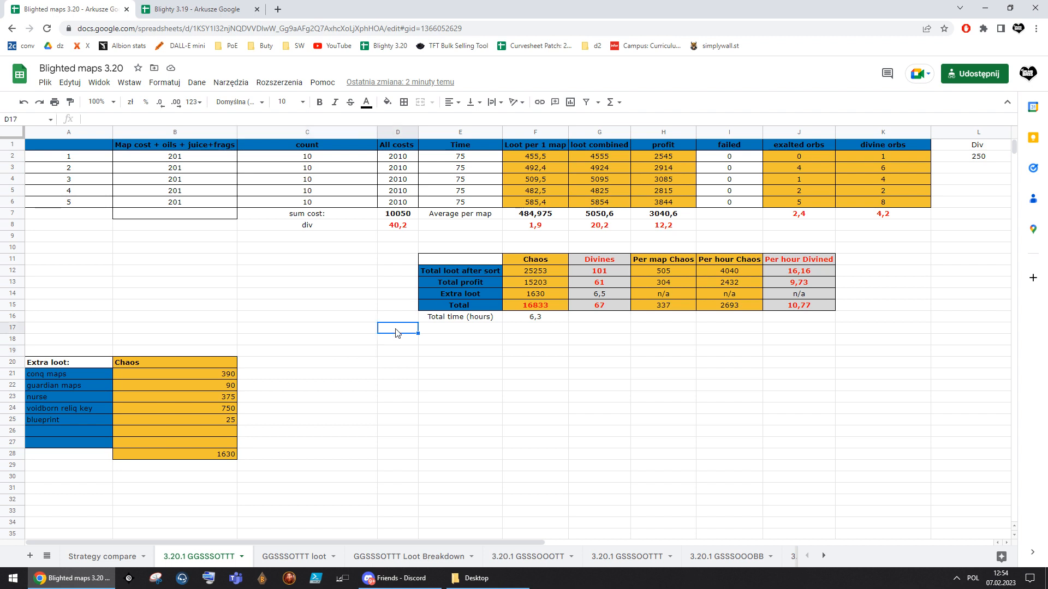
pyautogui.click(397, 247)
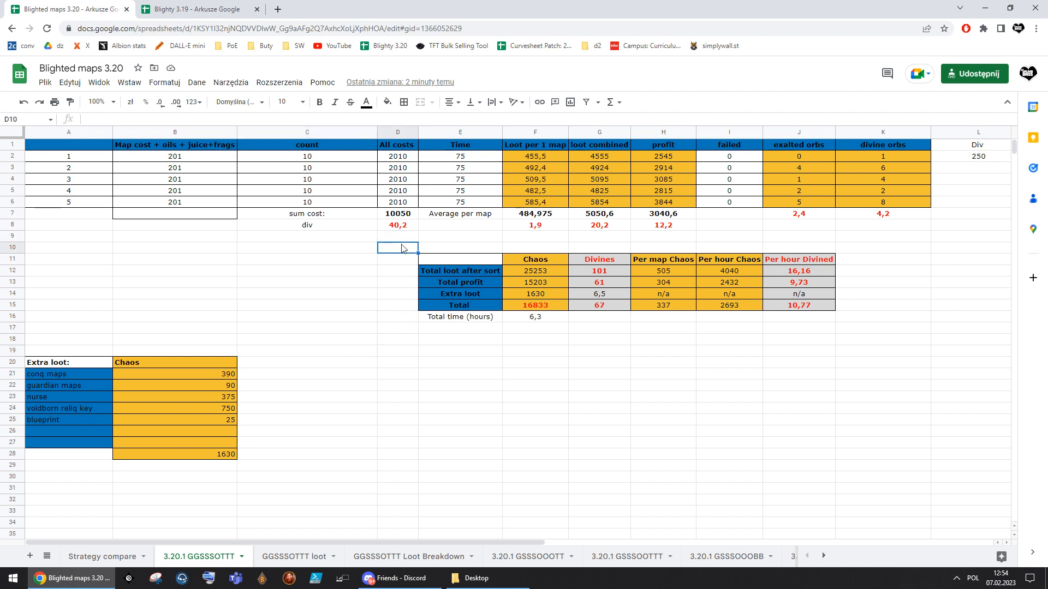
pyautogui.click(307, 351)
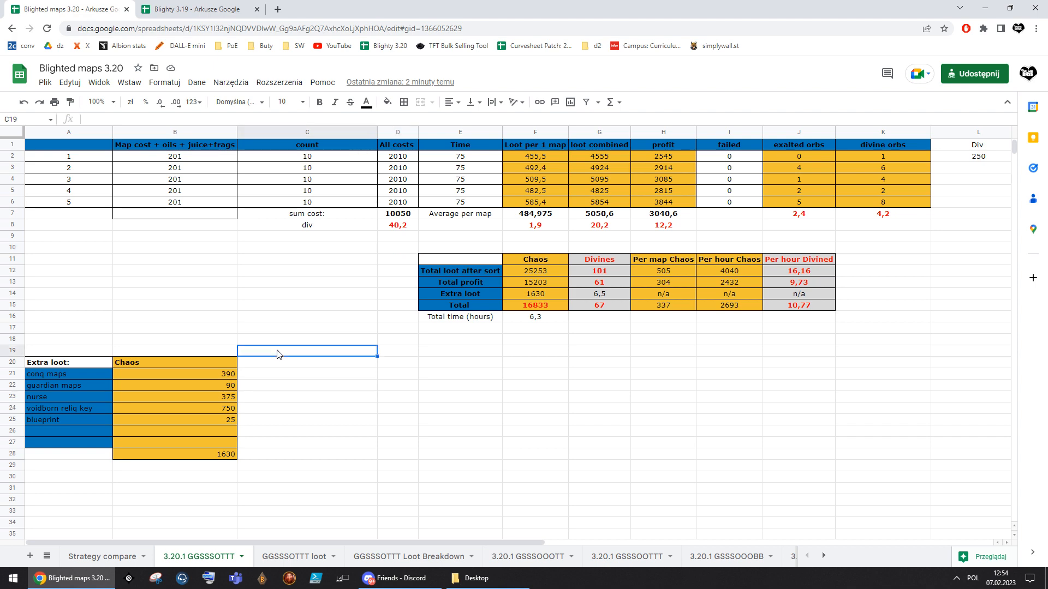
pyautogui.click(101, 555)
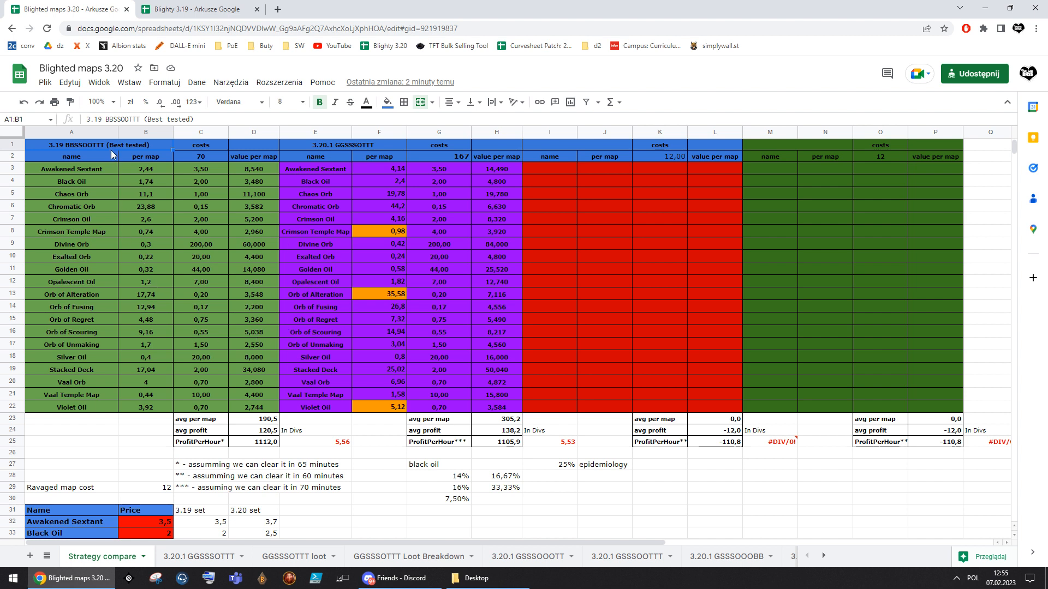
pyautogui.moveTo(329, 268)
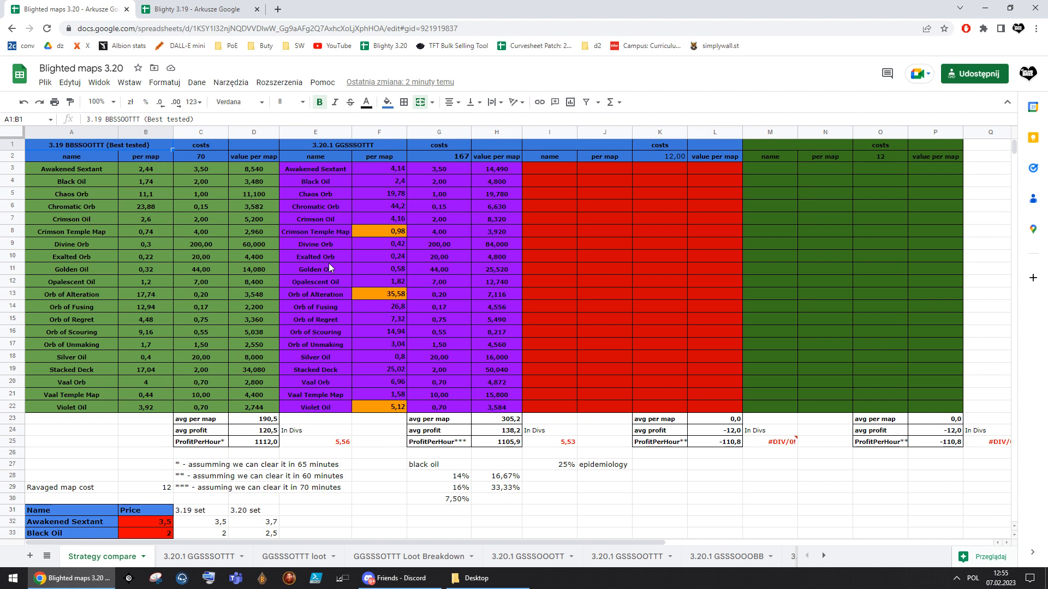
# Show the Strategy compare sheet and scroll to the epidemiology note beside the 25% black oil figures
pyautogui.click(573, 145)
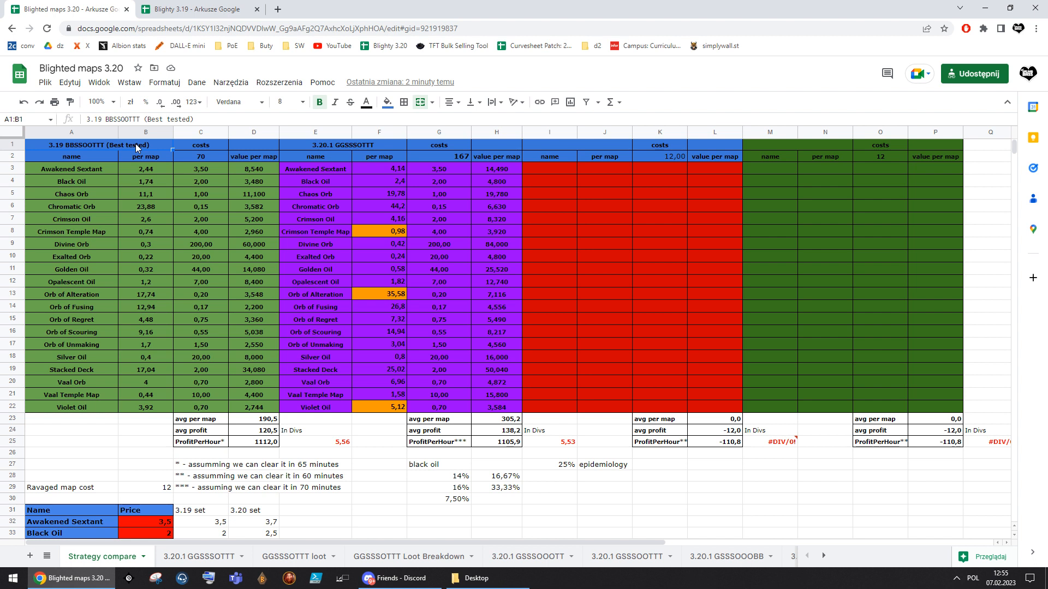
pyautogui.moveTo(410, 255)
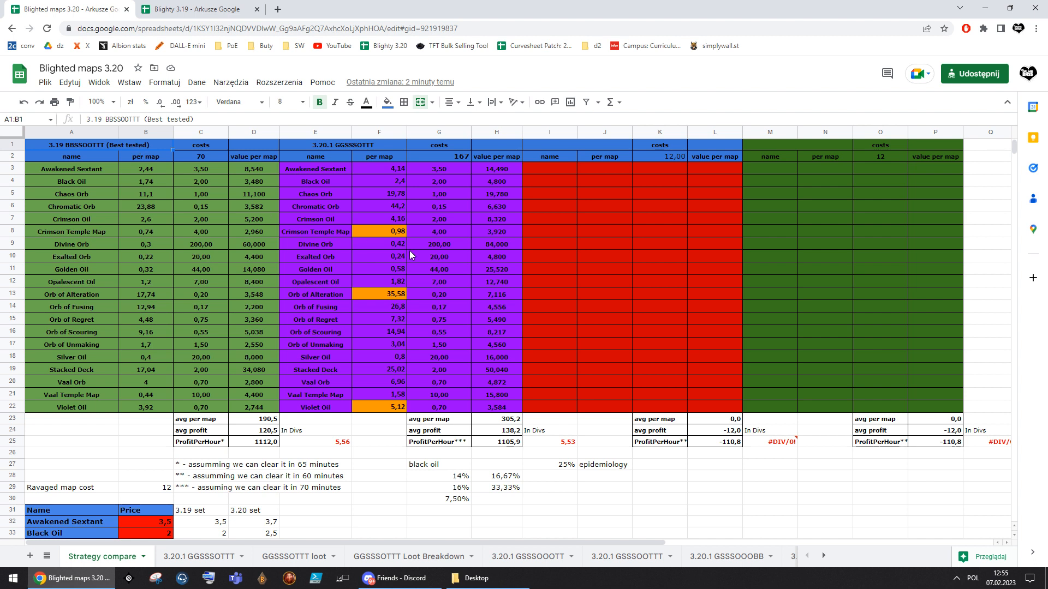
pyautogui.moveTo(179, 188)
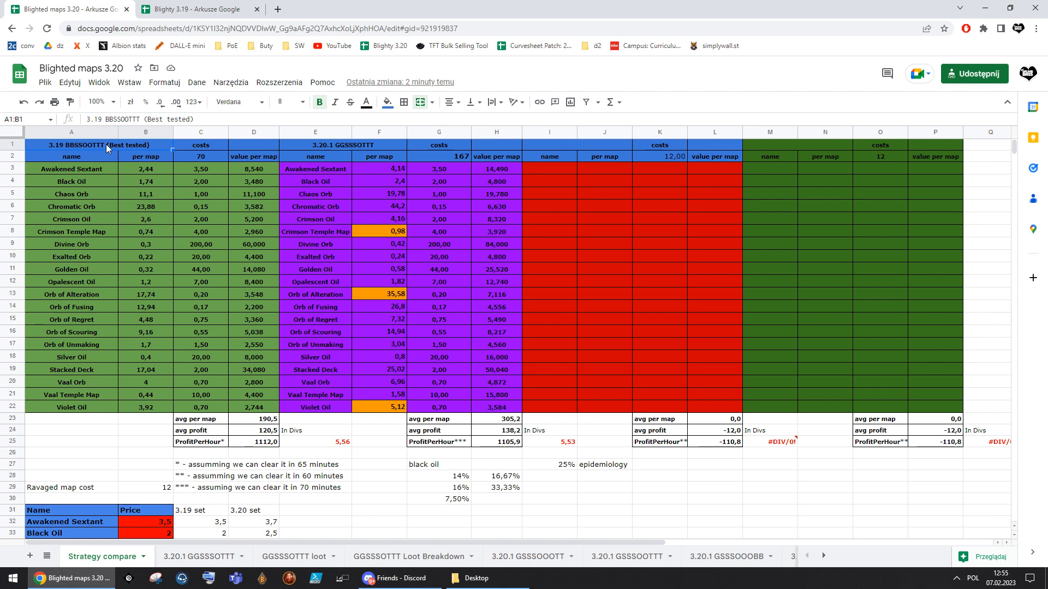
pyautogui.scroll(-3)
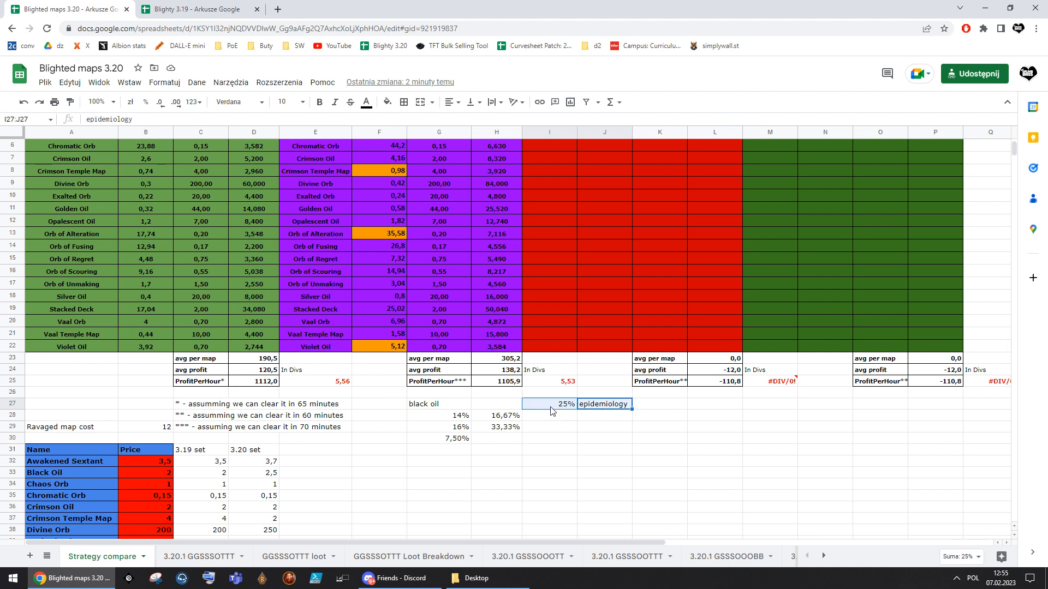
pyautogui.click(439, 415)
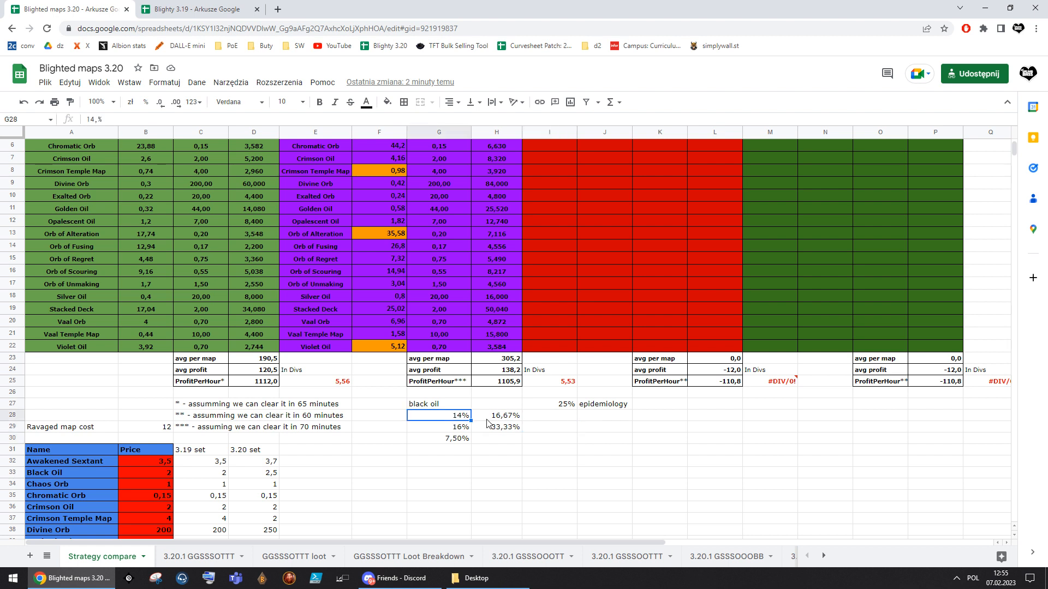
pyautogui.moveTo(571, 434)
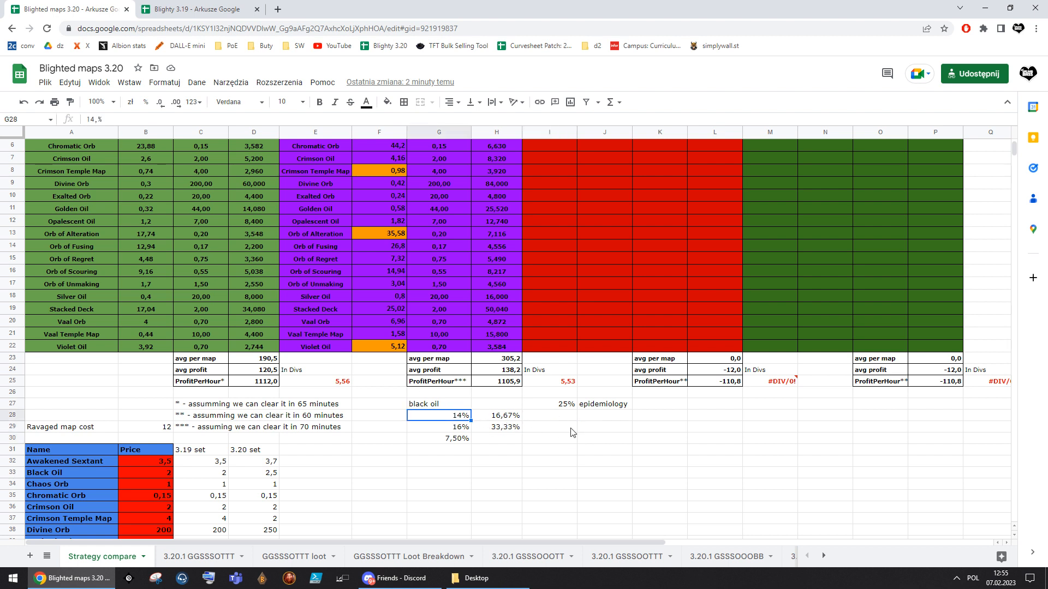
pyautogui.click(603, 427)
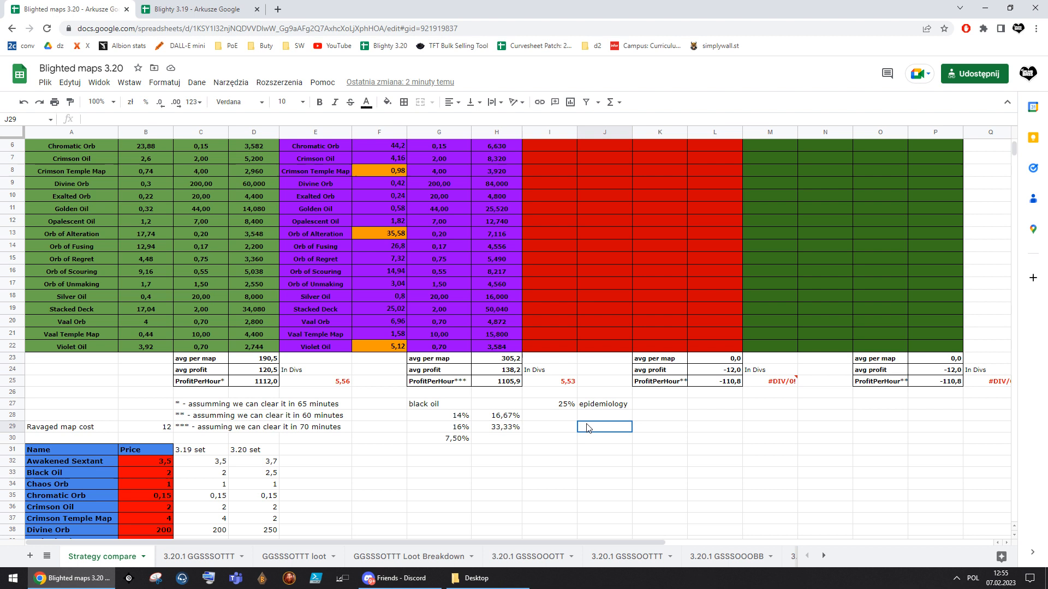
pyautogui.write('=6+')
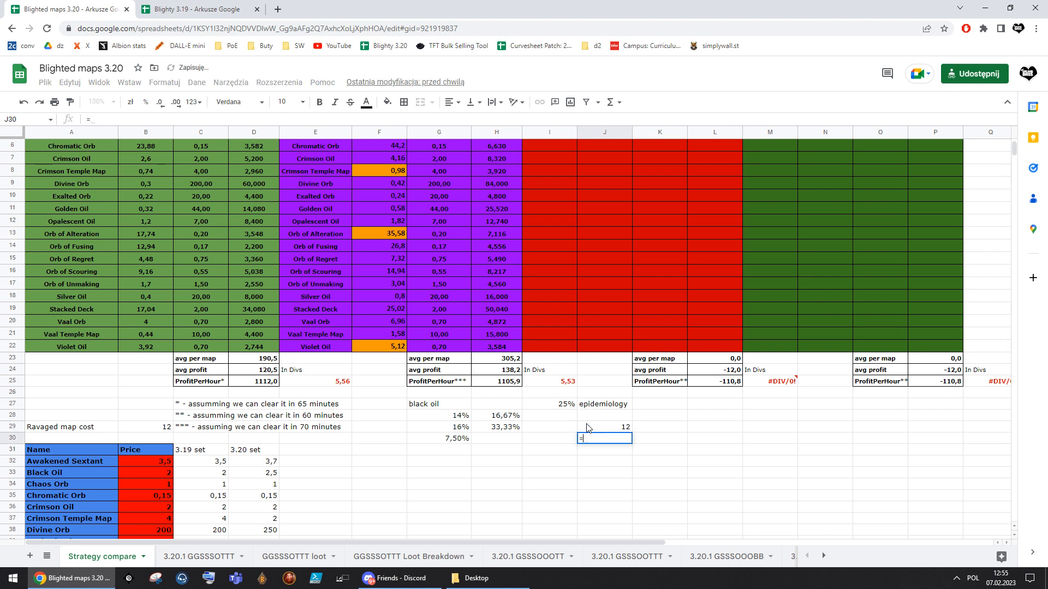
pyautogui.write('6*')
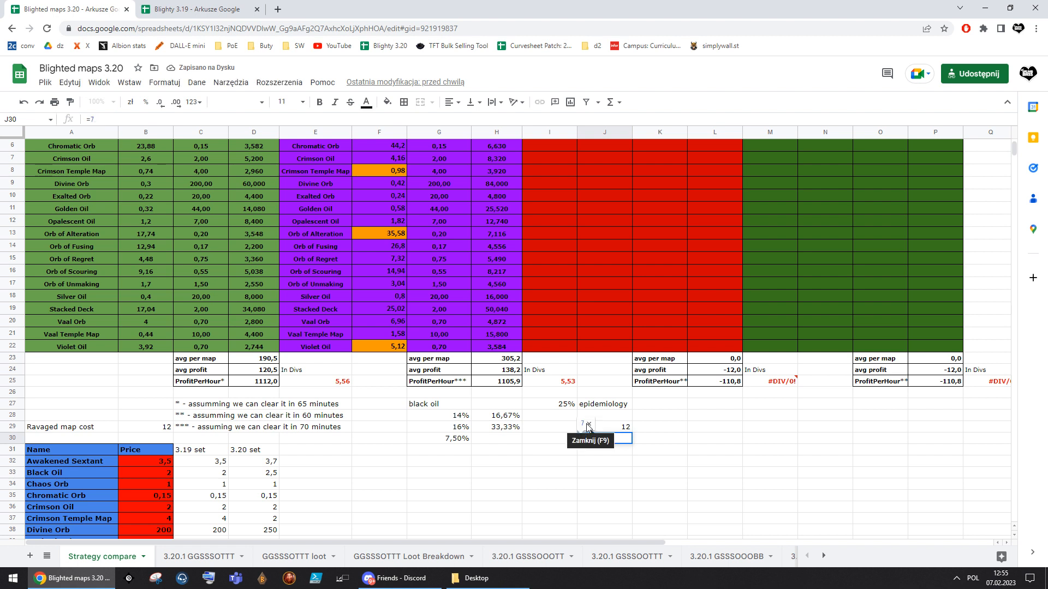
pyautogui.write('6+6')
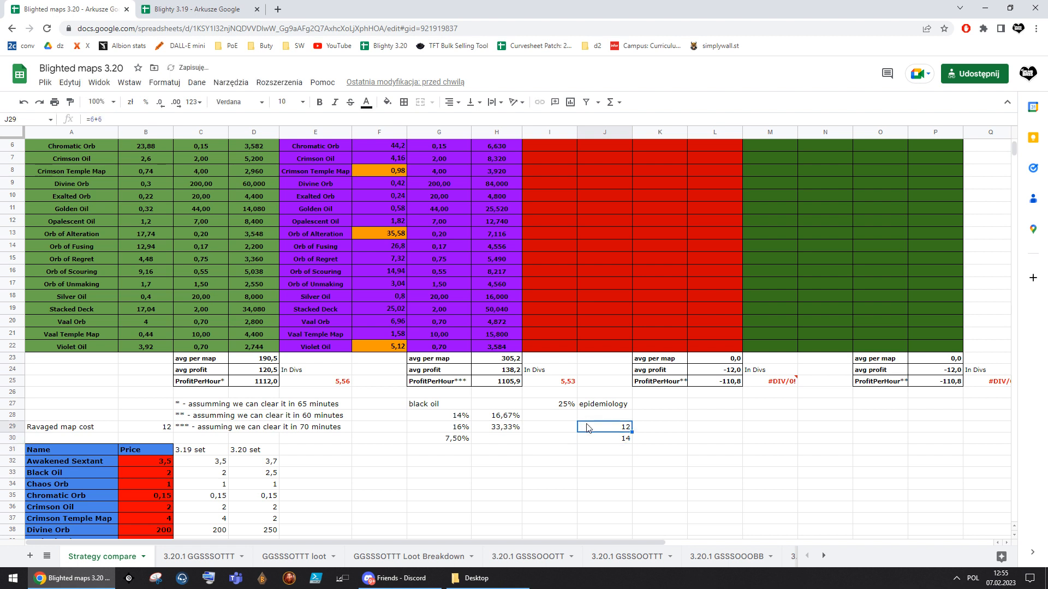
pyautogui.write('=J29*')
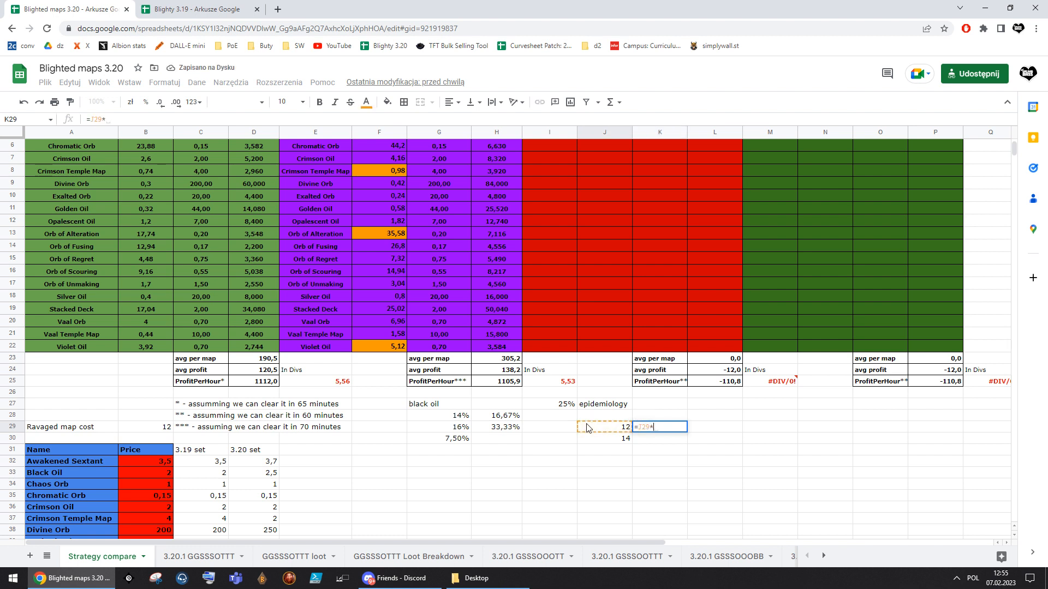
pyautogui.write('1,25')
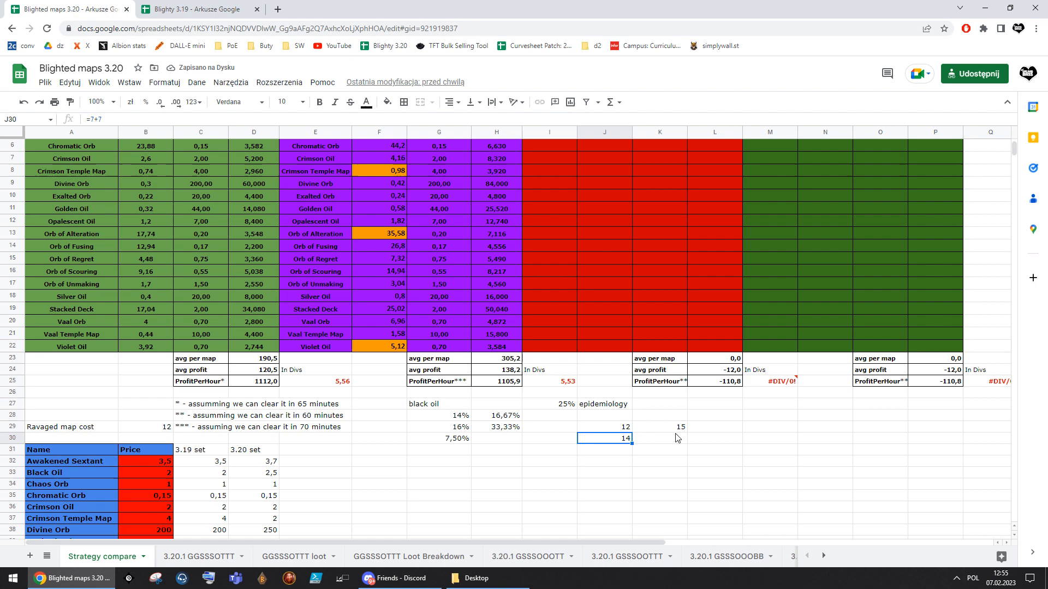
pyautogui.click(660, 439)
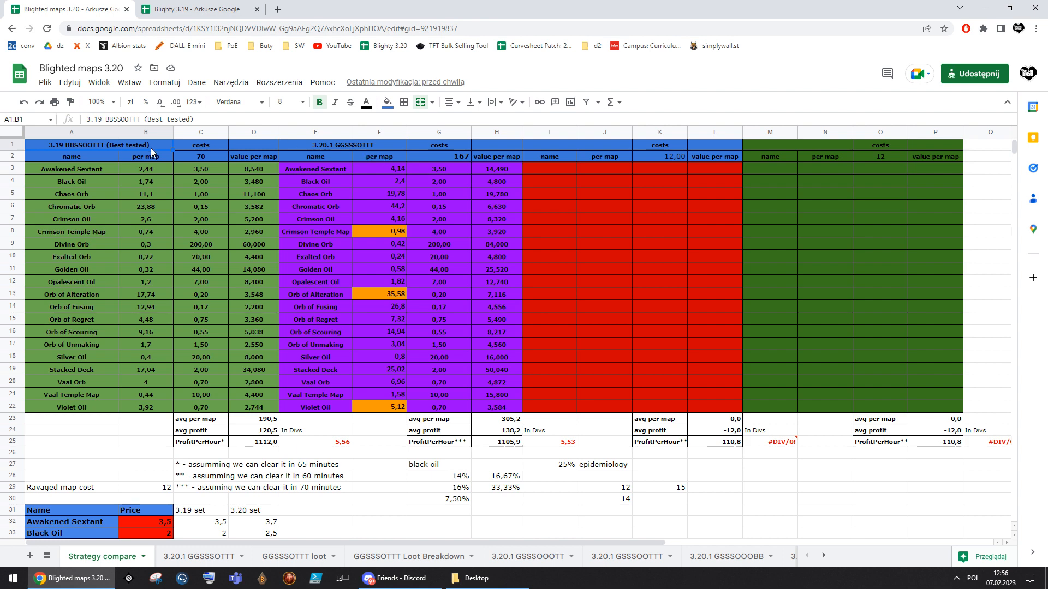
pyautogui.click(439, 499)
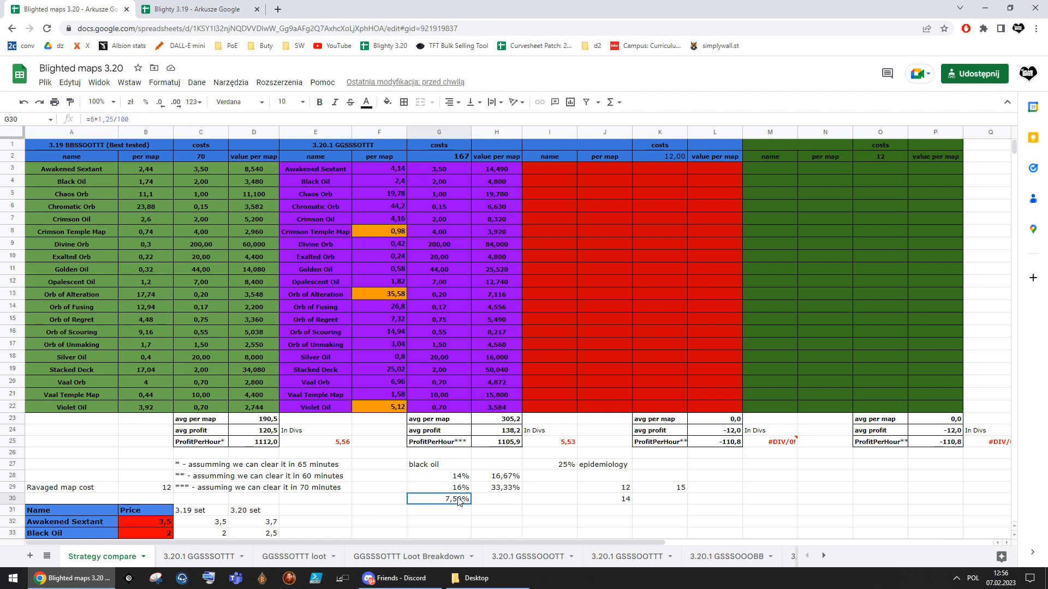
pyautogui.click(495, 487)
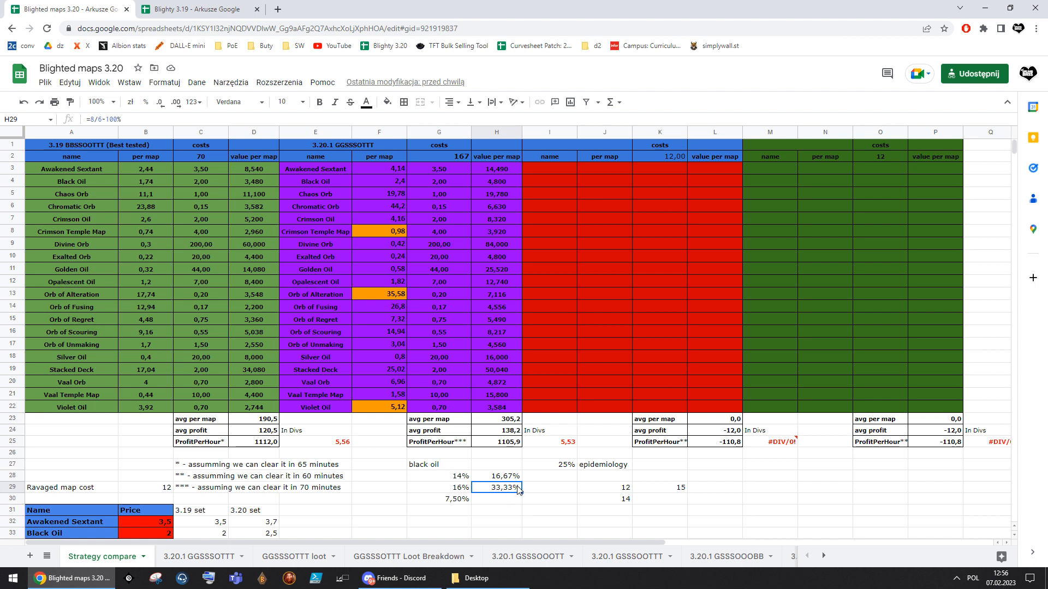
pyautogui.click(497, 476)
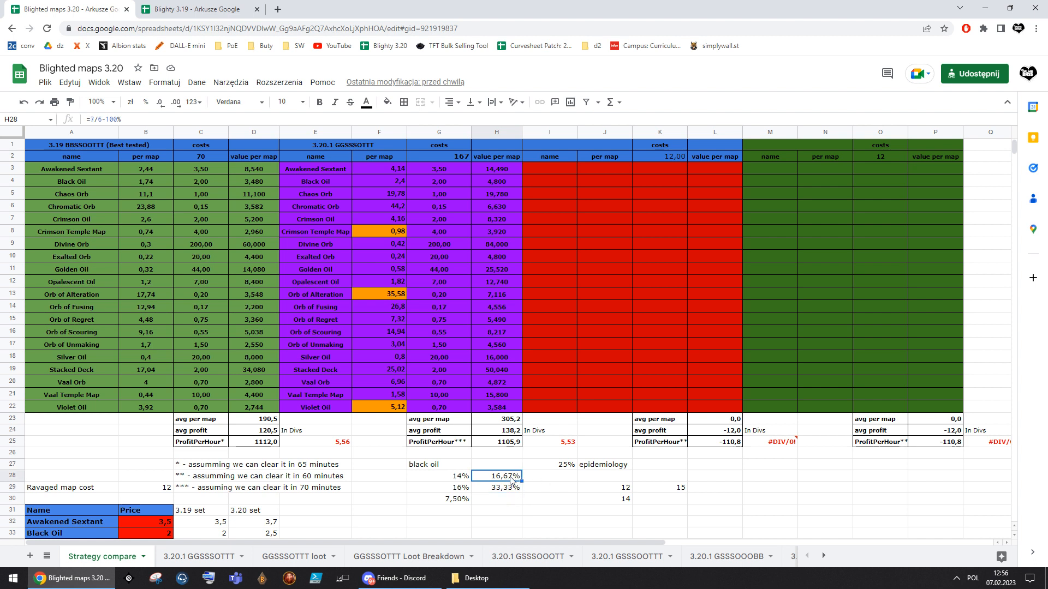
pyautogui.moveTo(639, 489)
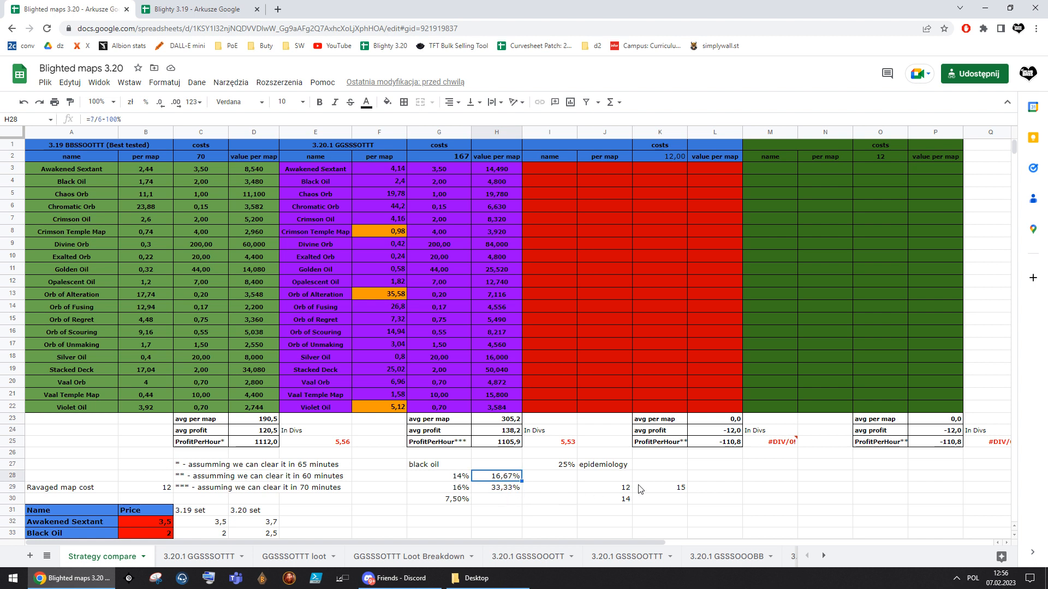
pyautogui.click(564, 465)
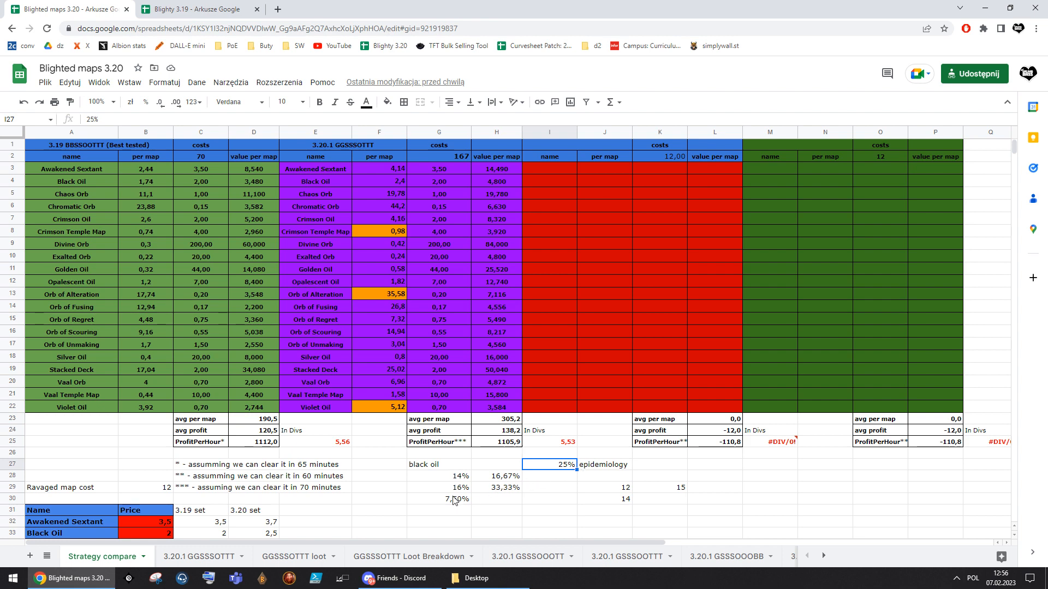
pyautogui.moveTo(422, 465); pyautogui.dragTo(685, 499)
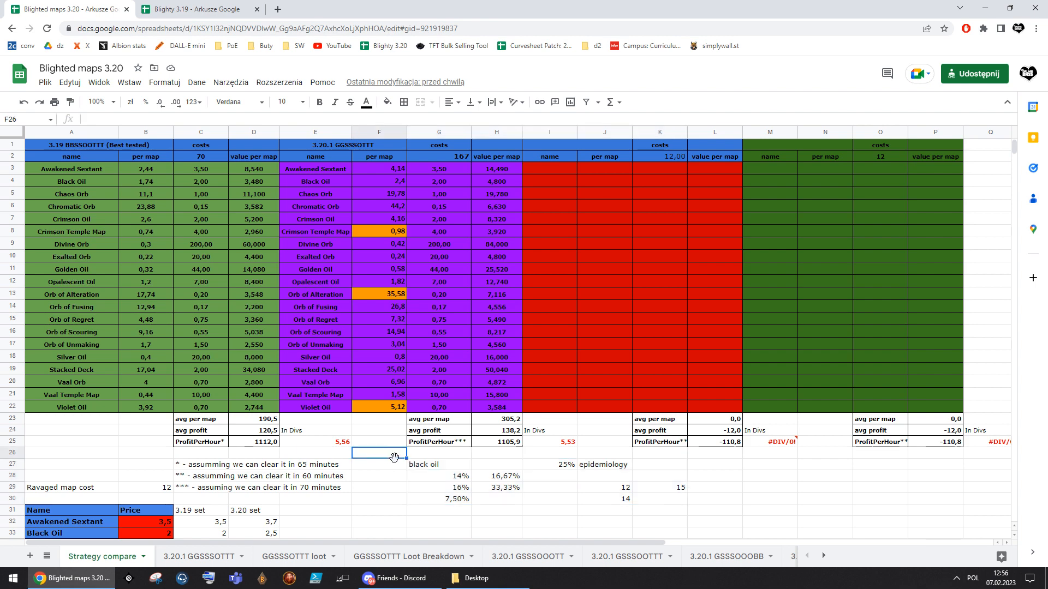
pyautogui.moveTo(394, 476)
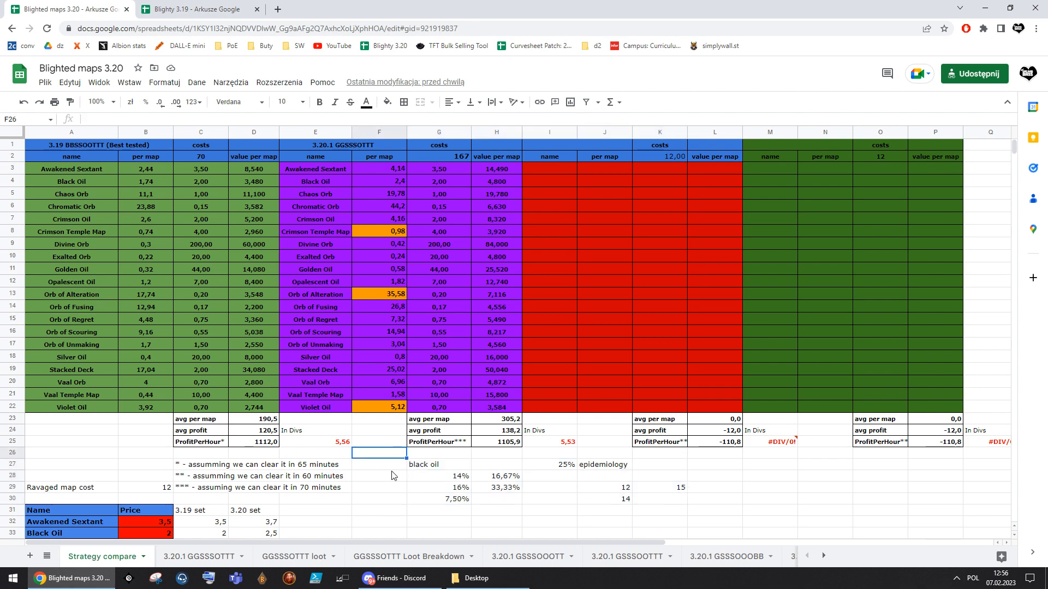
pyautogui.click(379, 465)
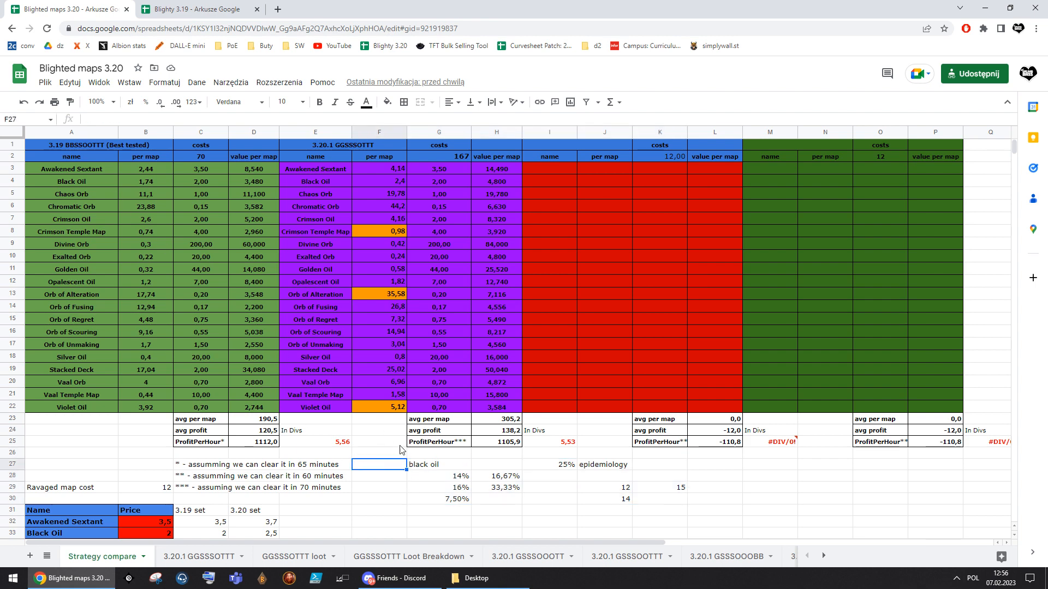
pyautogui.click(437, 465)
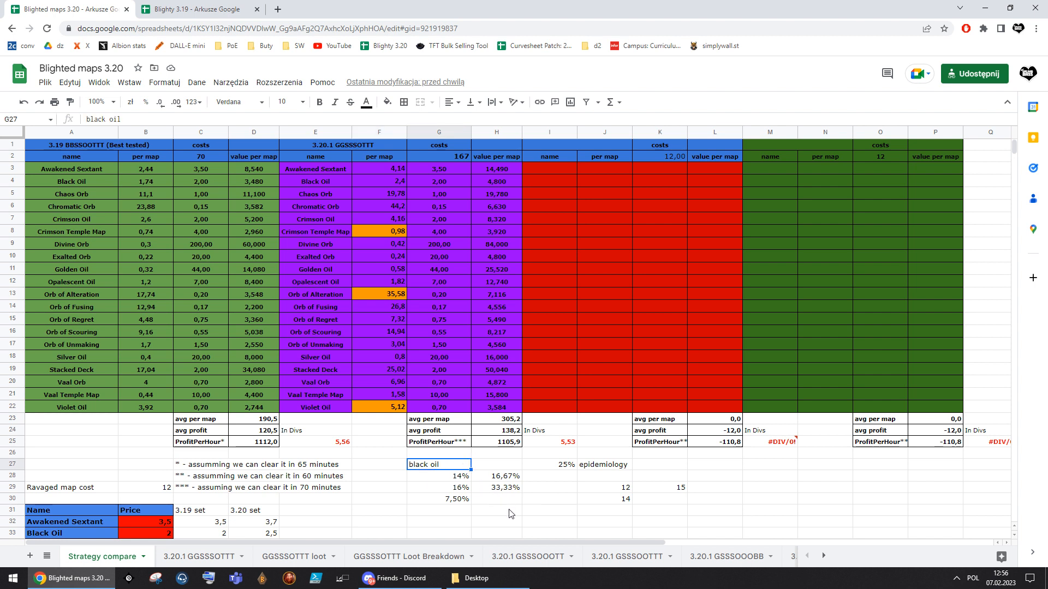
pyautogui.click(495, 510)
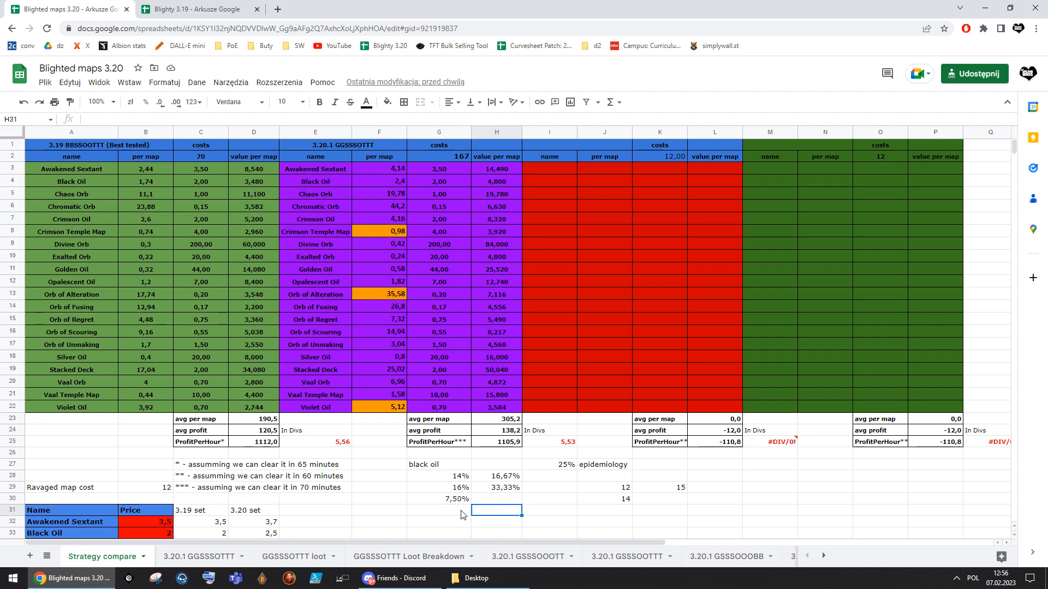
pyautogui.click(379, 511)
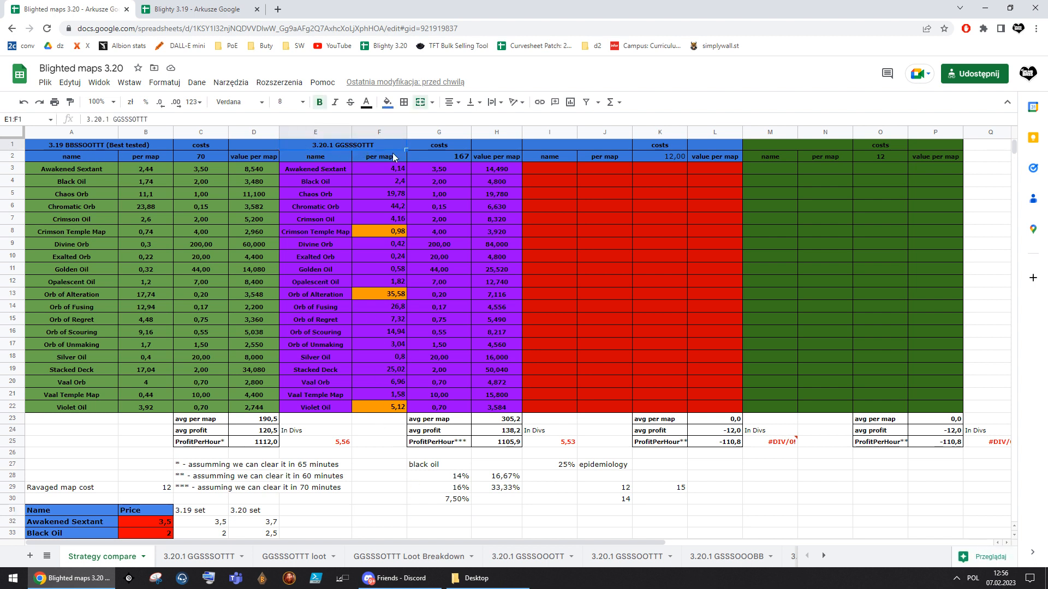
pyautogui.click(70, 145)
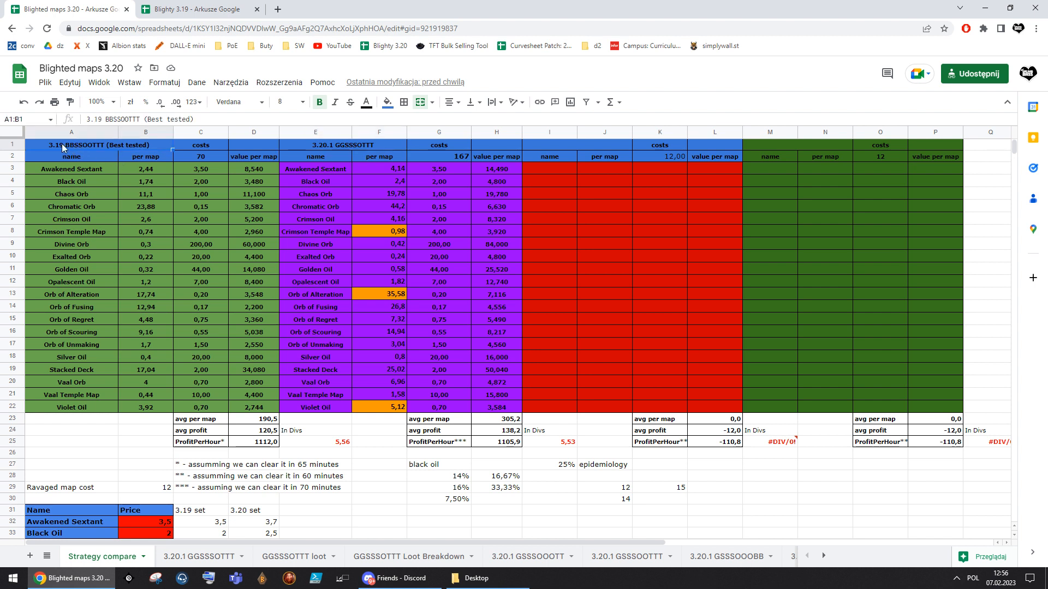
pyautogui.moveTo(347, 163)
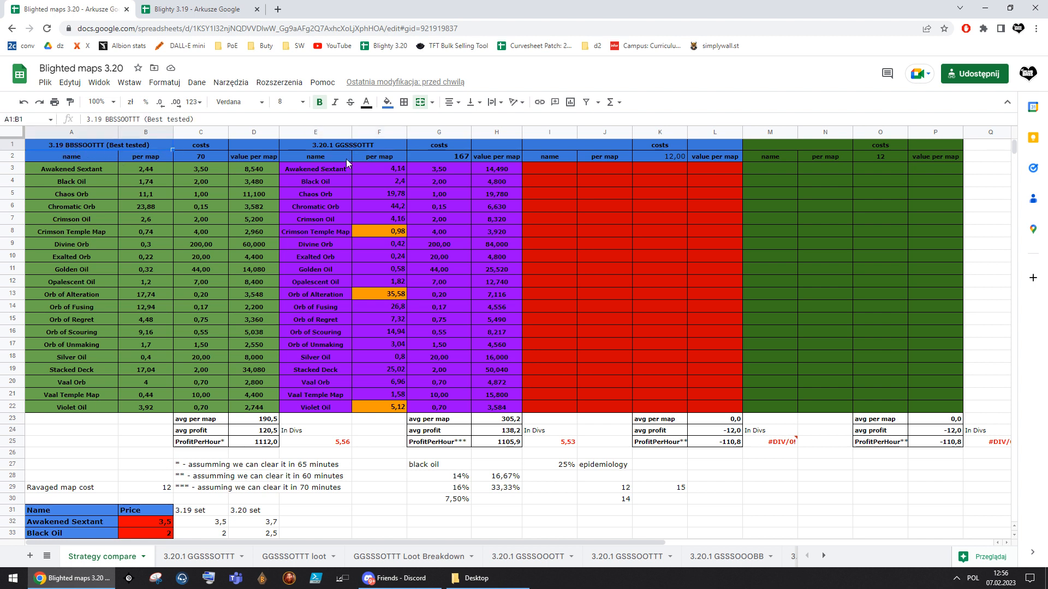
pyautogui.click(293, 556)
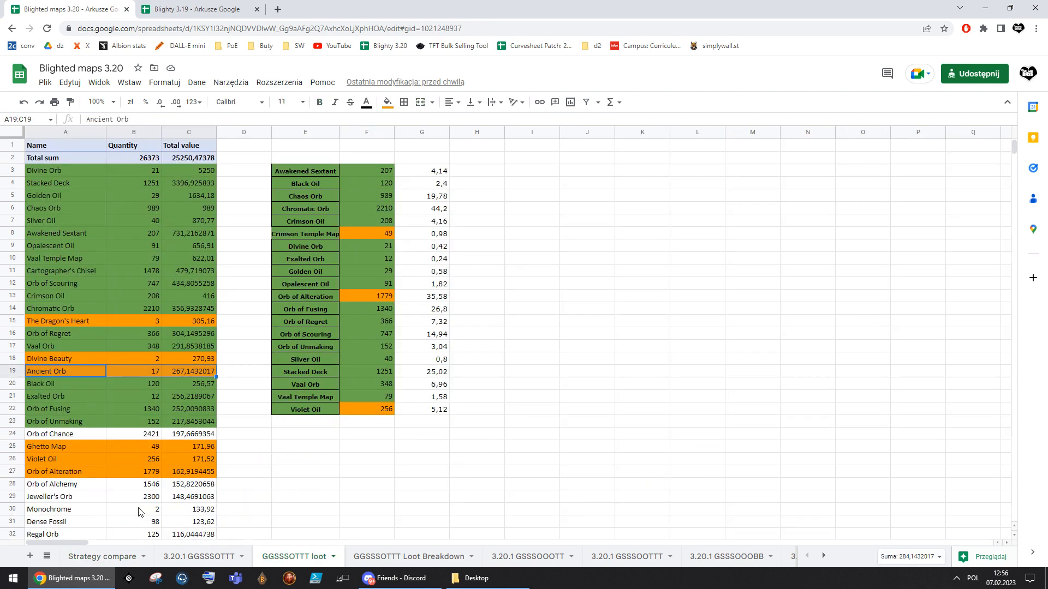
pyautogui.click(527, 555)
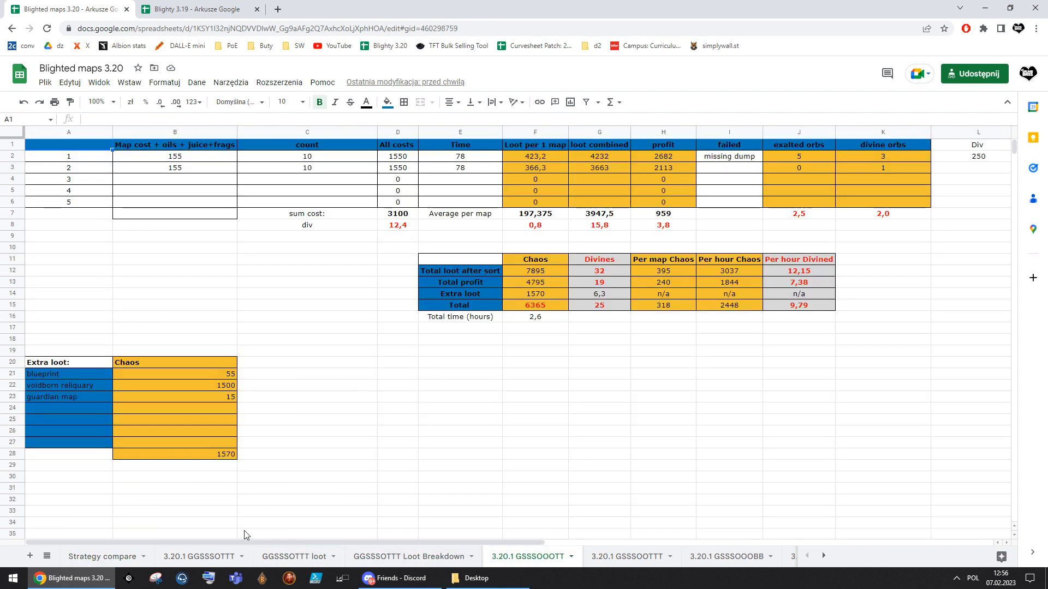
pyautogui.click(175, 386)
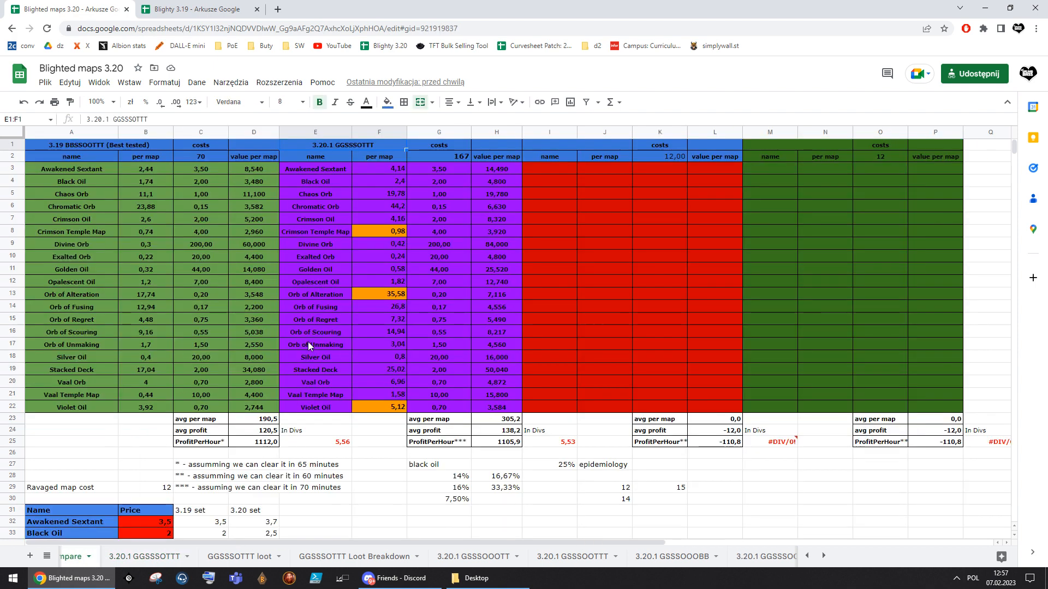
pyautogui.moveTo(72, 144); pyautogui.dragTo(253, 407)
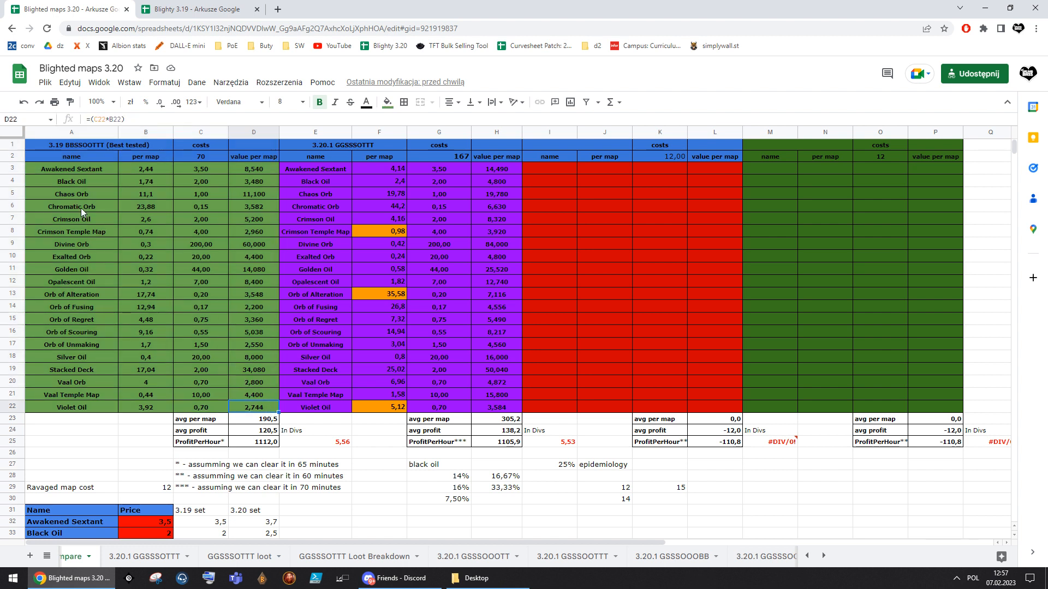
pyautogui.click(200, 218)
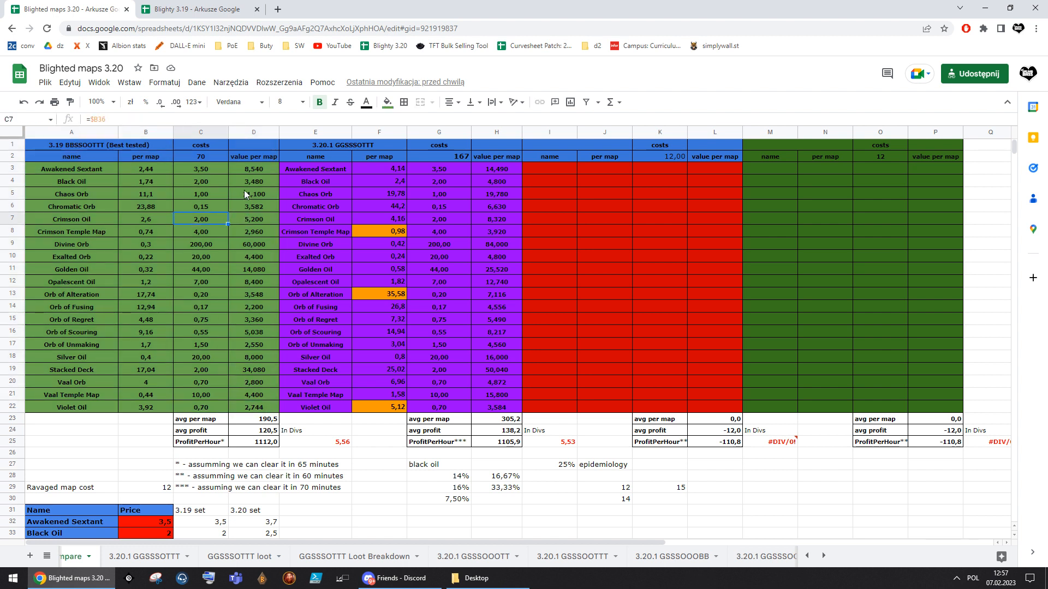
pyautogui.click(254, 407)
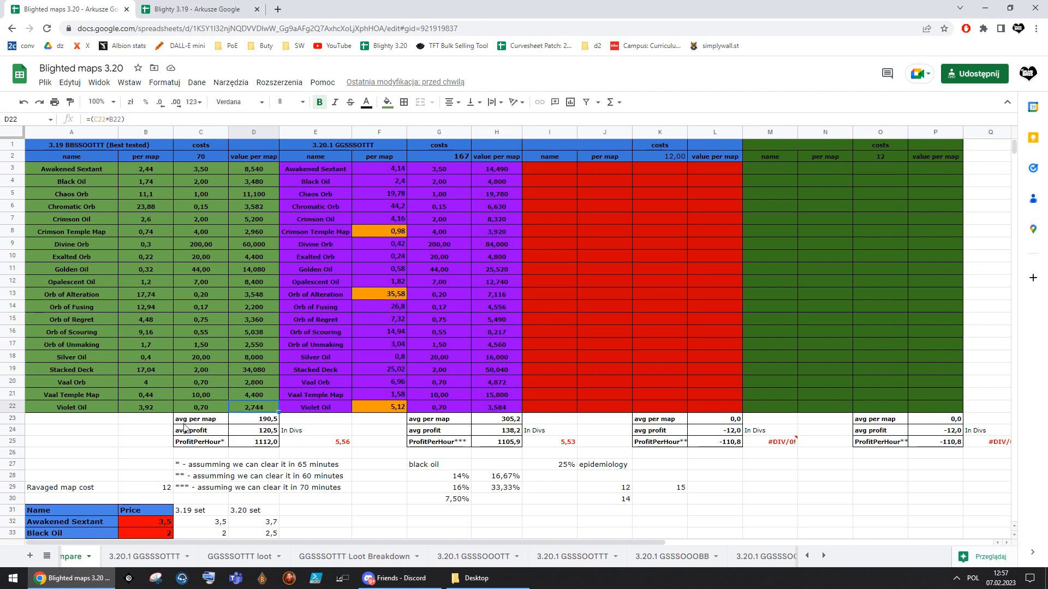
pyautogui.click(379, 454)
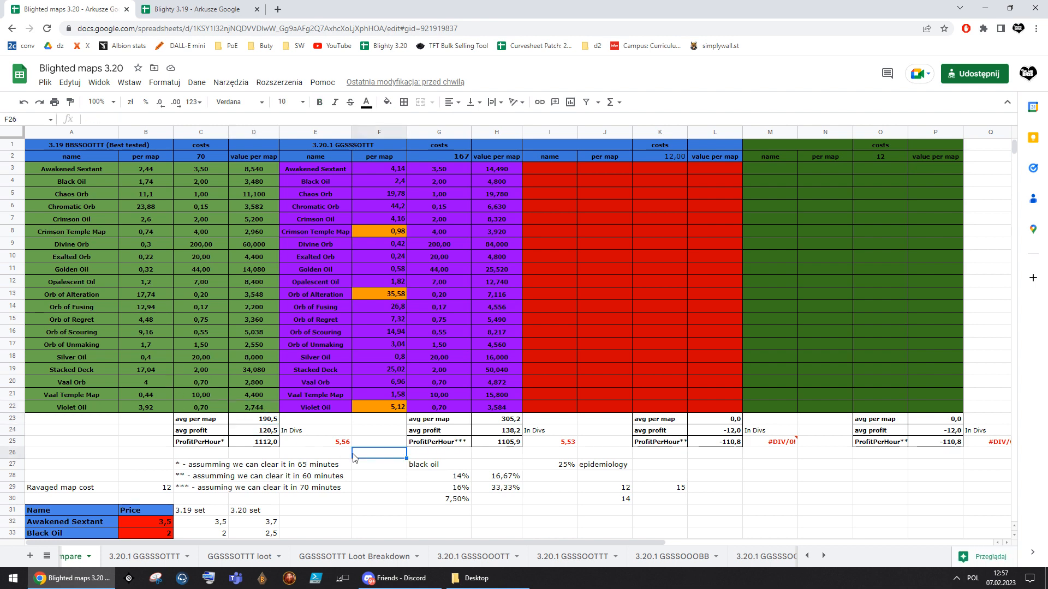
pyautogui.click(70, 168)
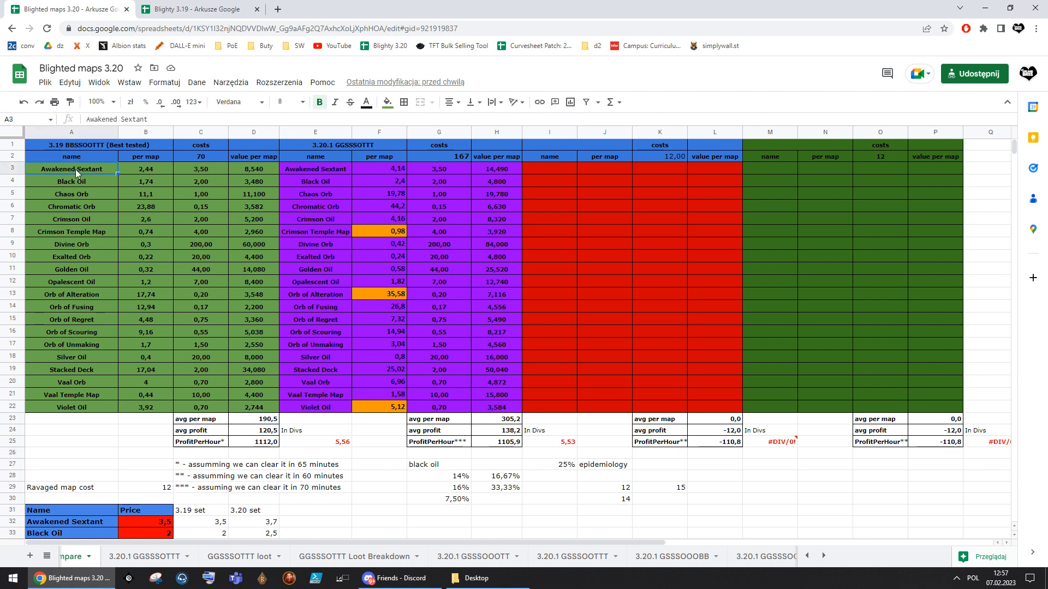
pyautogui.click(69, 182)
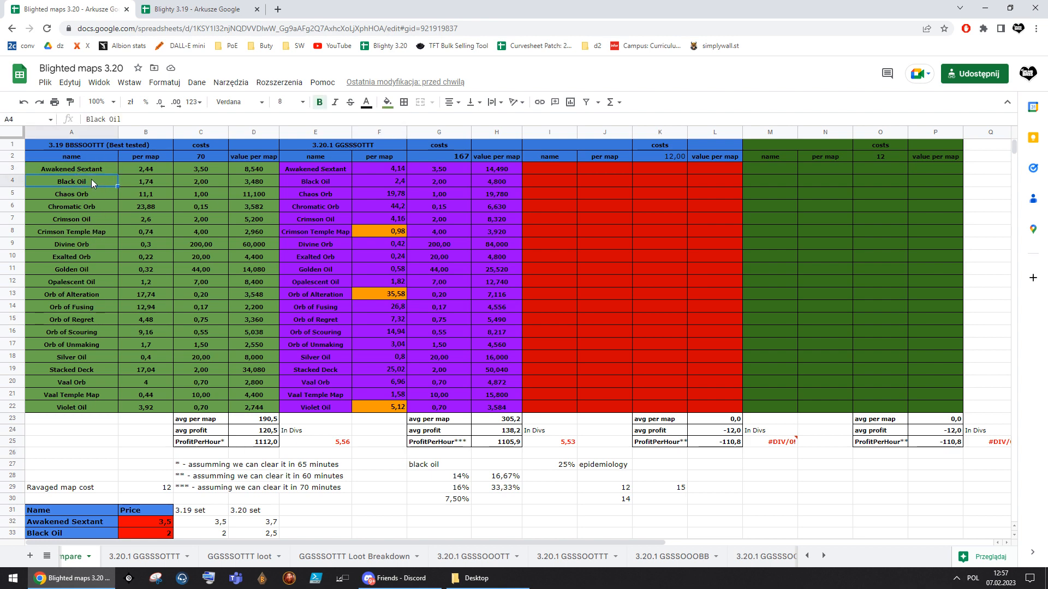
pyautogui.click(71, 168)
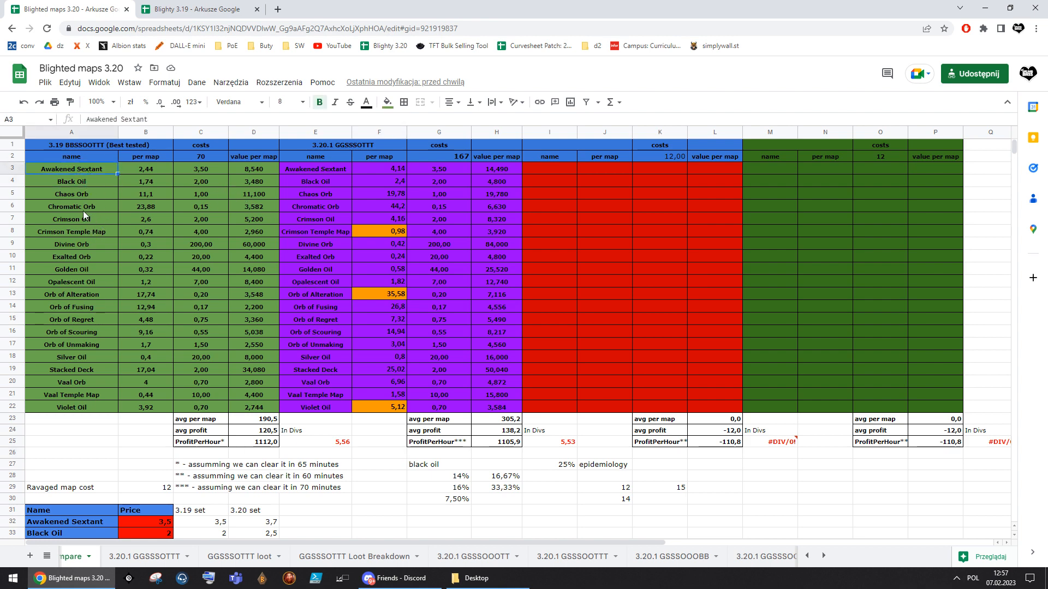
pyautogui.click(70, 269)
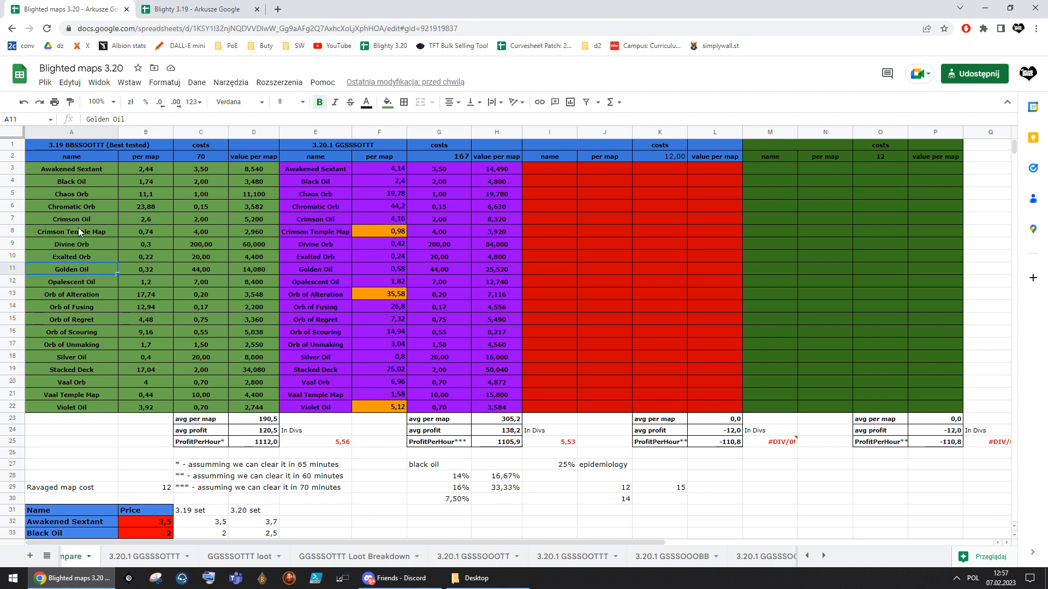
pyautogui.click(71, 243)
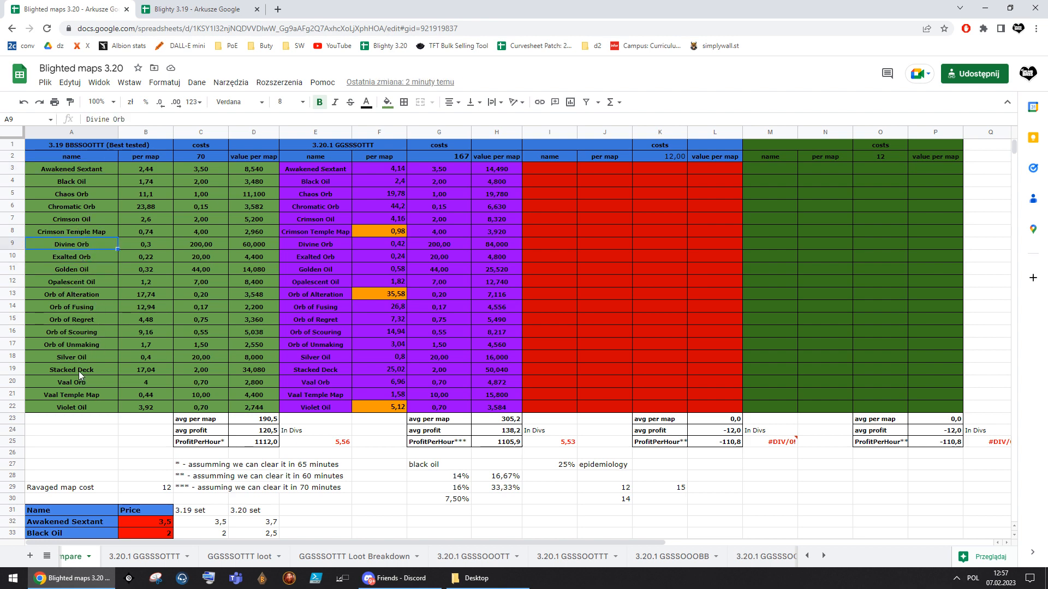
pyautogui.click(69, 369)
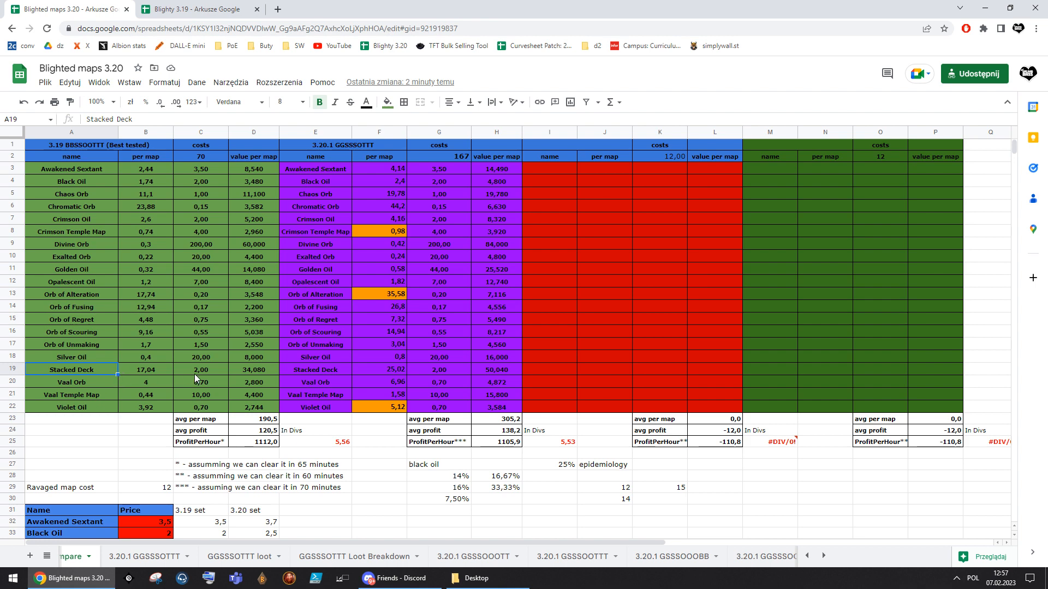
pyautogui.click(314, 370)
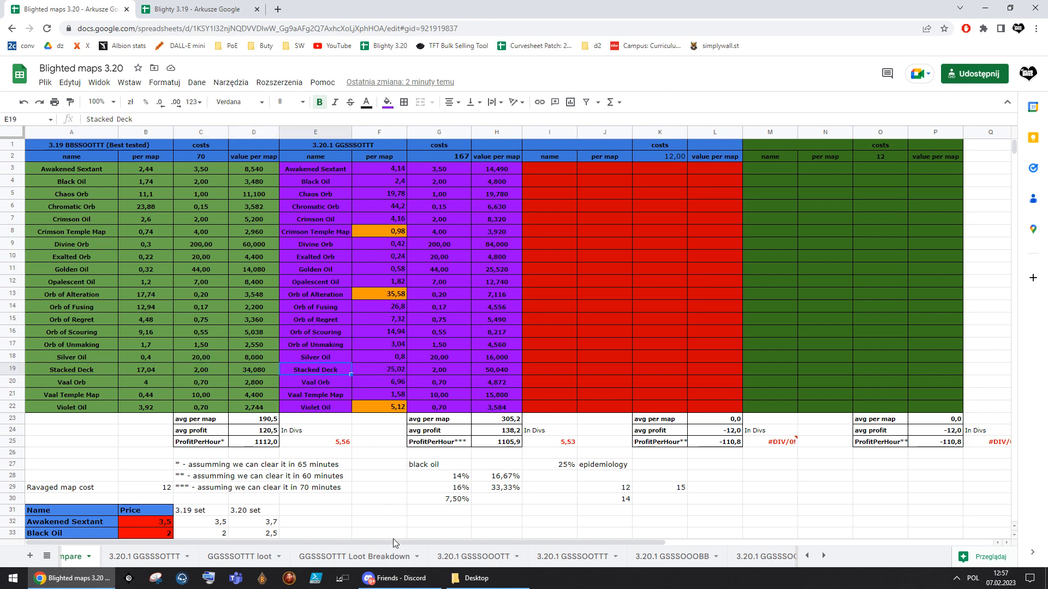
# Review the GGSSSOTTT Loot Breakdown totals for Chaos, Divine, Golden Oil, Silver Oil and Sextant, then return to Strategy compare
pyautogui.click(354, 555)
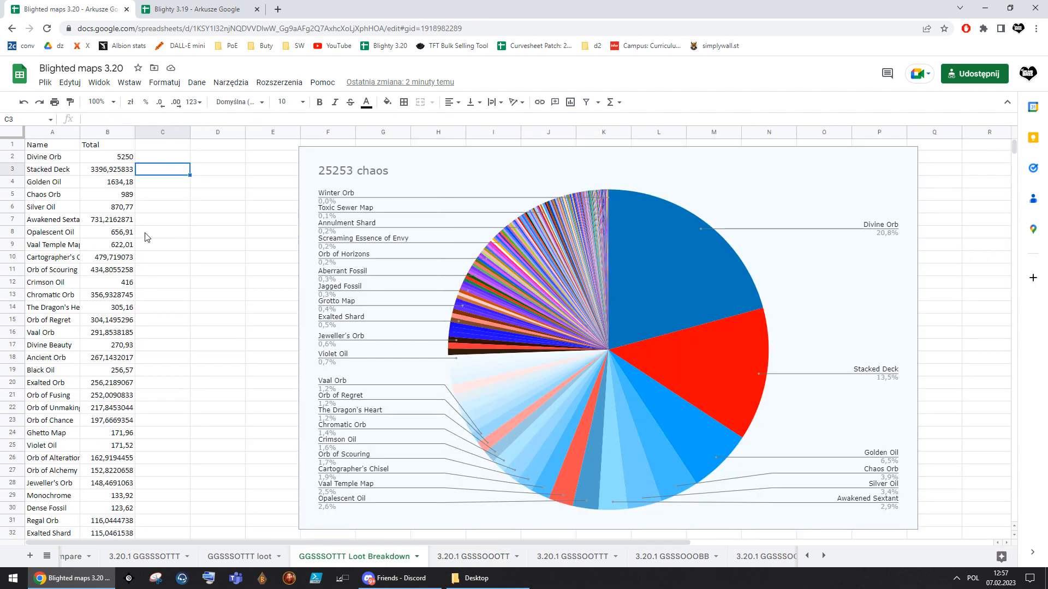
pyautogui.click(162, 156)
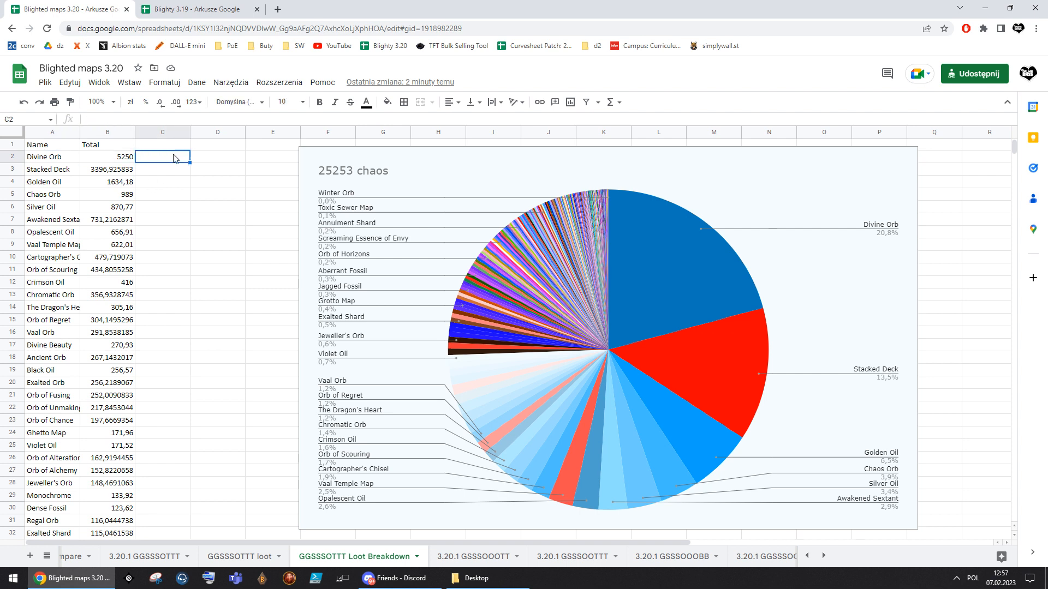
pyautogui.click(108, 194)
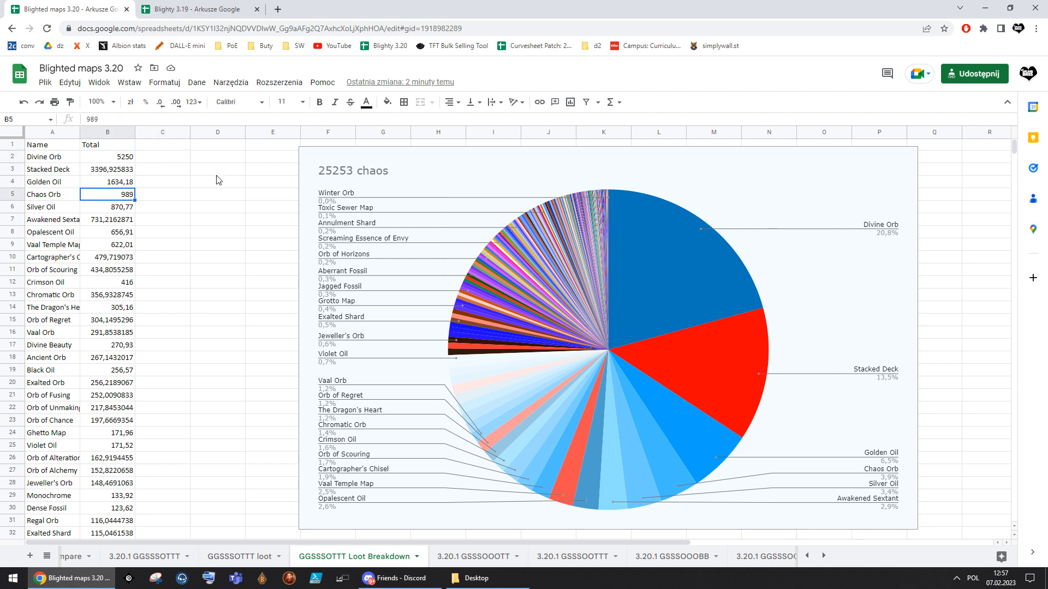
pyautogui.click(108, 157)
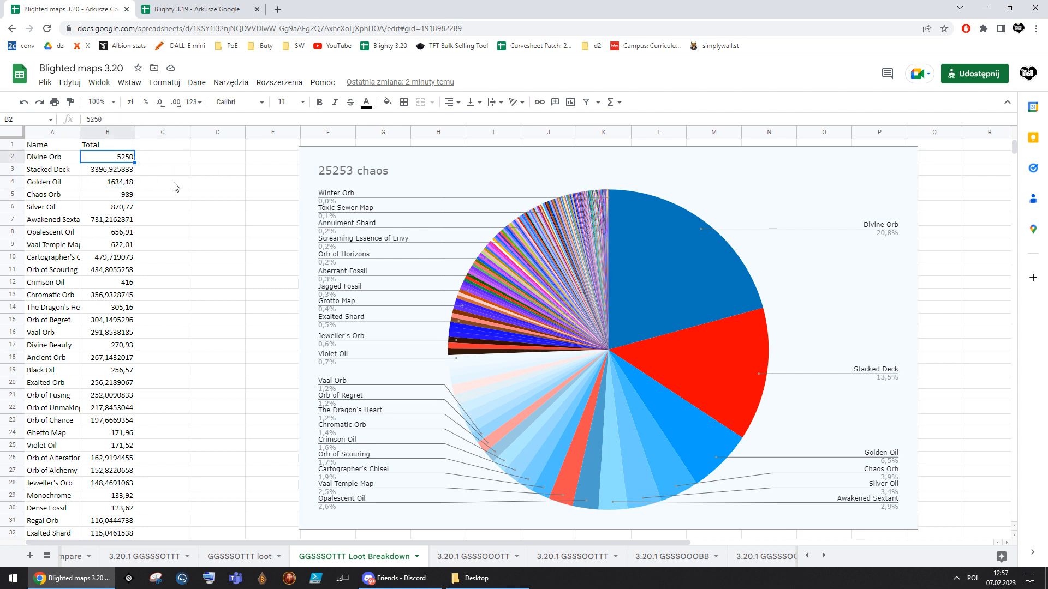
pyautogui.click(108, 182)
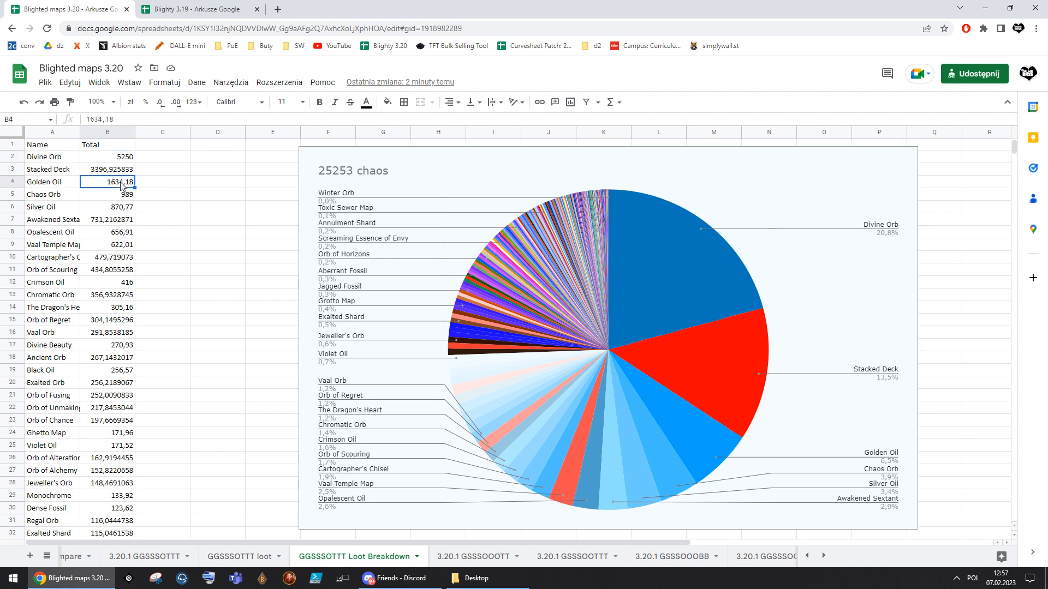
pyautogui.click(108, 207)
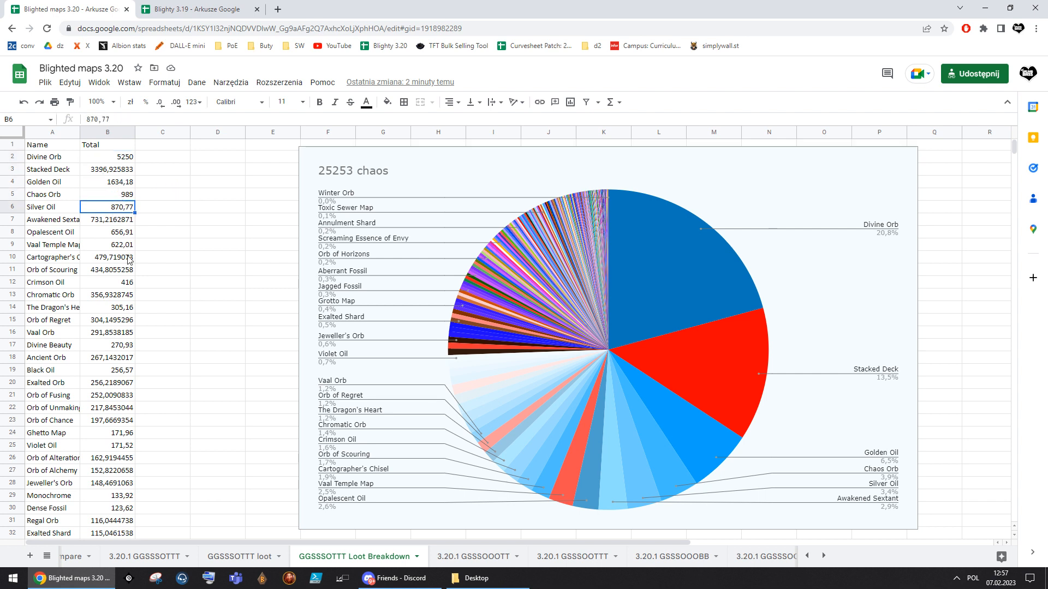
pyautogui.click(108, 219)
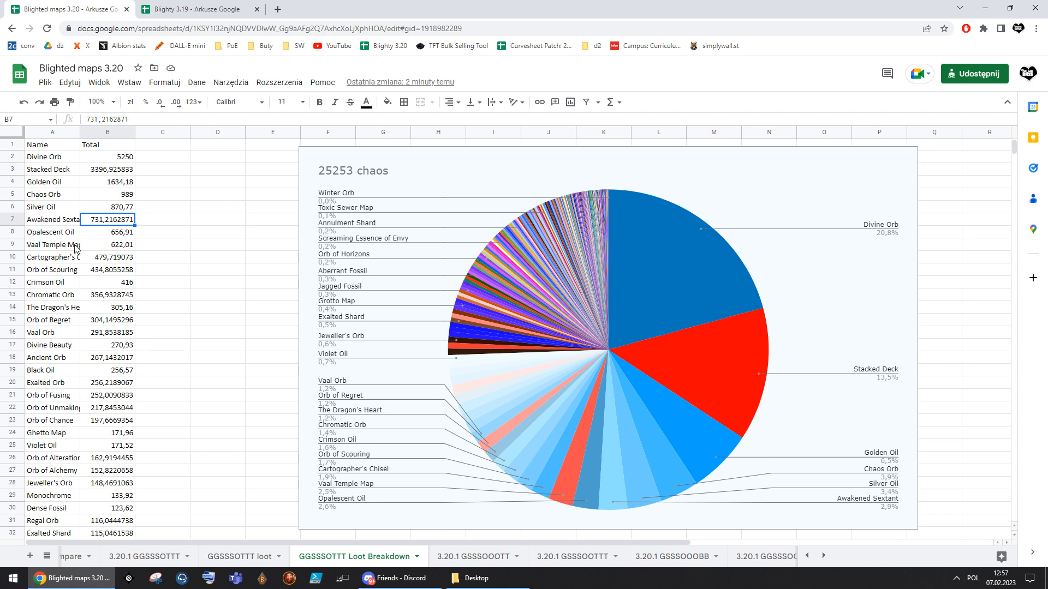
pyautogui.click(96, 556)
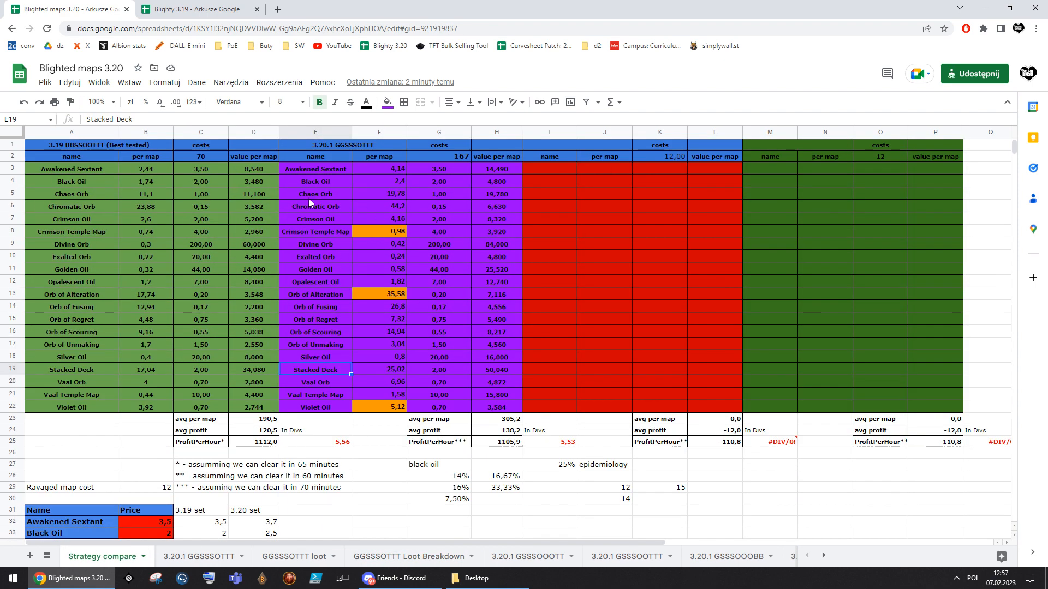
# Scroll to the 3.20.1 GGSSSOTTT cost table and check where the Golden Oil cost comes from
pyautogui.scroll(-3)
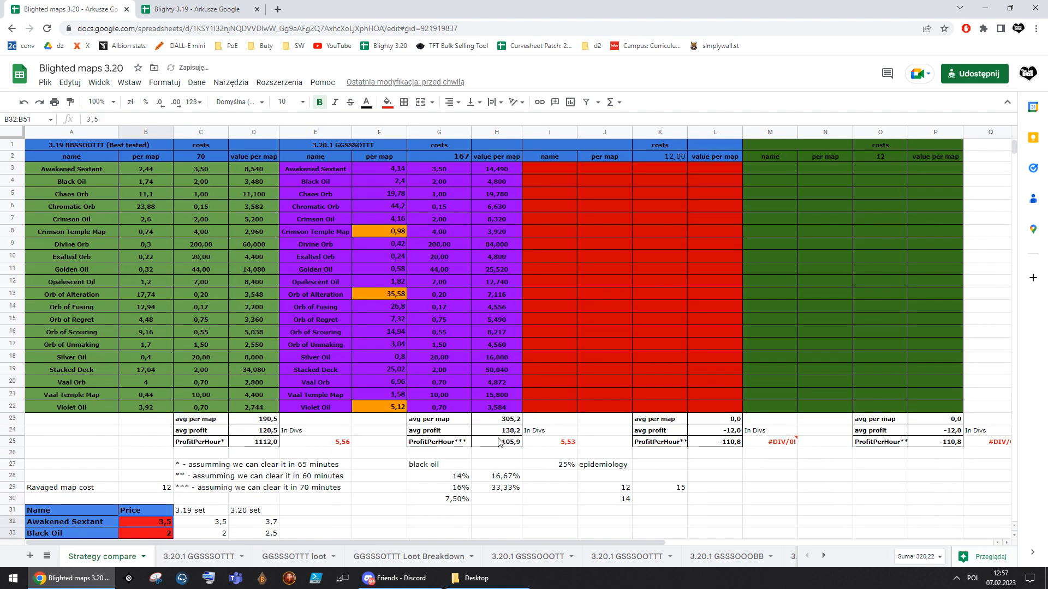
pyautogui.click(439, 269)
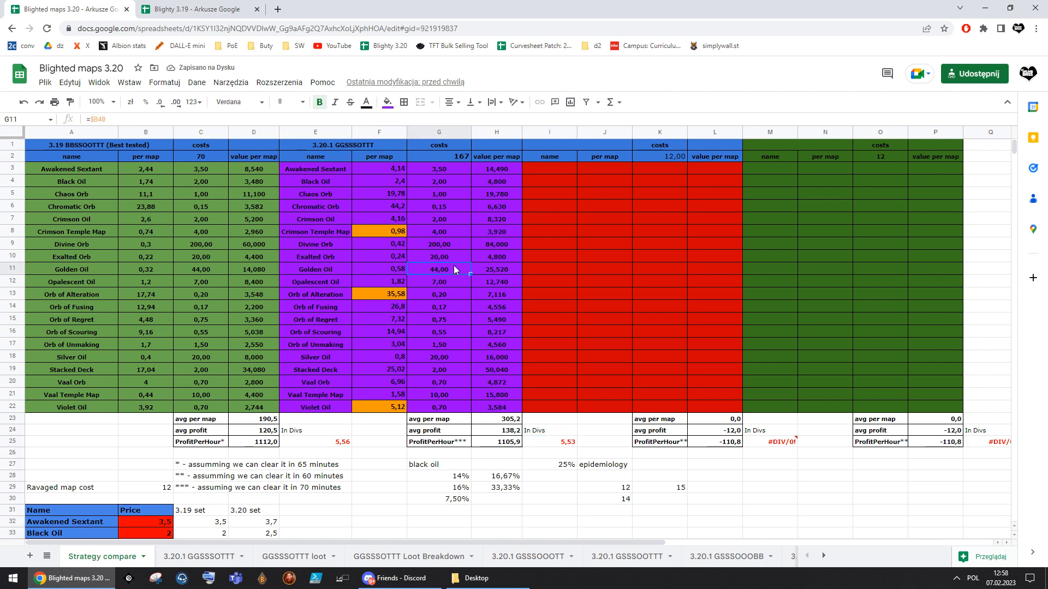
pyautogui.moveTo(370, 277)
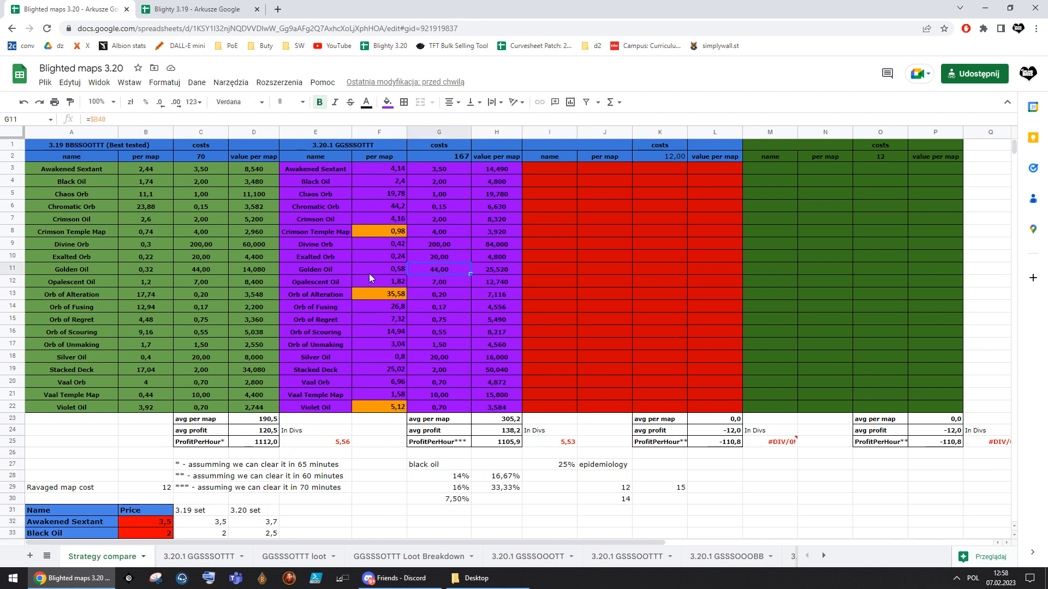
pyautogui.moveTo(305, 538)
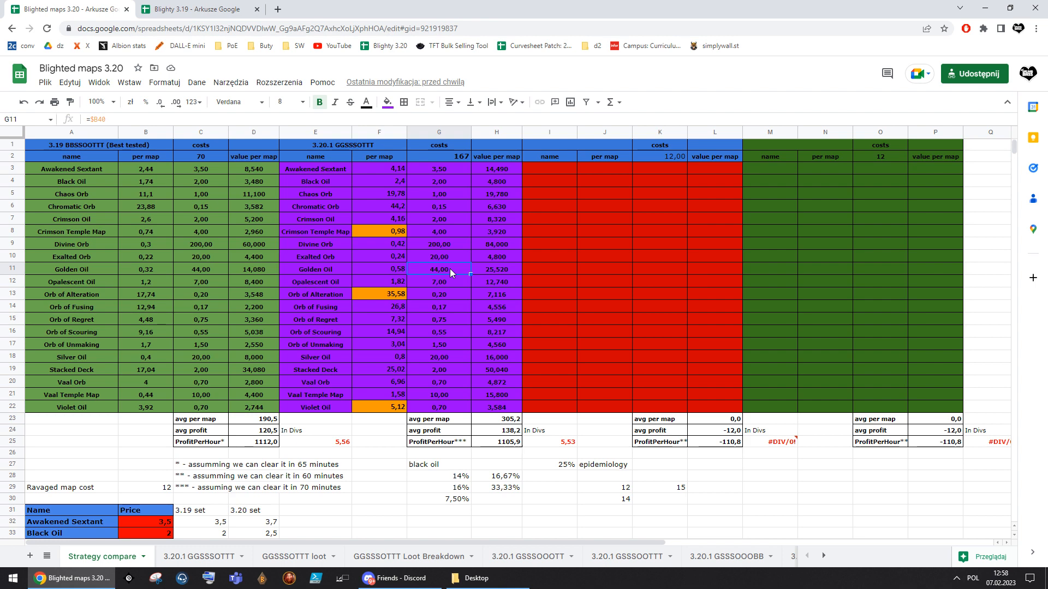
pyautogui.moveTo(348, 357)
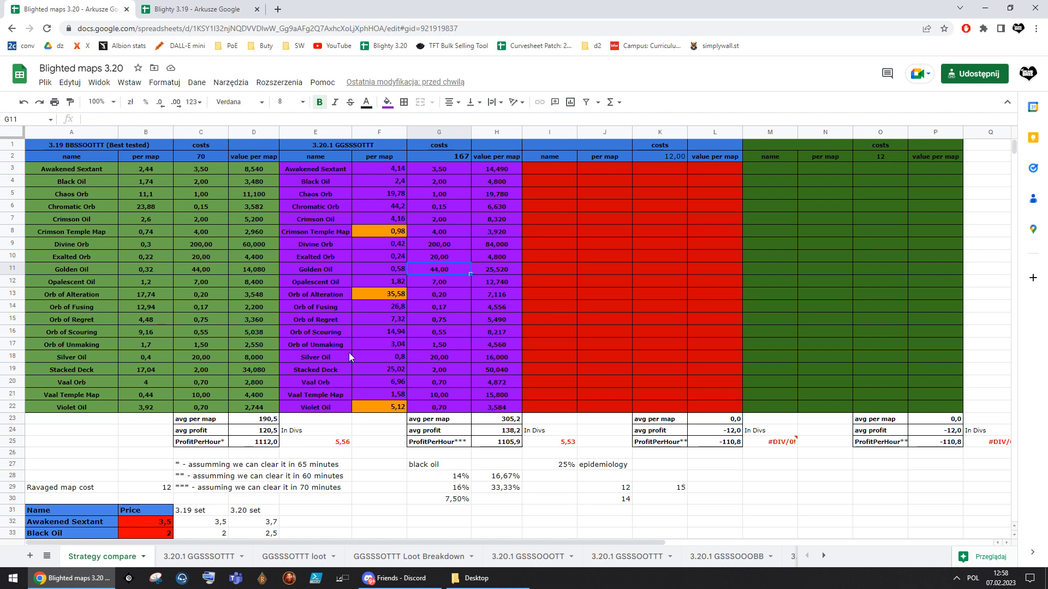
pyautogui.scroll(-3)
pyautogui.write('30')
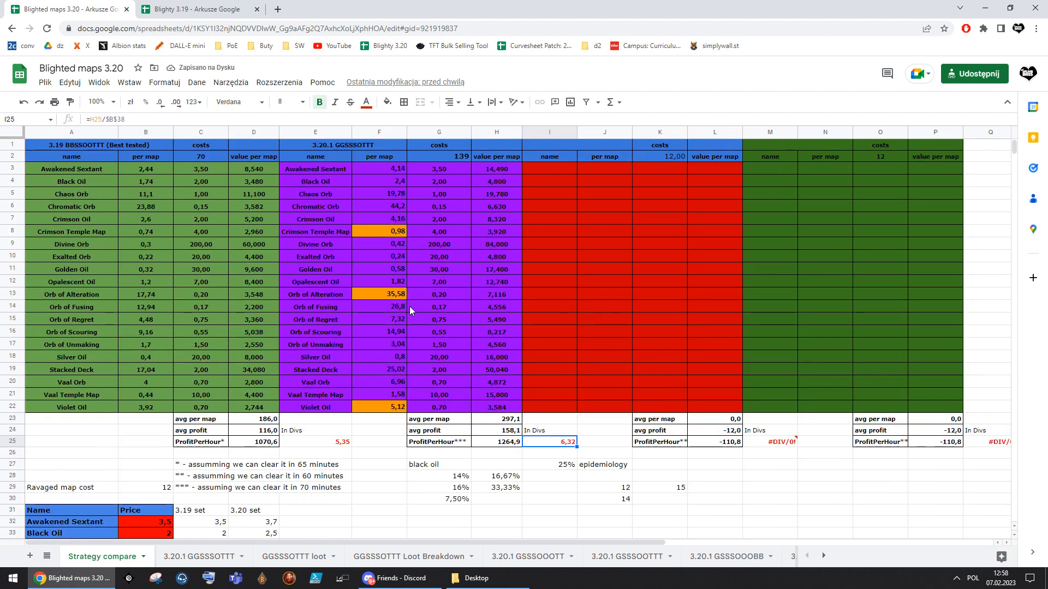
pyautogui.click(379, 270)
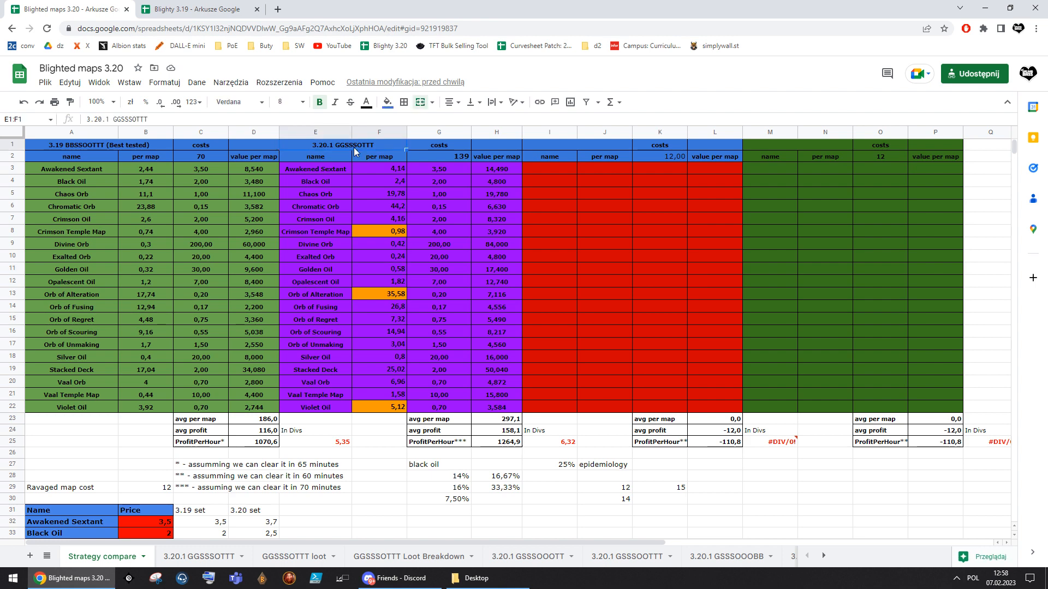
pyautogui.moveTo(416, 283)
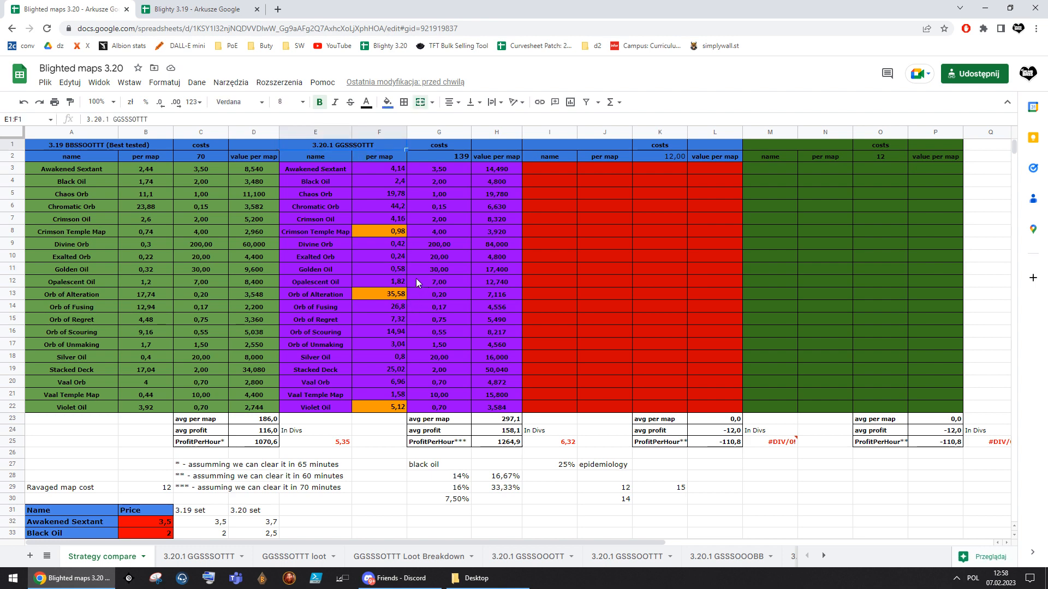
# Check the Divine Orb, Crimson Temple Map and Golden Oil cost references in the strategy costs
pyautogui.click(438, 269)
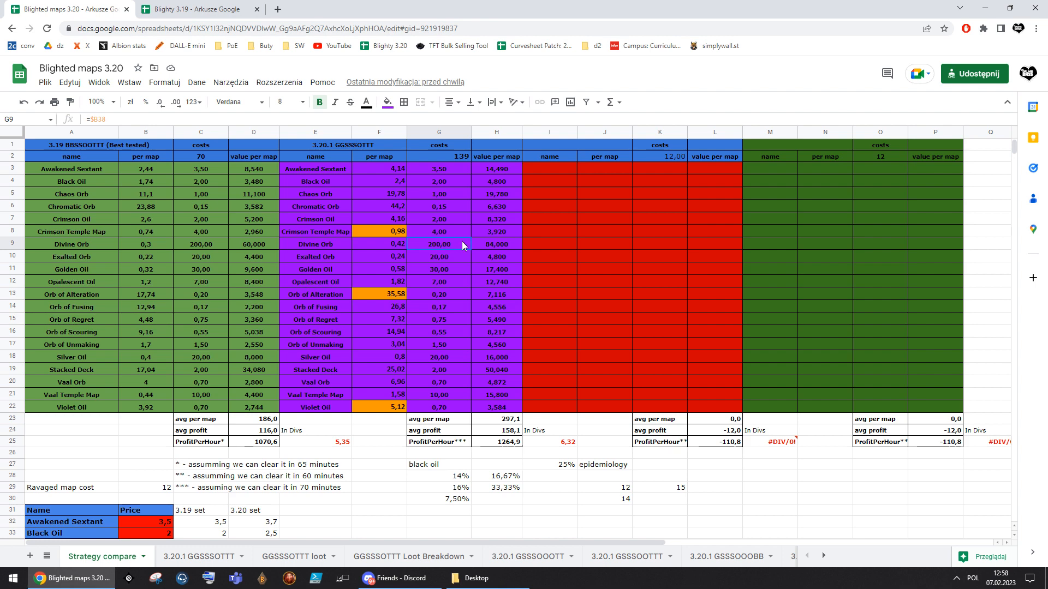
pyautogui.click(439, 231)
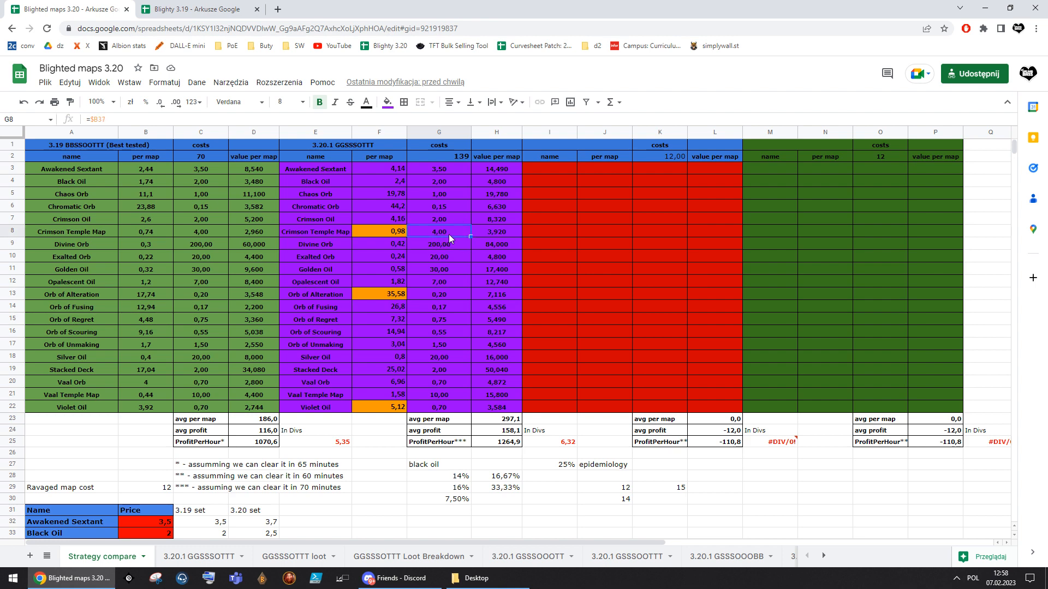
pyautogui.click(439, 243)
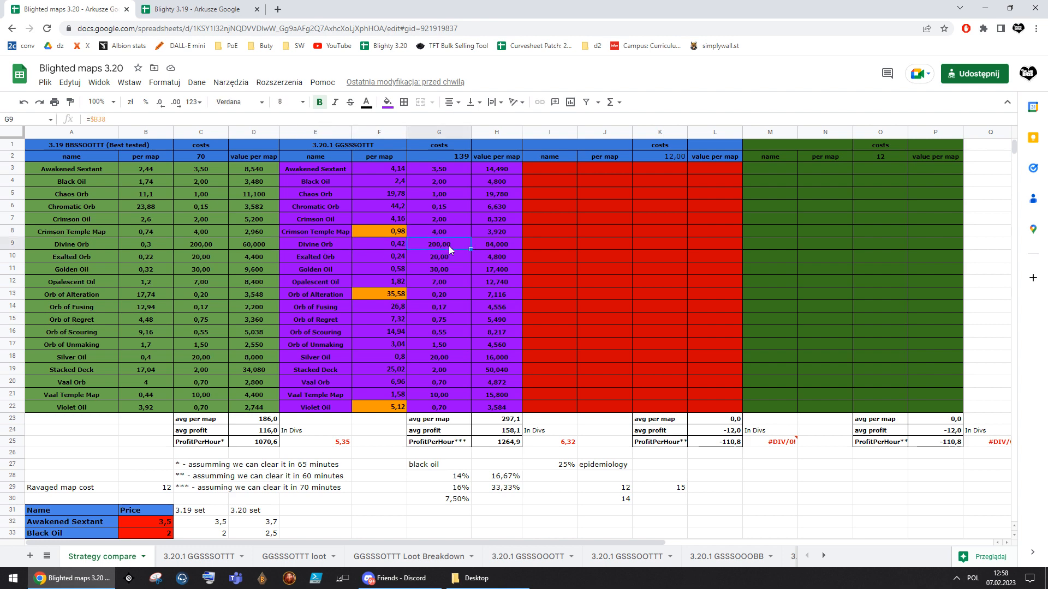
pyautogui.click(439, 270)
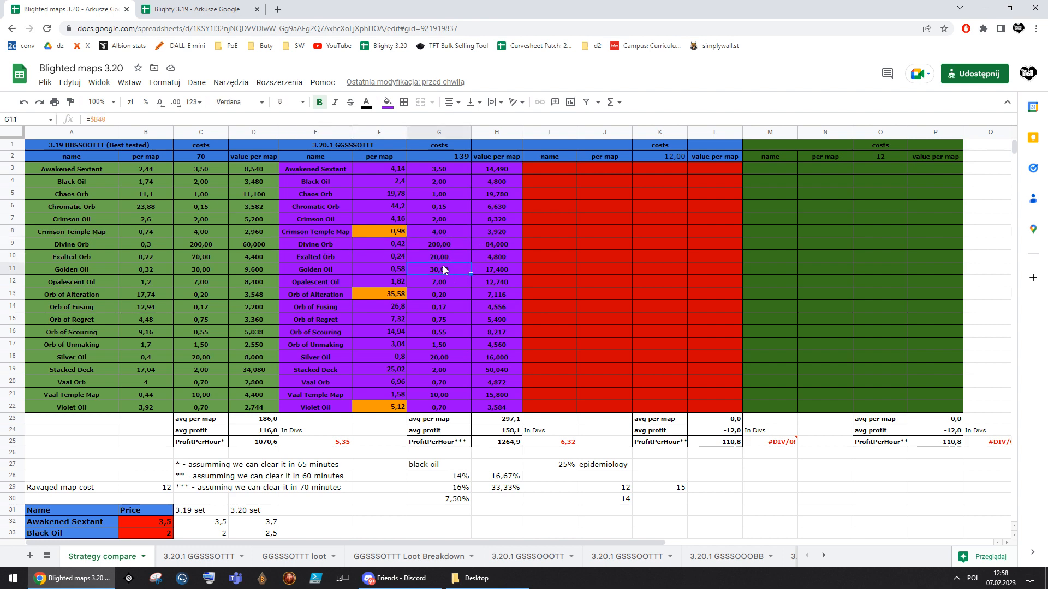
pyautogui.scroll(-3)
pyautogui.write('60')
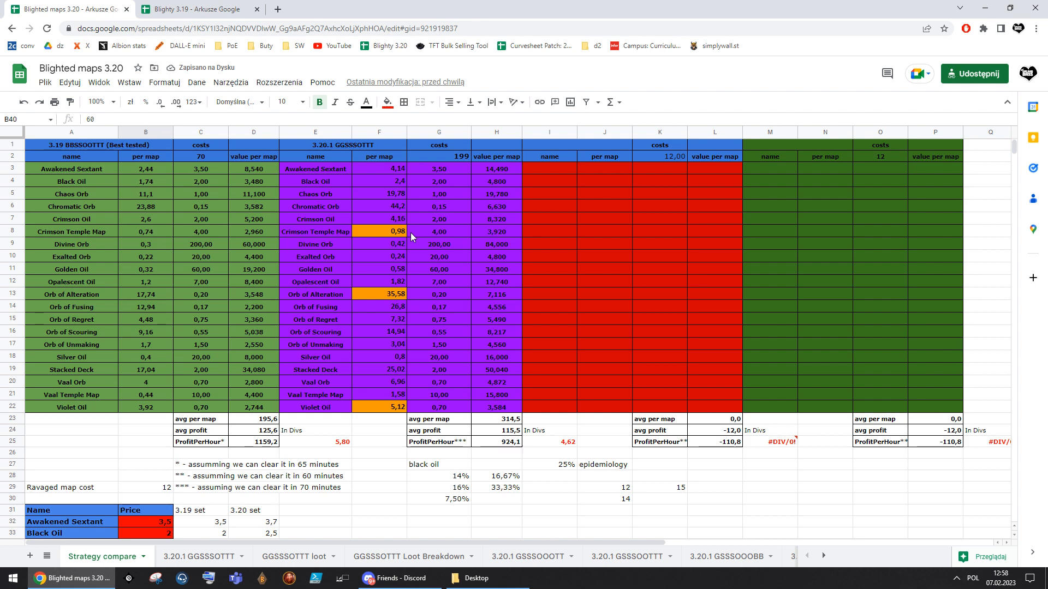
pyautogui.moveTo(475, 177)
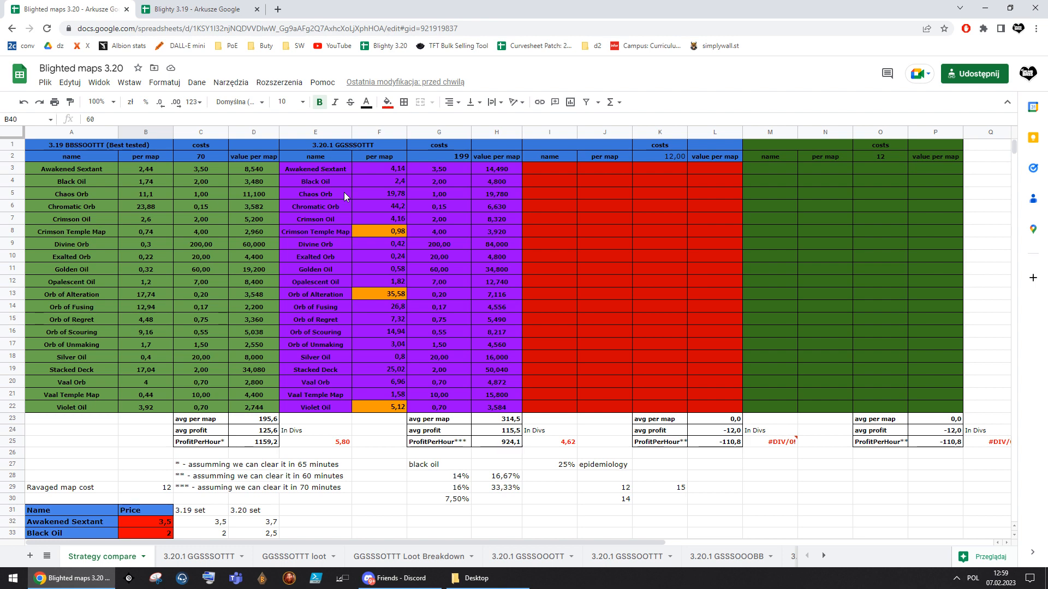
pyautogui.scroll(-3)
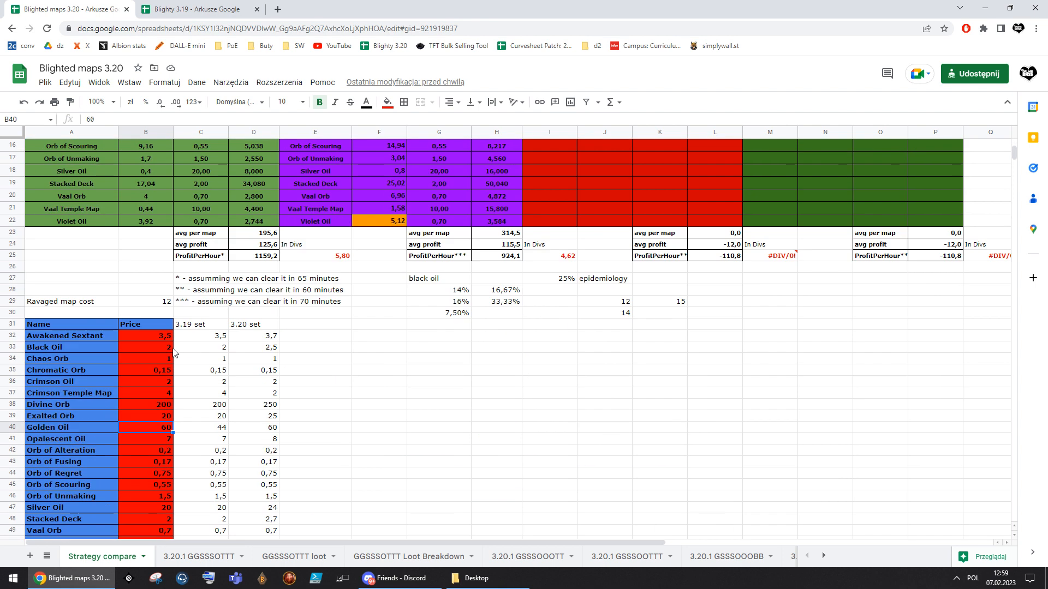
pyautogui.scroll(3)
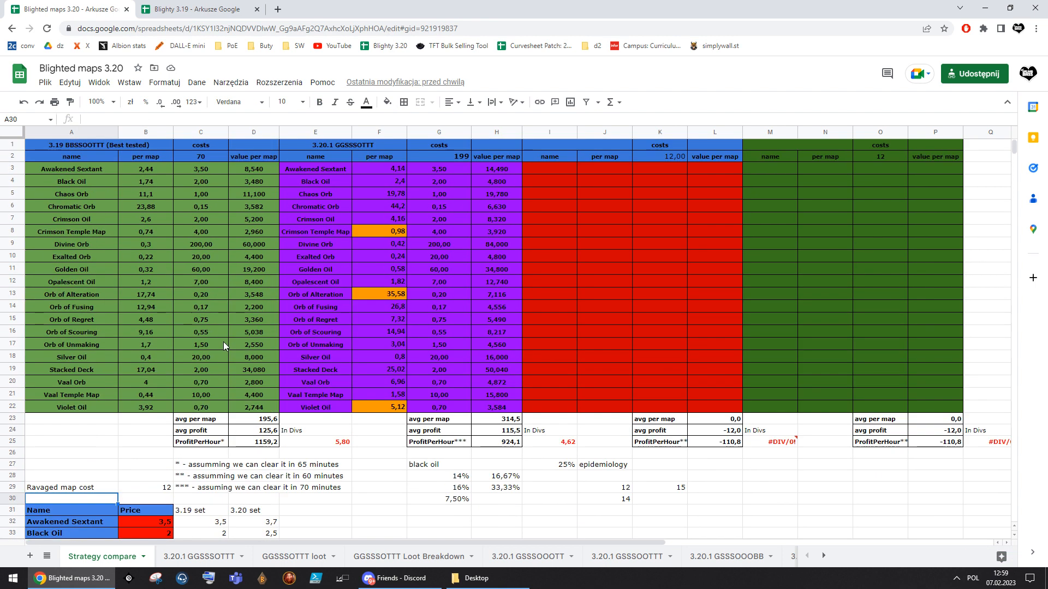
pyautogui.scroll(-3)
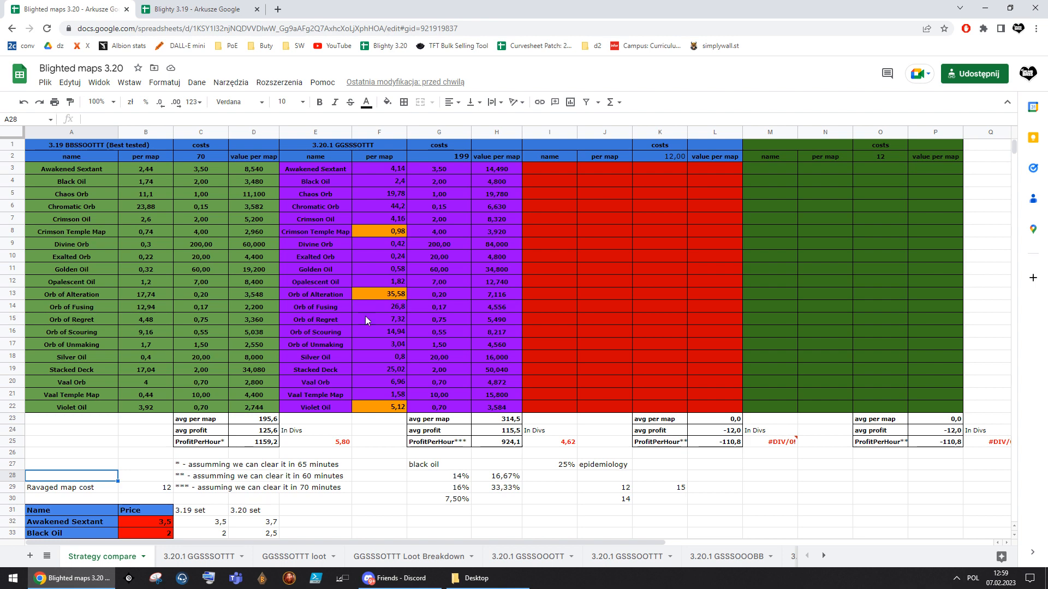
pyautogui.scroll(-3)
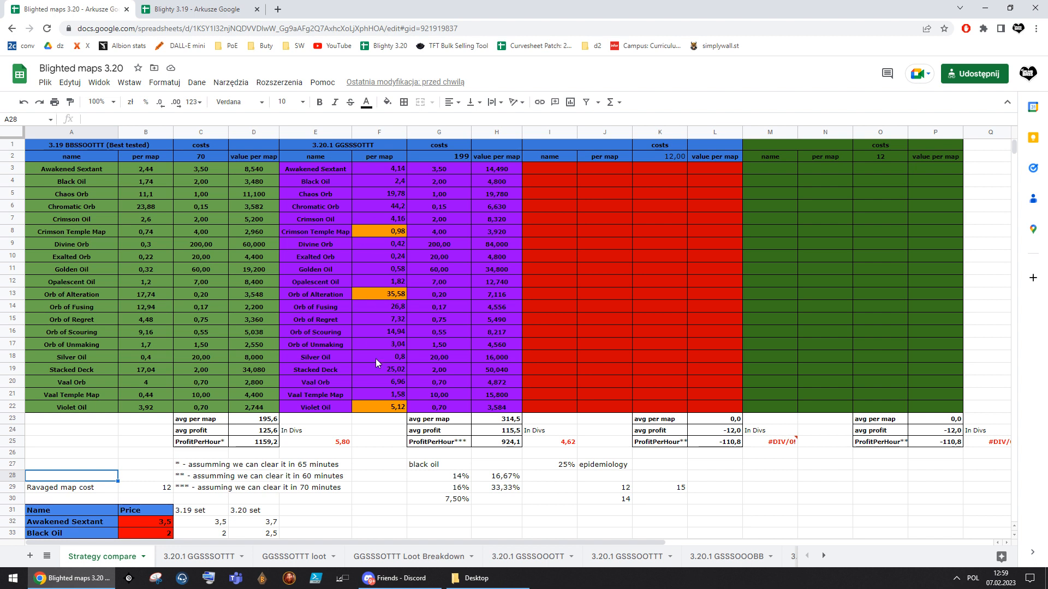
pyautogui.moveTo(132, 225)
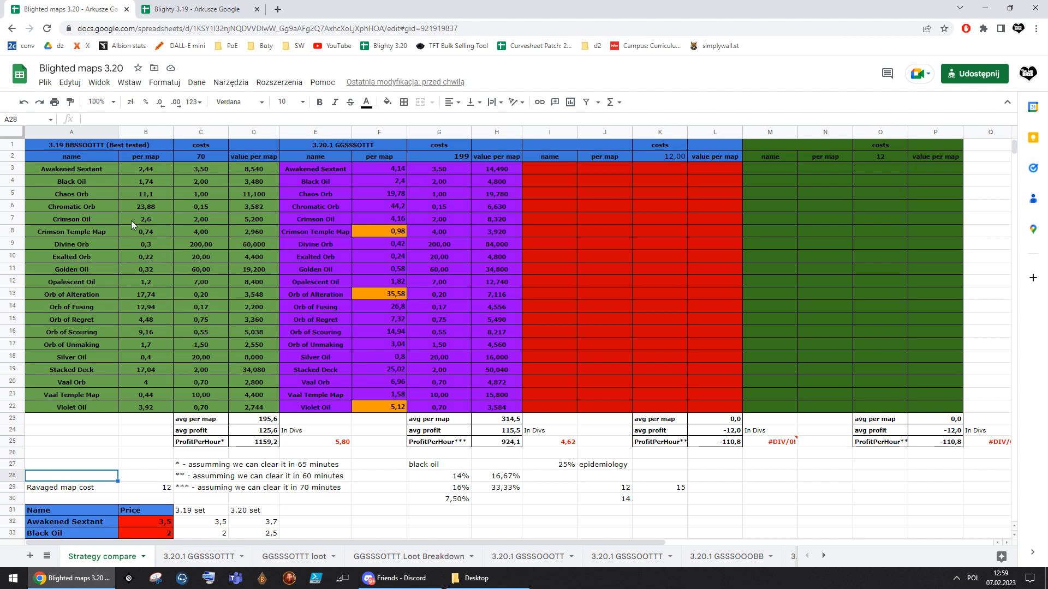
pyautogui.moveTo(143, 190)
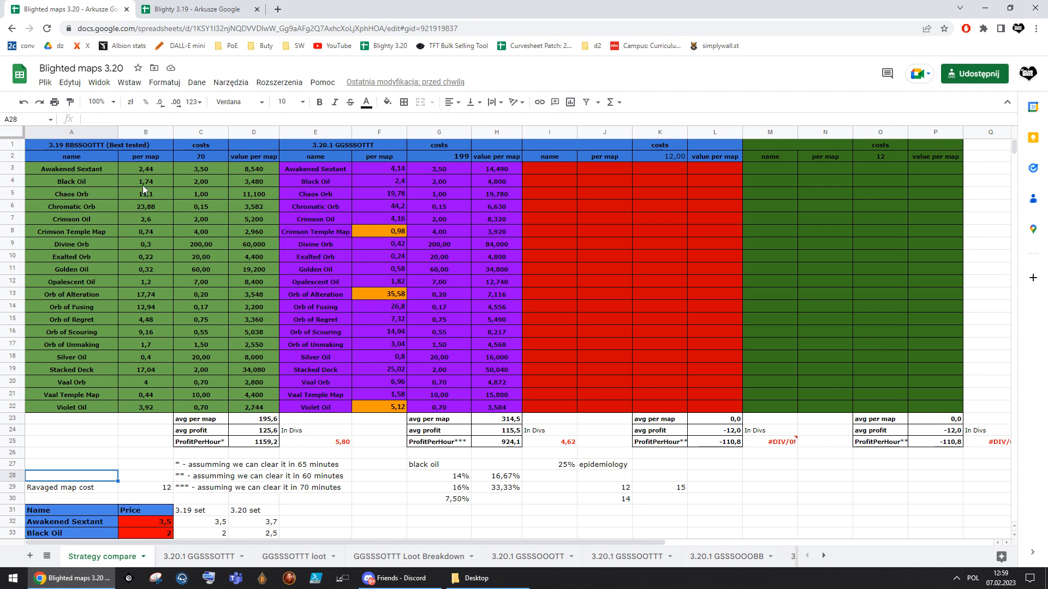
pyautogui.click(200, 219)
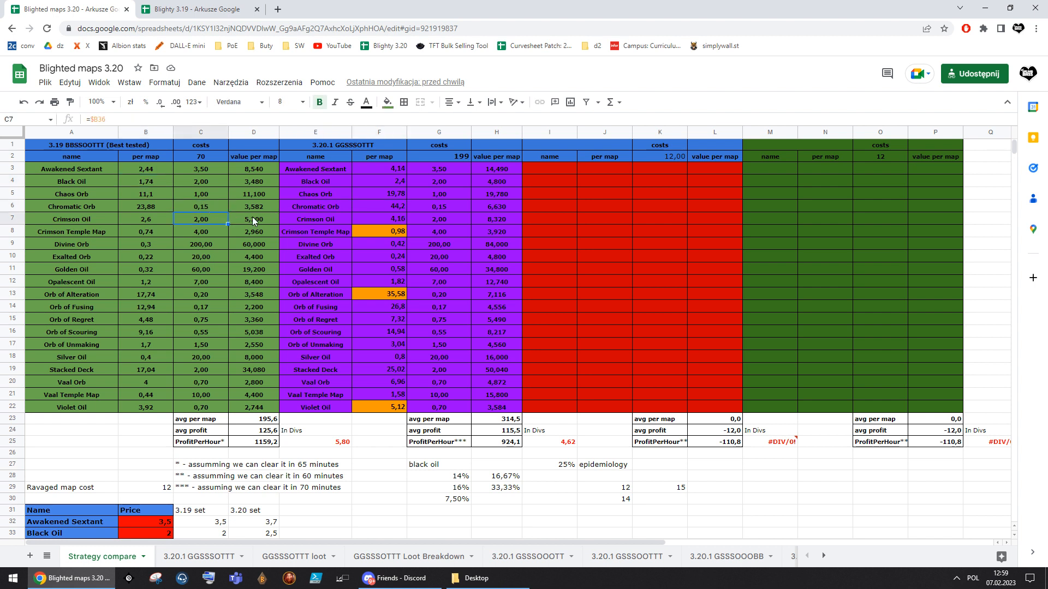
pyautogui.click(379, 232)
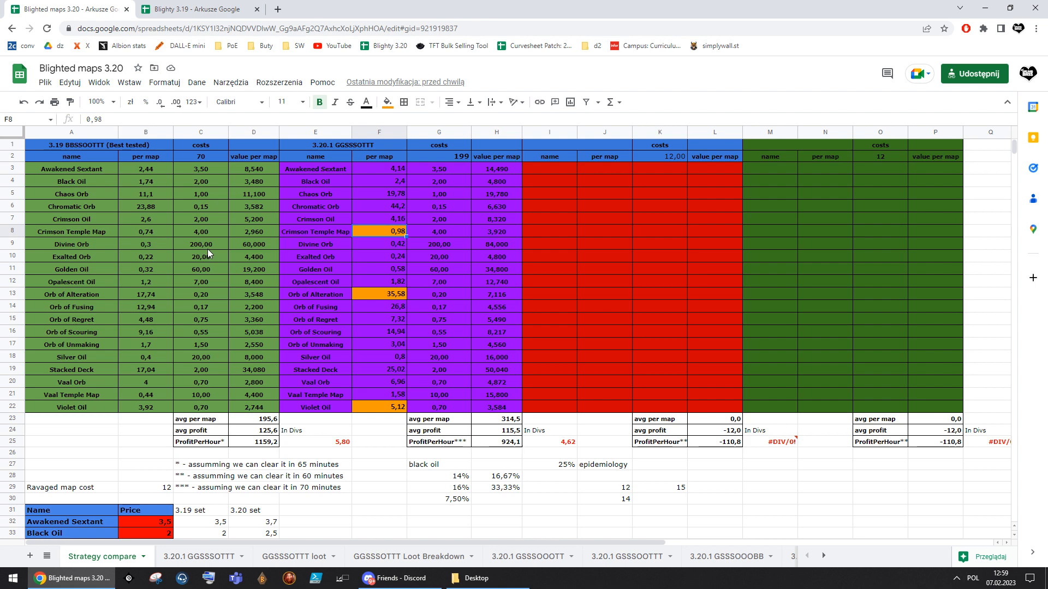
pyautogui.moveTo(393, 261)
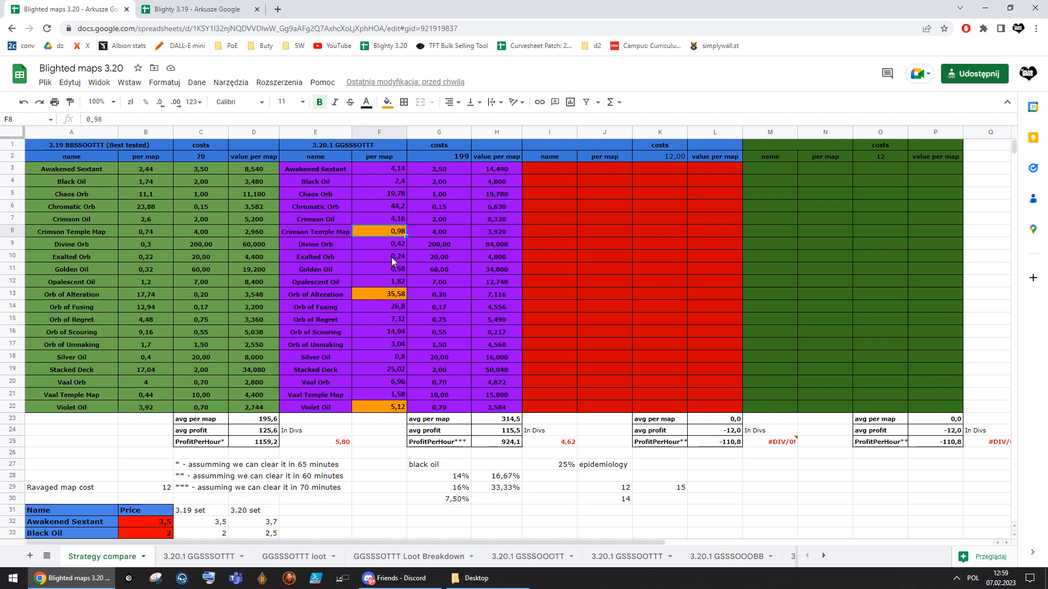
pyautogui.click(316, 145)
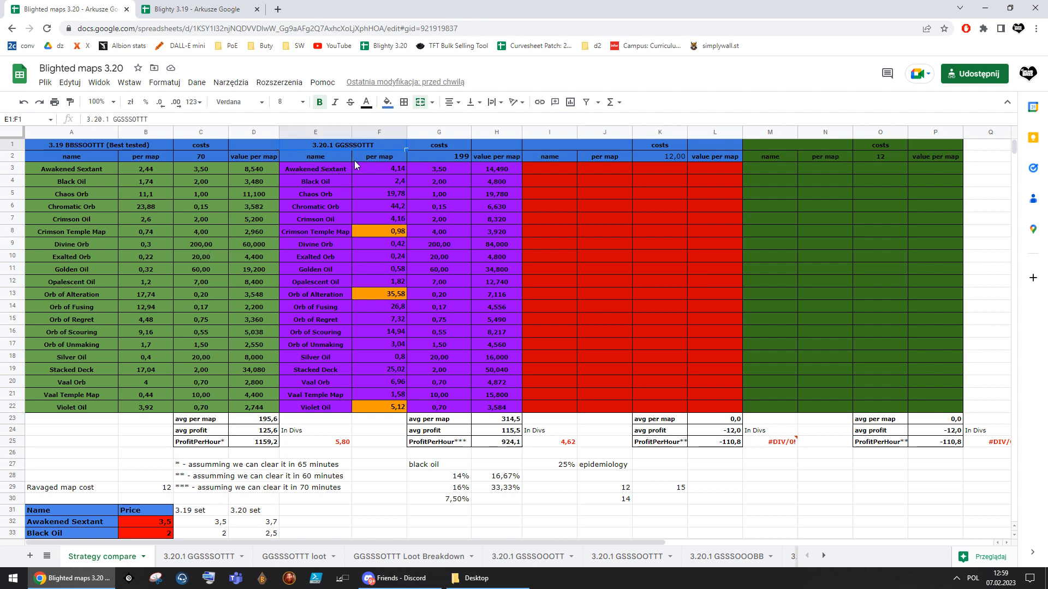
pyautogui.click(439, 232)
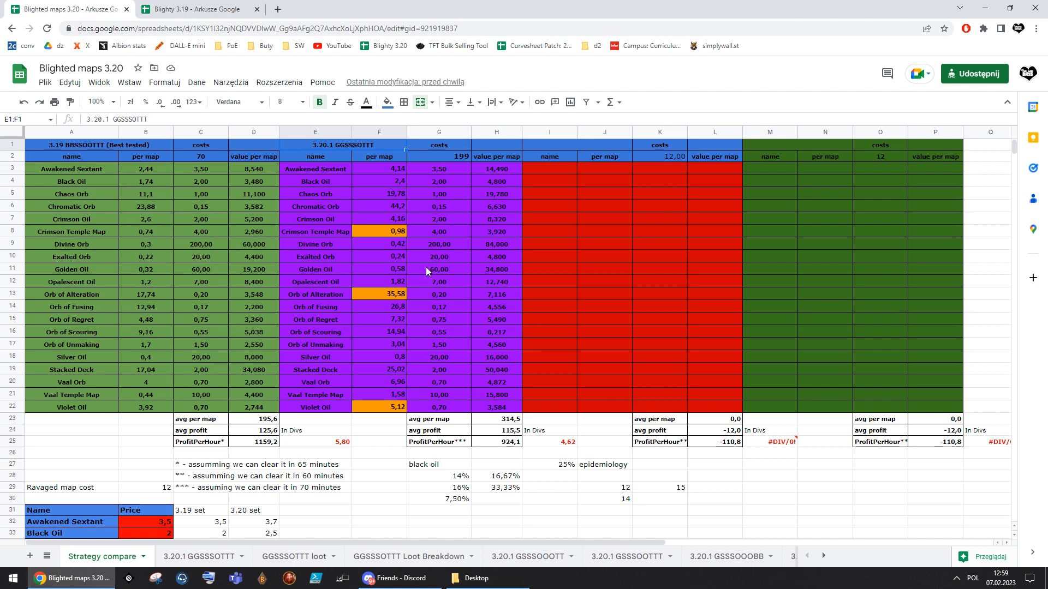
pyautogui.moveTo(540, 184)
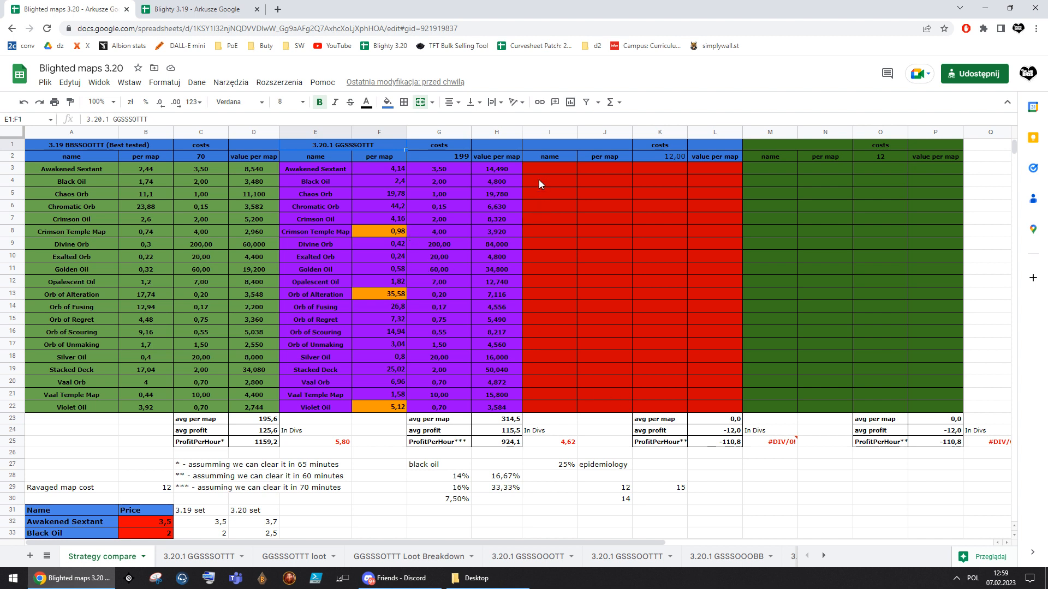
pyautogui.click(823, 555)
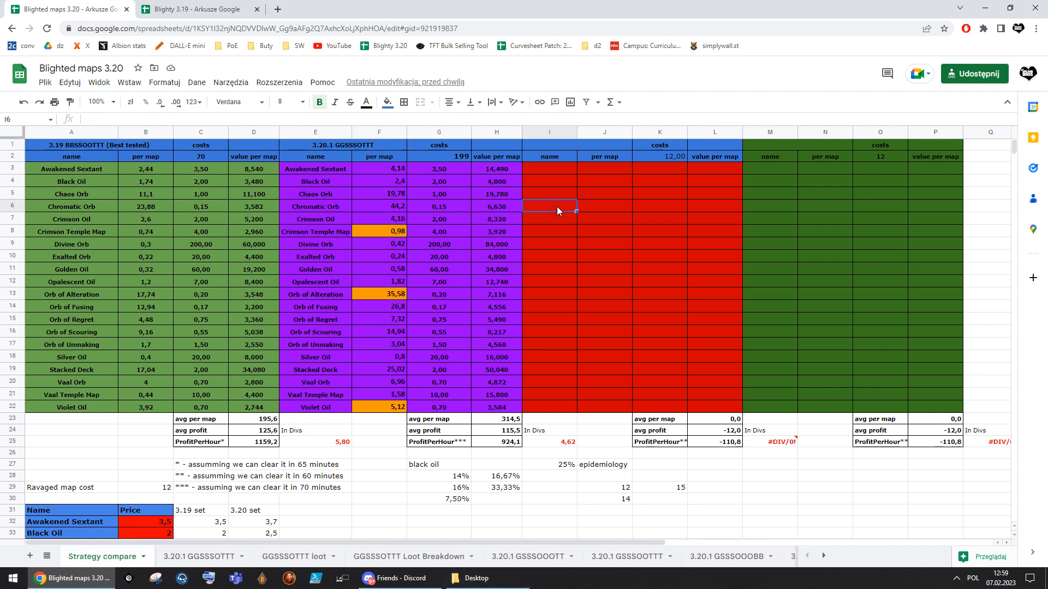
pyautogui.click(315, 145)
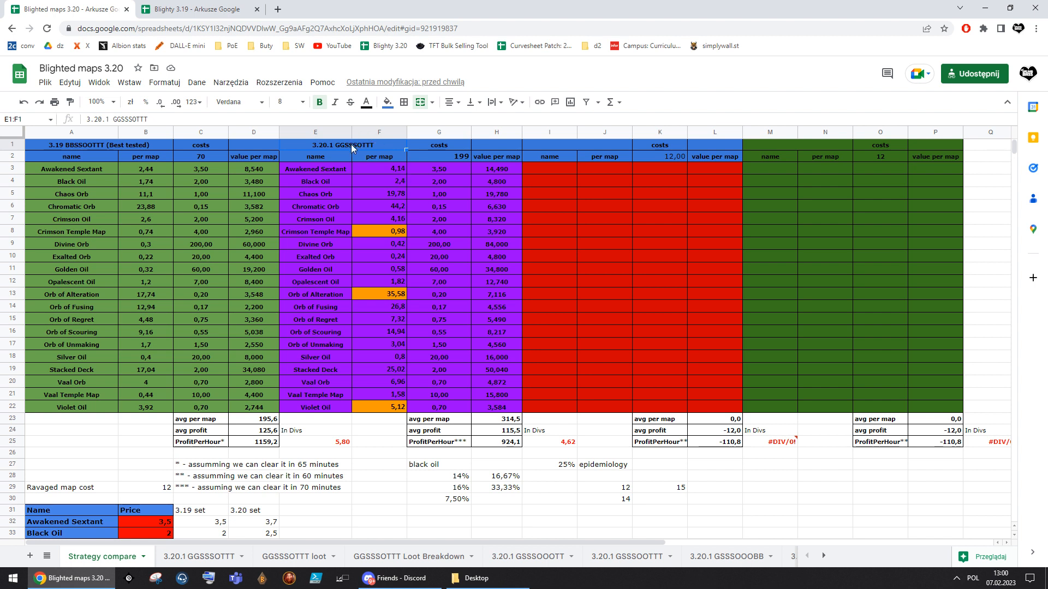
pyautogui.moveTo(379, 148)
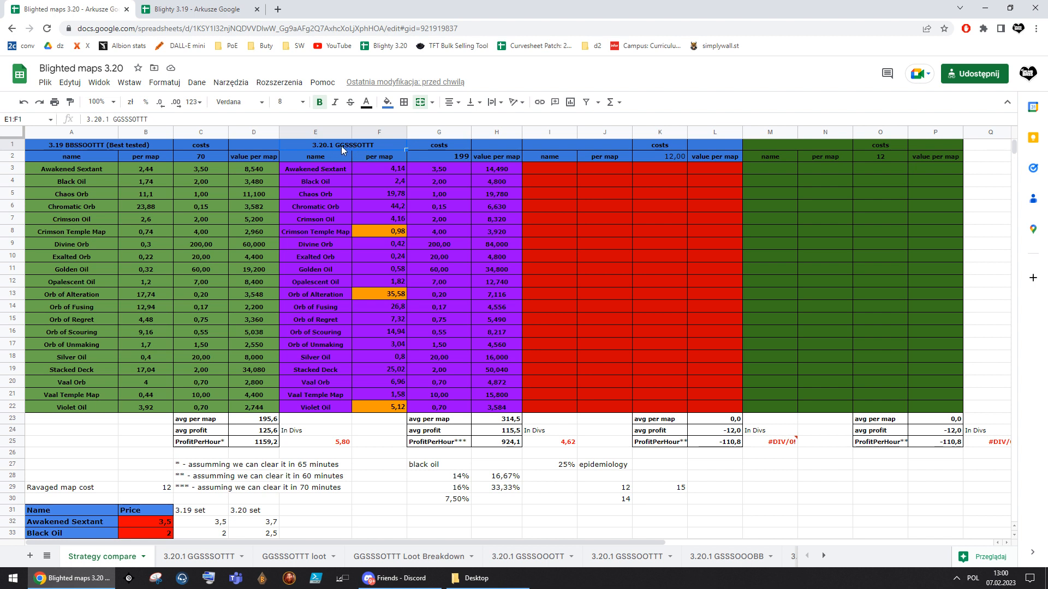
pyautogui.click(296, 556)
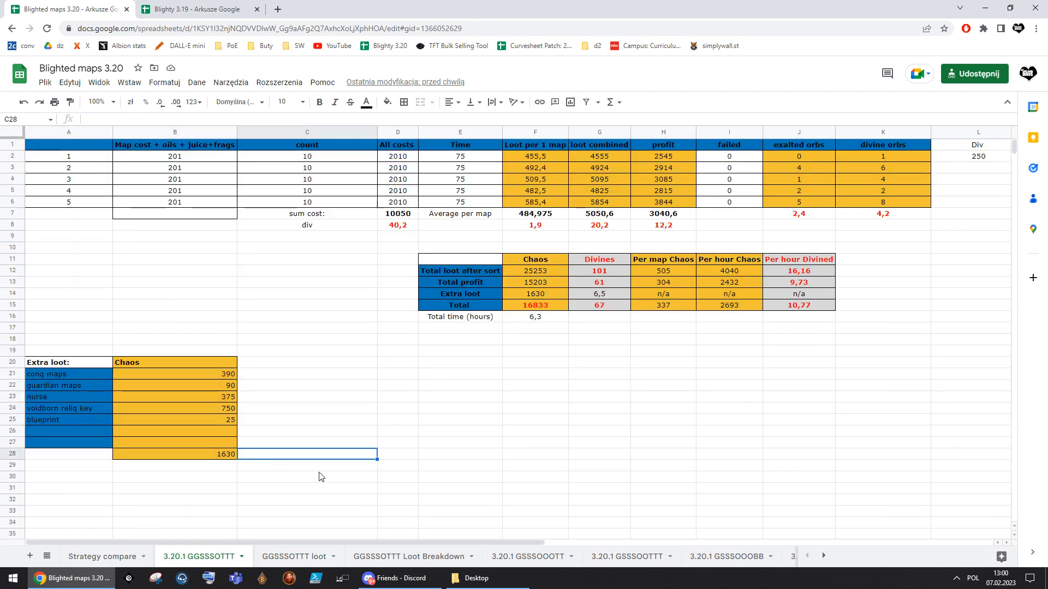
# Value the voidborn reliquary key extra loot at 1250 chaos, then return to Strategy compare
pyautogui.click(174, 408)
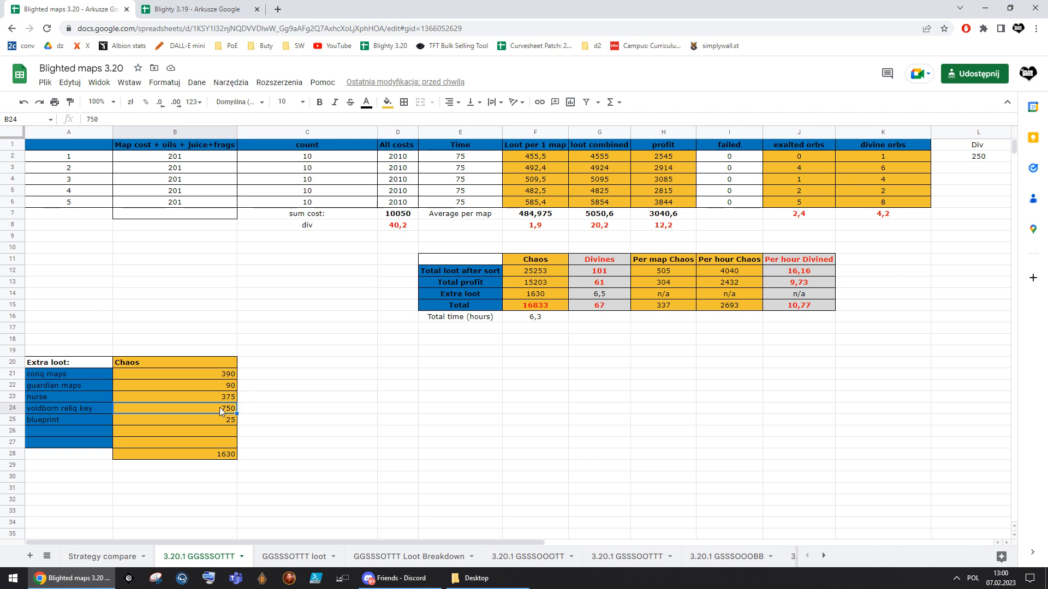
pyautogui.write('1250')
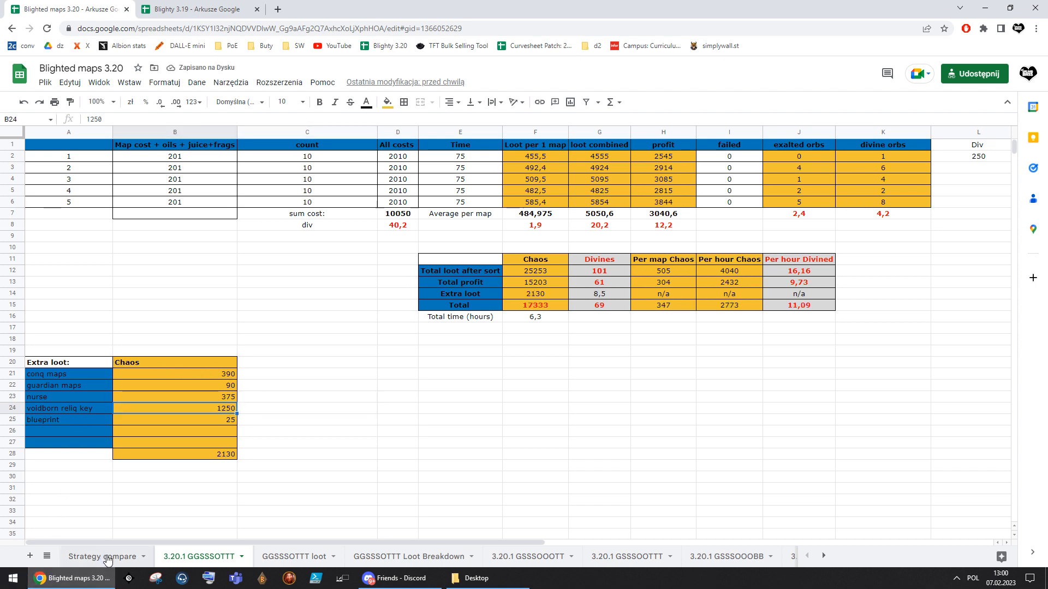
pyautogui.click(101, 556)
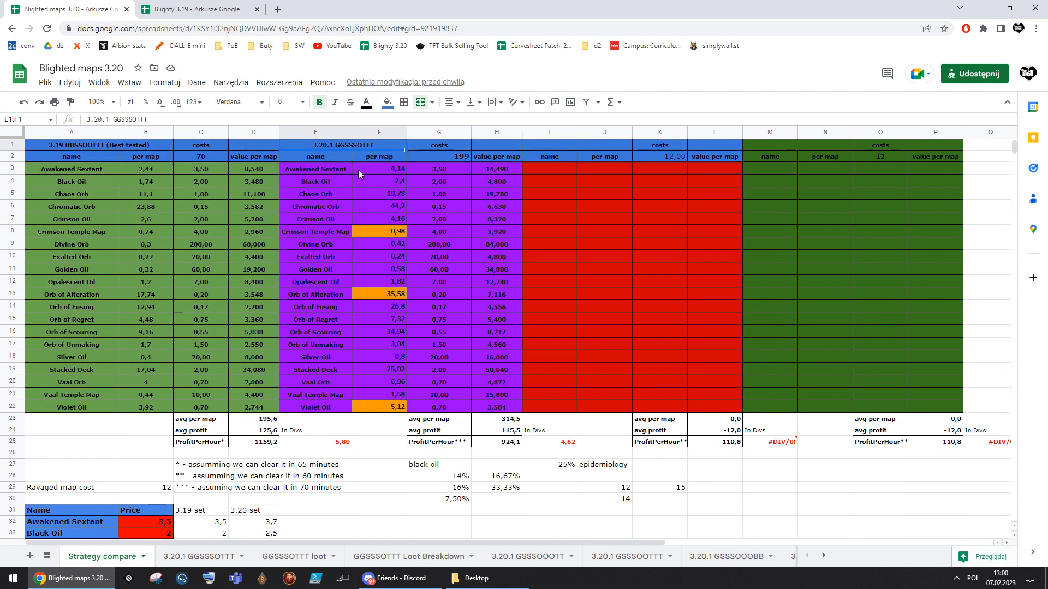
# Enter scratch percentage notes (60%, 30, 90%) in empty cells below the black oil notes
pyautogui.click(495, 511)
pyautogui.write('30')
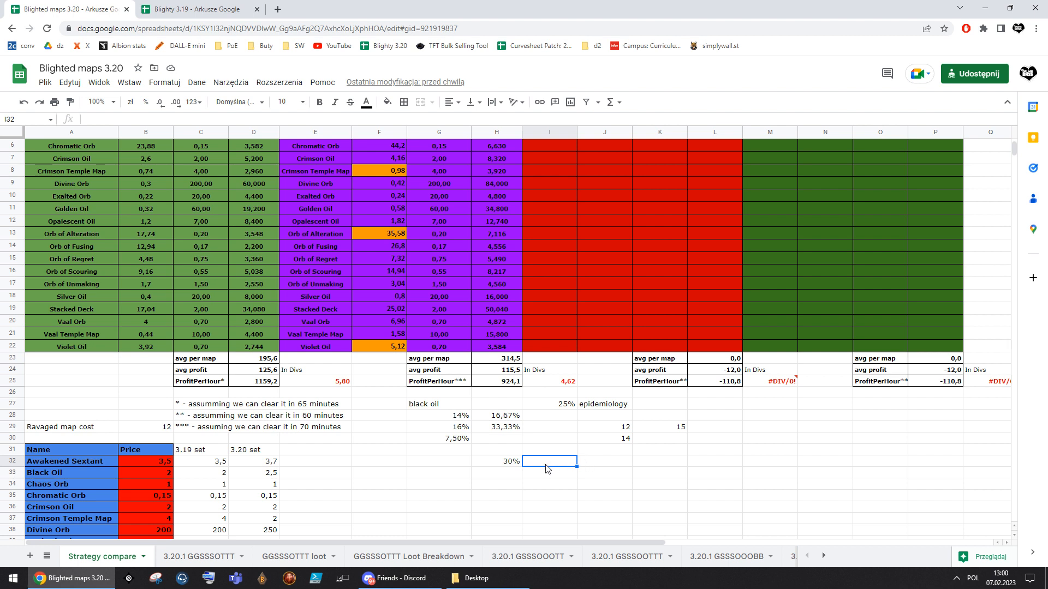
pyautogui.moveTo(532, 465)
pyautogui.write('5')
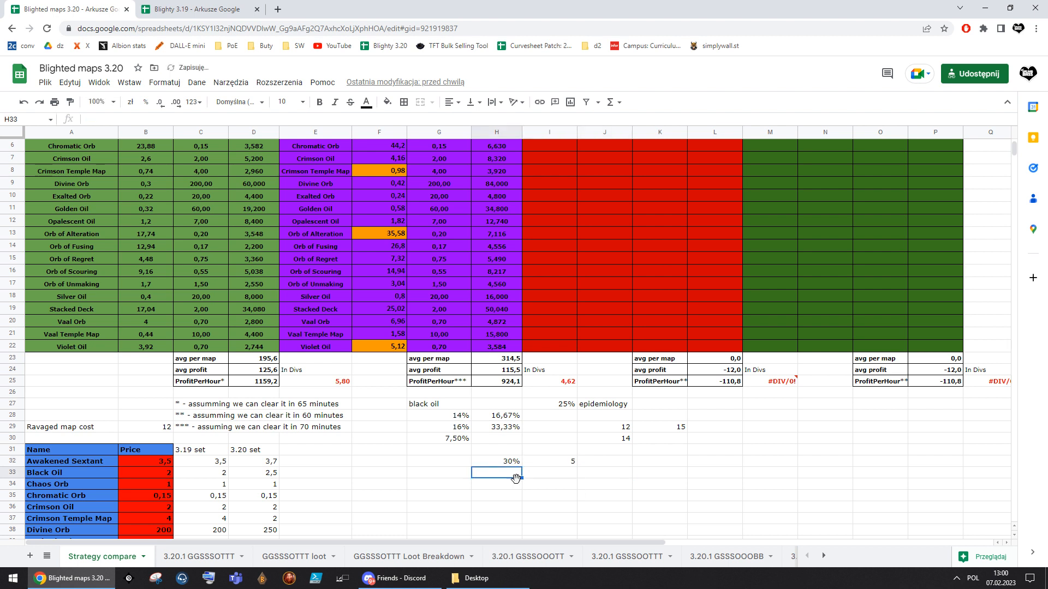
pyautogui.write('60%')
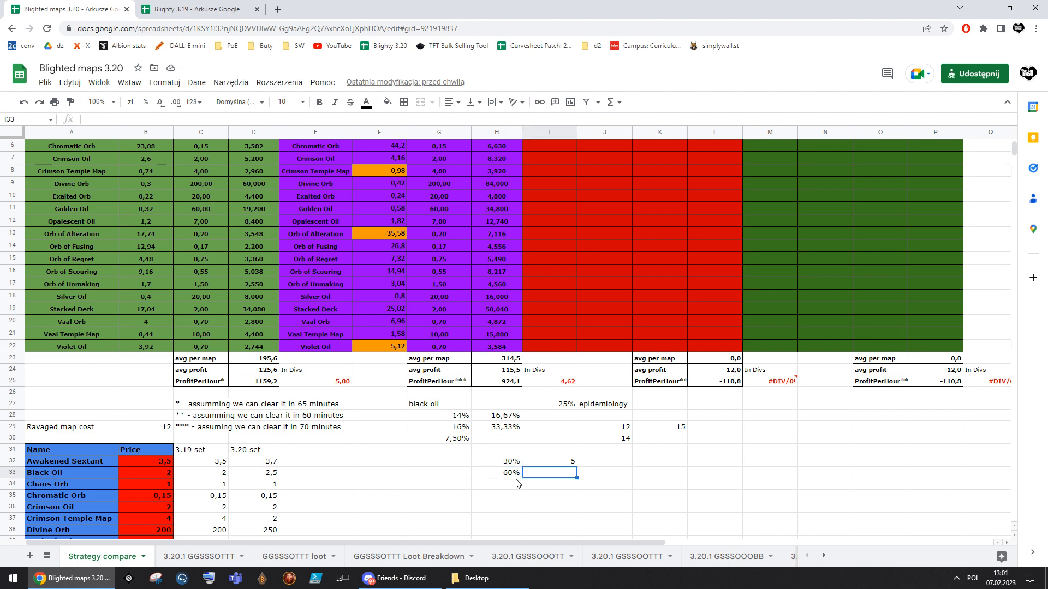
pyautogui.write('12')
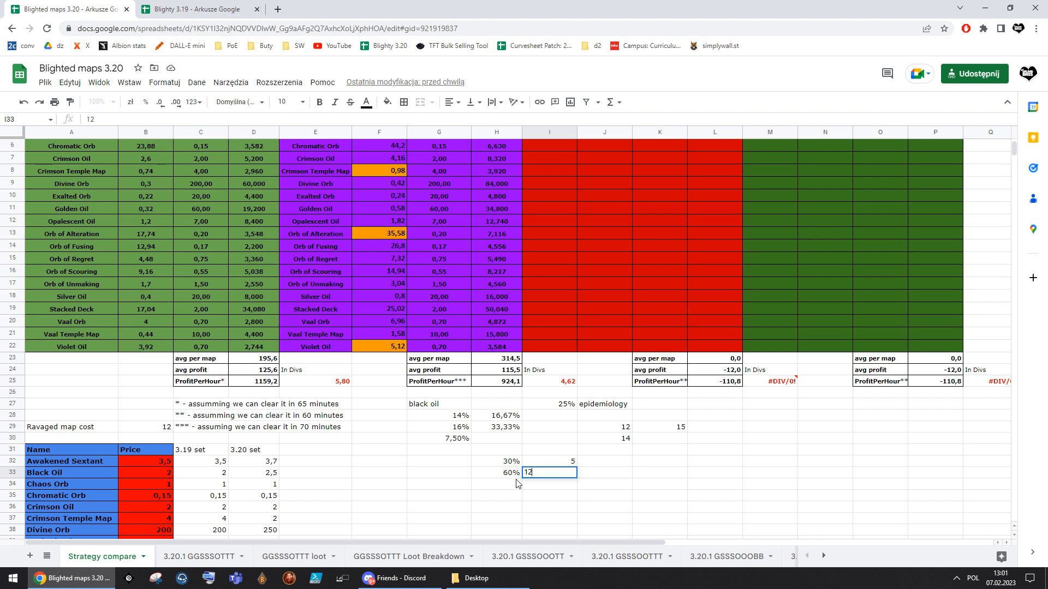
pyautogui.write('30')
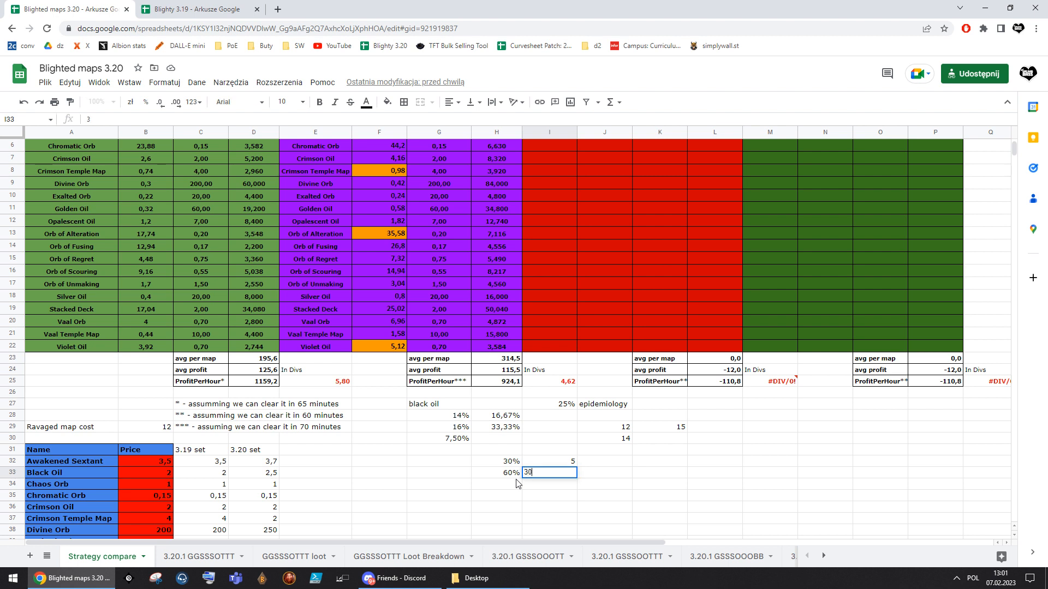
pyautogui.press('Escape')
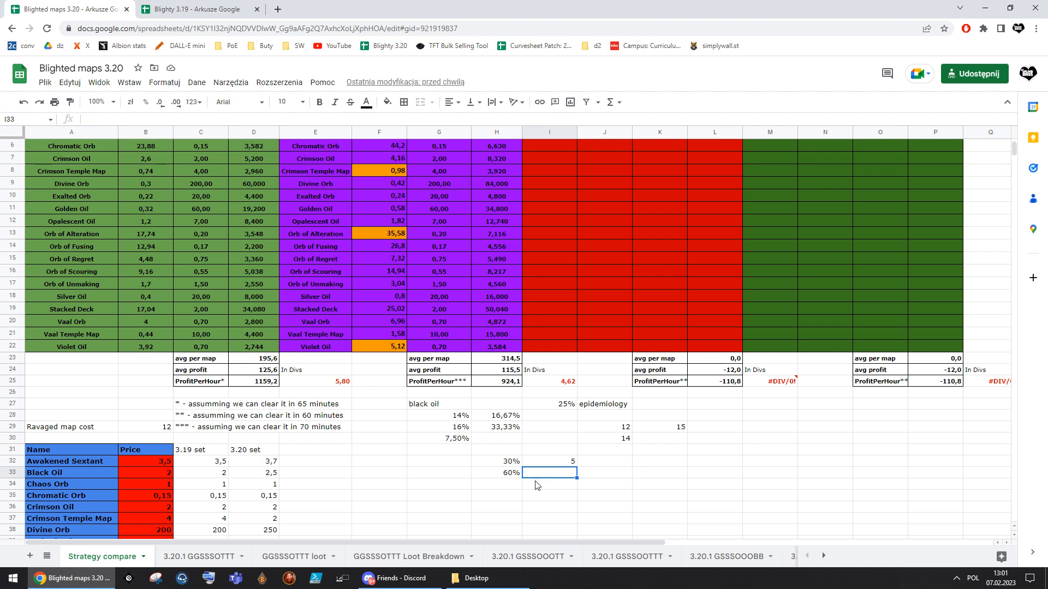
pyautogui.write('90%')
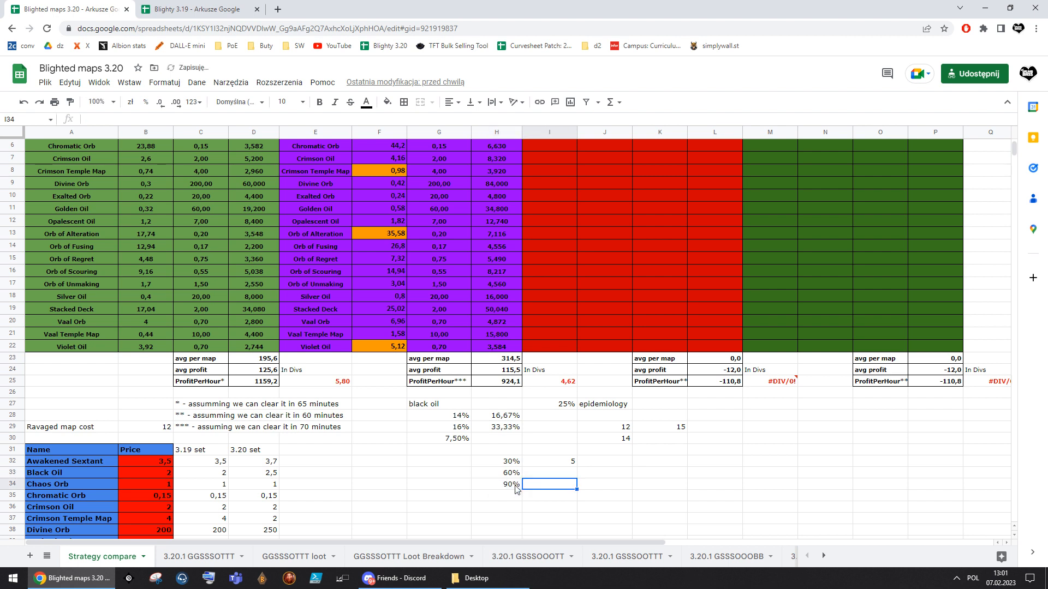
pyautogui.write('1')
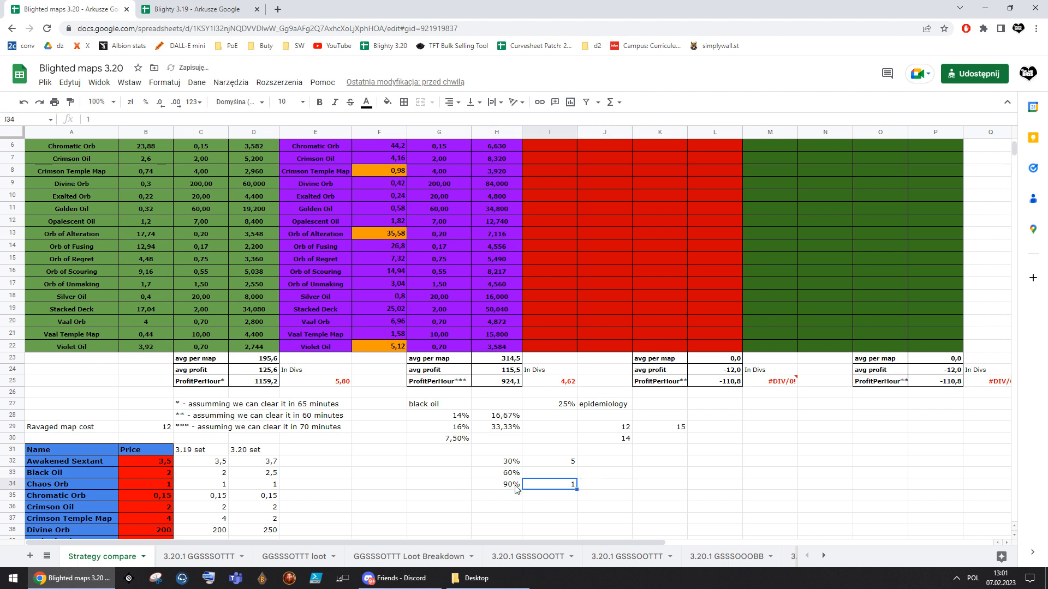
# Beside the 30/60/90% values, fill in the 30% and 20% share figures
pyautogui.click(495, 472)
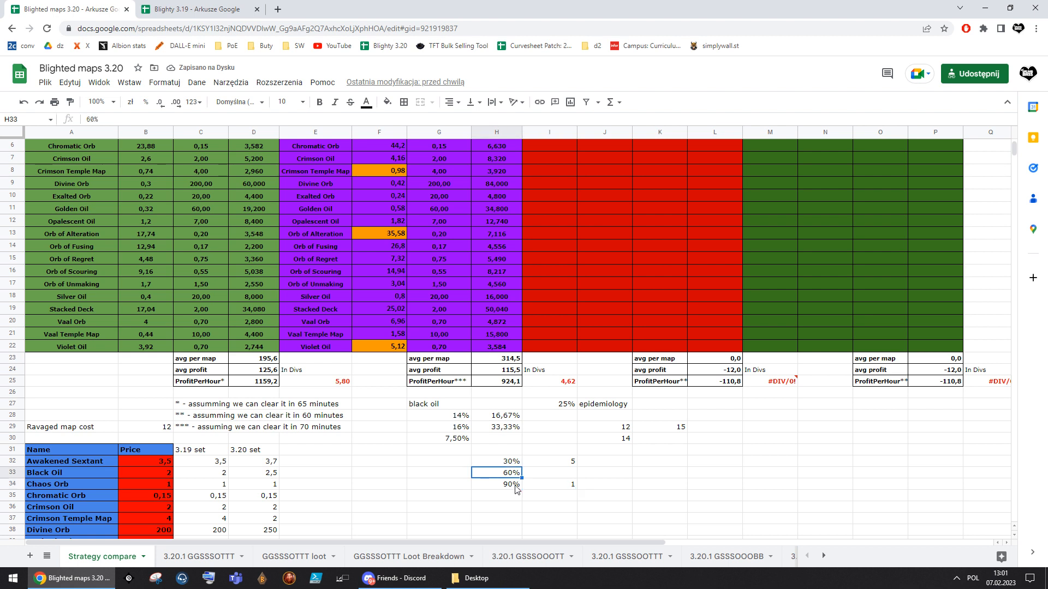
pyautogui.moveTo(510, 461); pyautogui.dragTo(510, 483)
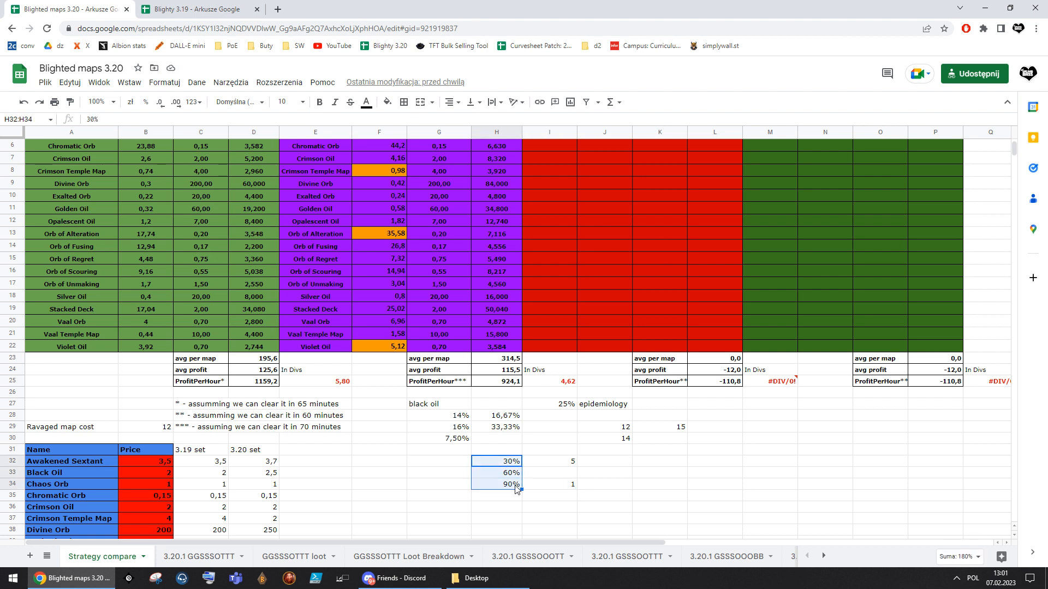
pyautogui.click(549, 461)
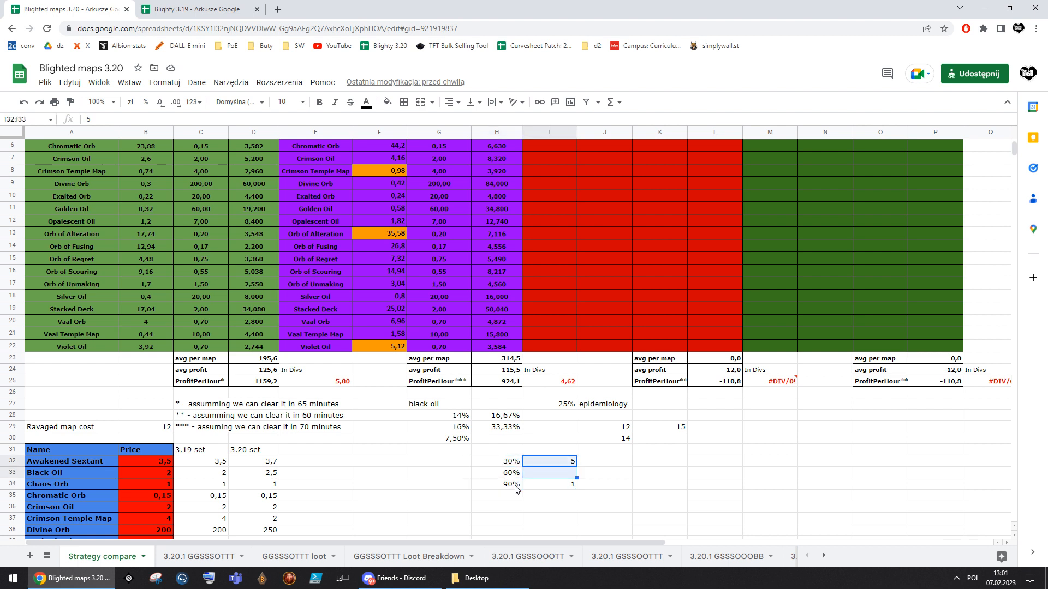
pyautogui.click(549, 484)
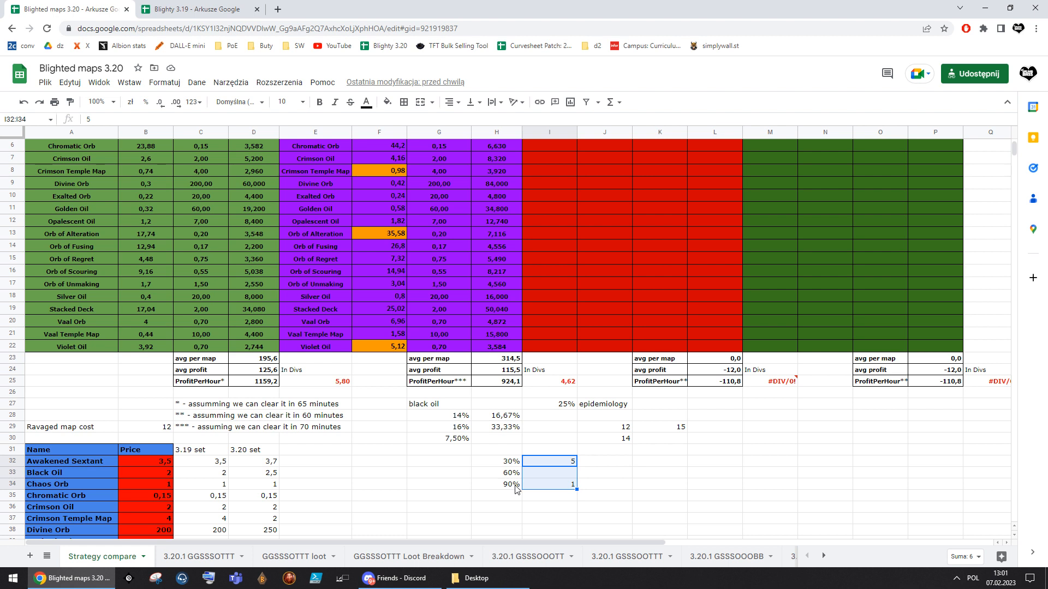
pyautogui.click(549, 460)
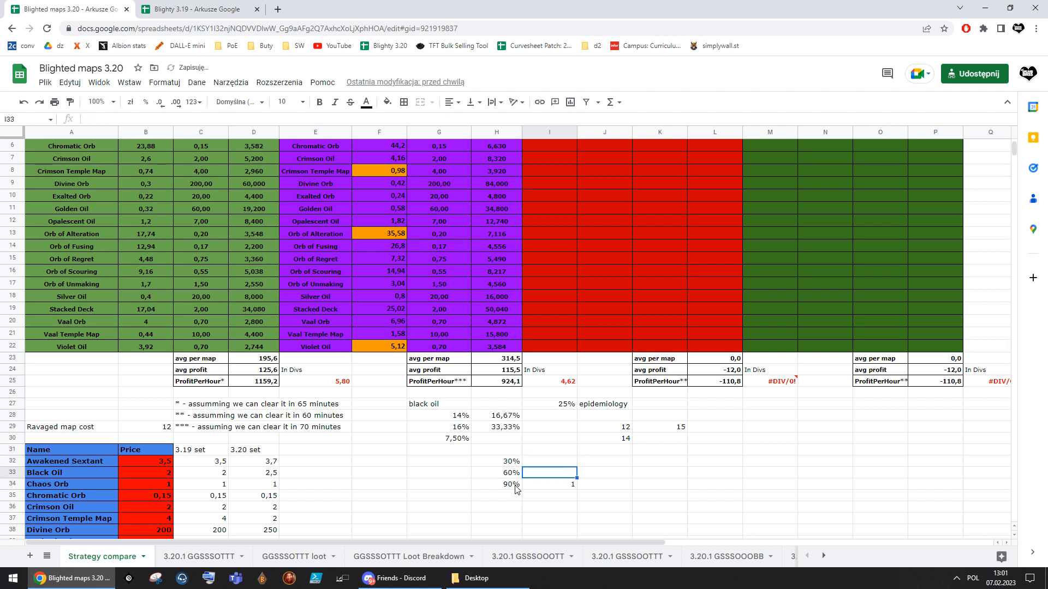
pyautogui.write('3')
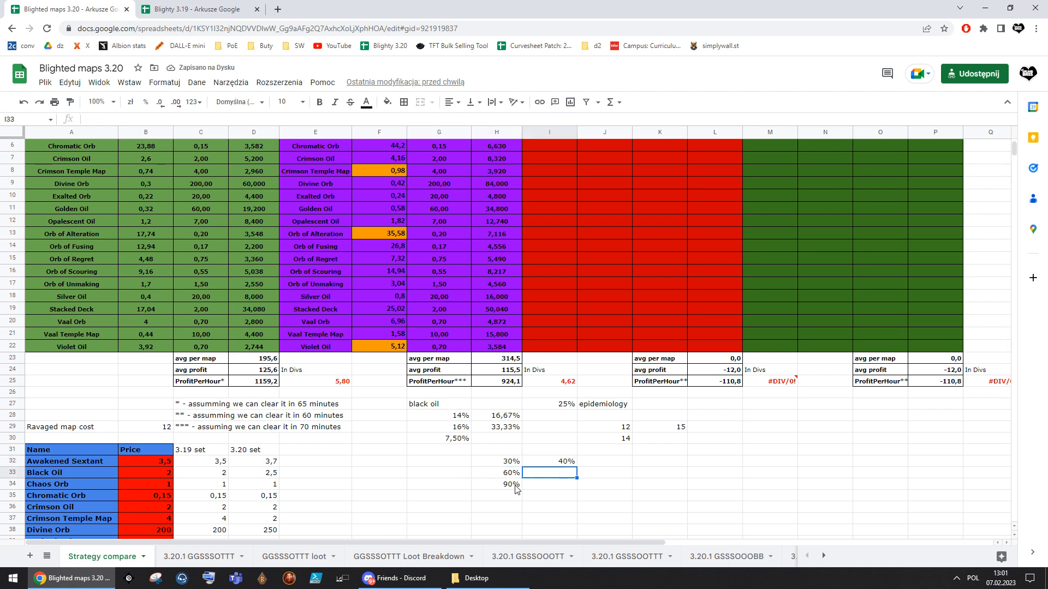
pyautogui.write('30%')
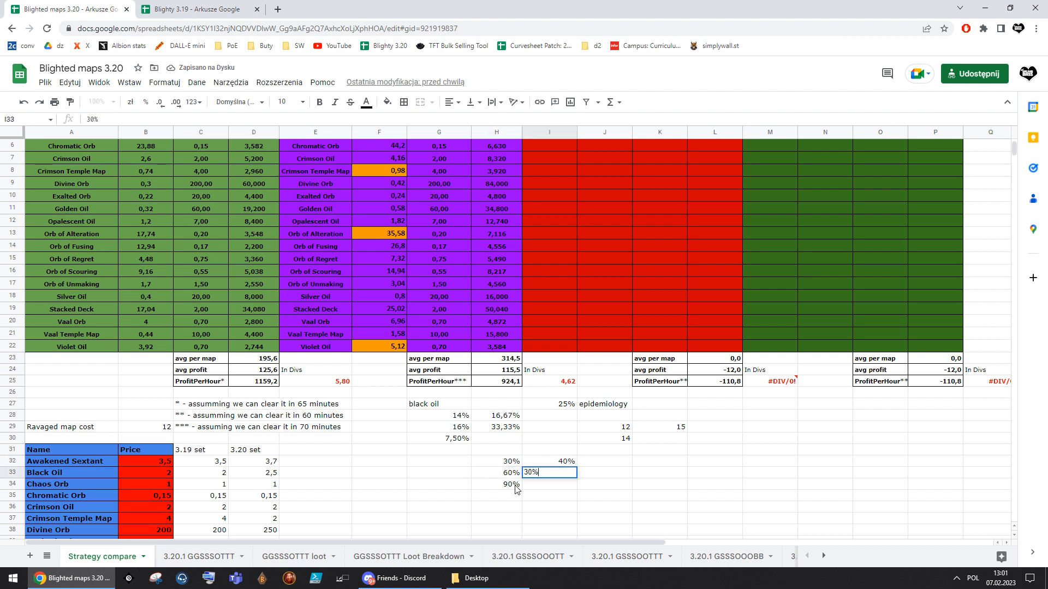
pyautogui.write('20%')
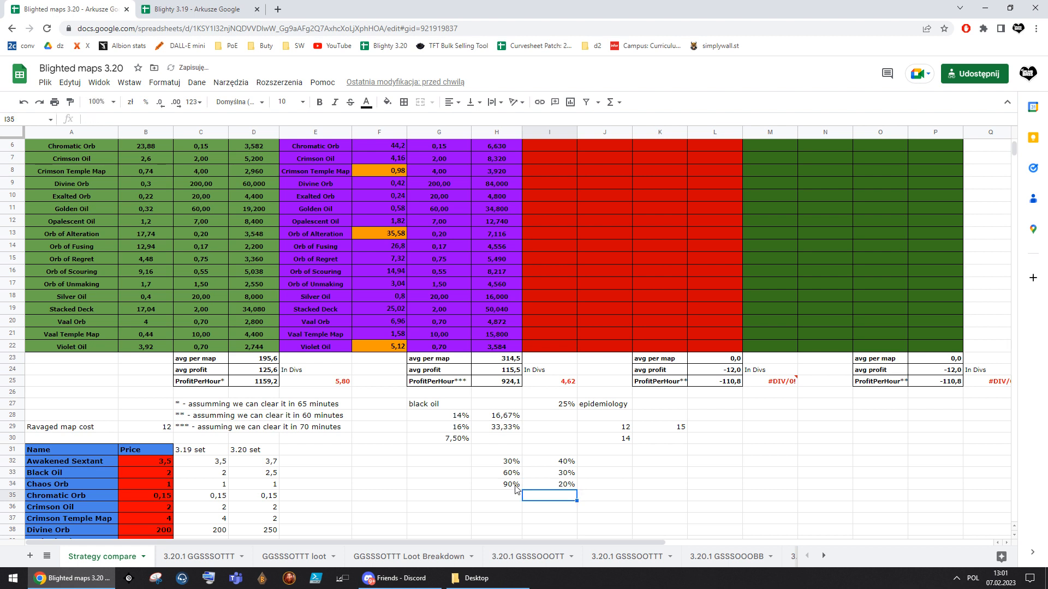
# Review the 60 rows with their shares and add a 15% note beside the 20%
pyautogui.click(439, 473)
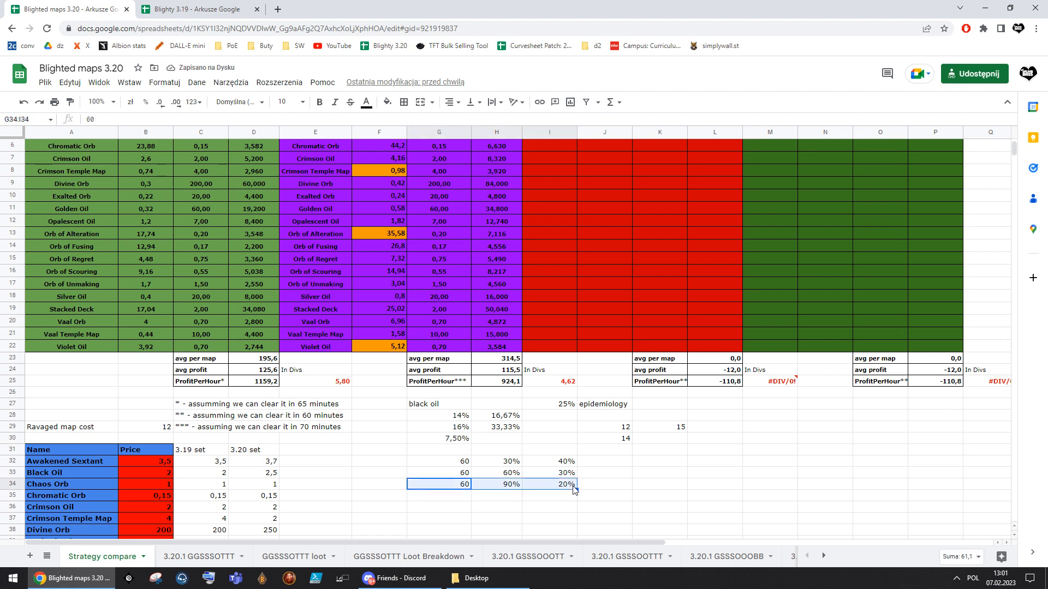
pyautogui.click(439, 461)
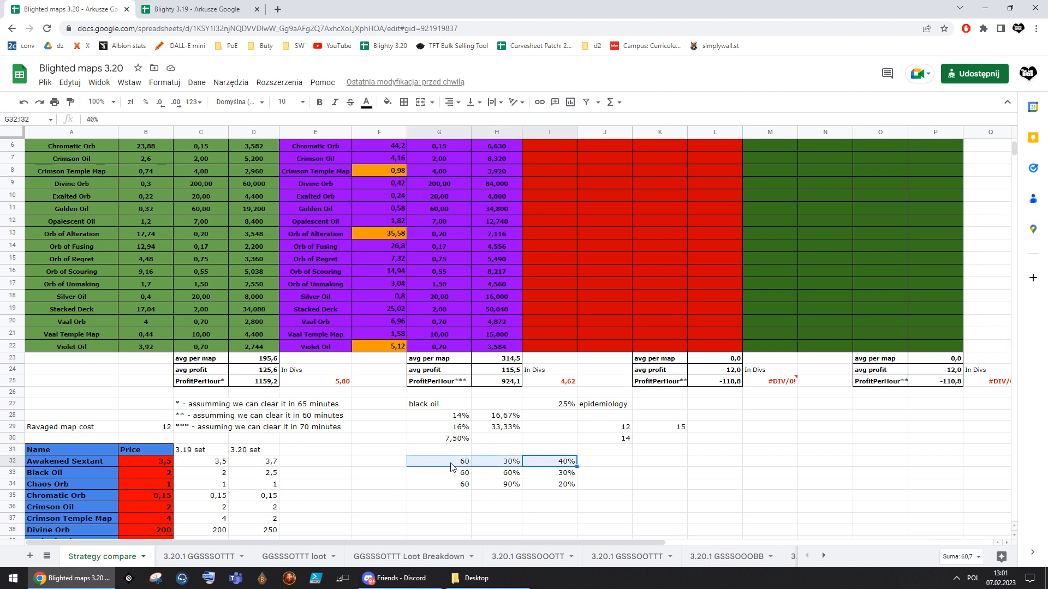
pyautogui.click(439, 473)
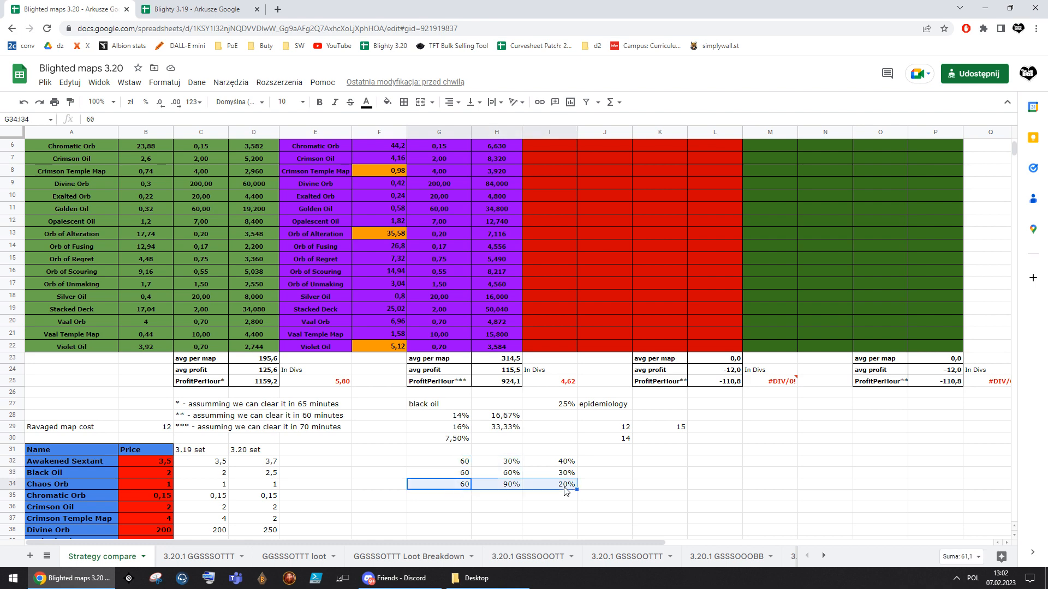
pyautogui.click(439, 496)
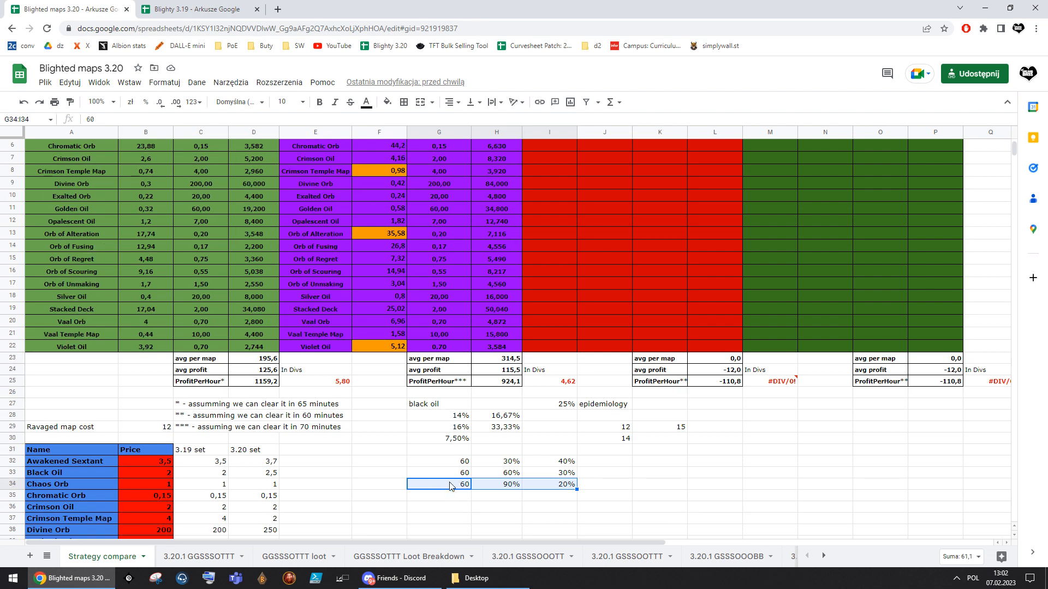
pyautogui.click(549, 483)
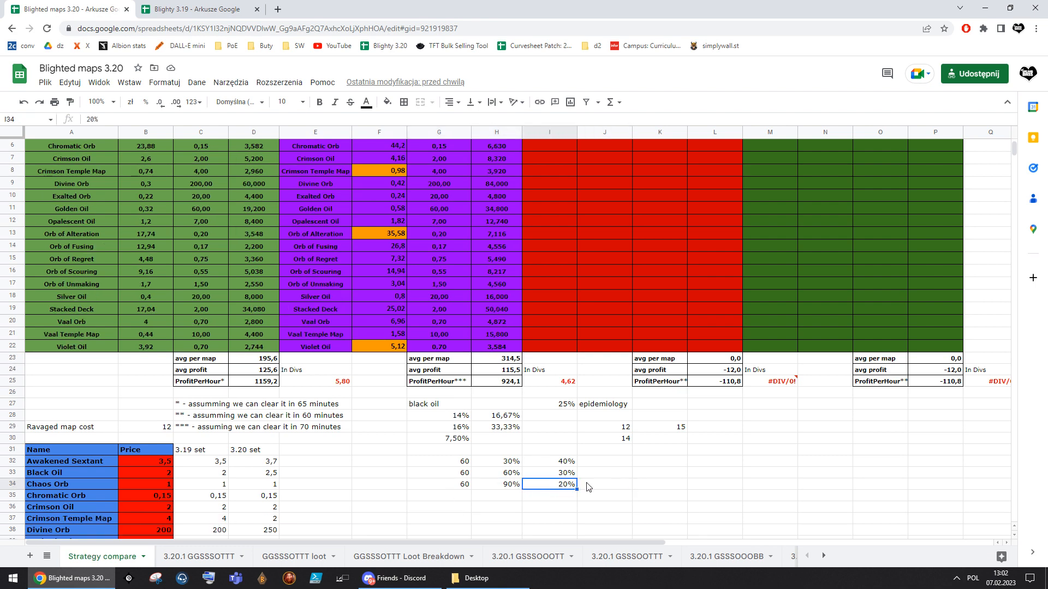
pyautogui.click(604, 484)
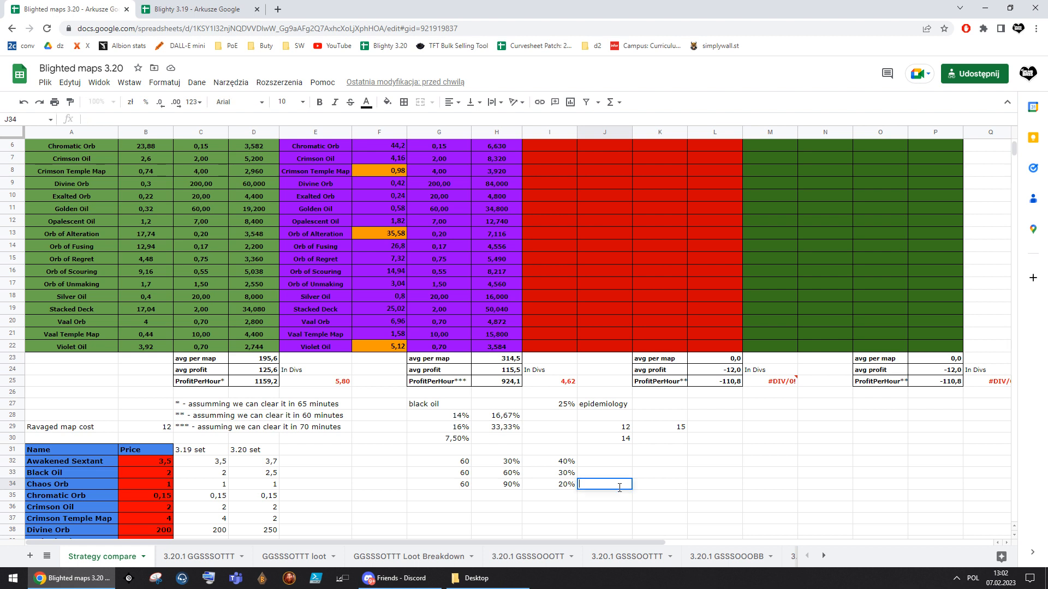
pyautogui.write('15%')
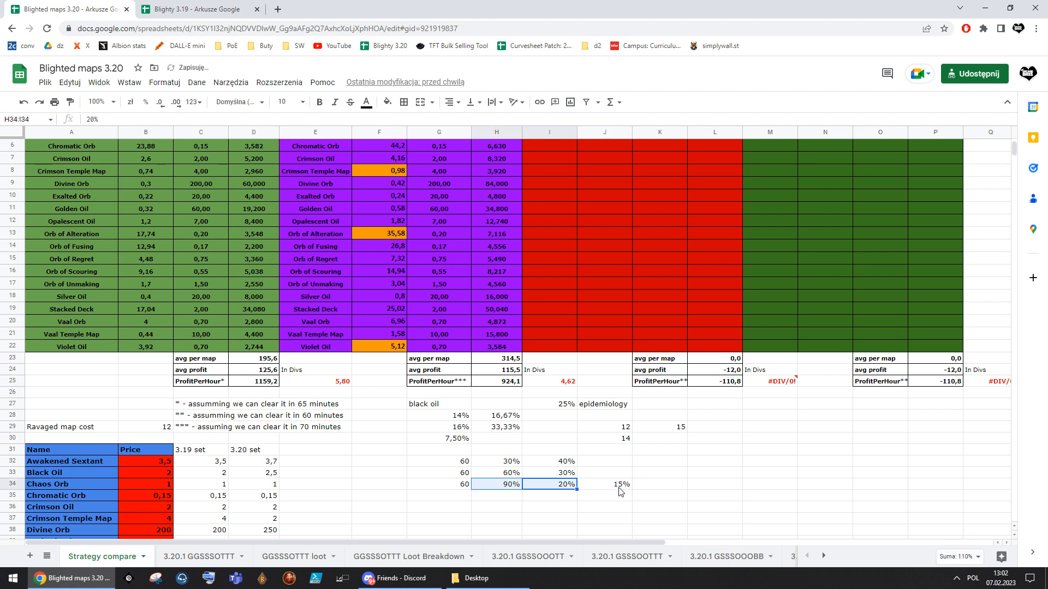
pyautogui.click(548, 483)
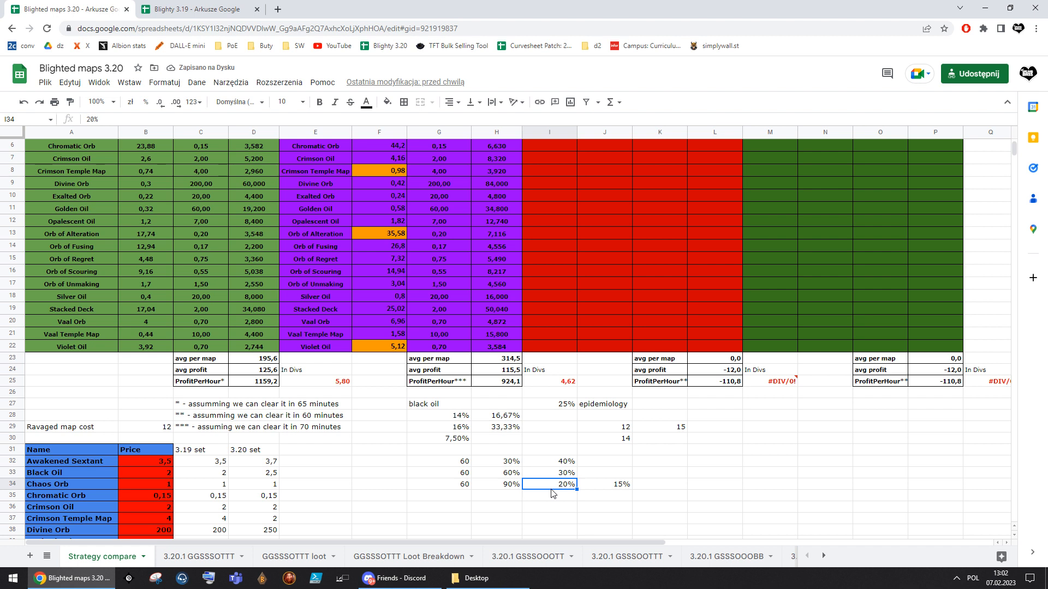
pyautogui.click(603, 485)
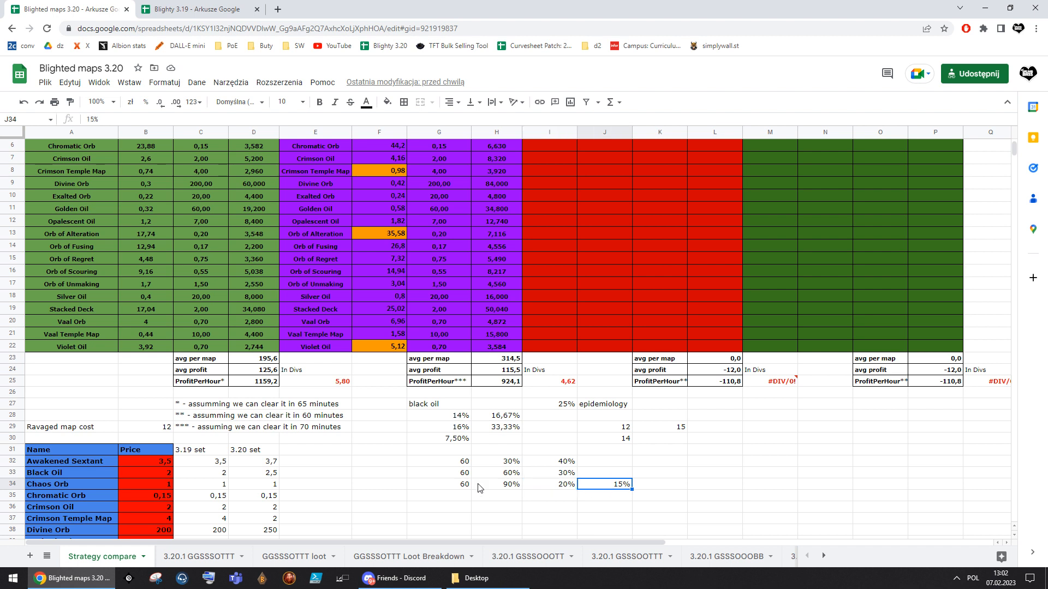
# Enter 15% below the 20% and select the finished oil notes block G34:J36
pyautogui.click(439, 484)
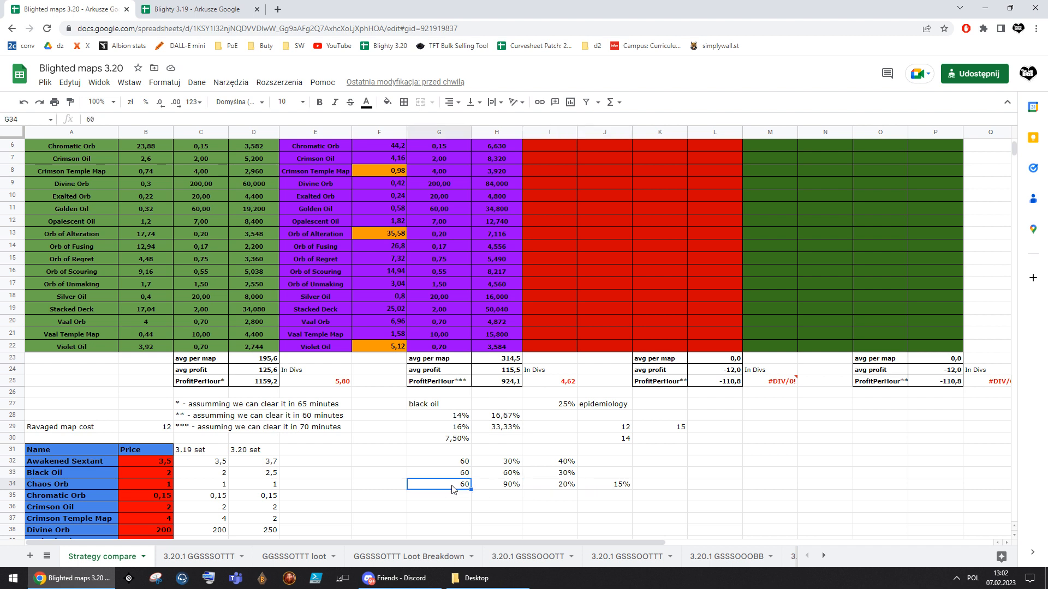
pyautogui.write('8')
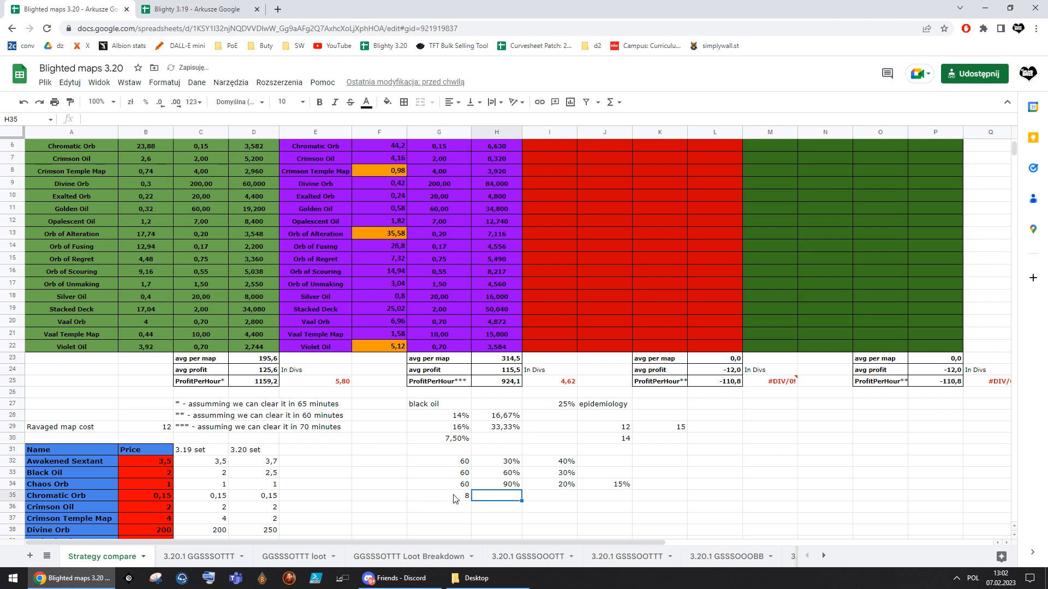
pyautogui.write('15%')
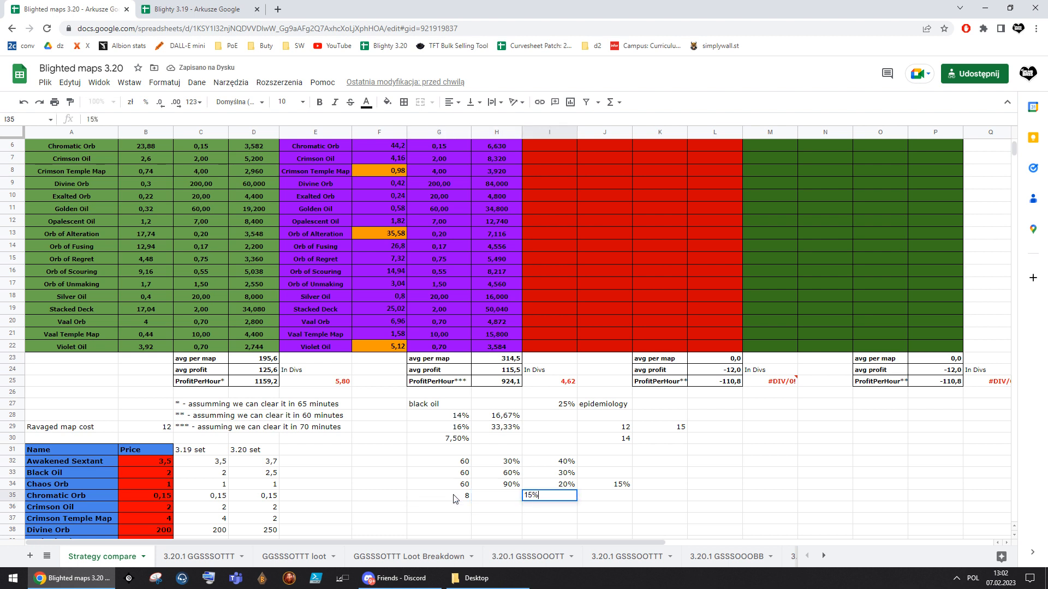
pyautogui.press('enter')
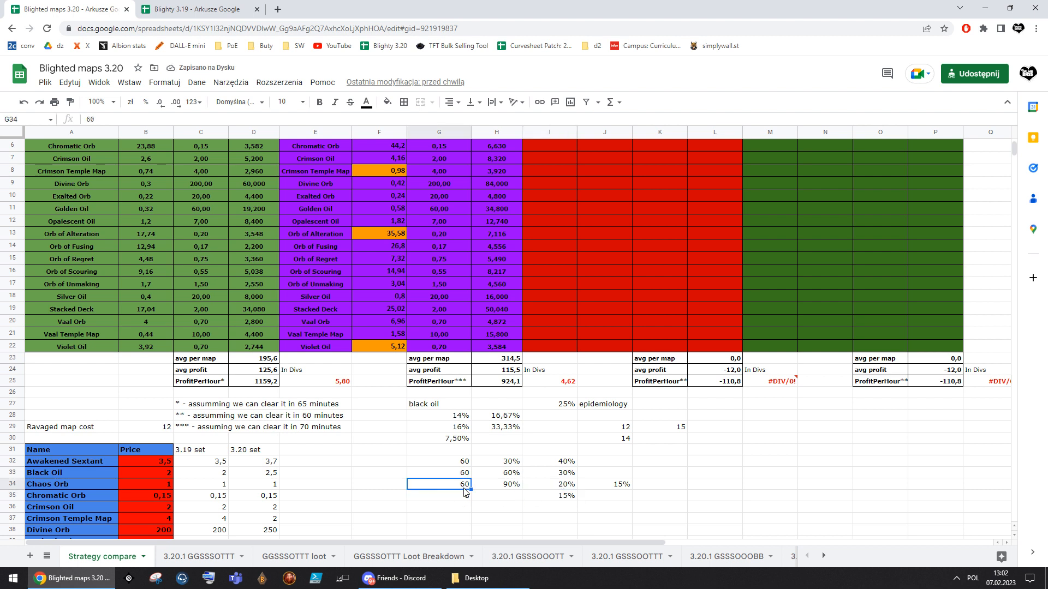
pyautogui.click(549, 496)
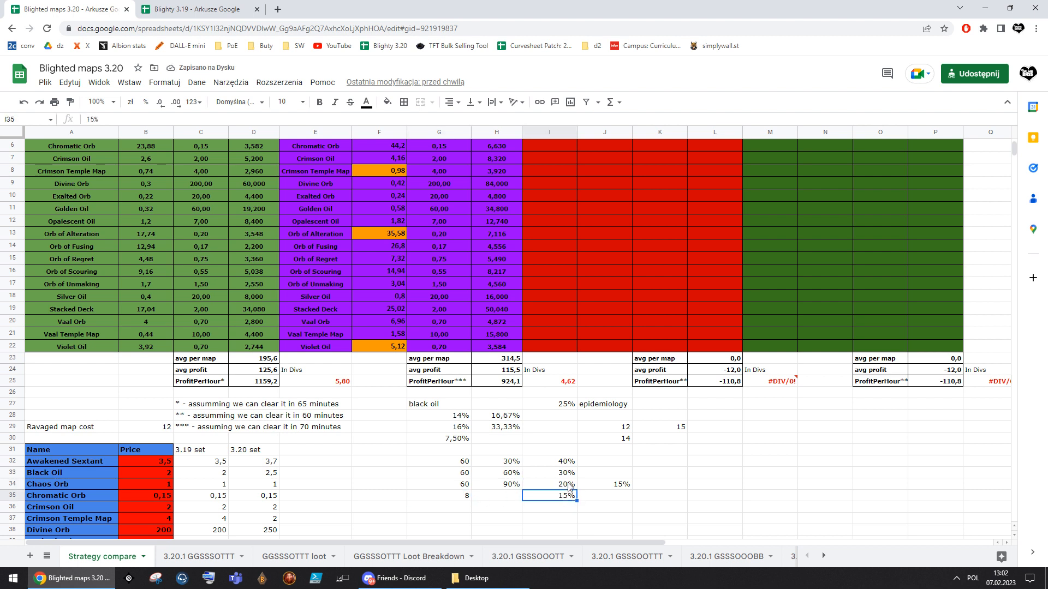
pyautogui.click(550, 483)
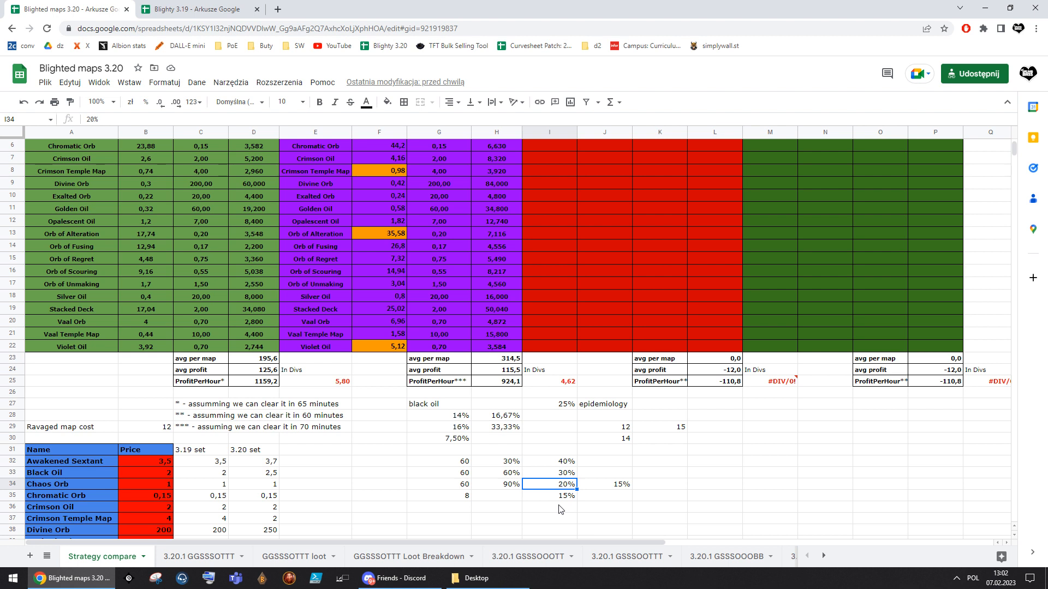
pyautogui.click(439, 484)
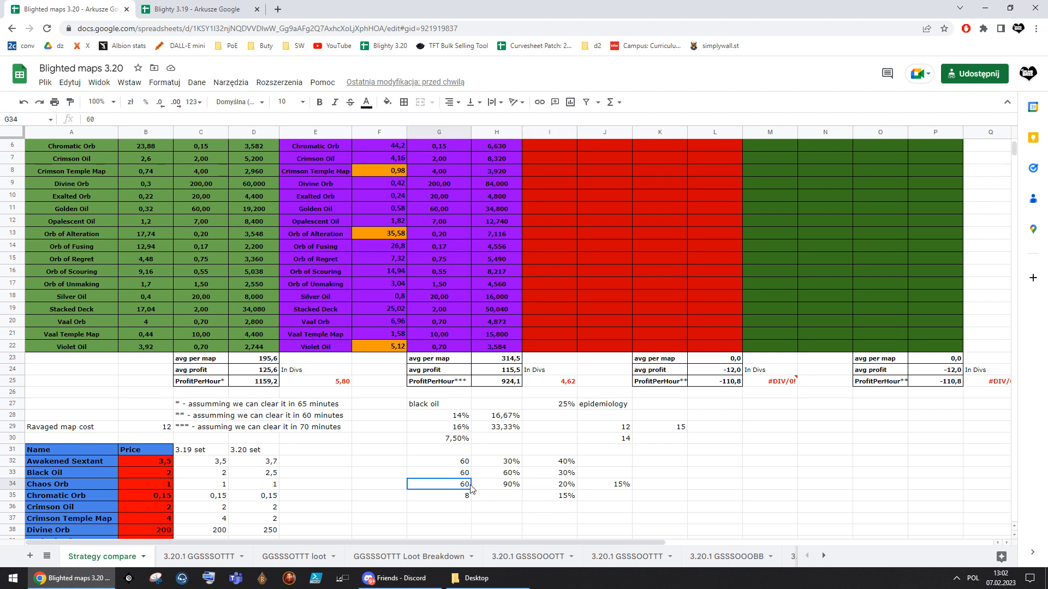
pyautogui.moveTo(438, 483); pyautogui.dragTo(548, 483)
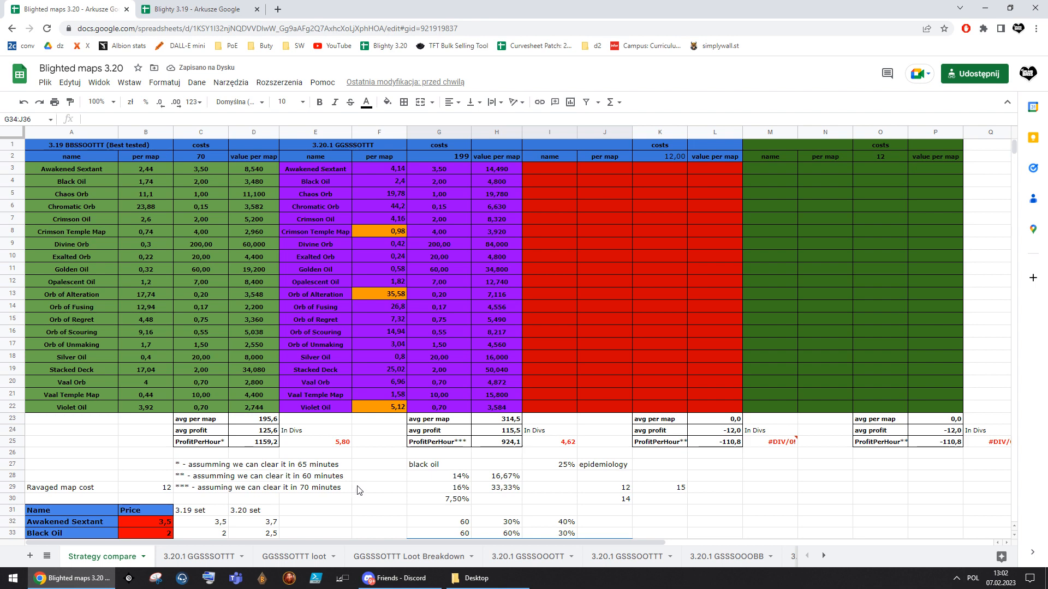
pyautogui.click(201, 555)
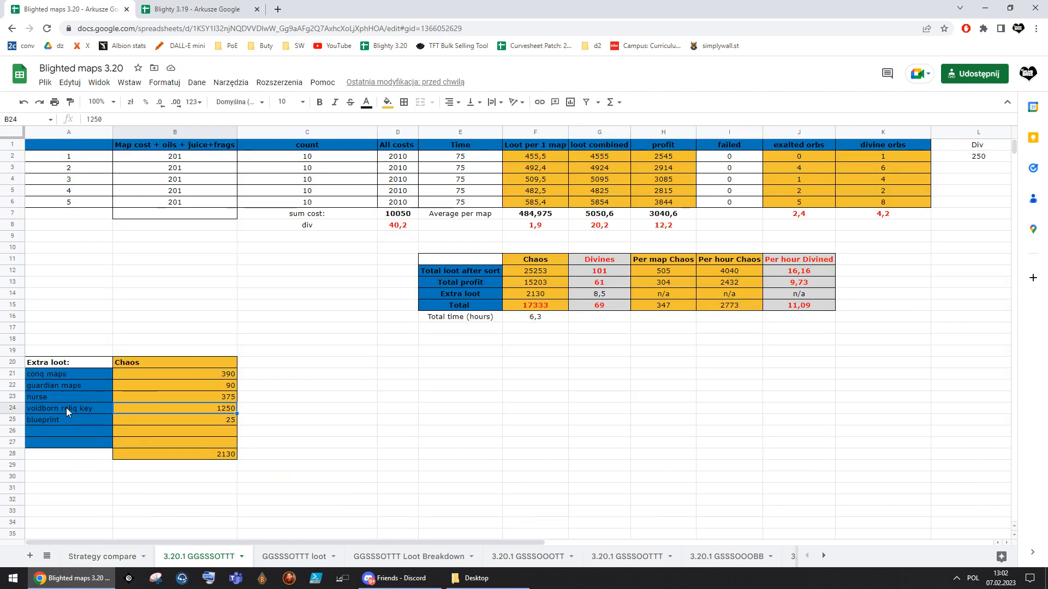
pyautogui.click(59, 408)
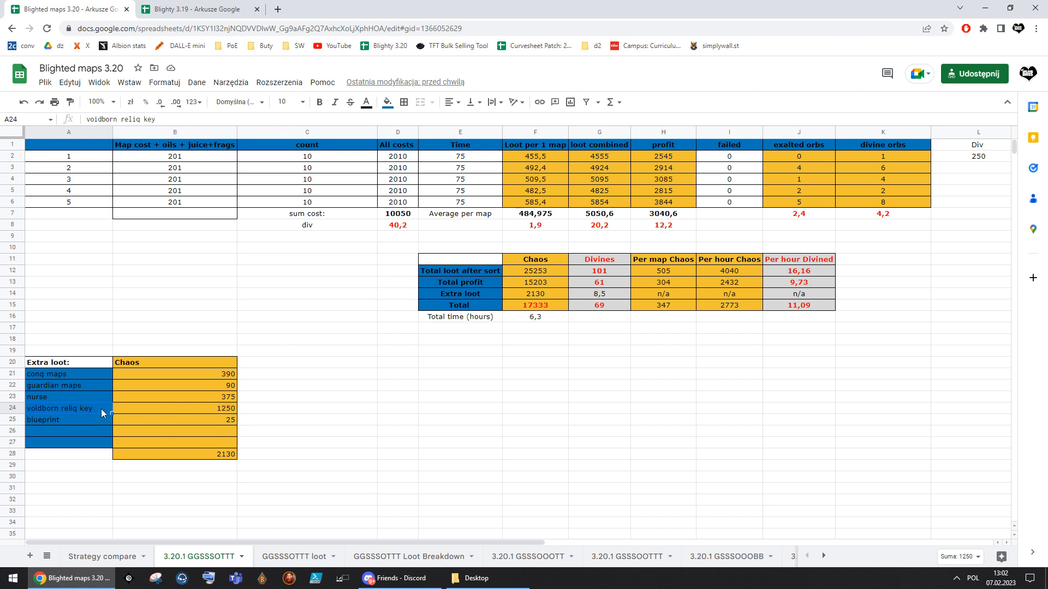
pyautogui.click(792, 325)
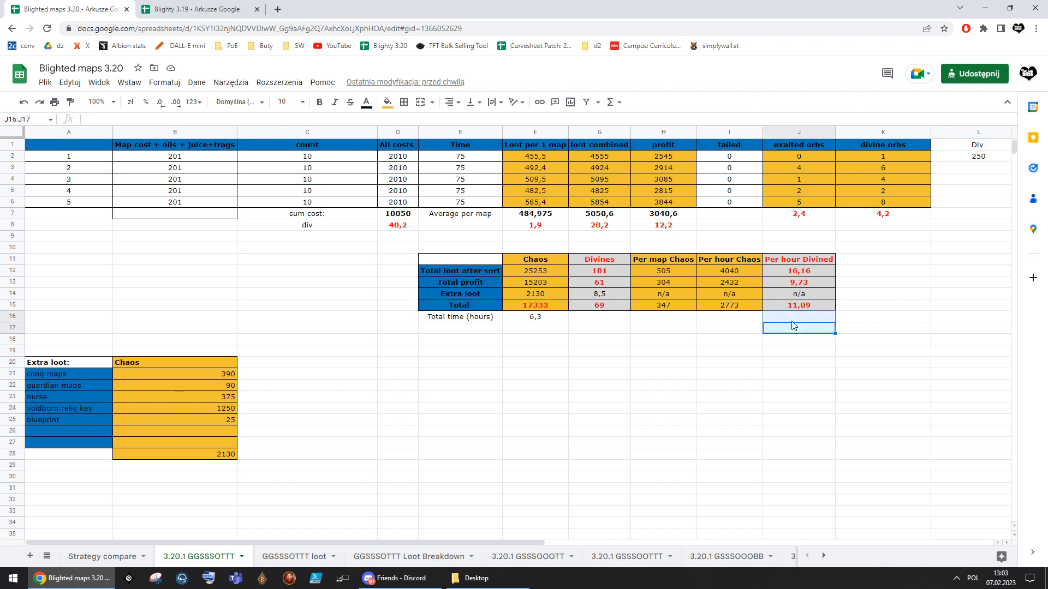
pyautogui.click(662, 386)
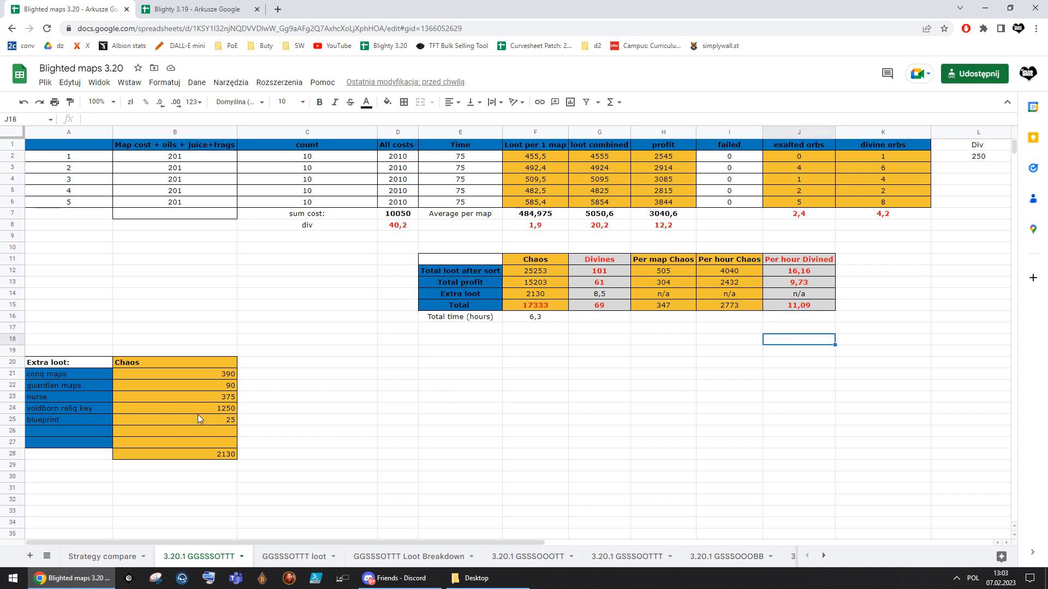
pyautogui.click(173, 408)
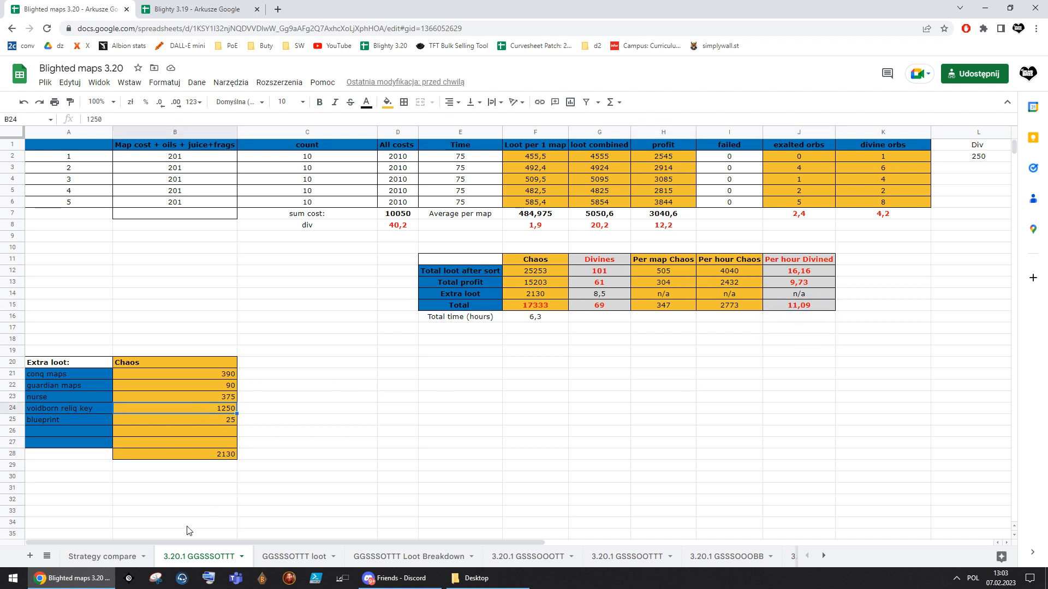
pyautogui.click(175, 168)
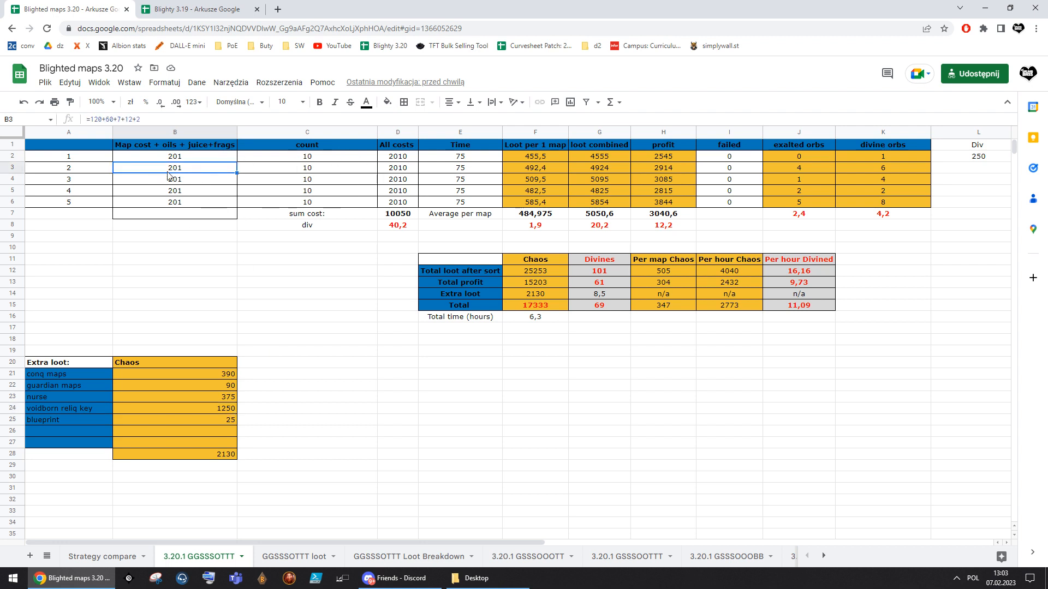
pyautogui.click(397, 167)
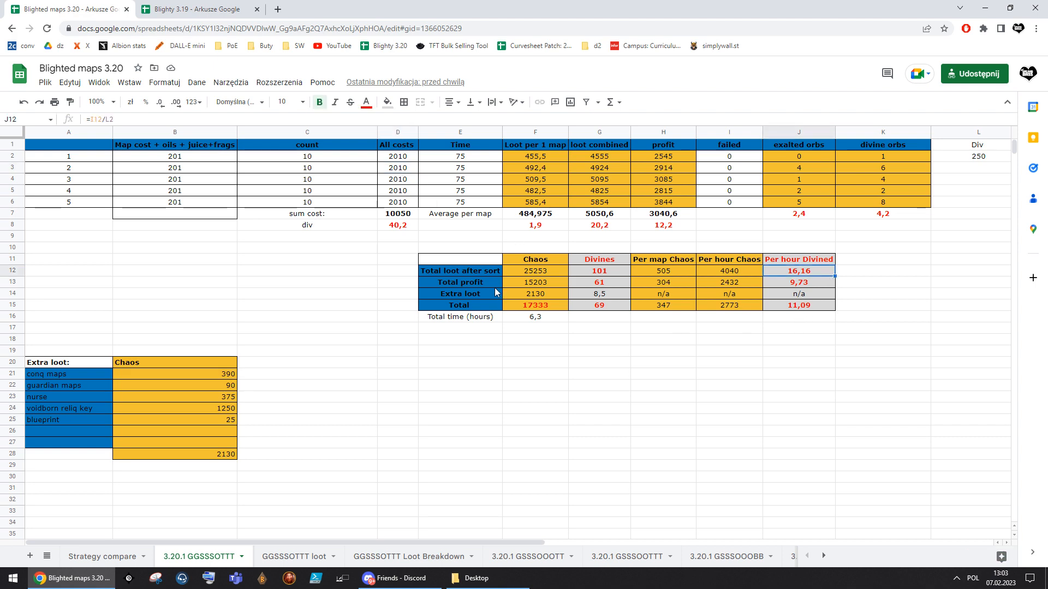
pyautogui.click(100, 555)
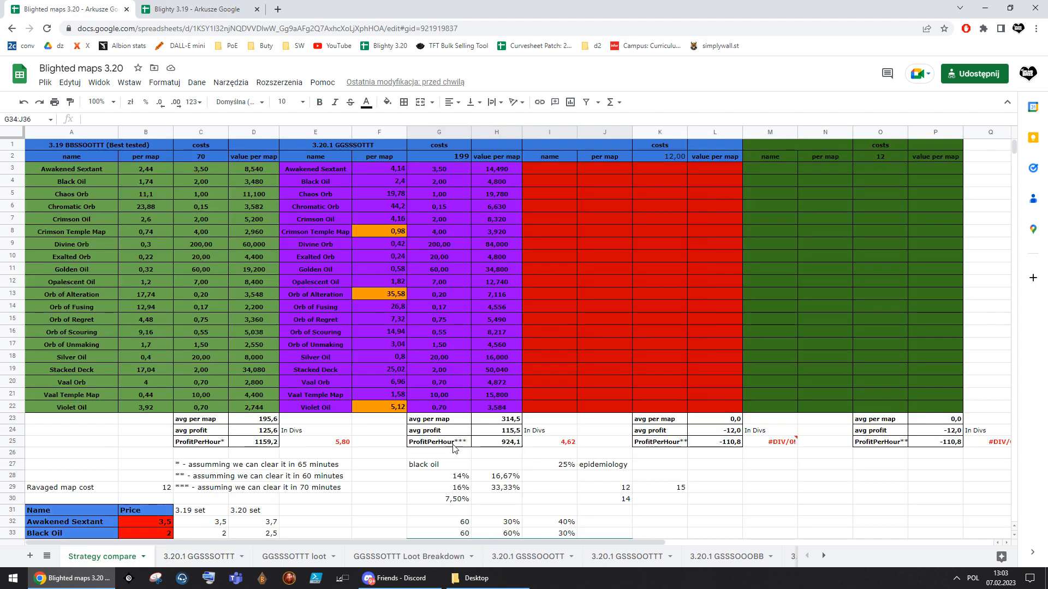
pyautogui.moveTo(272, 297)
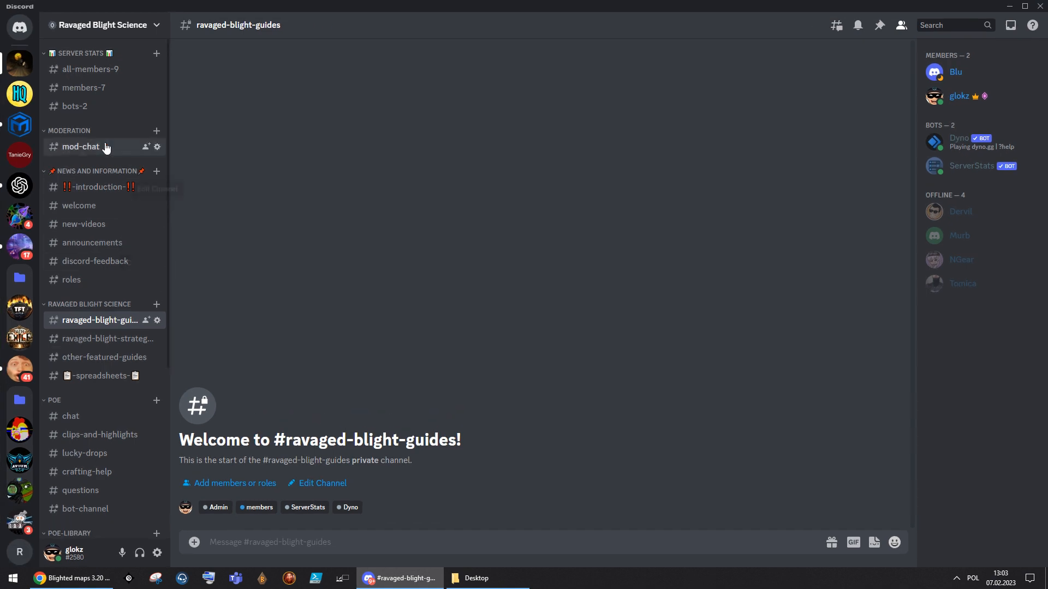
pyautogui.moveTo(252, 231)
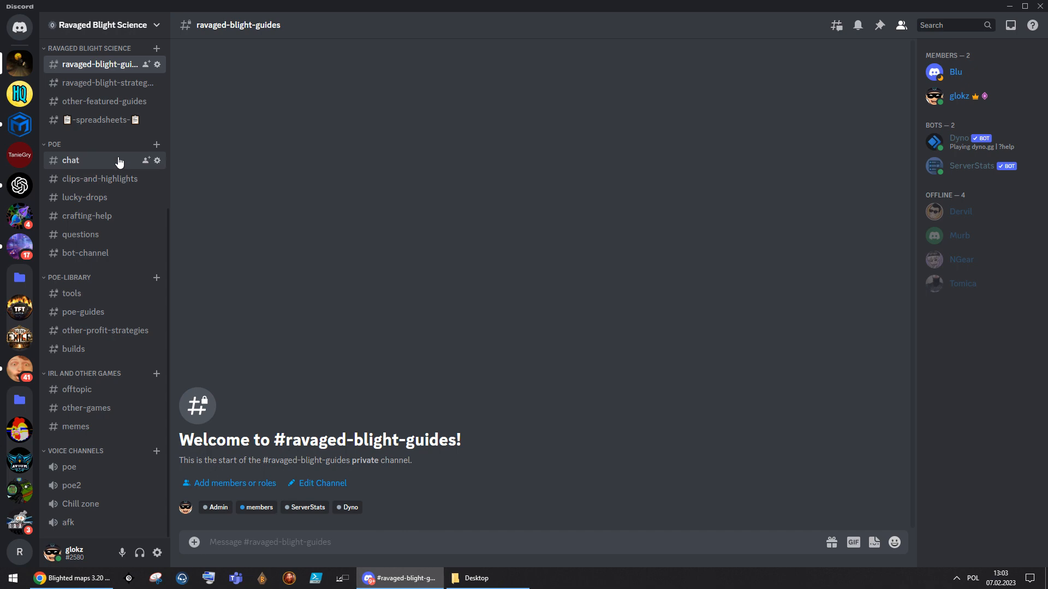
pyautogui.click(73, 579)
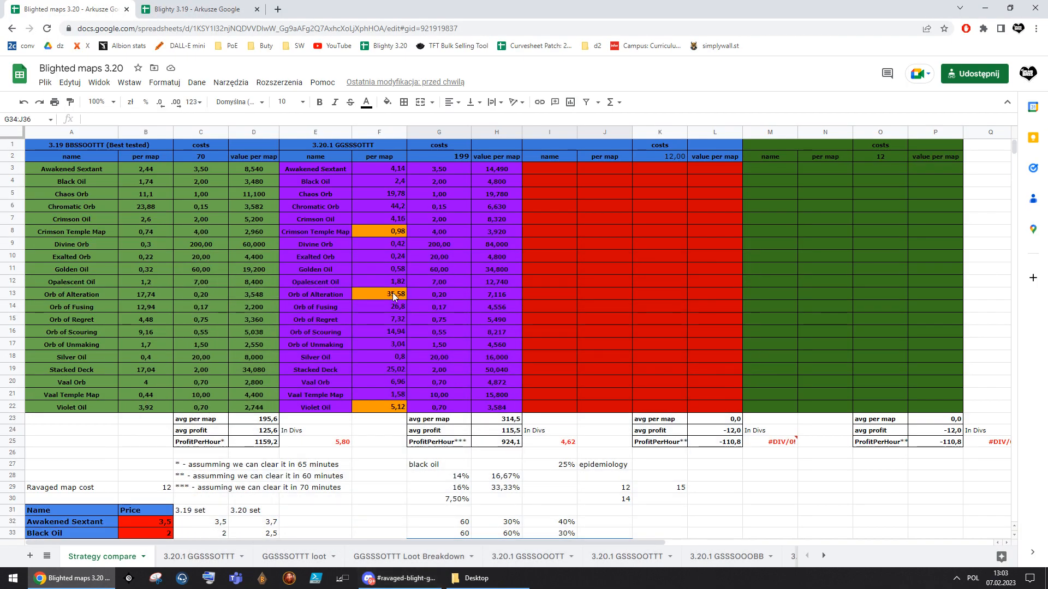
# Select empty cells below the profit totals, then show the 3.20.1 GGSSSOTTT run results sheet
pyautogui.click(496, 454)
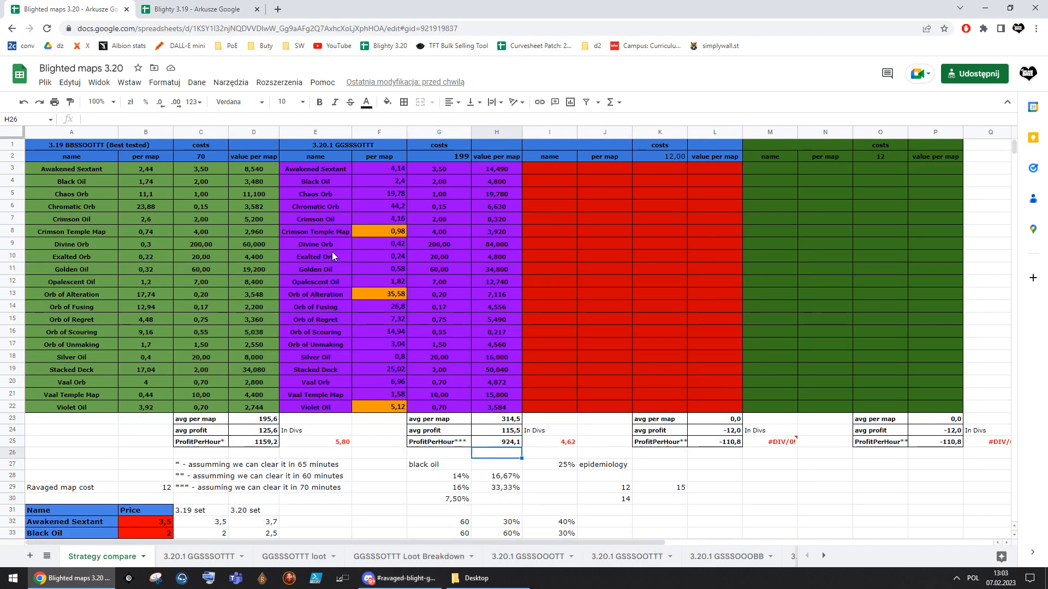
pyautogui.click(549, 454)
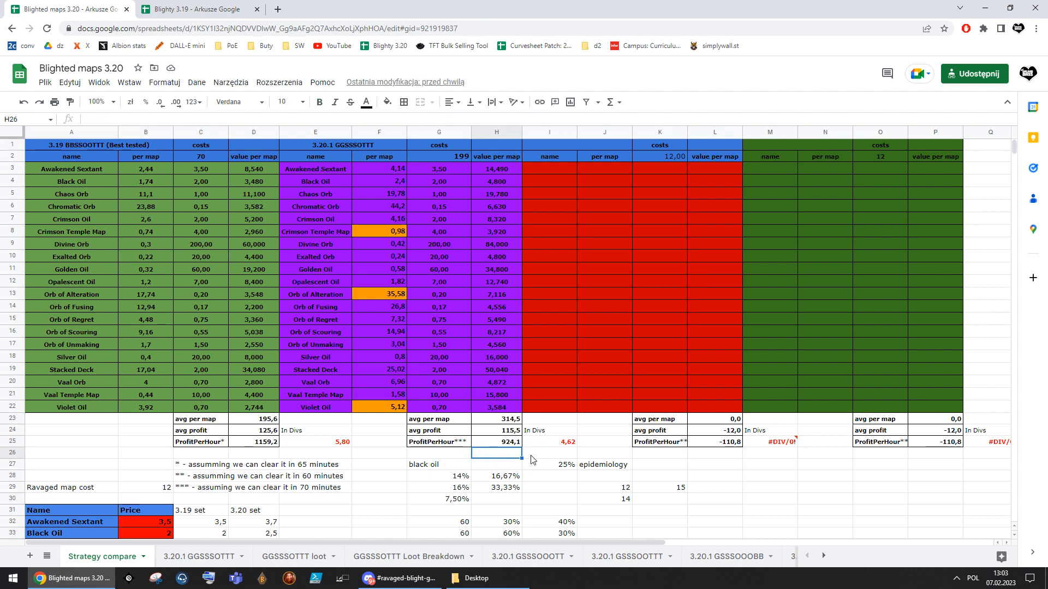
pyautogui.moveTo(306, 541)
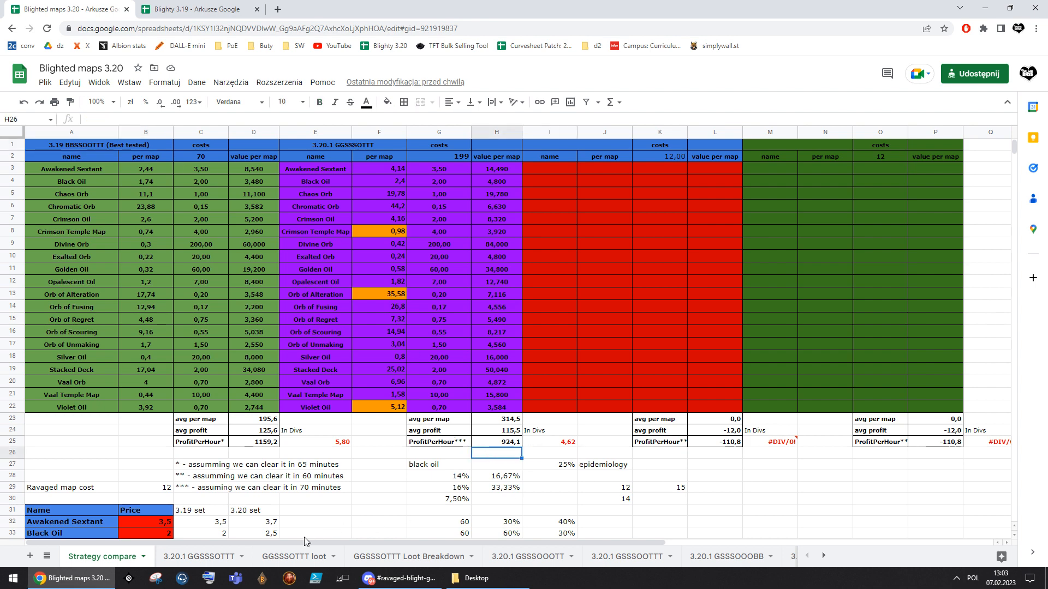
pyautogui.click(201, 556)
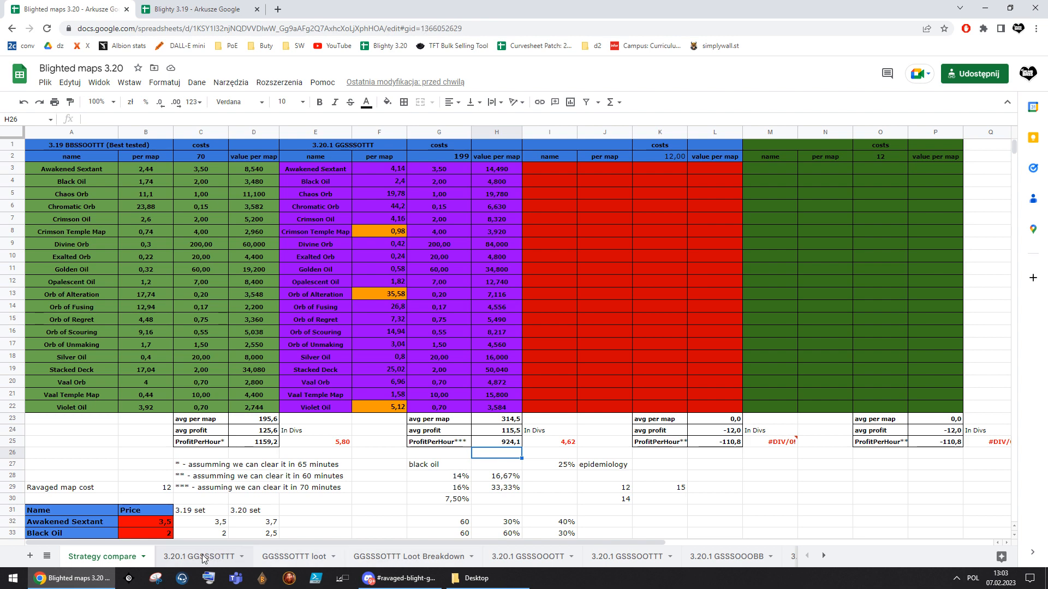
pyautogui.click(201, 555)
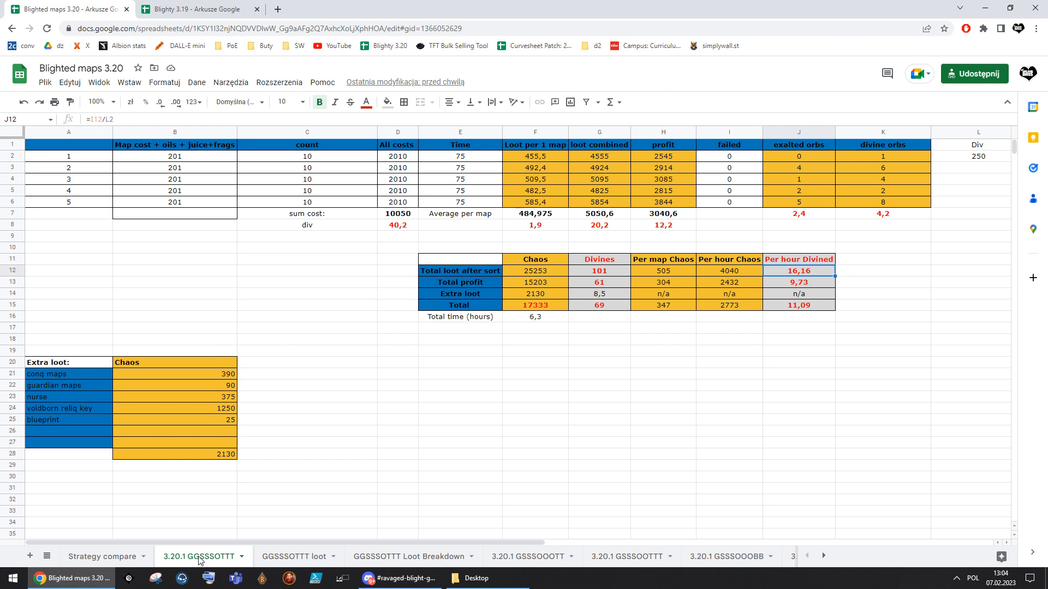
pyautogui.moveTo(340, 358)
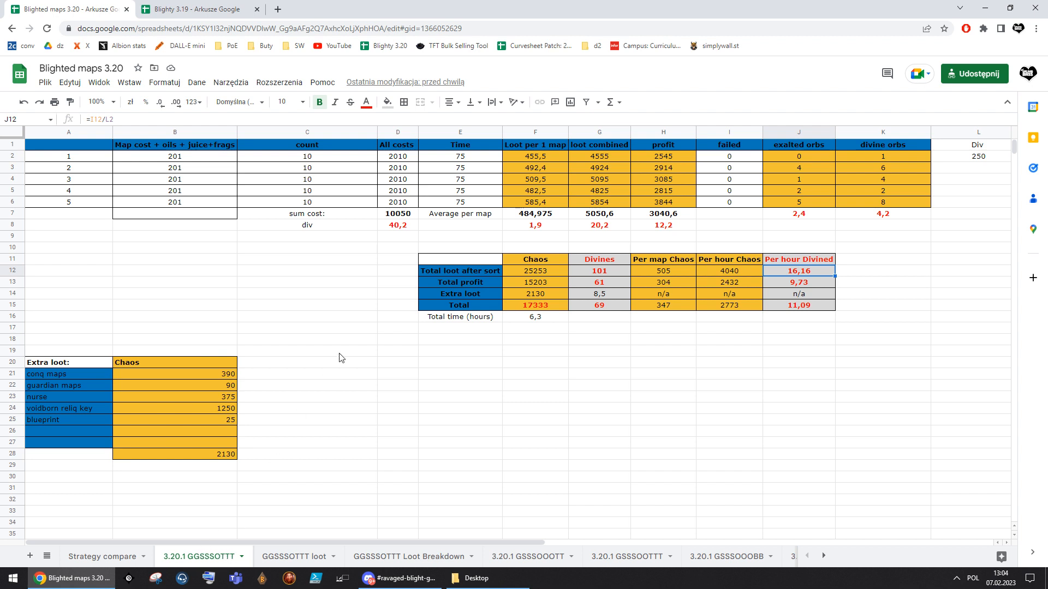
pyautogui.click(397, 328)
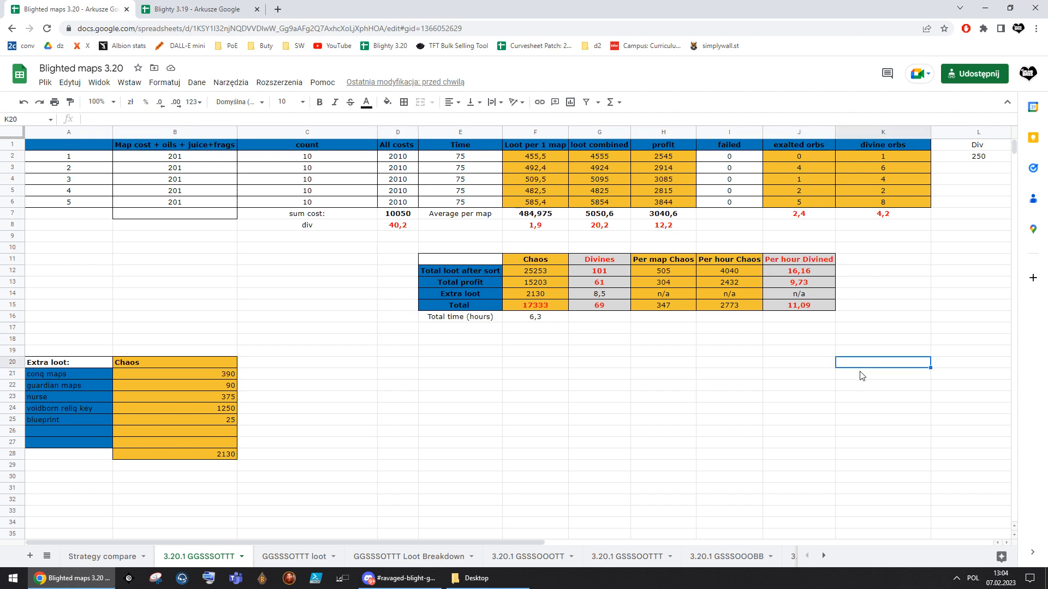
pyautogui.moveTo(731, 403)
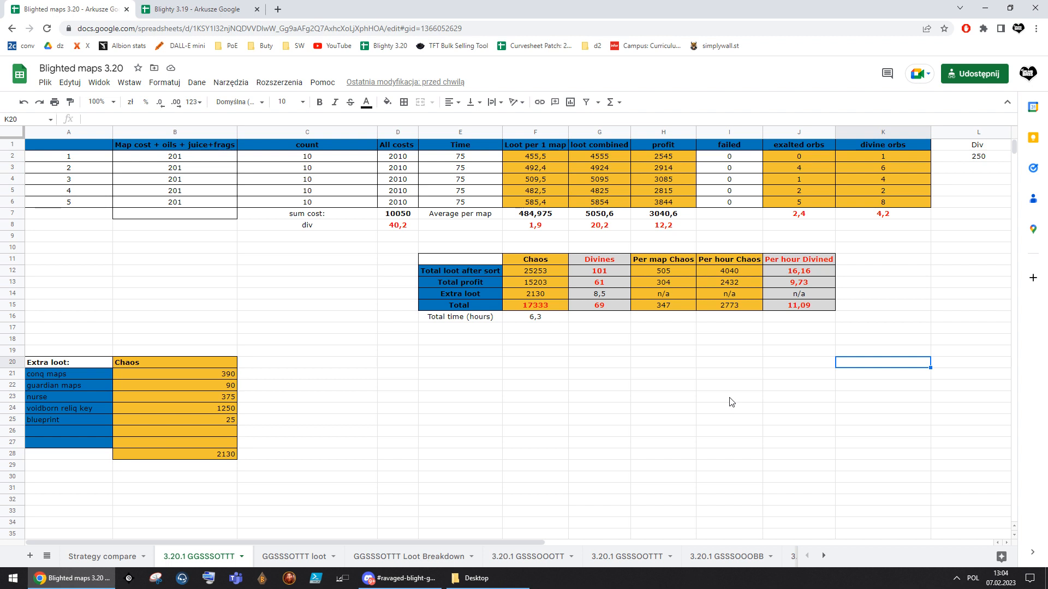
pyautogui.moveTo(845, 332)
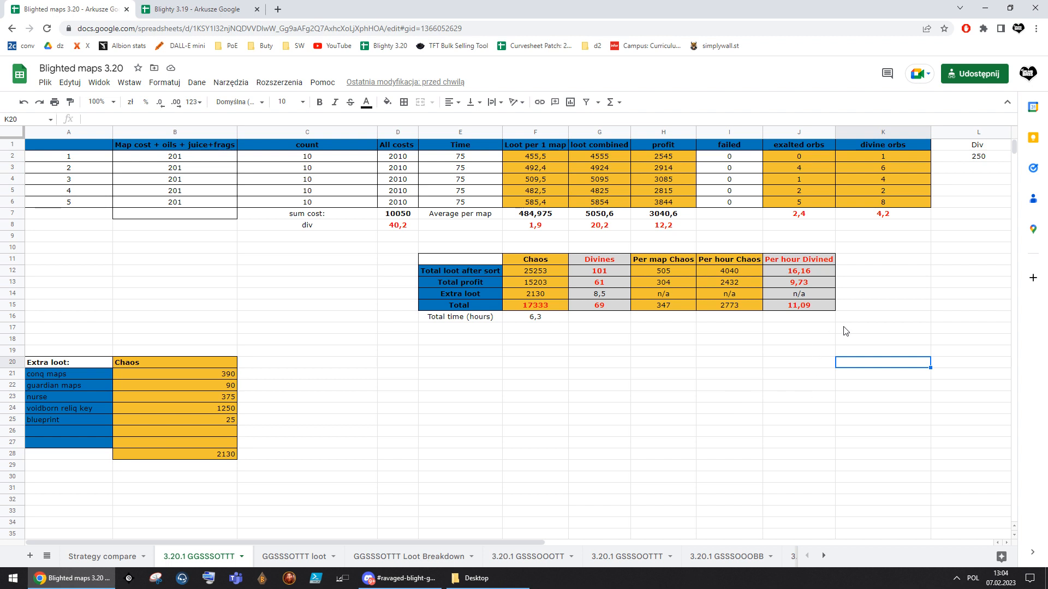
pyautogui.click(882, 327)
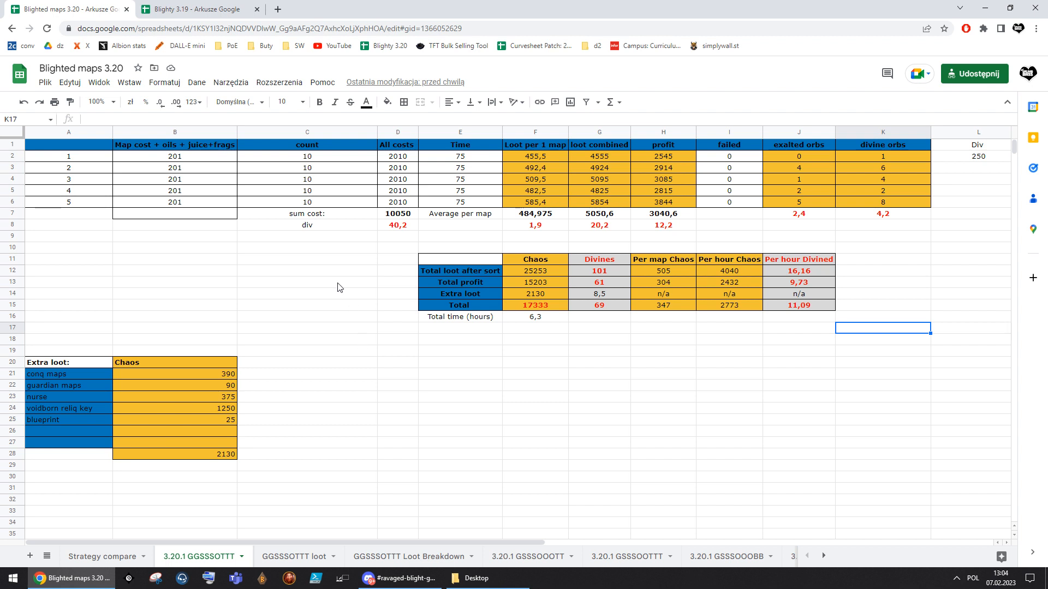